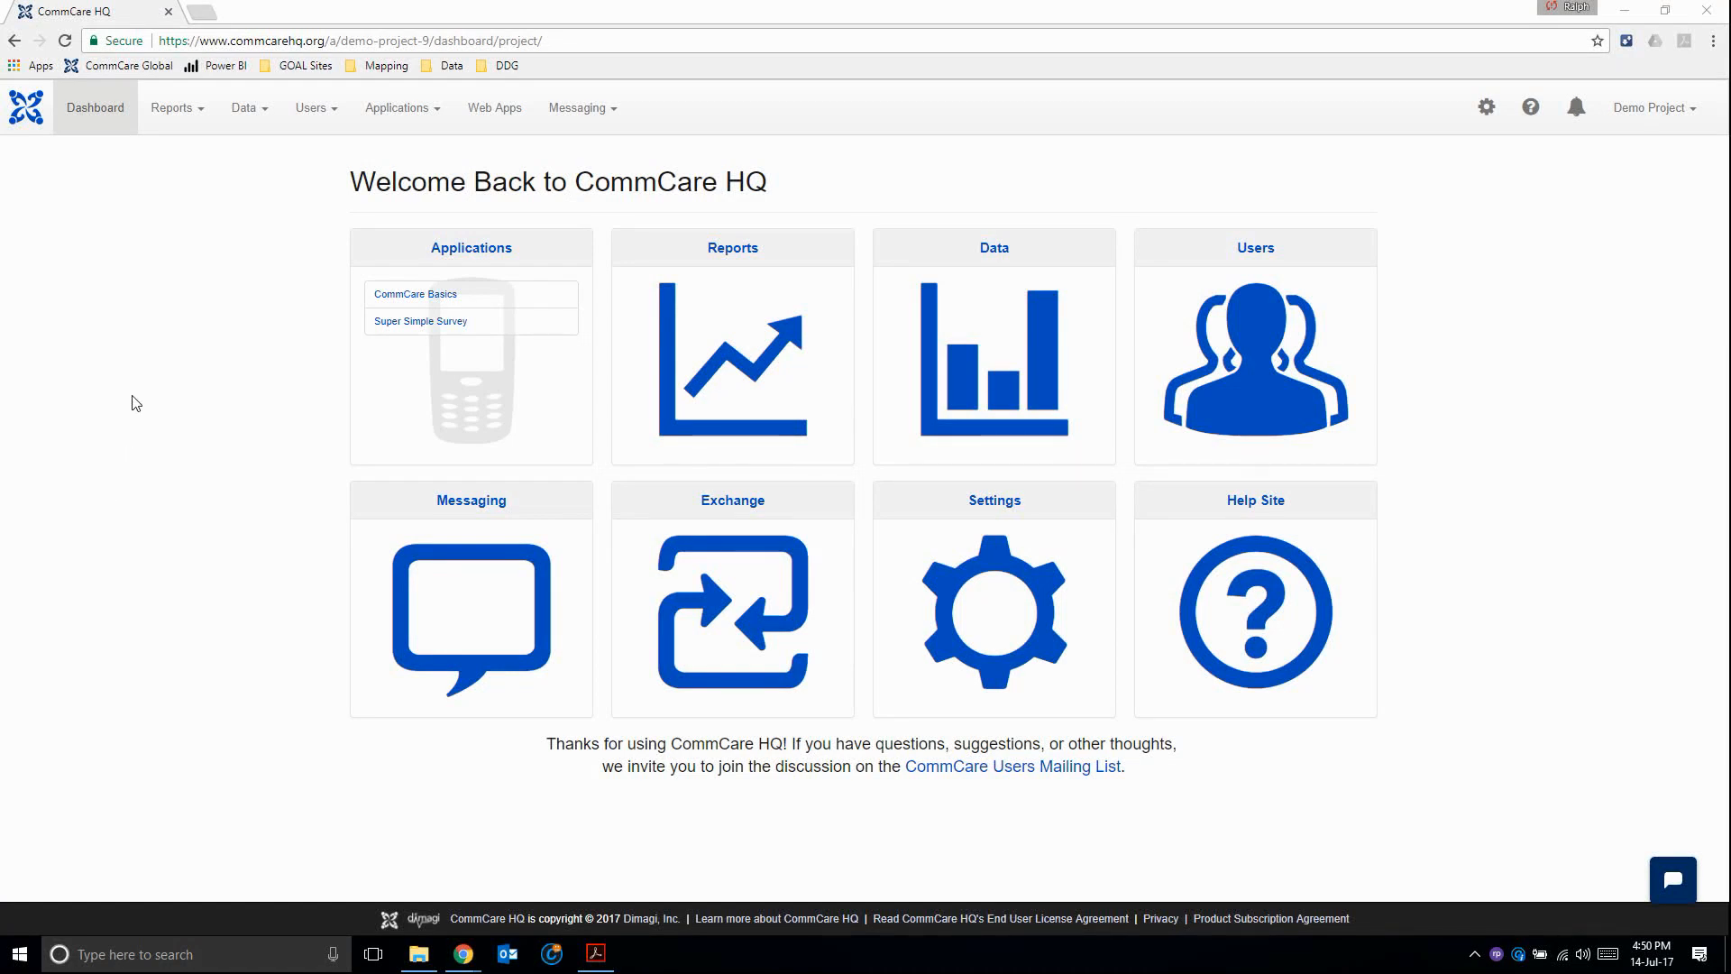
- Go from the dashboard's Users tile to the Mobile Workers page
click(1255, 364)
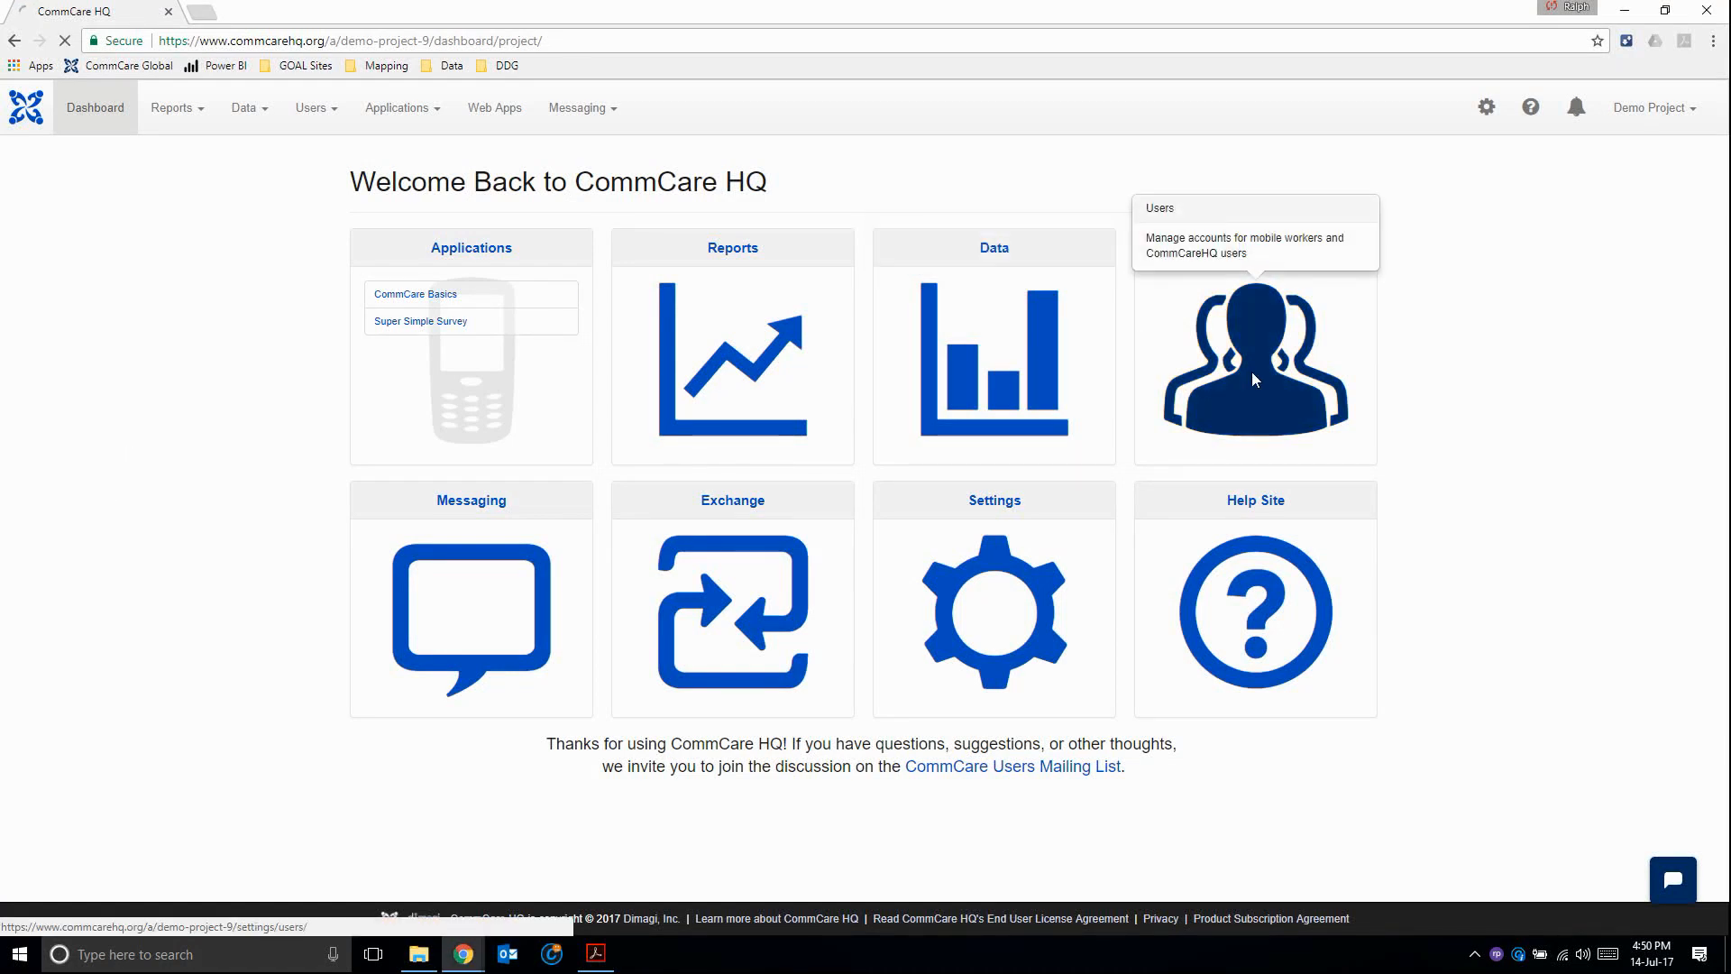
click(1256, 373)
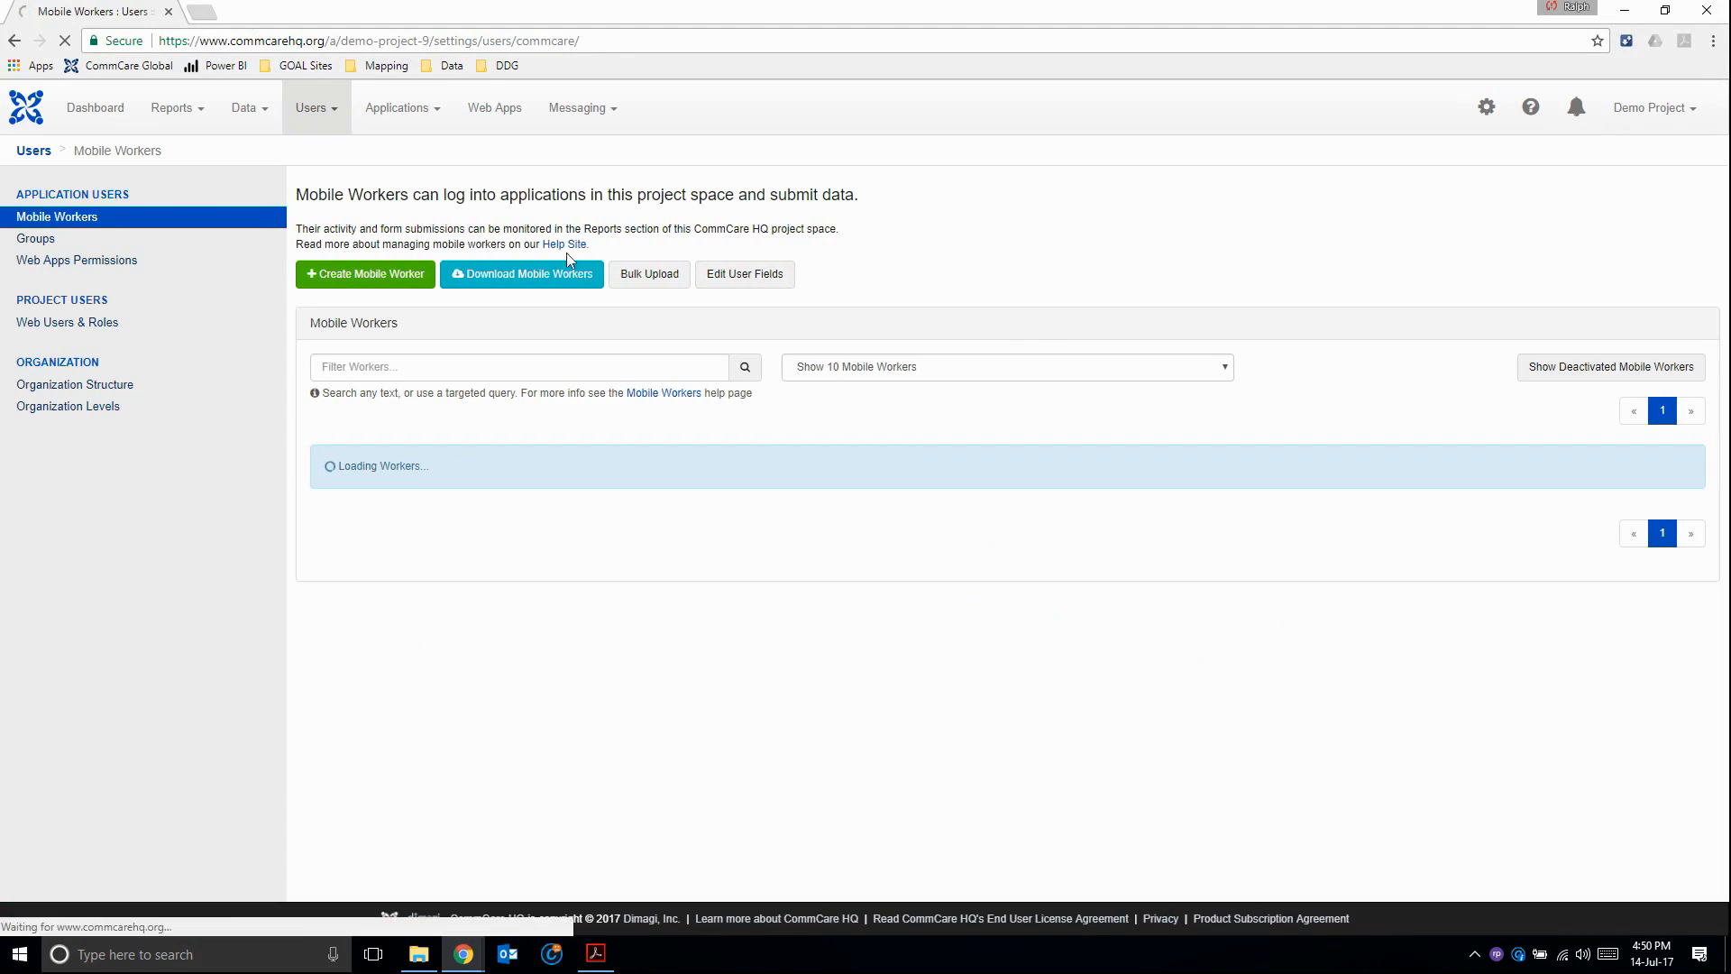
click(316, 108)
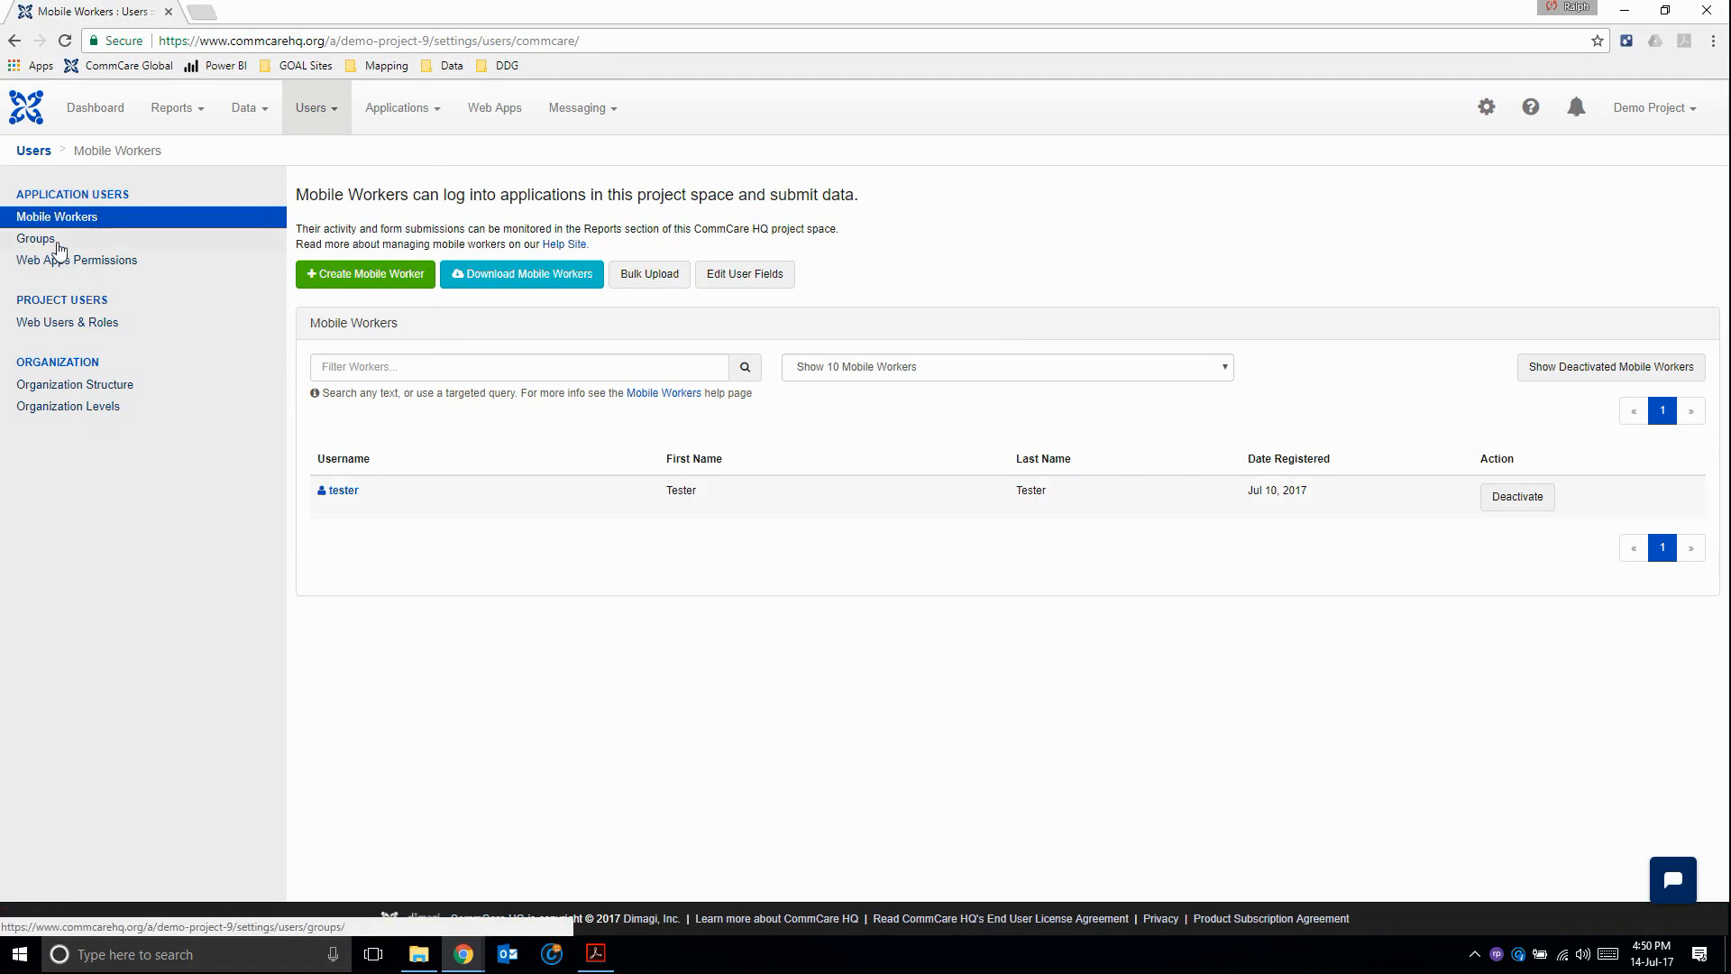
mouse_move(108, 327)
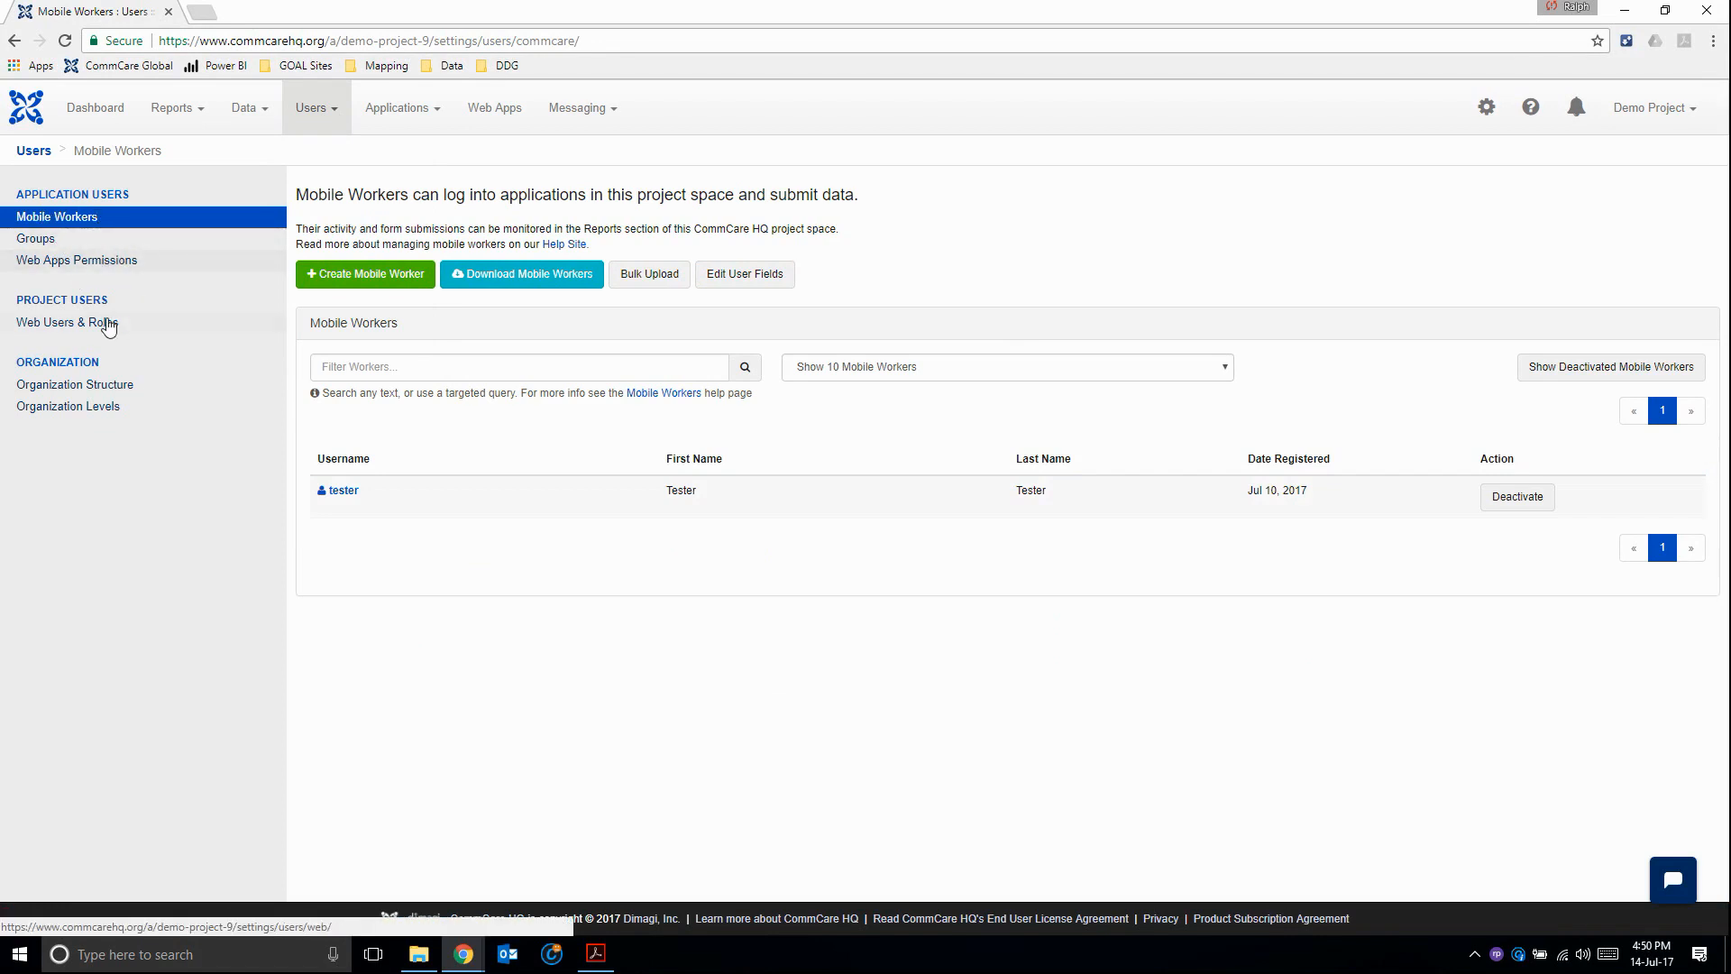
mouse_move(42, 330)
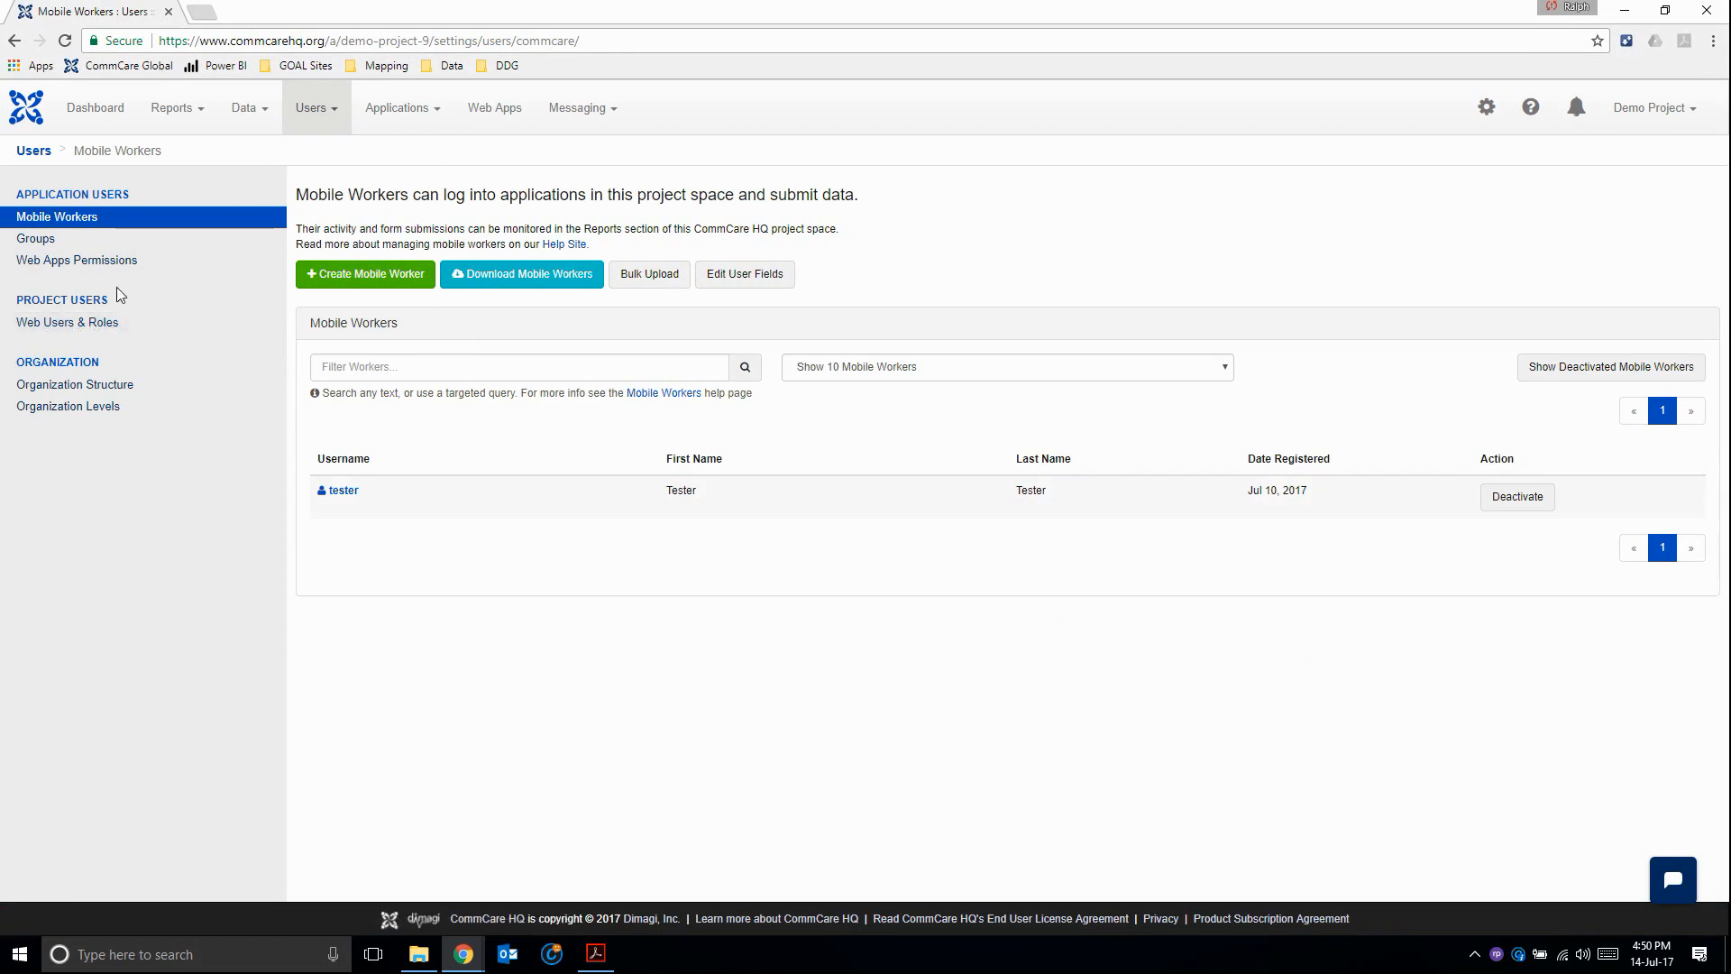
mouse_move(56, 245)
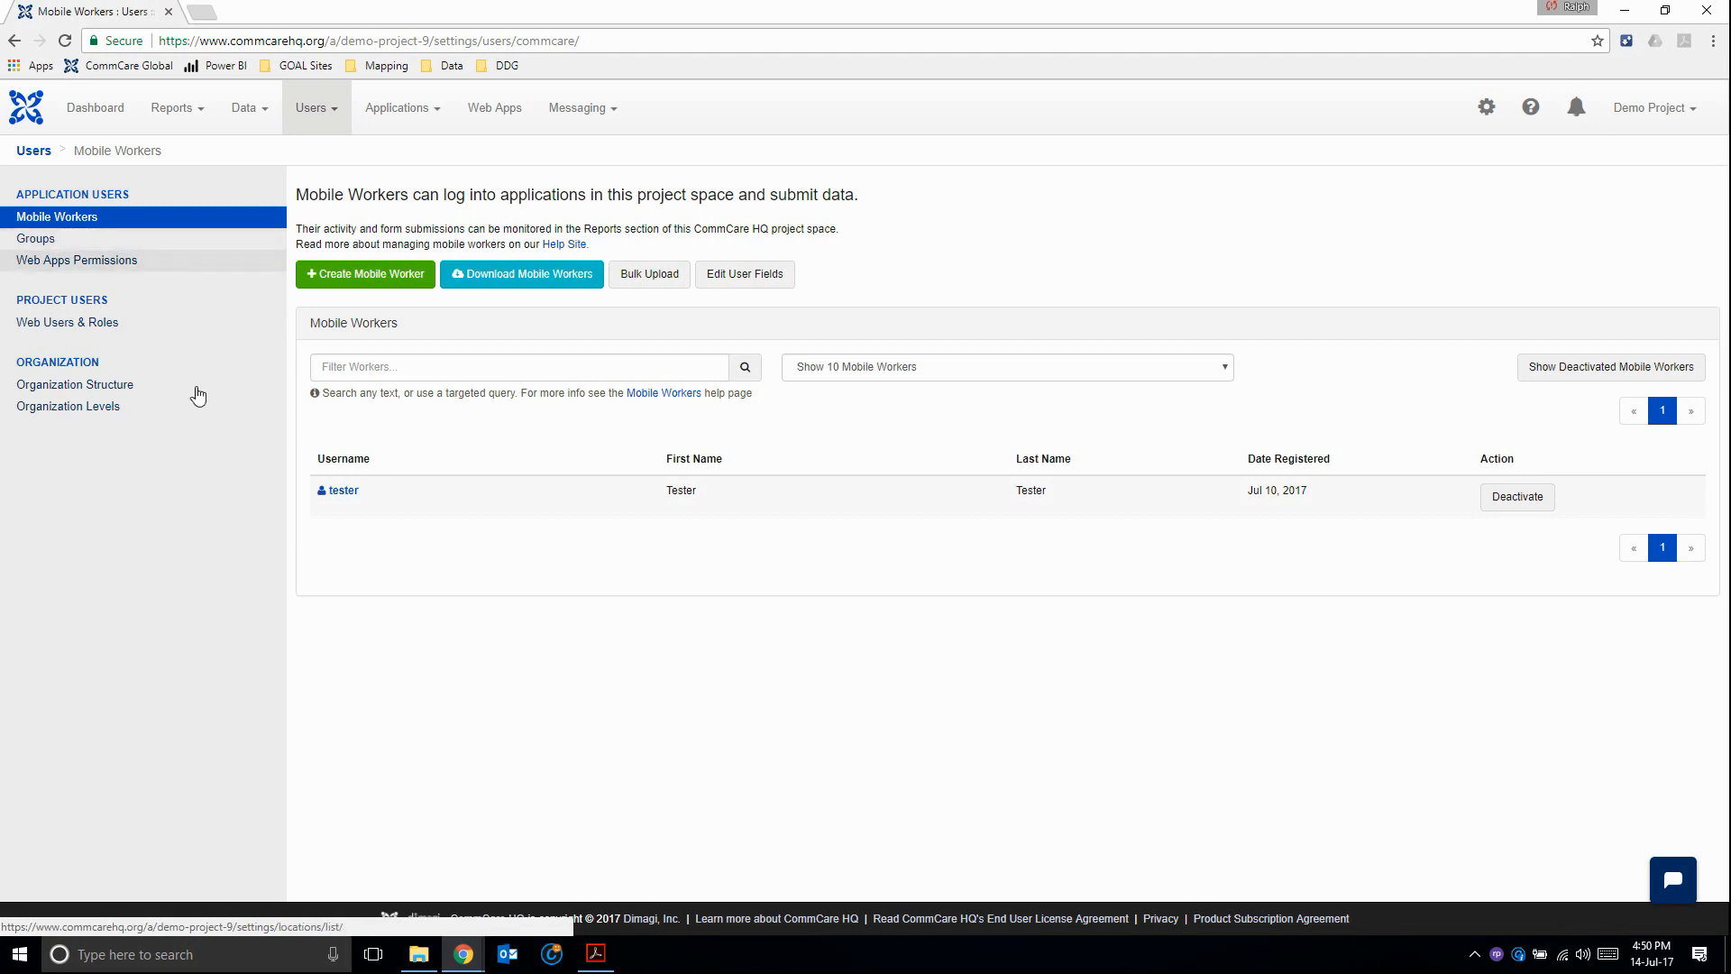
mouse_move(105, 412)
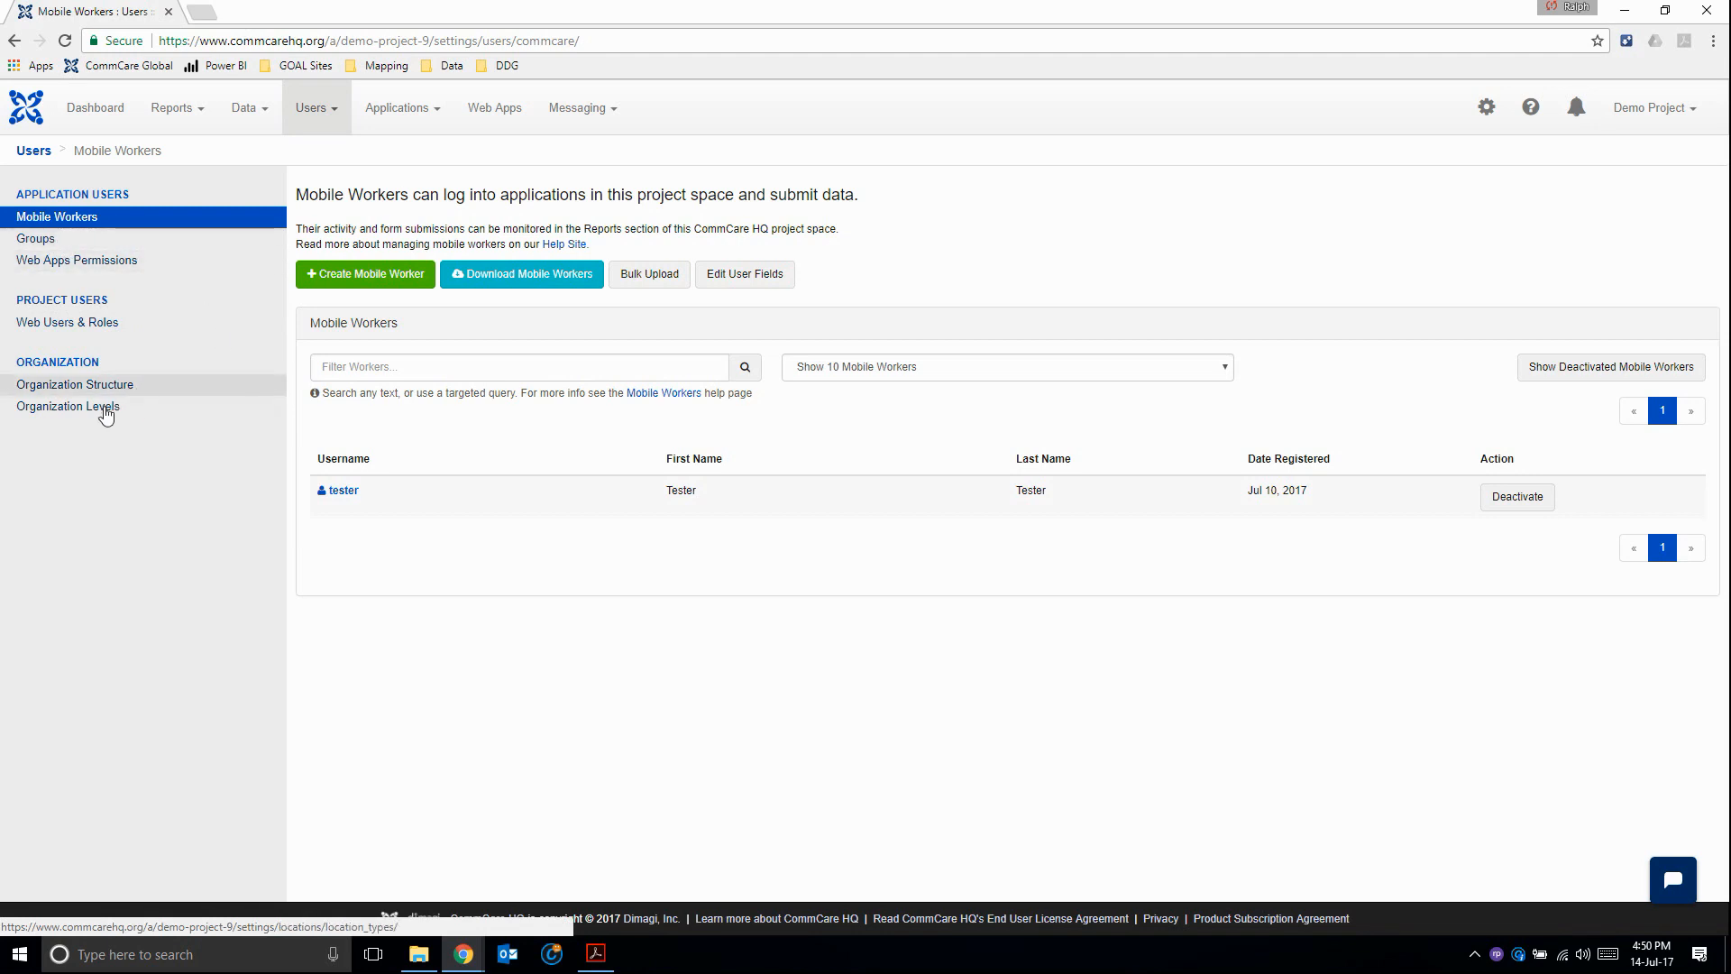
mouse_move(167, 409)
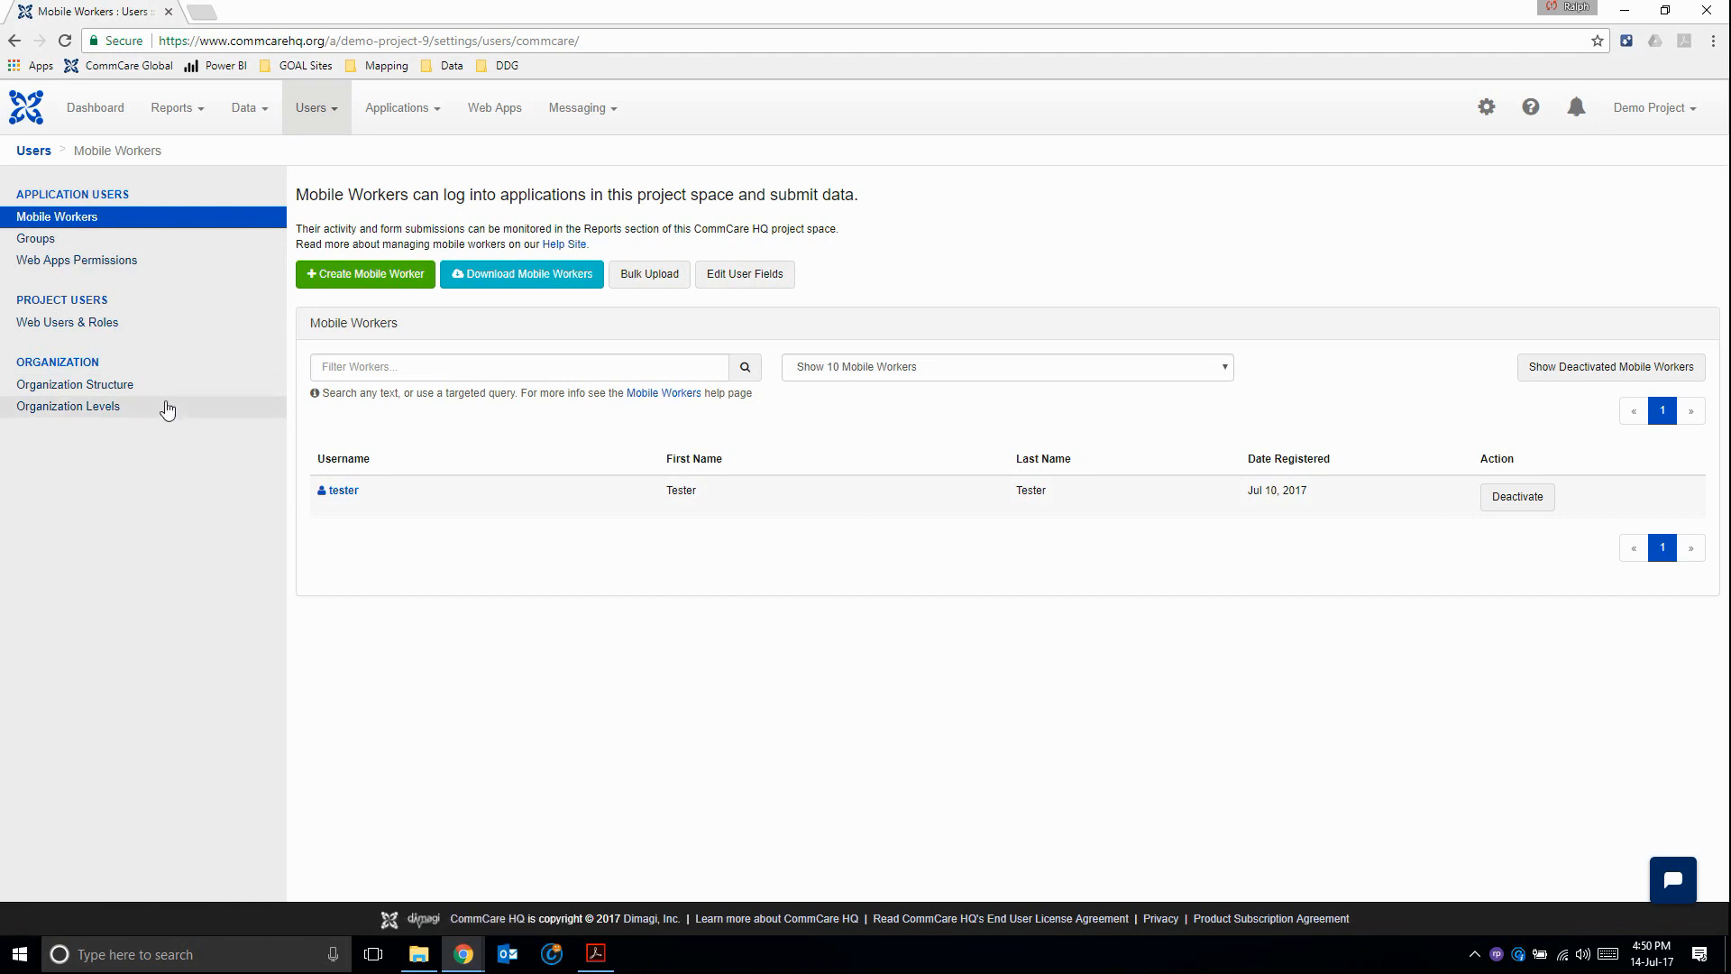
mouse_move(110, 471)
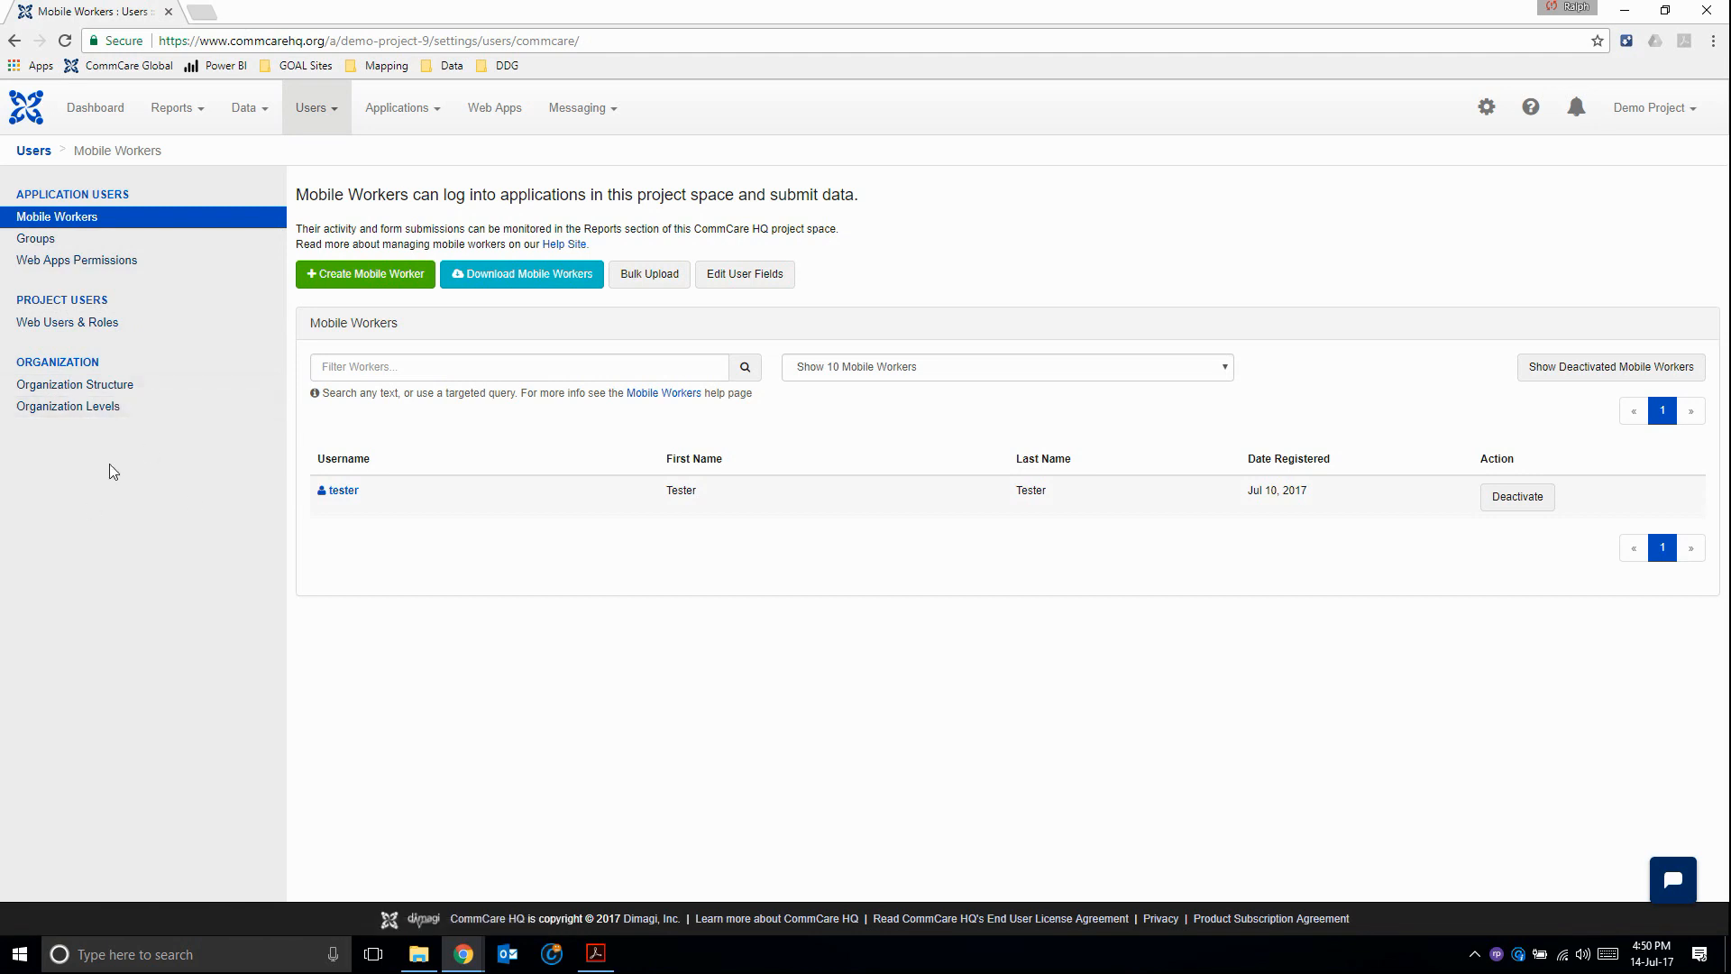
mouse_move(58, 230)
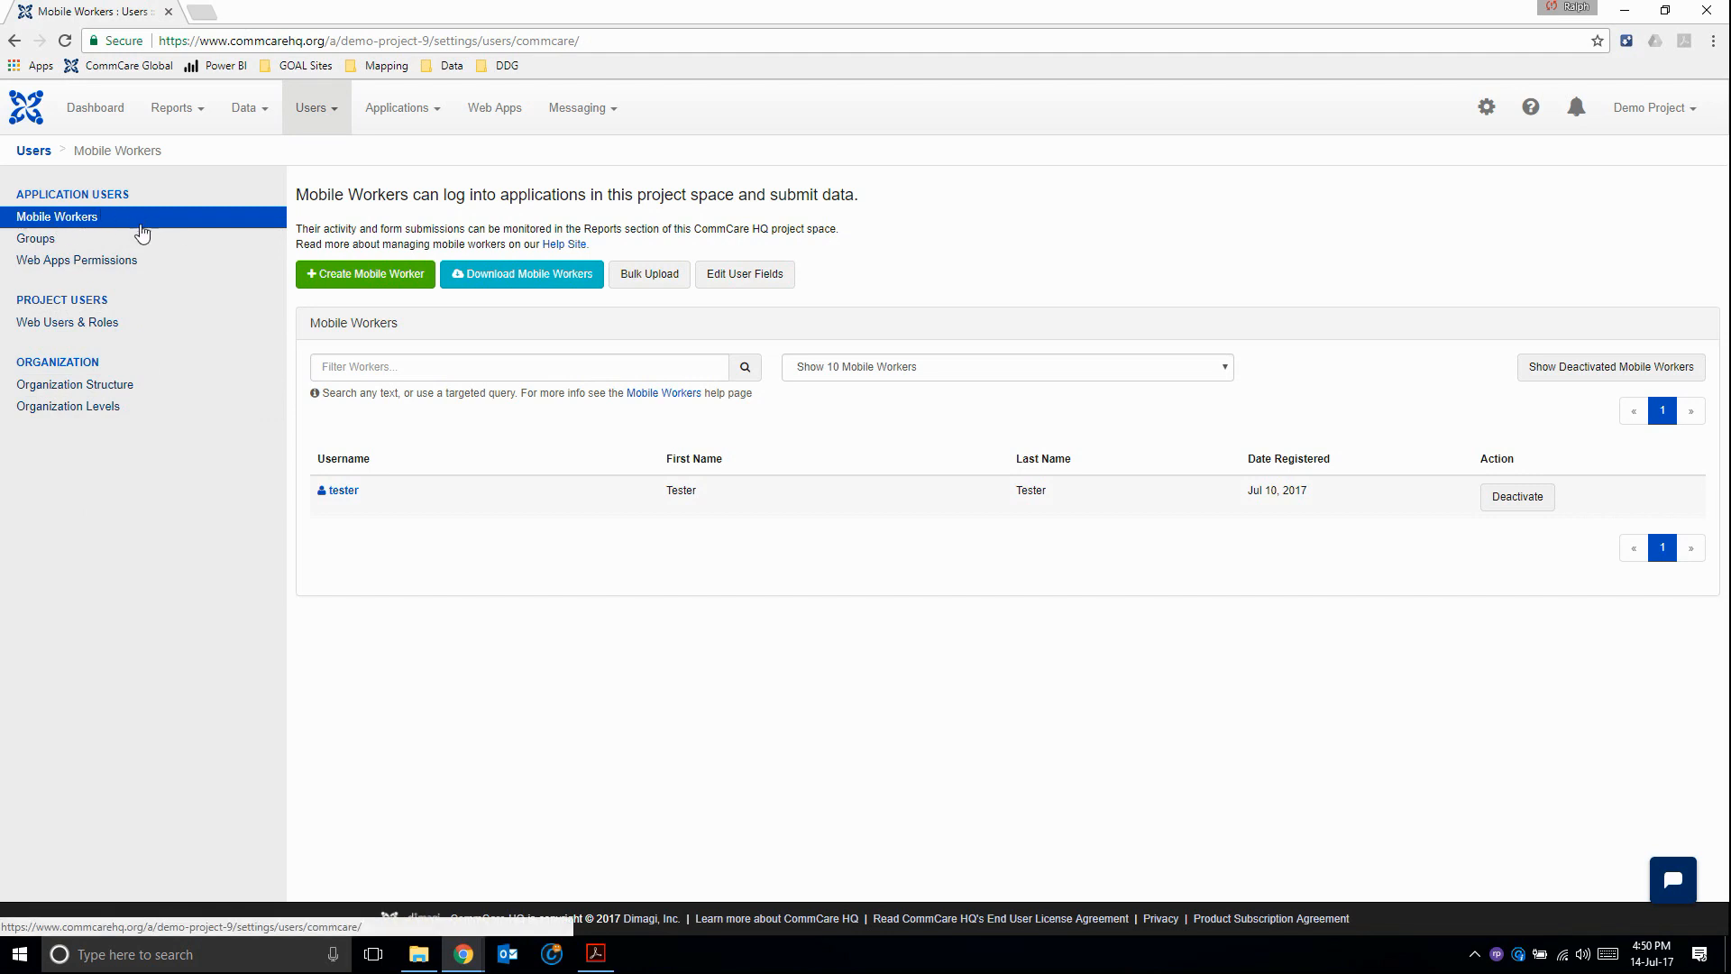
mouse_move(74, 391)
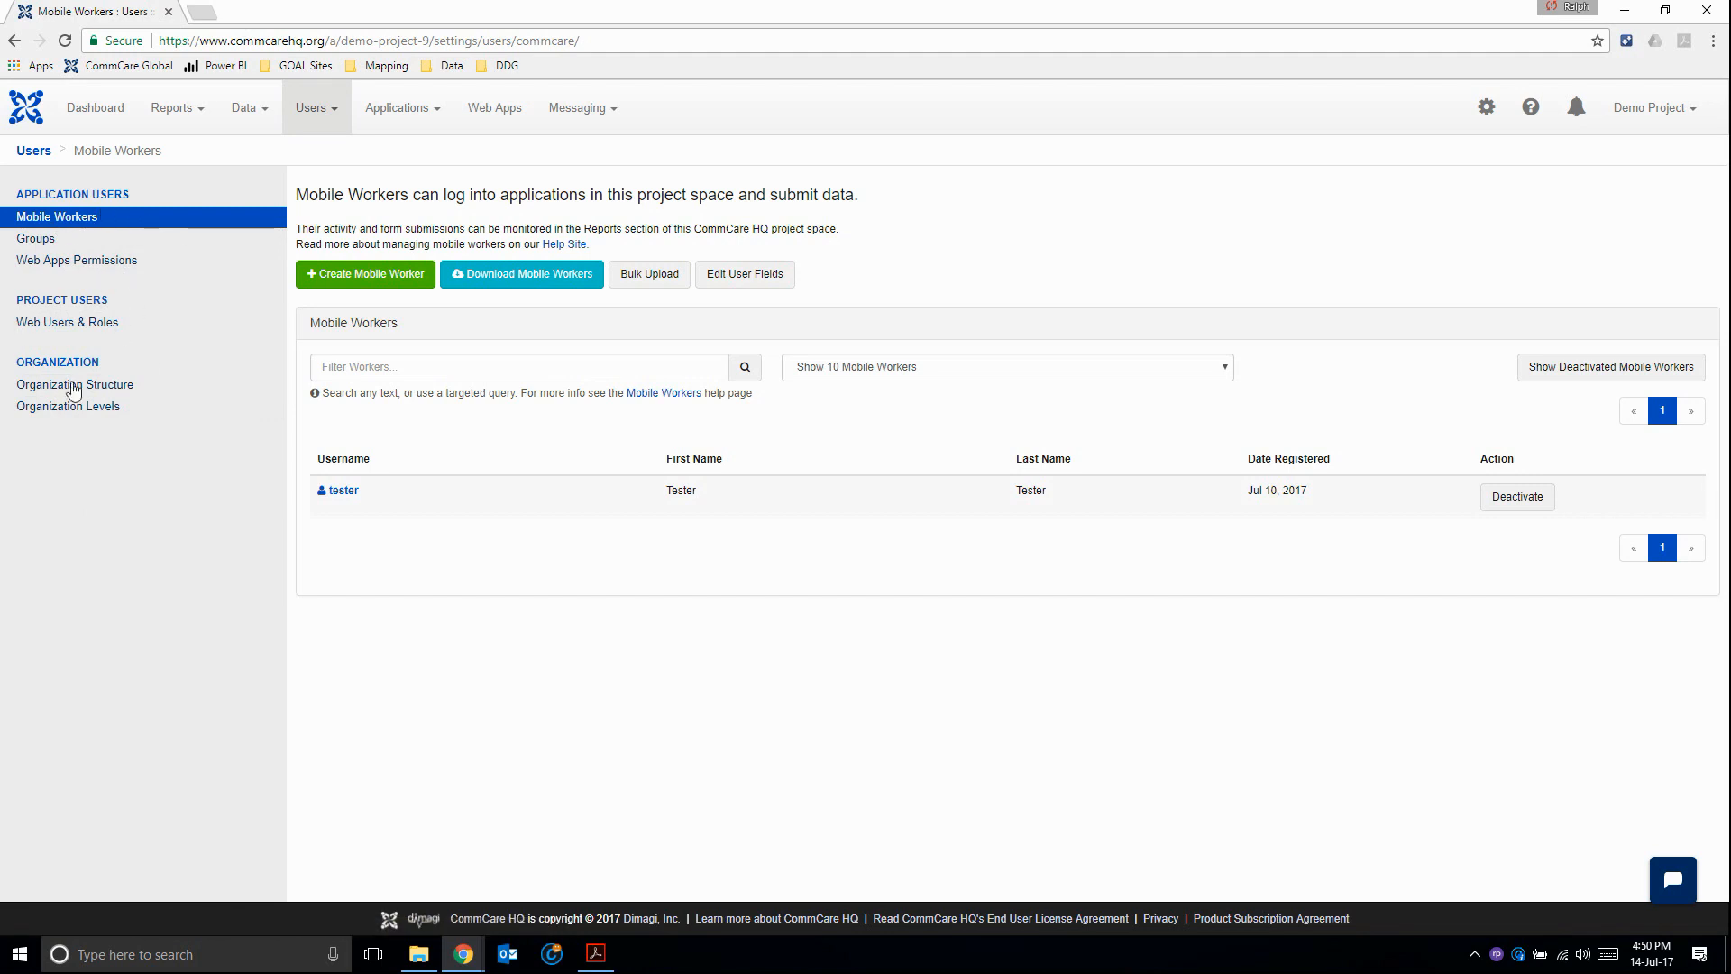
mouse_move(487, 613)
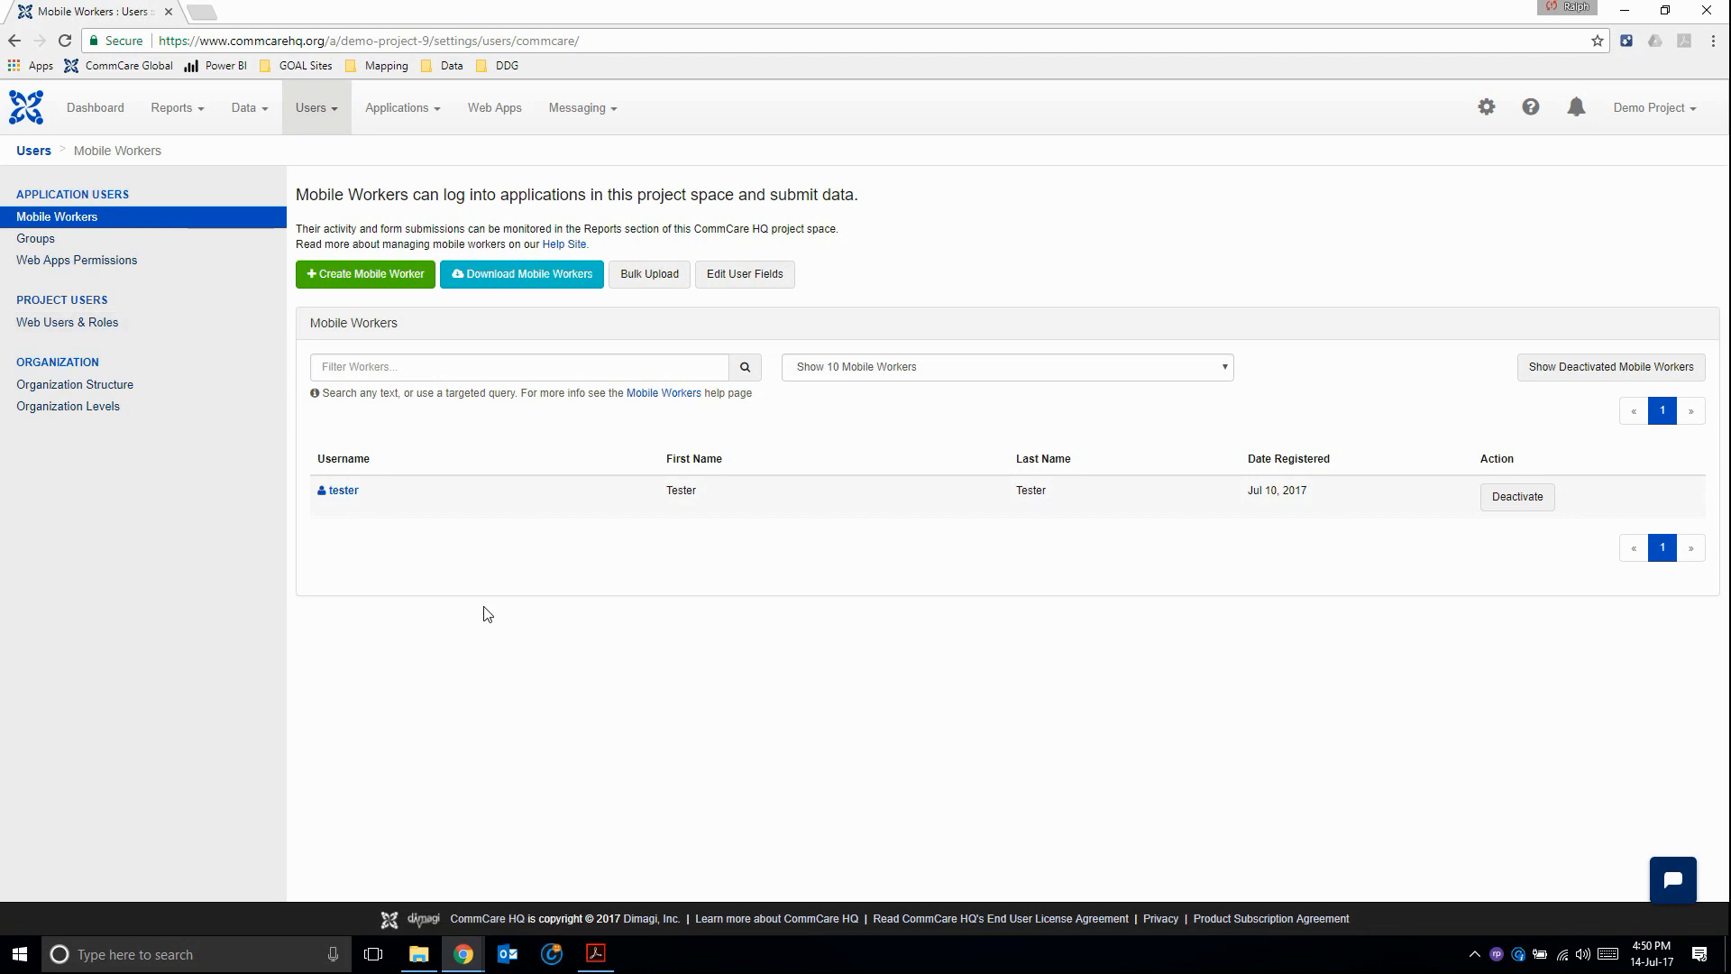
mouse_move(380, 522)
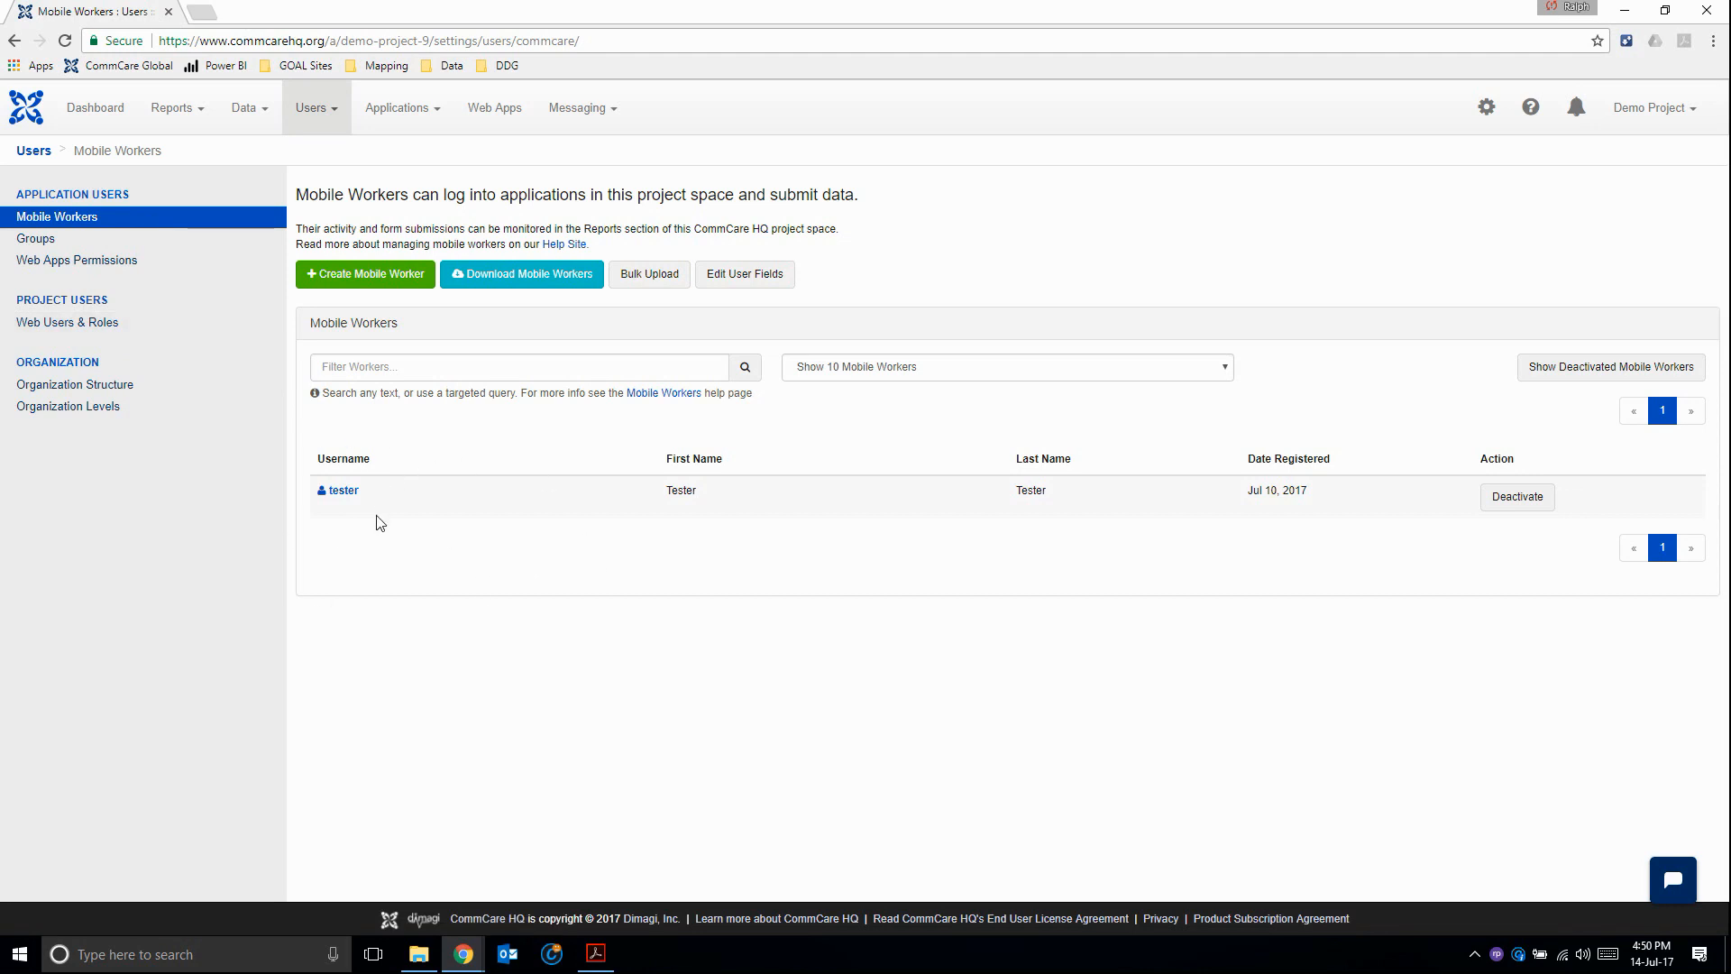
mouse_move(492, 482)
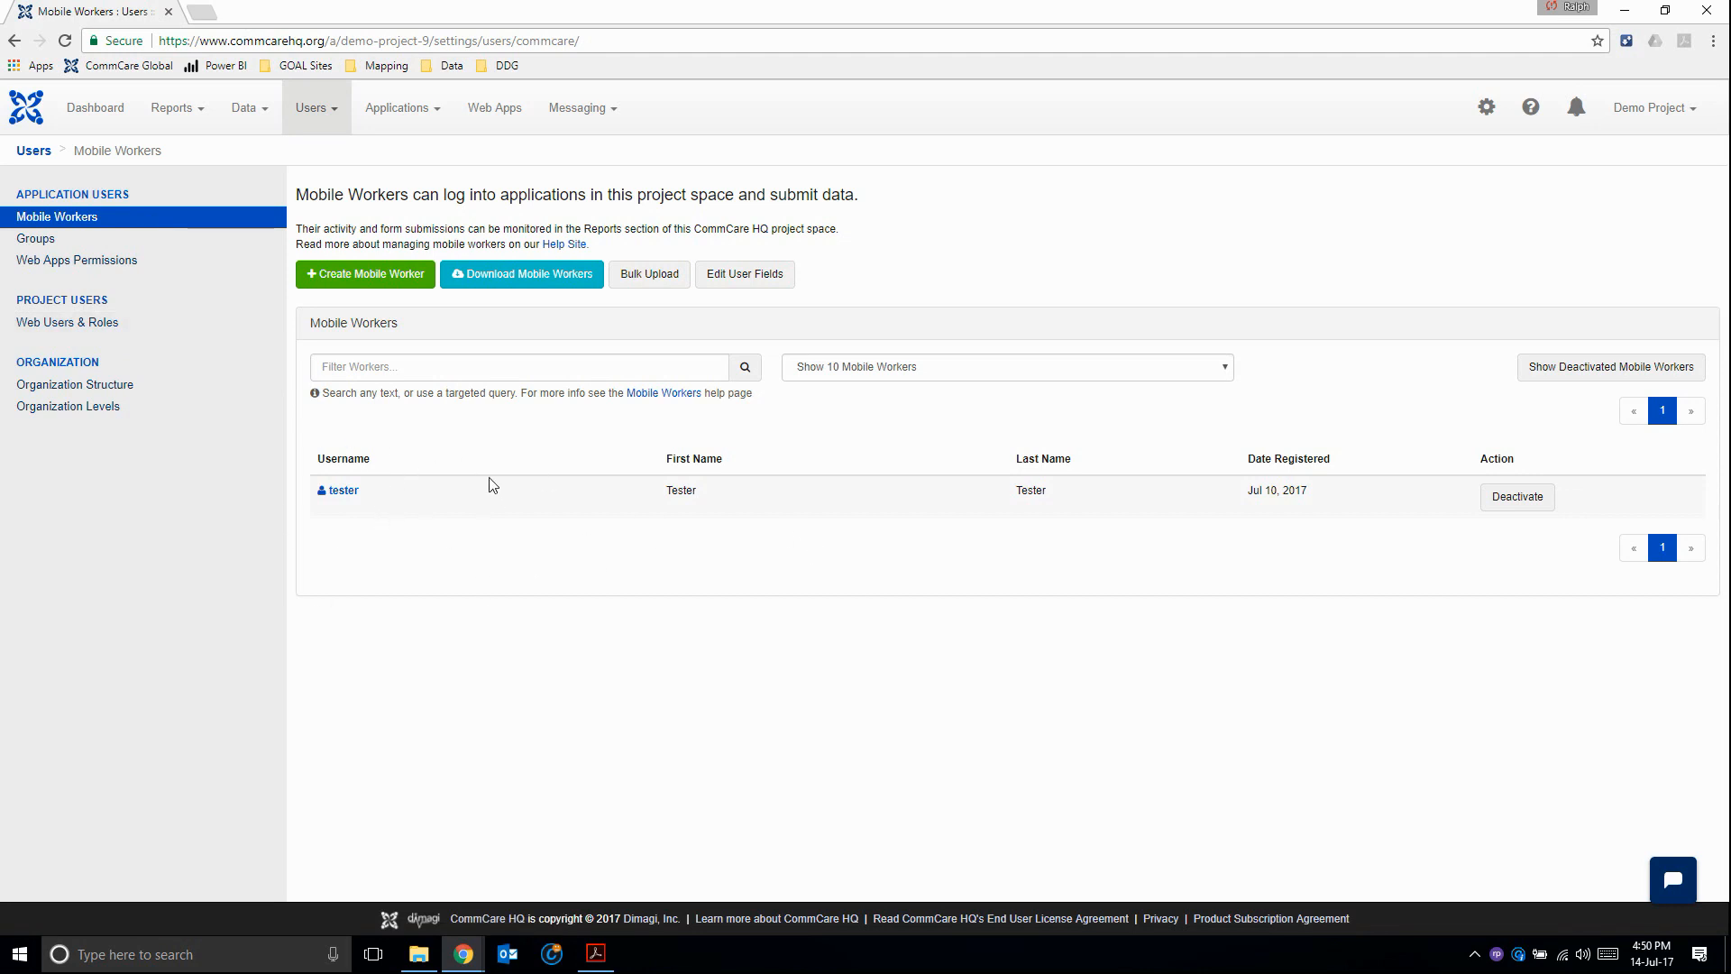
mouse_move(381, 425)
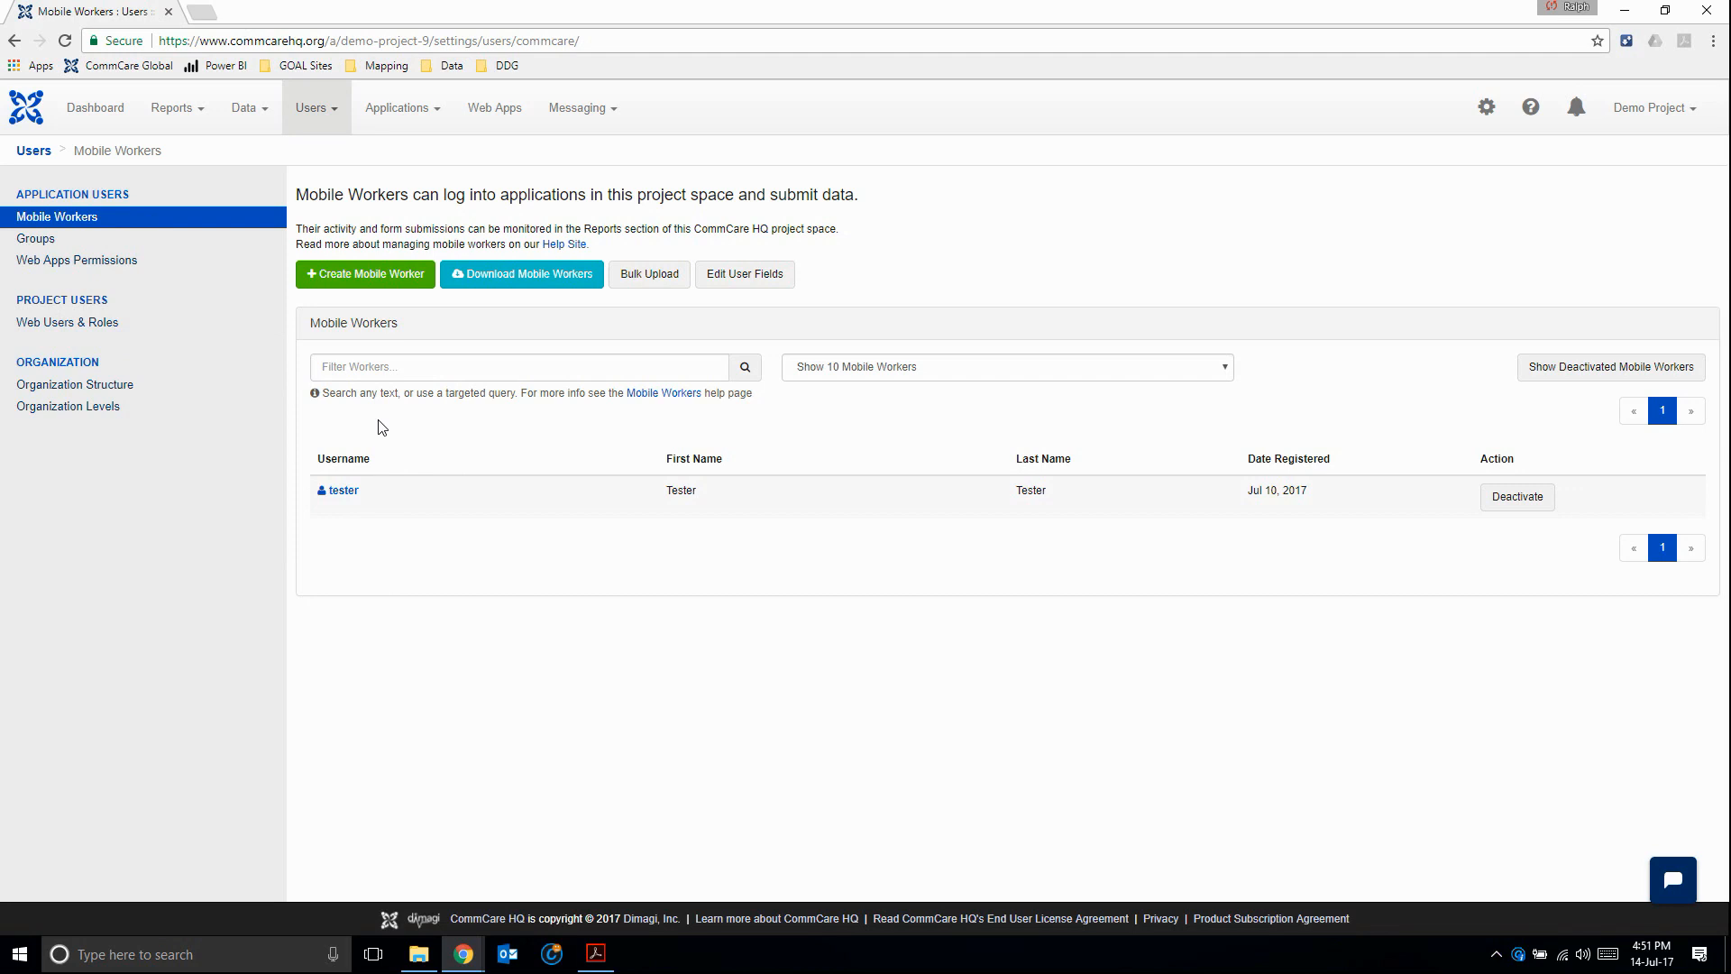
click(365, 274)
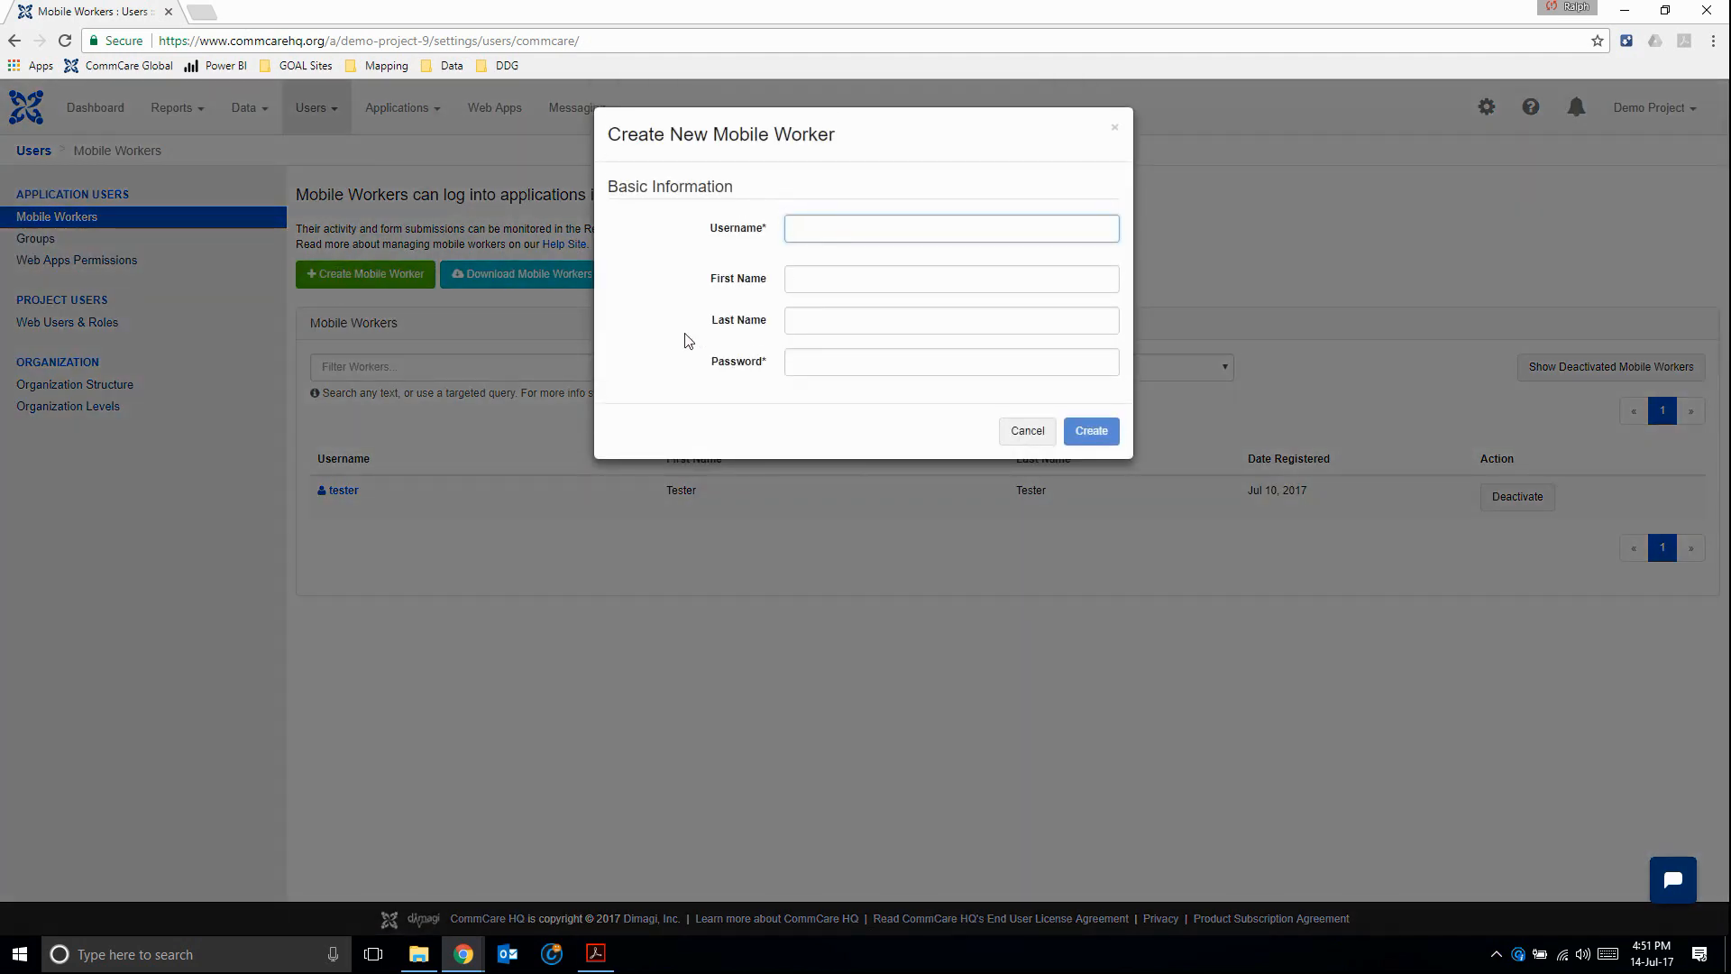
click(952, 228)
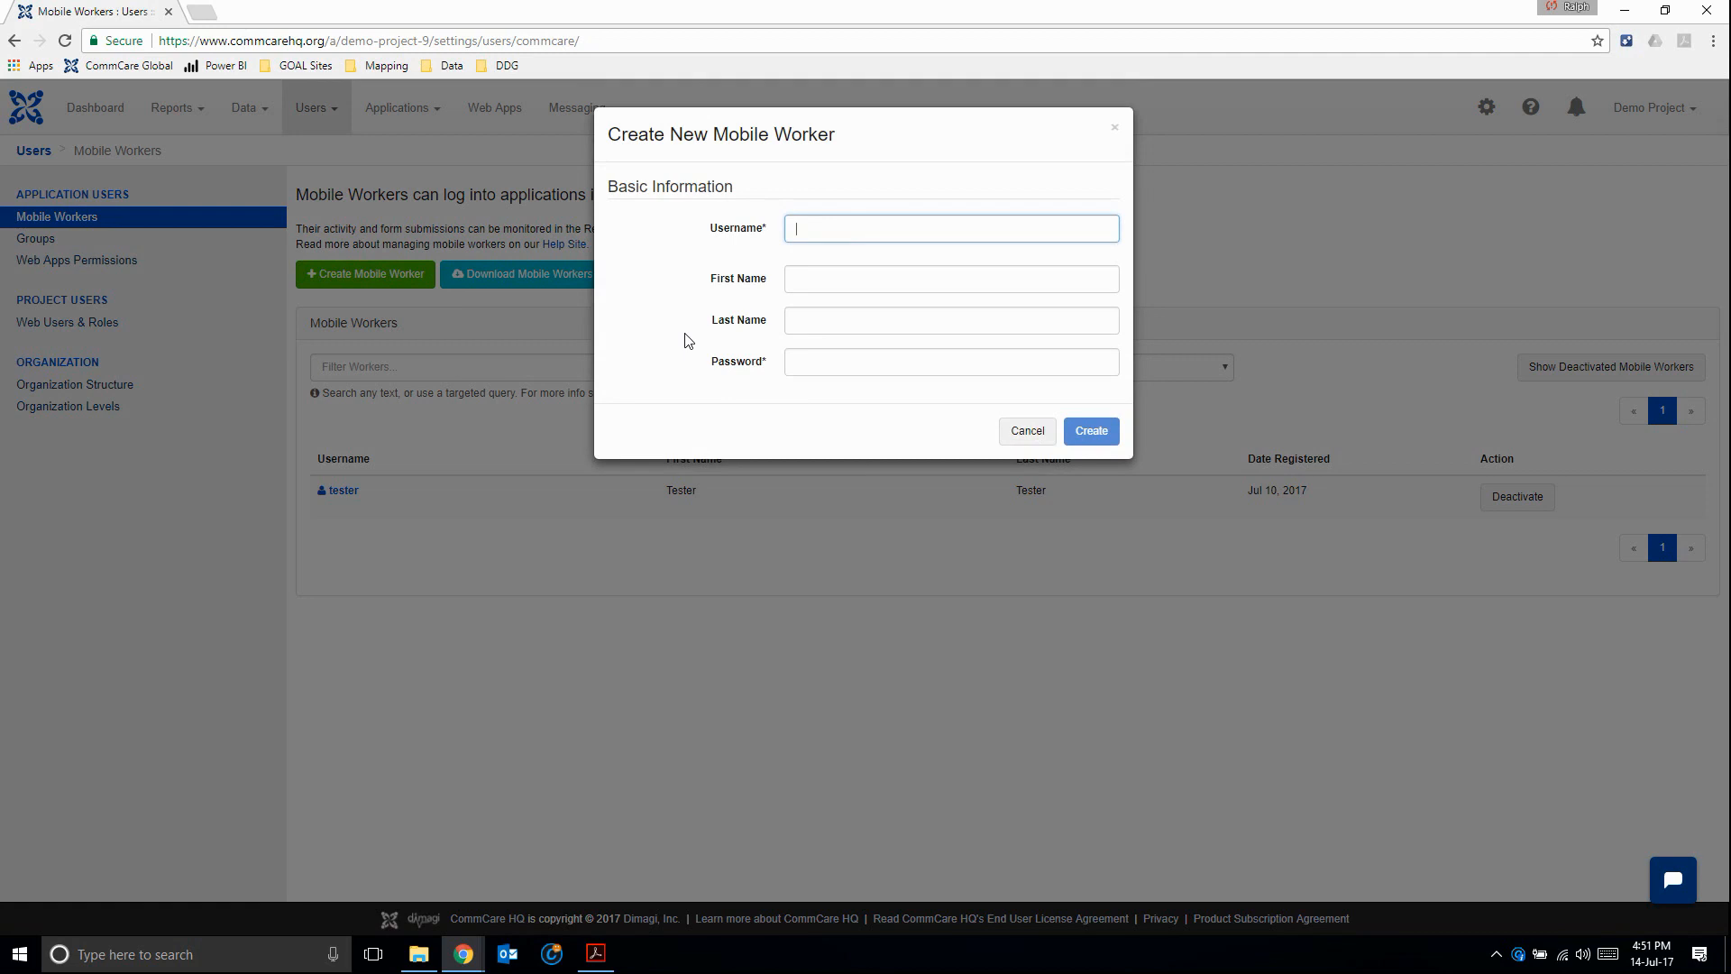
text(r)
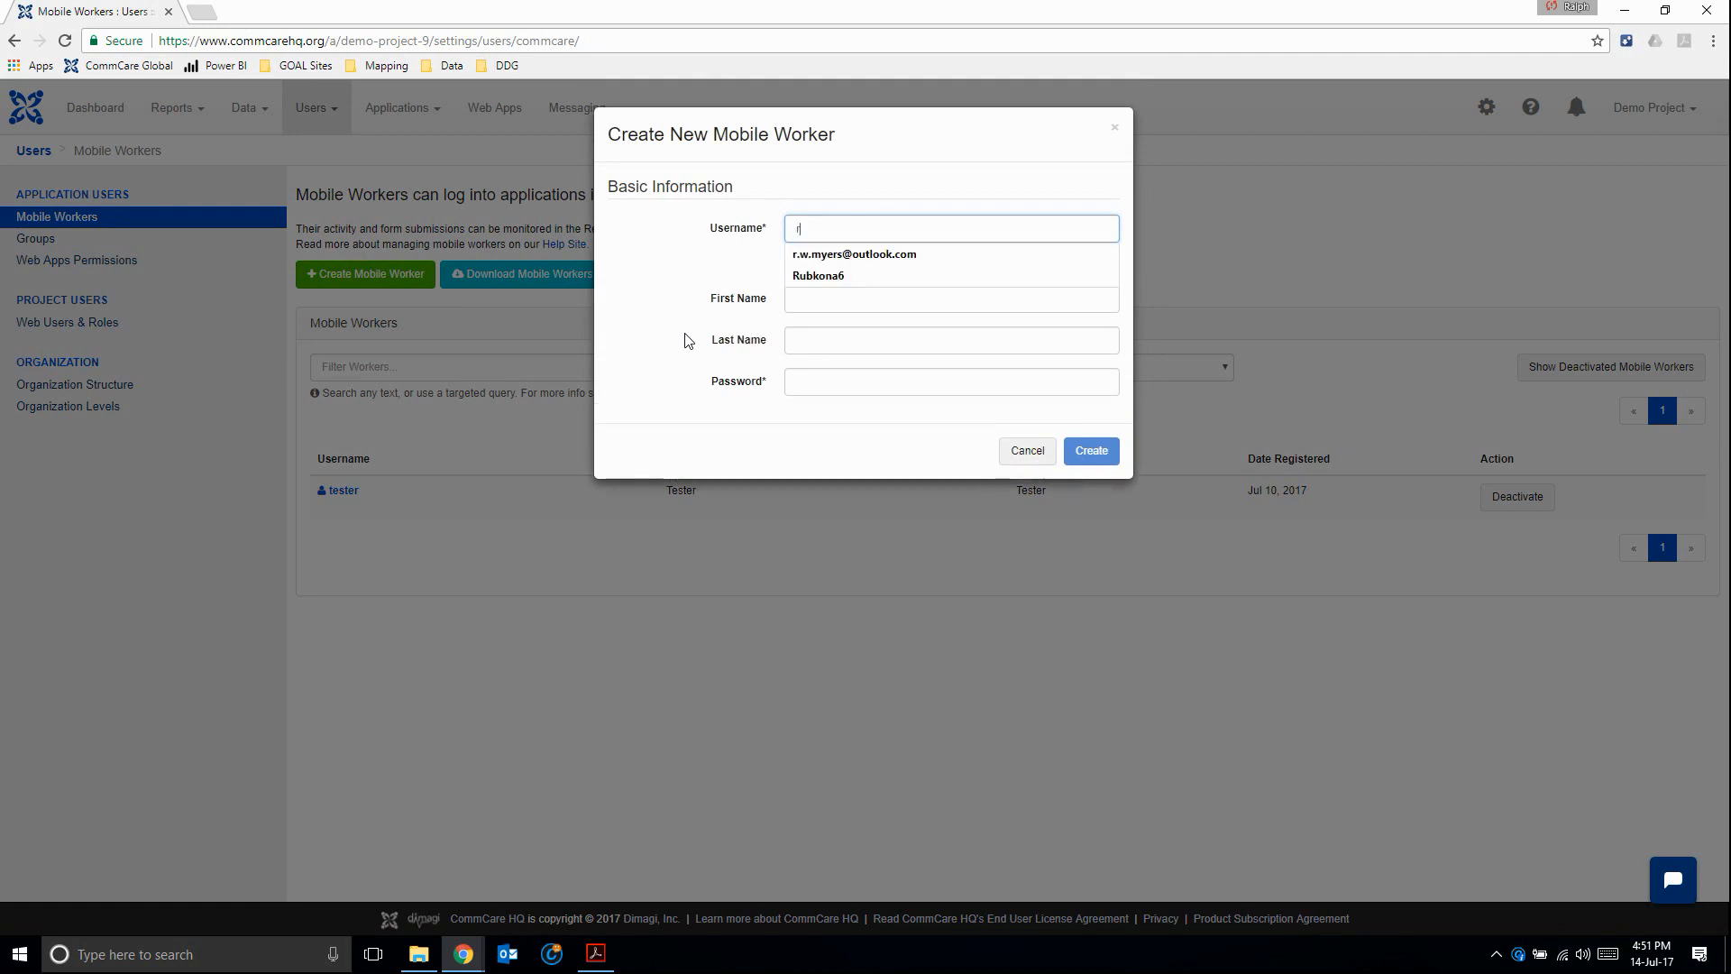
text(myers)
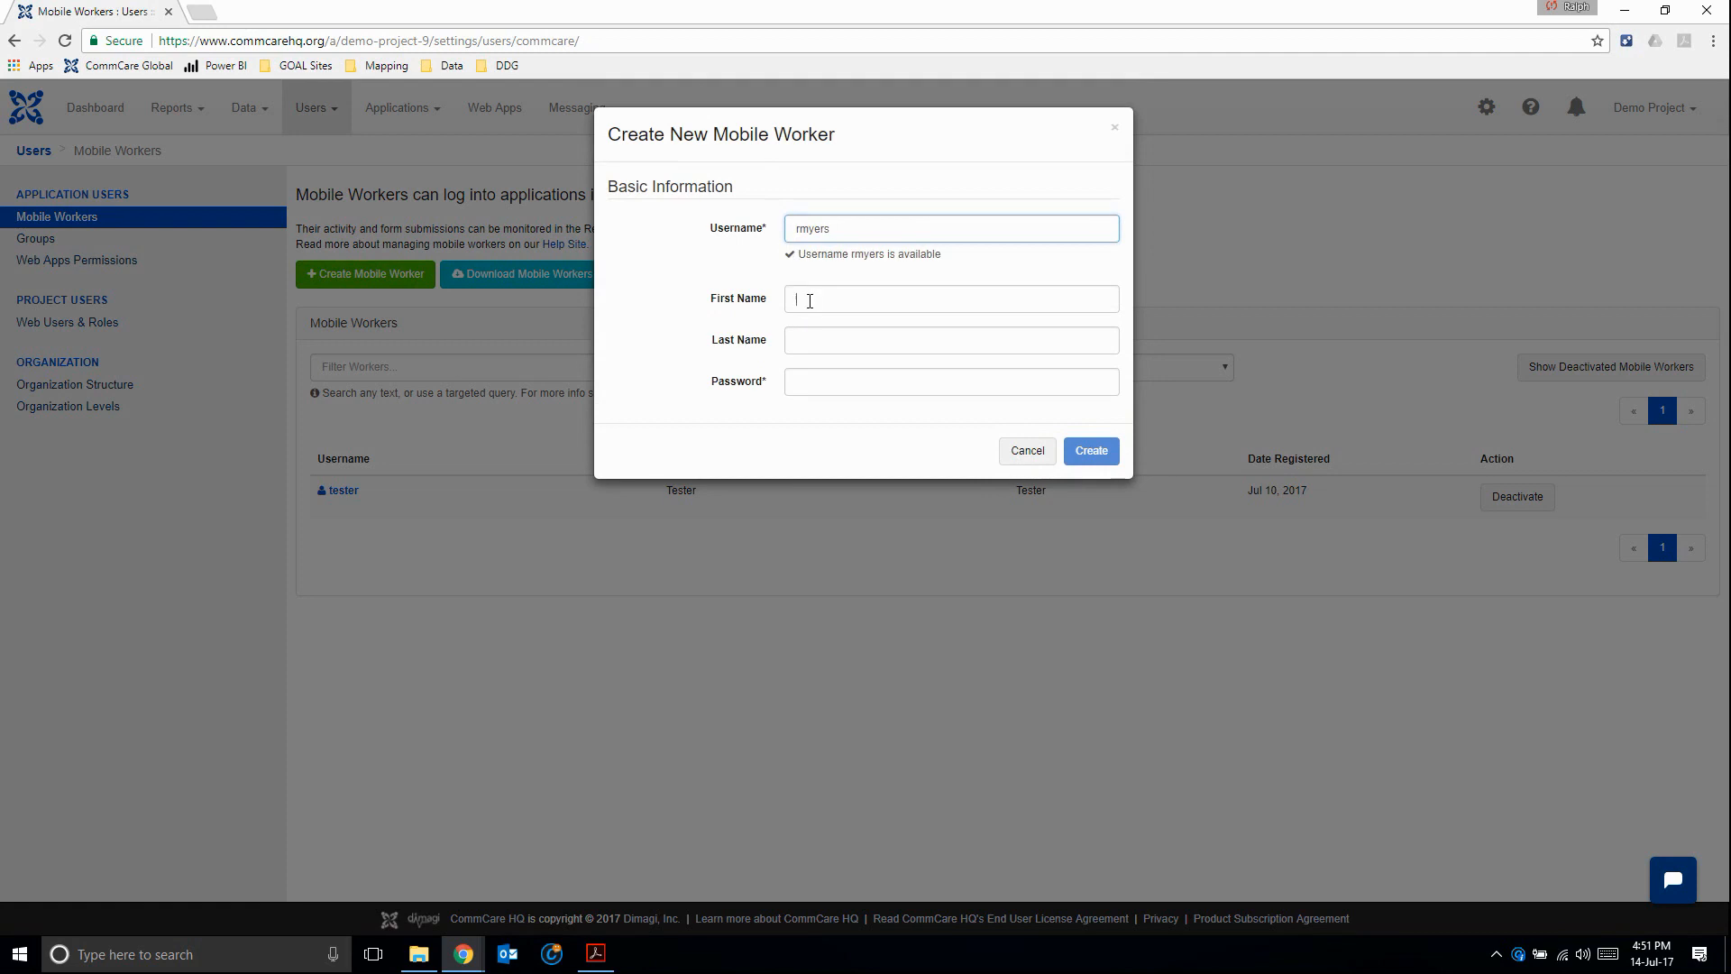
text(Ralph)
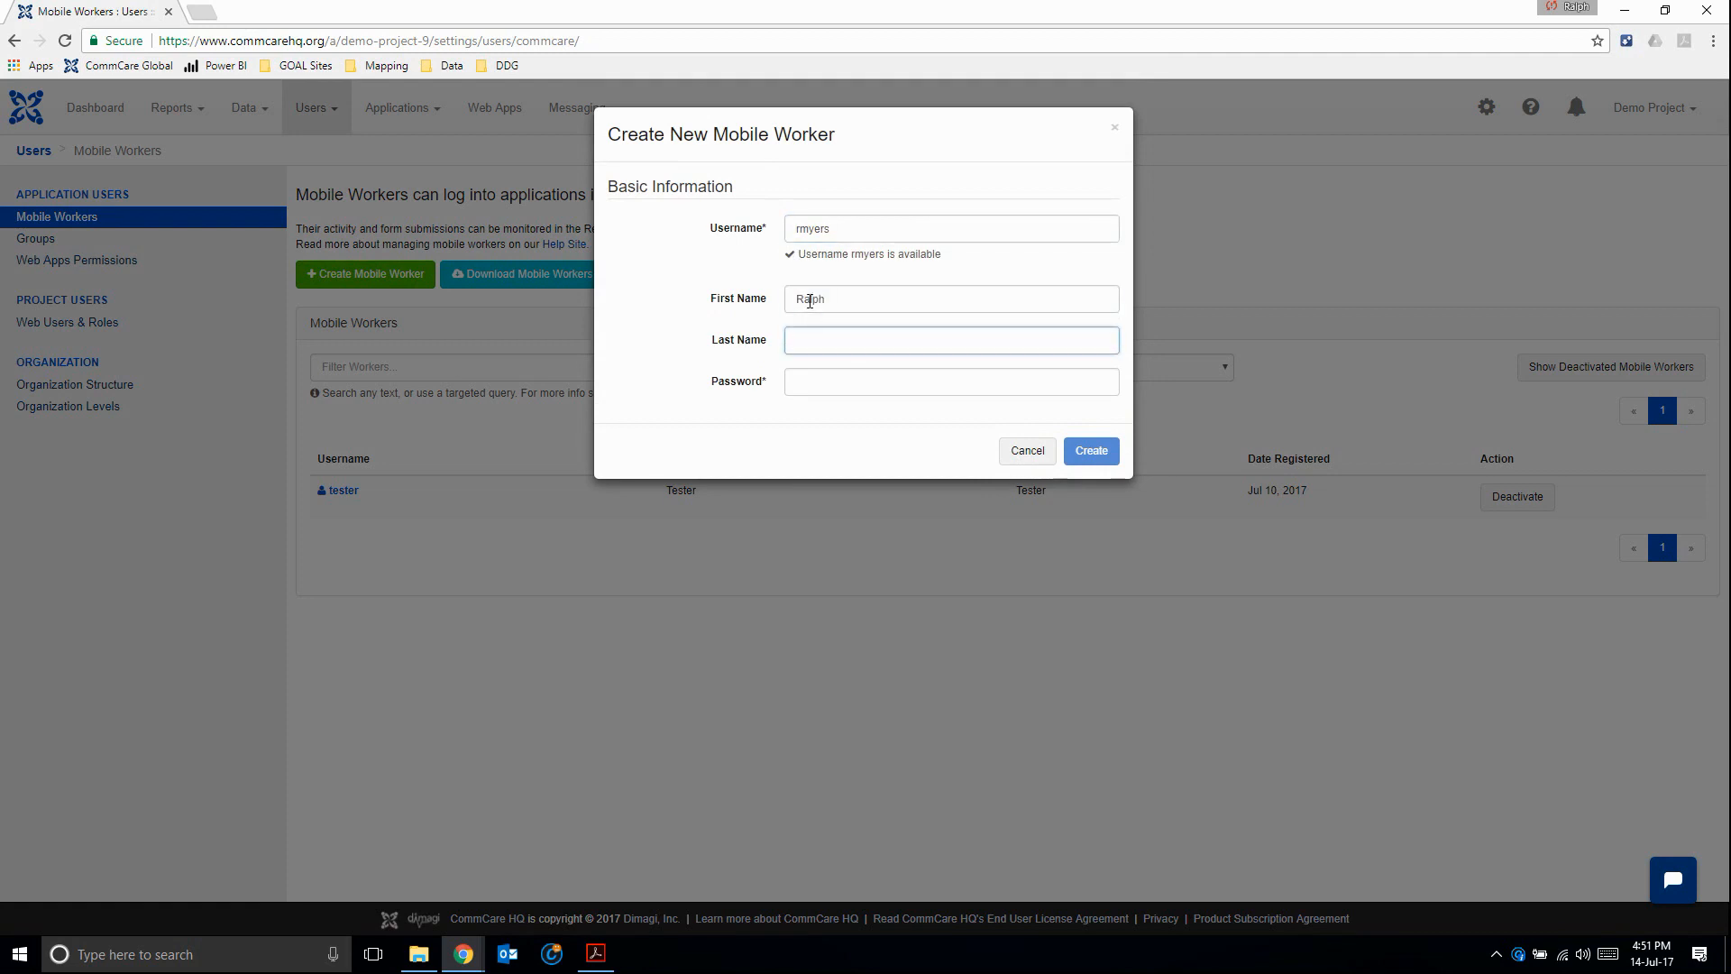
text(Myers)
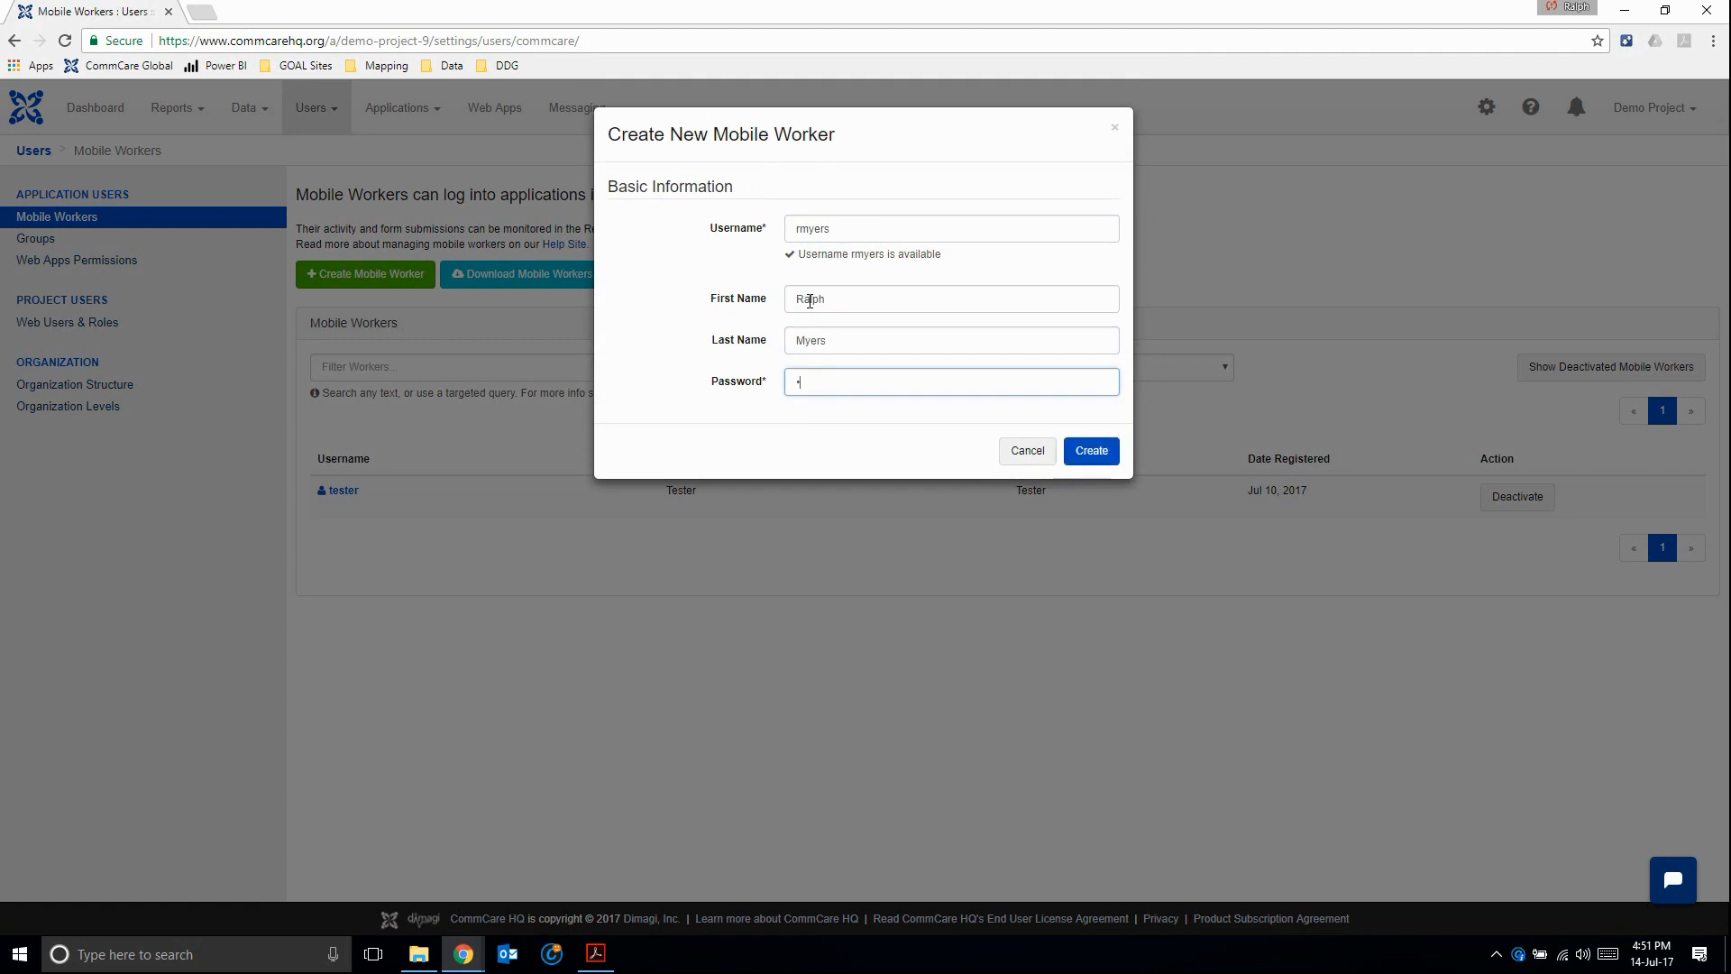
text(•••)
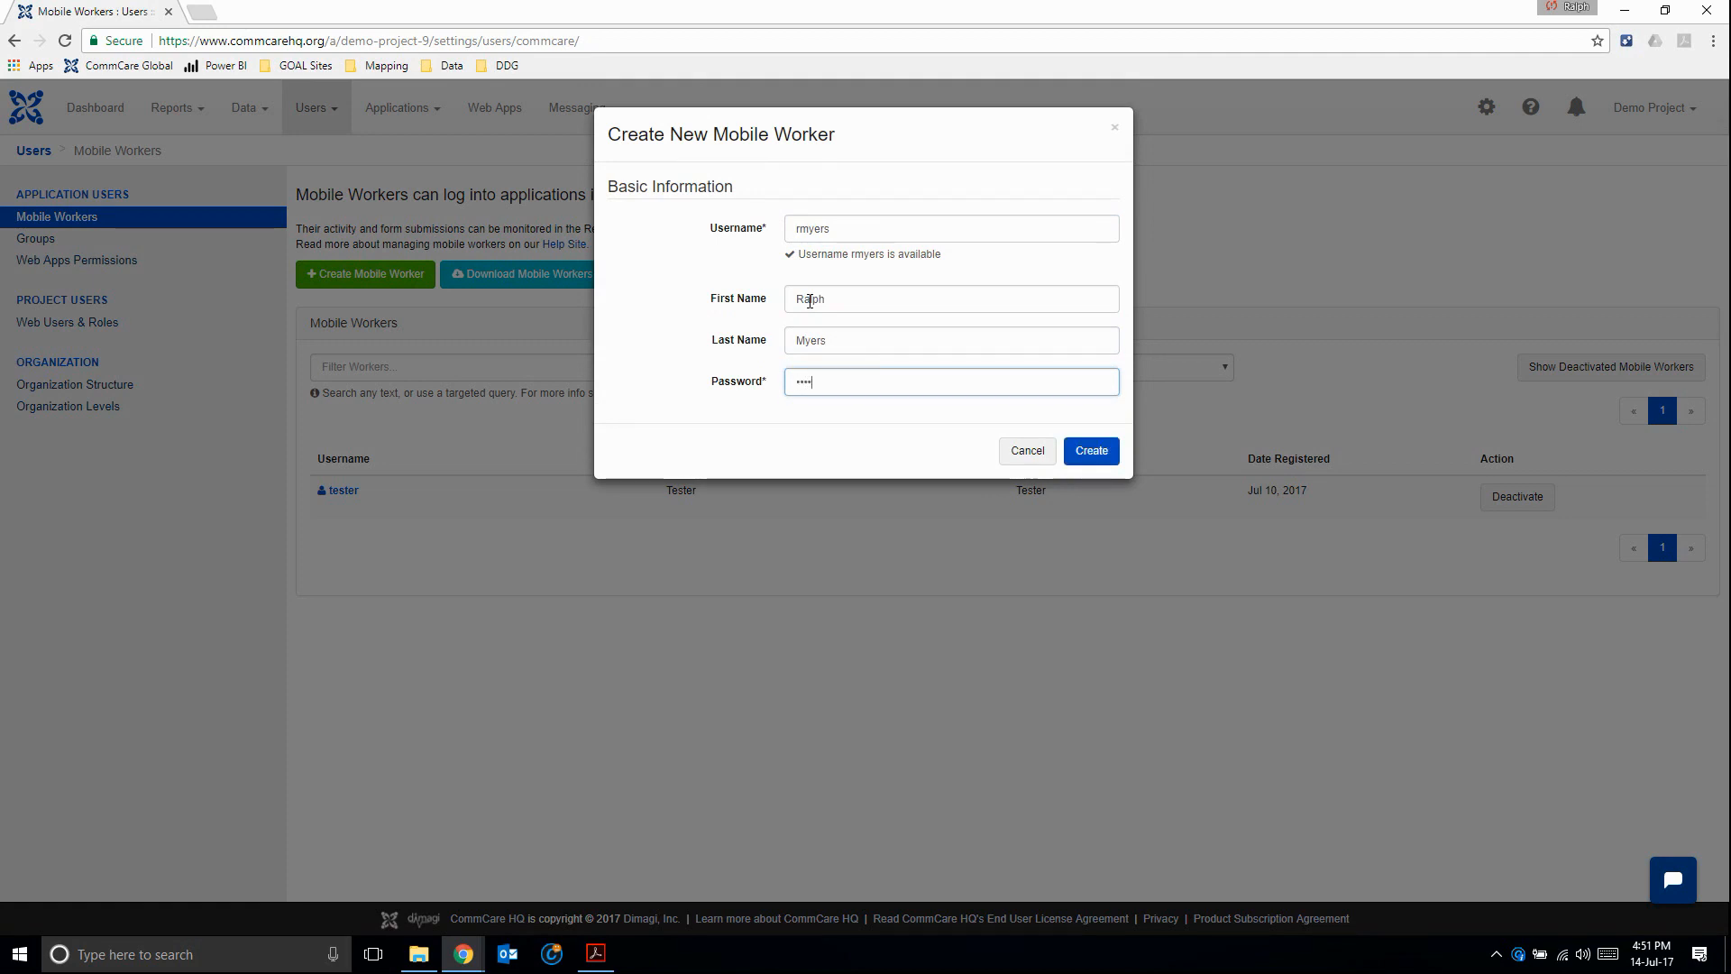
text(••)
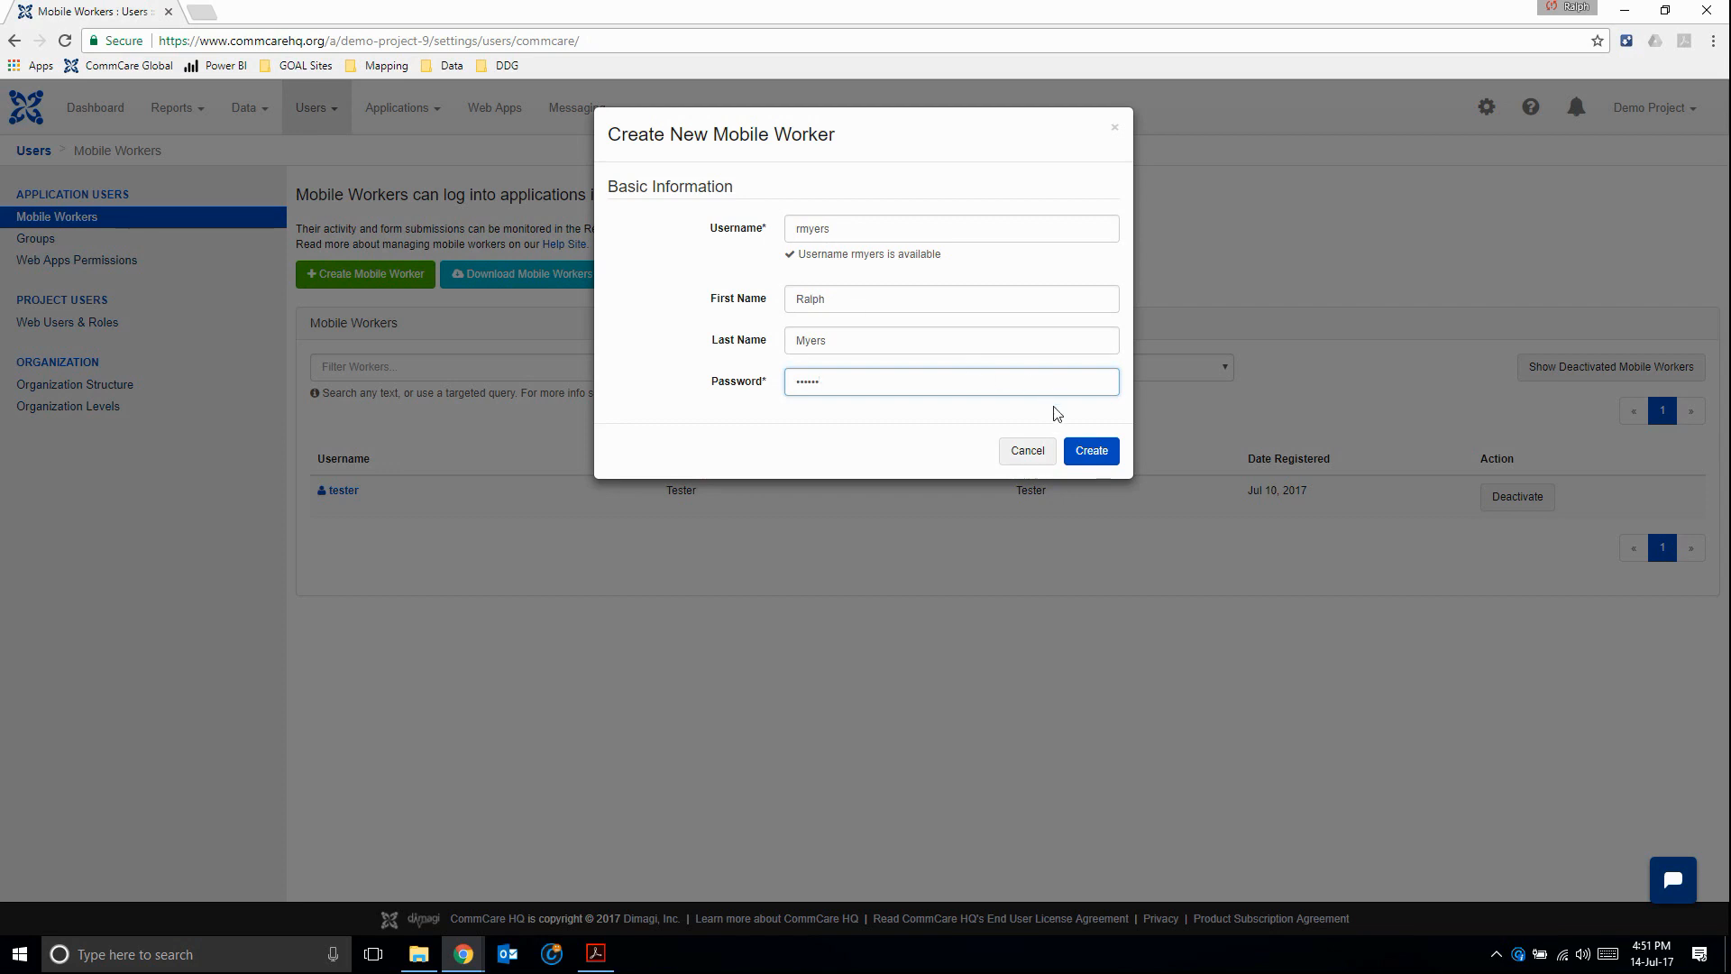
click(1091, 451)
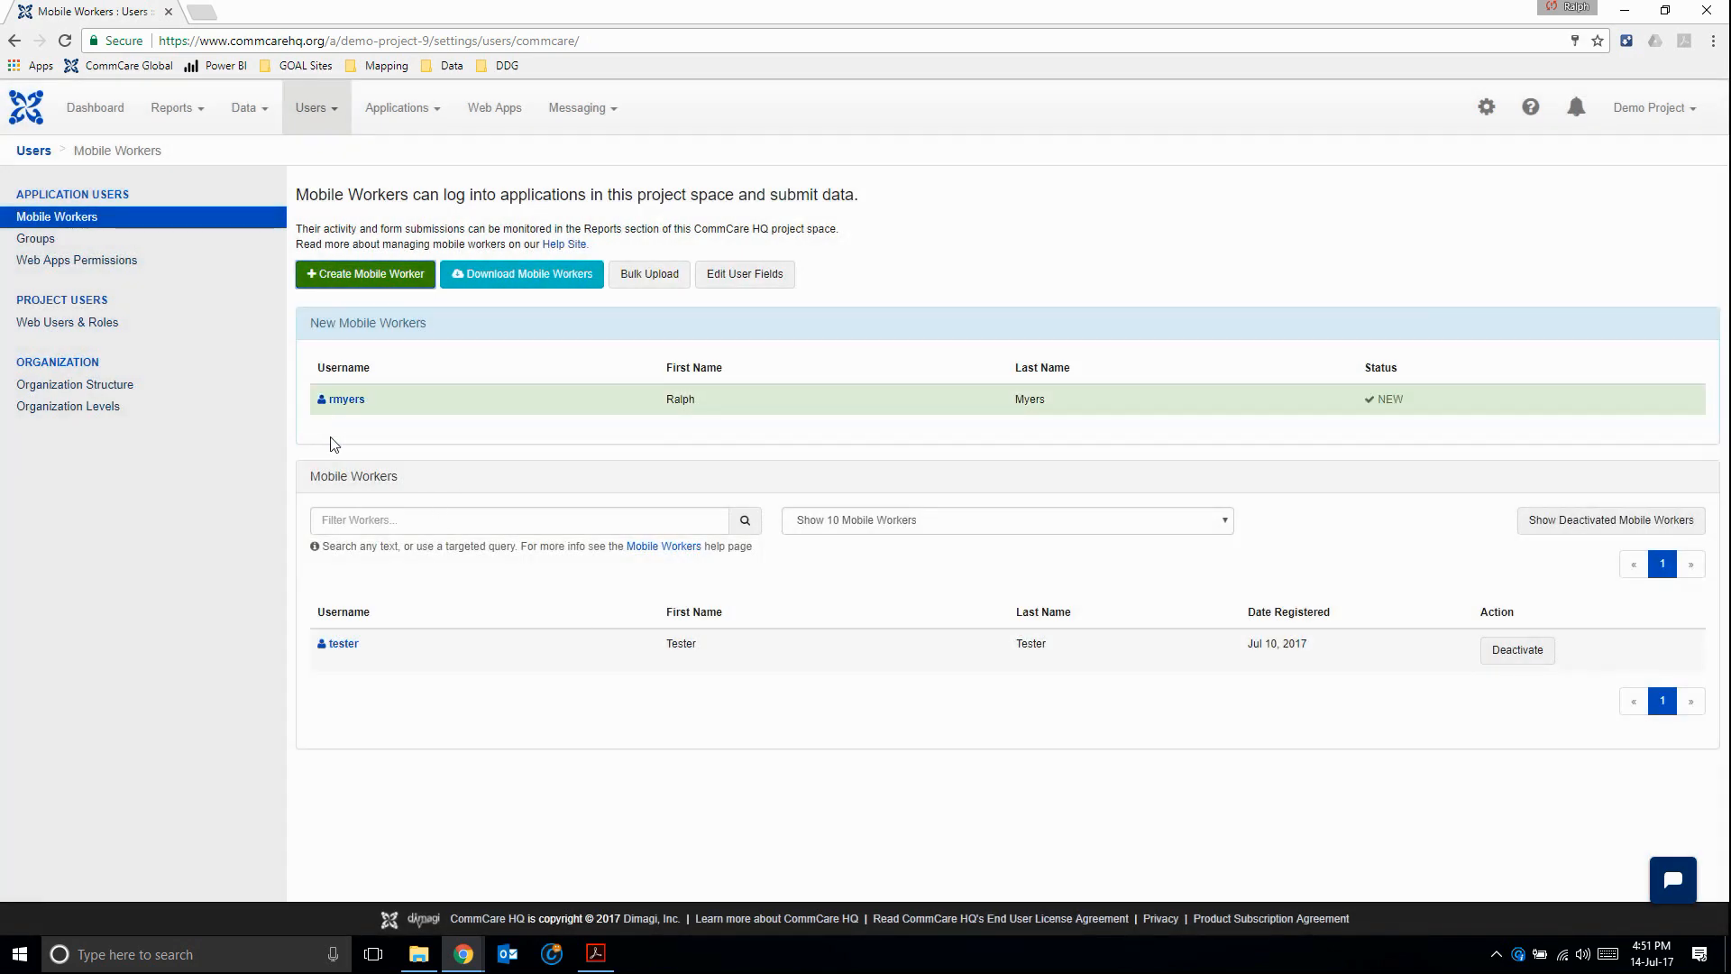
mouse_move(325, 386)
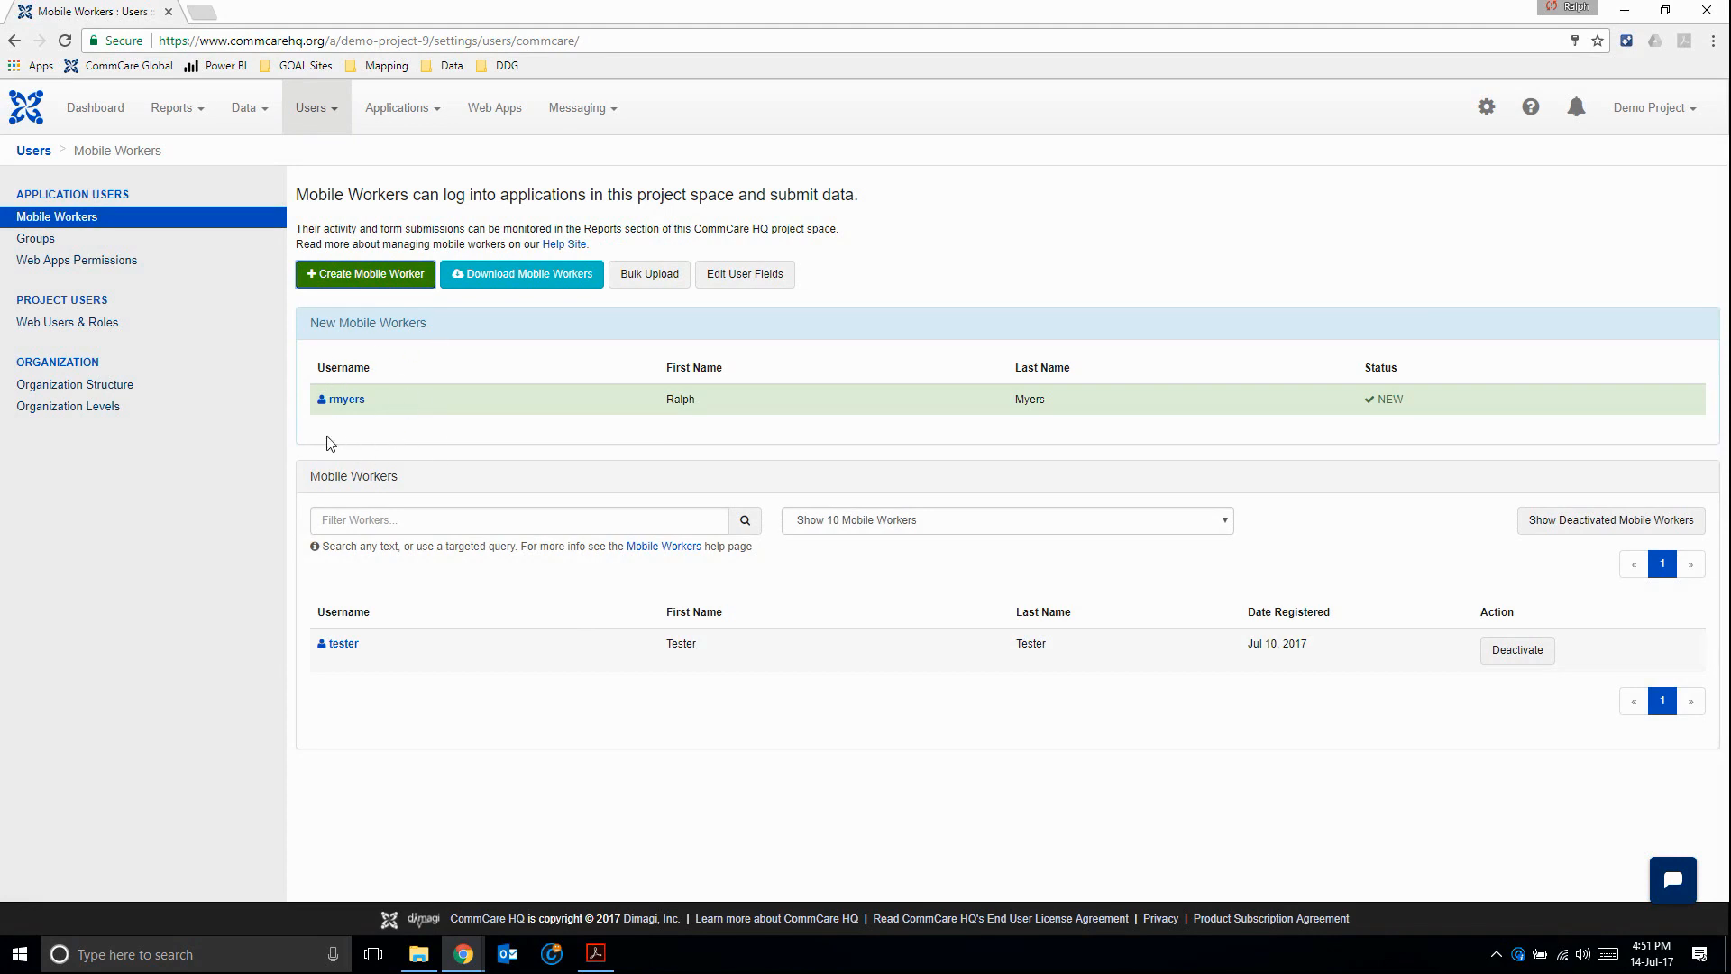
mouse_move(406, 440)
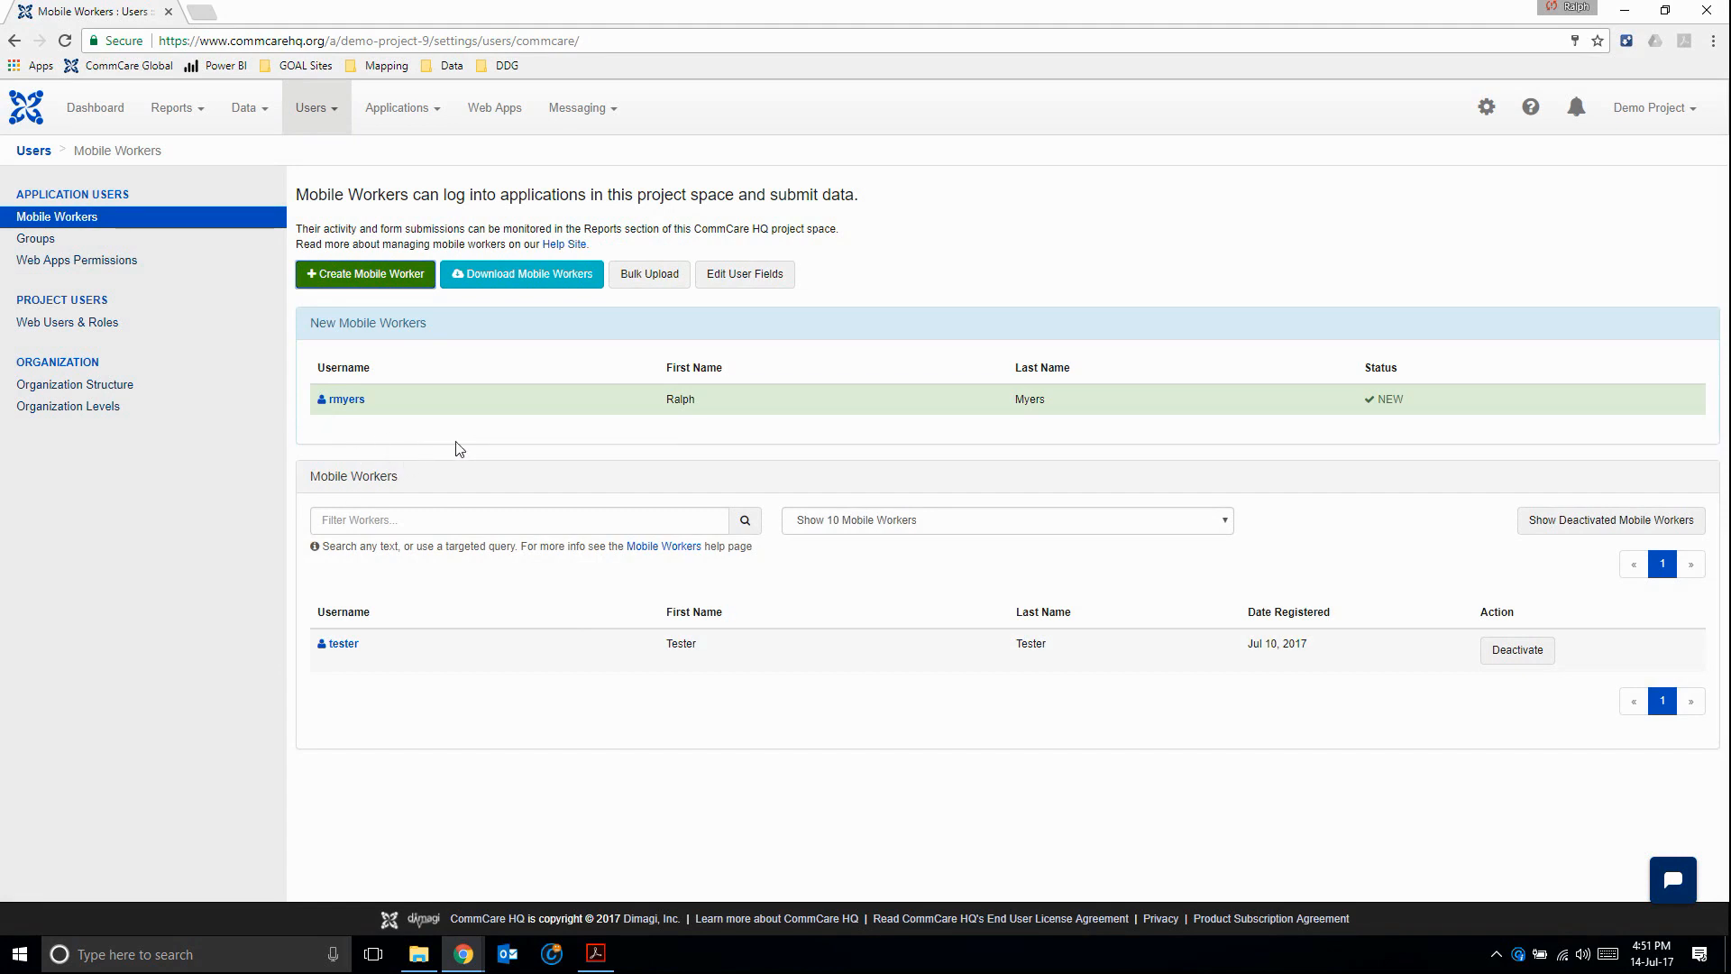
click(365, 274)
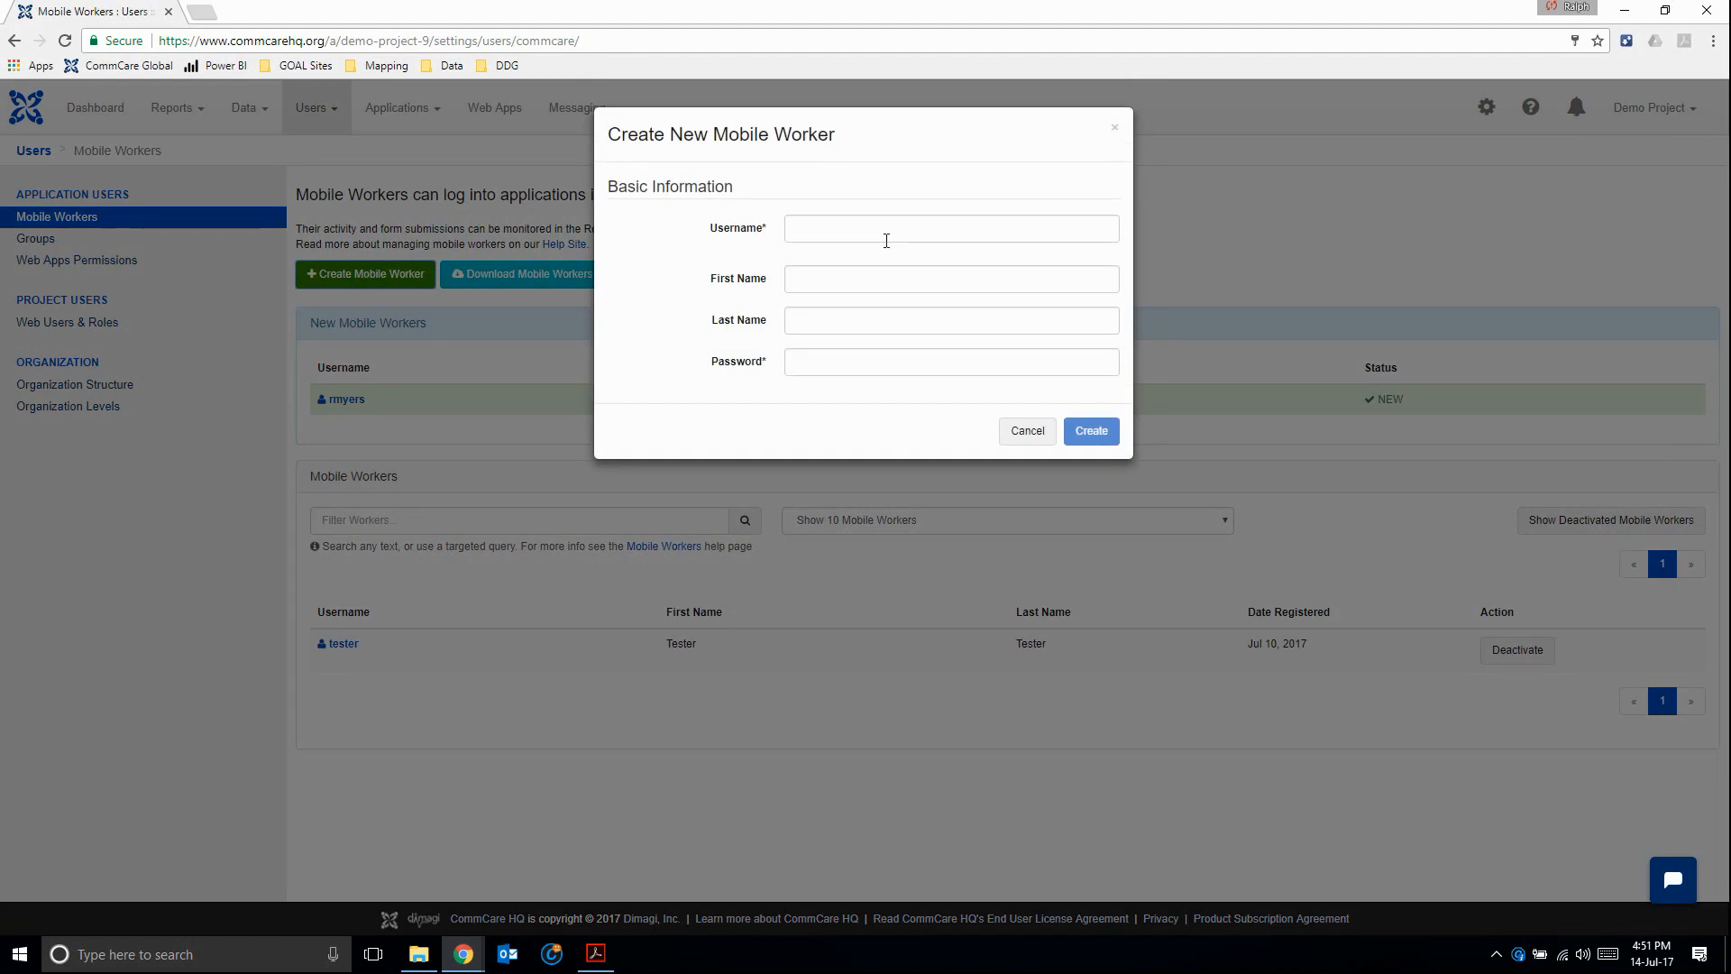
text(a)
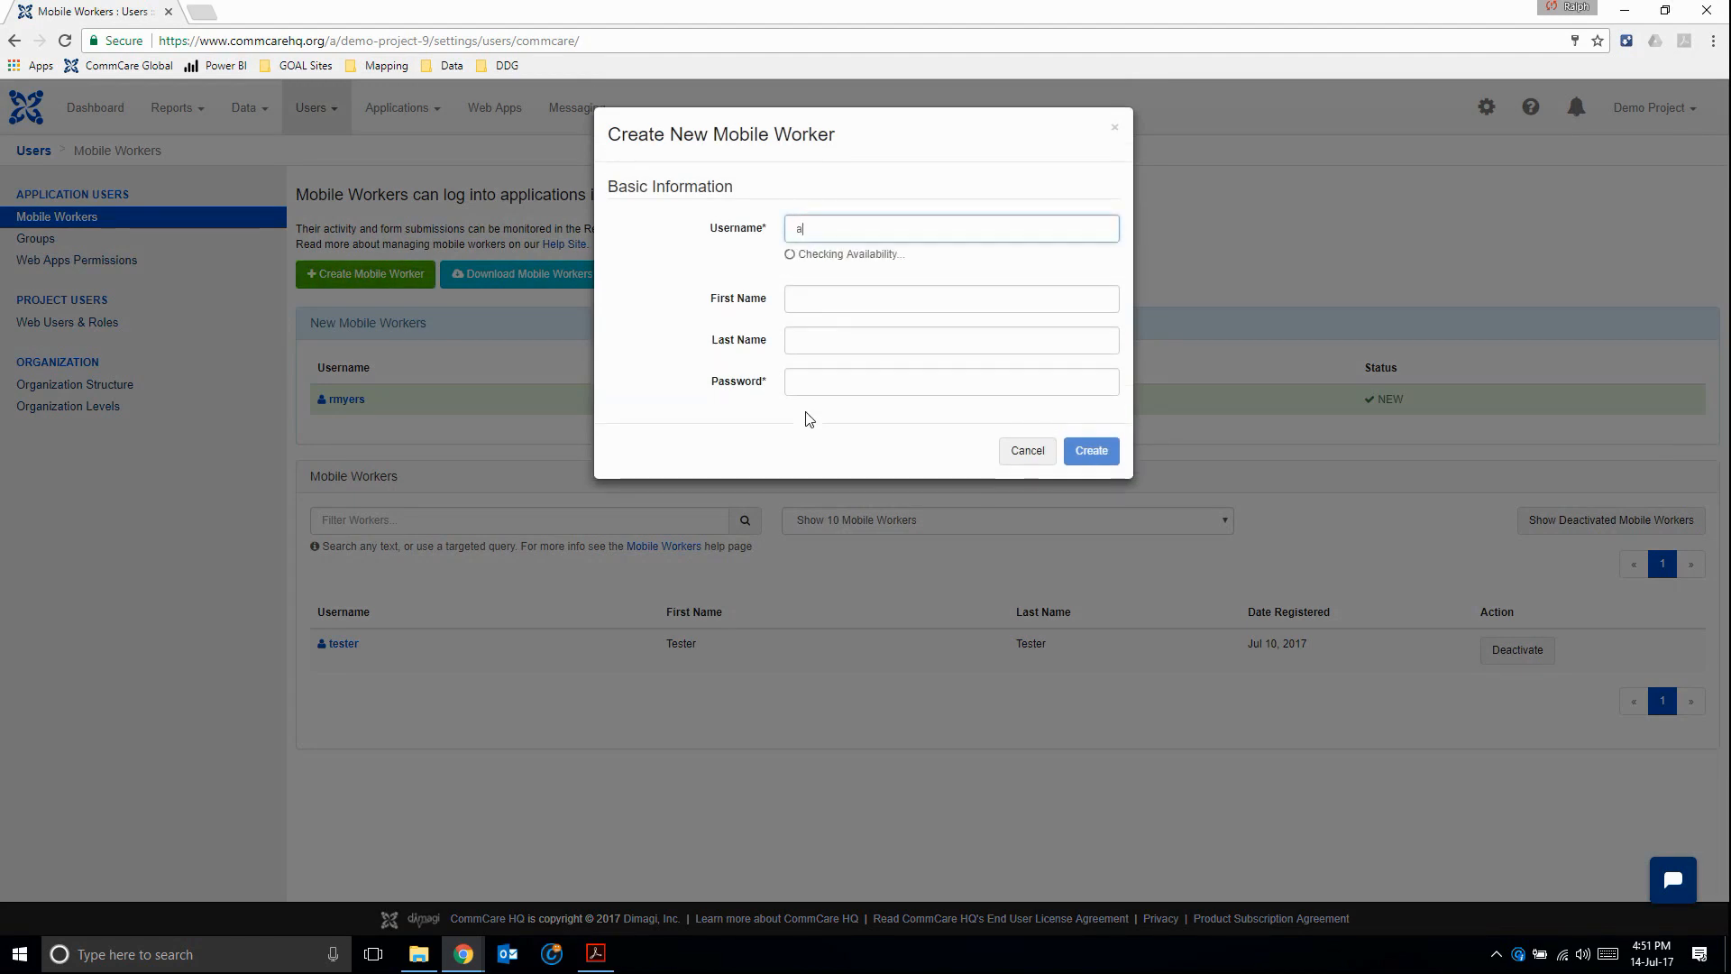
text(Alex)
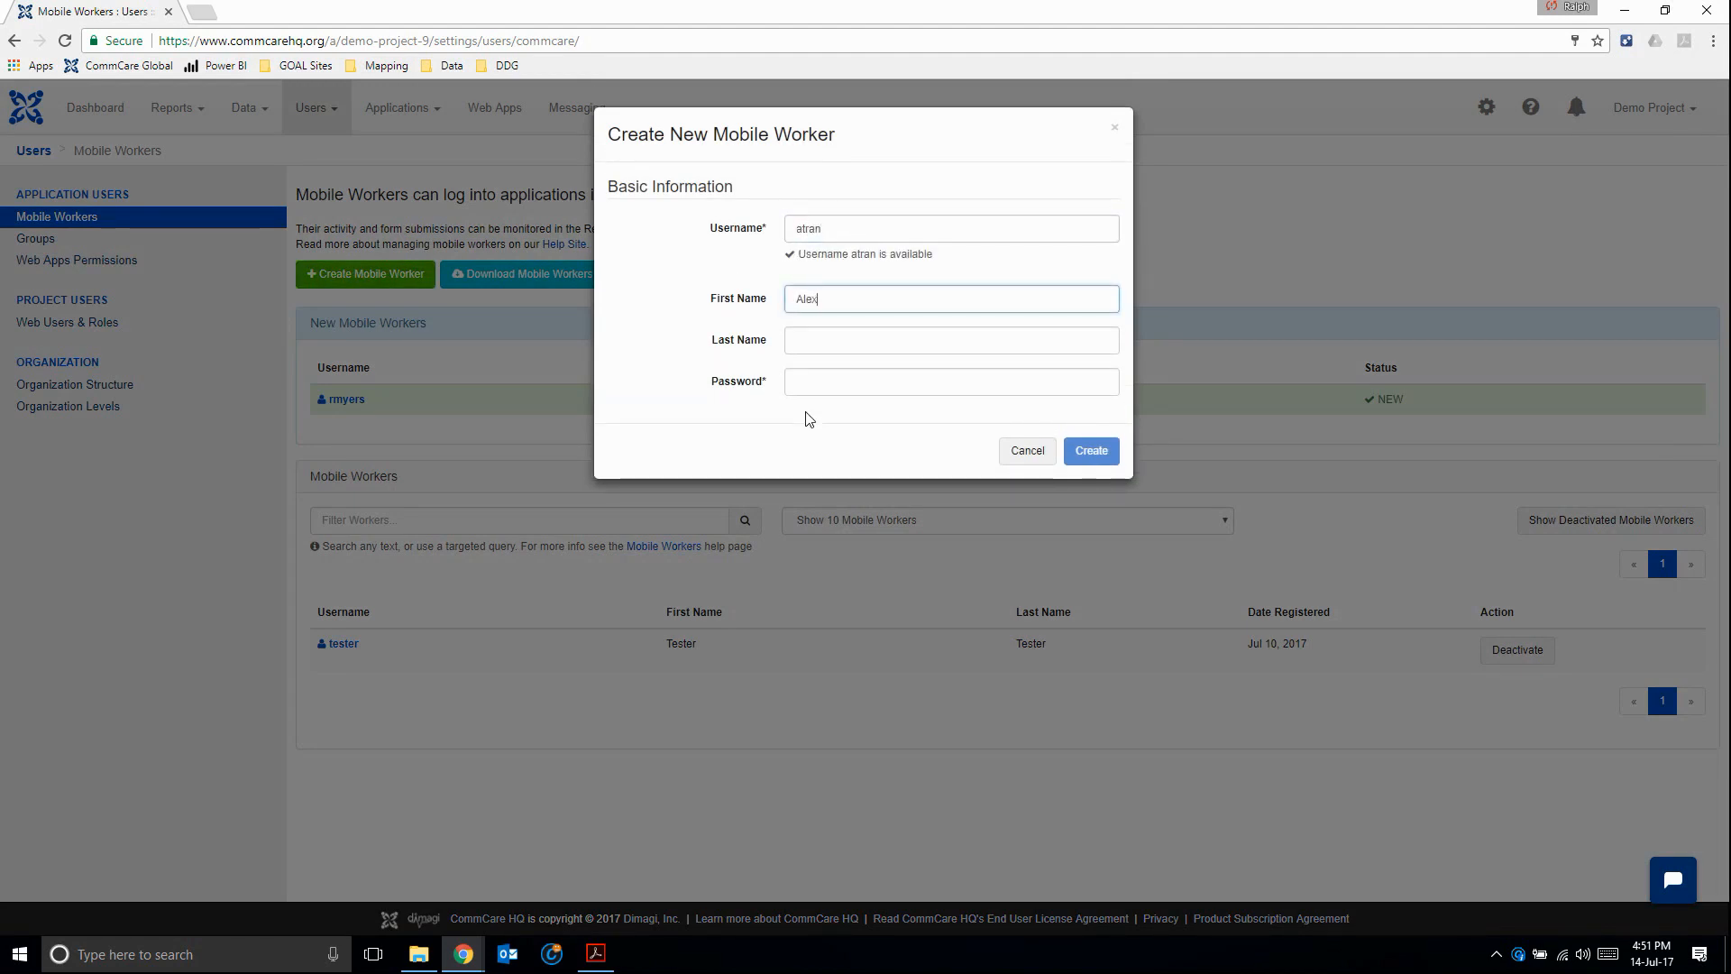
text(Tran)
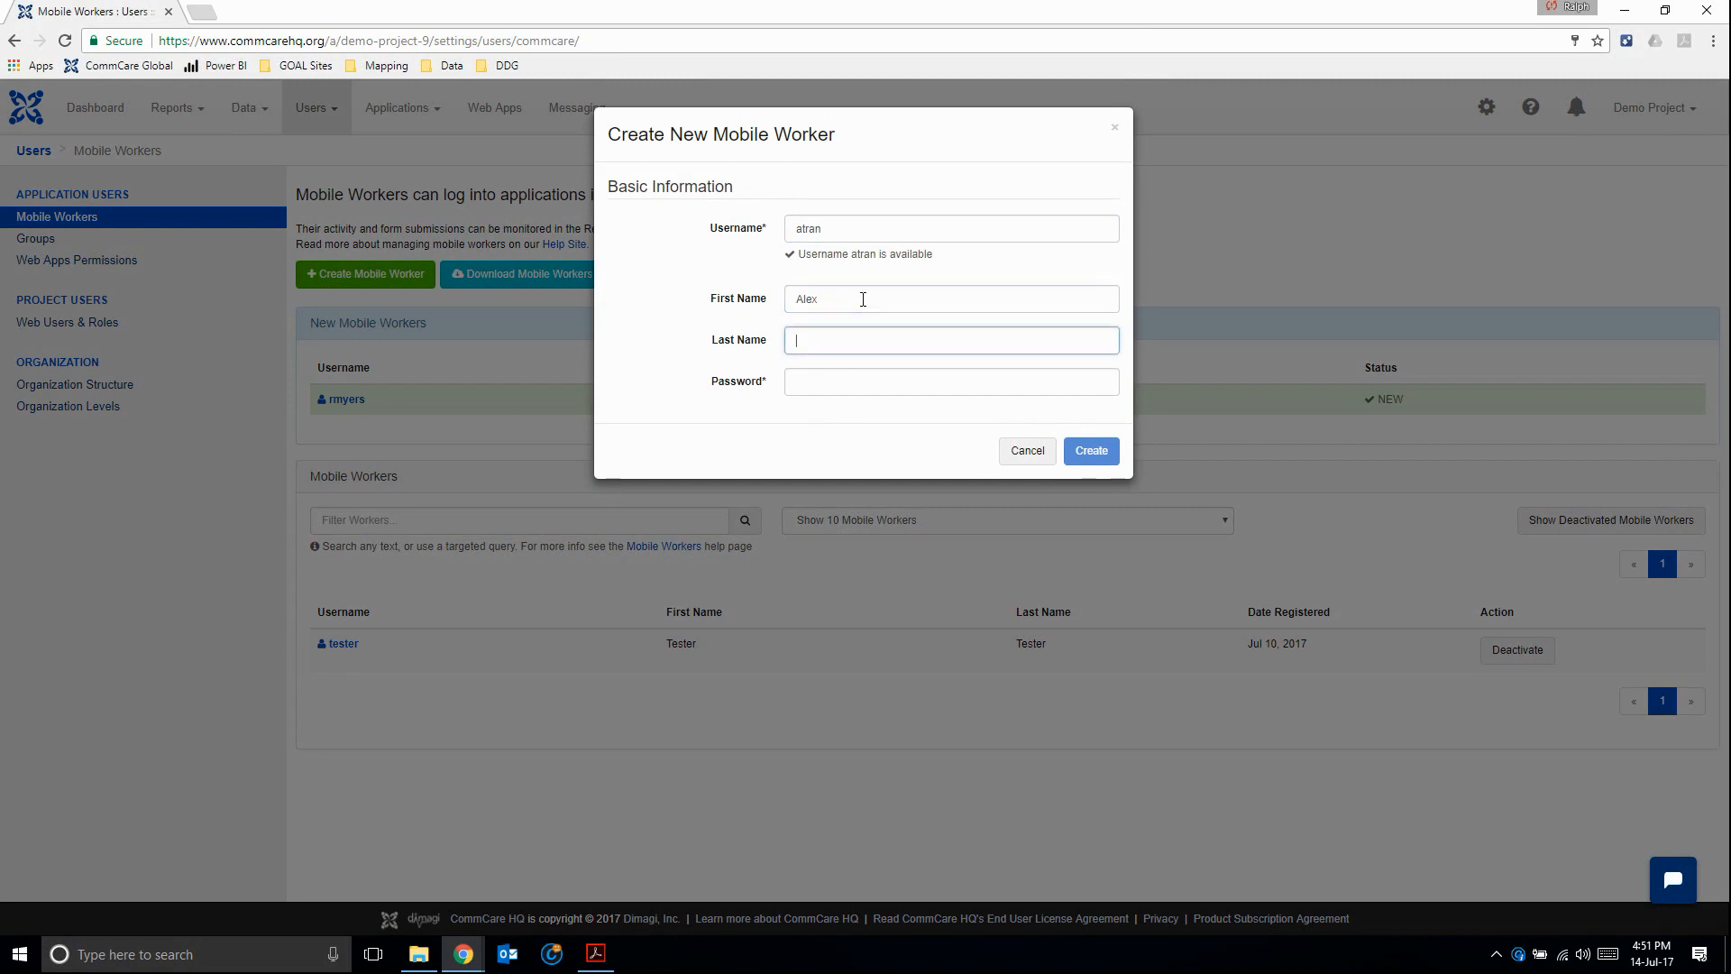
text(Tran)
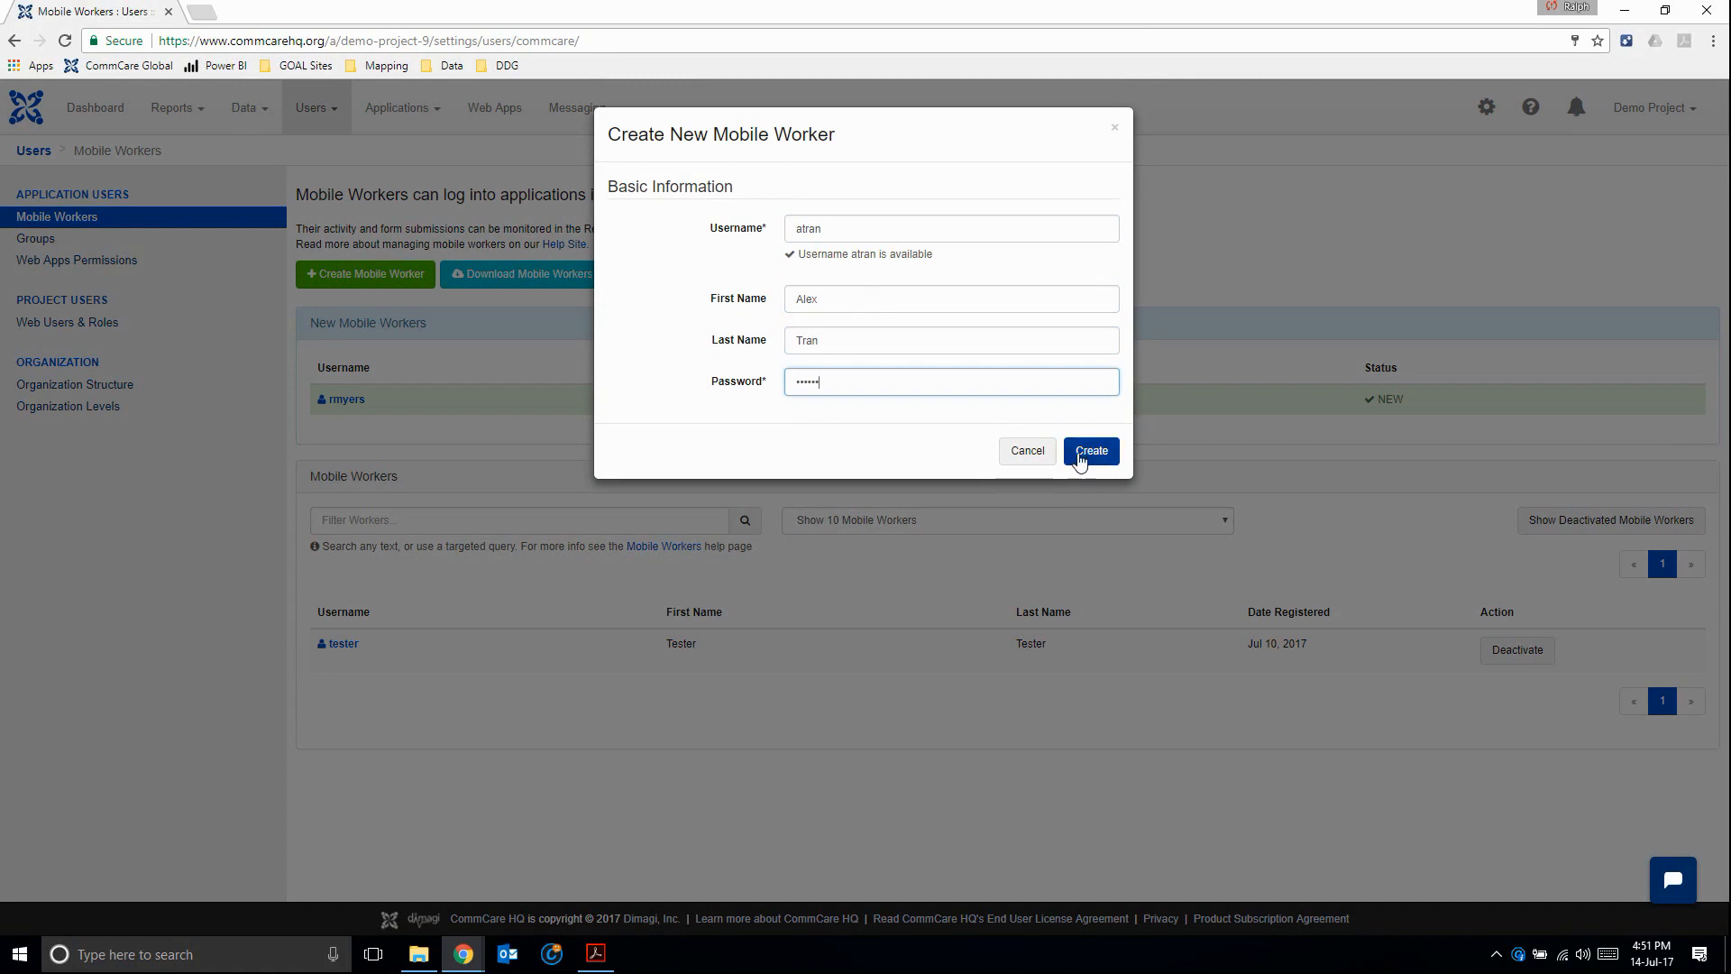
click(1091, 451)
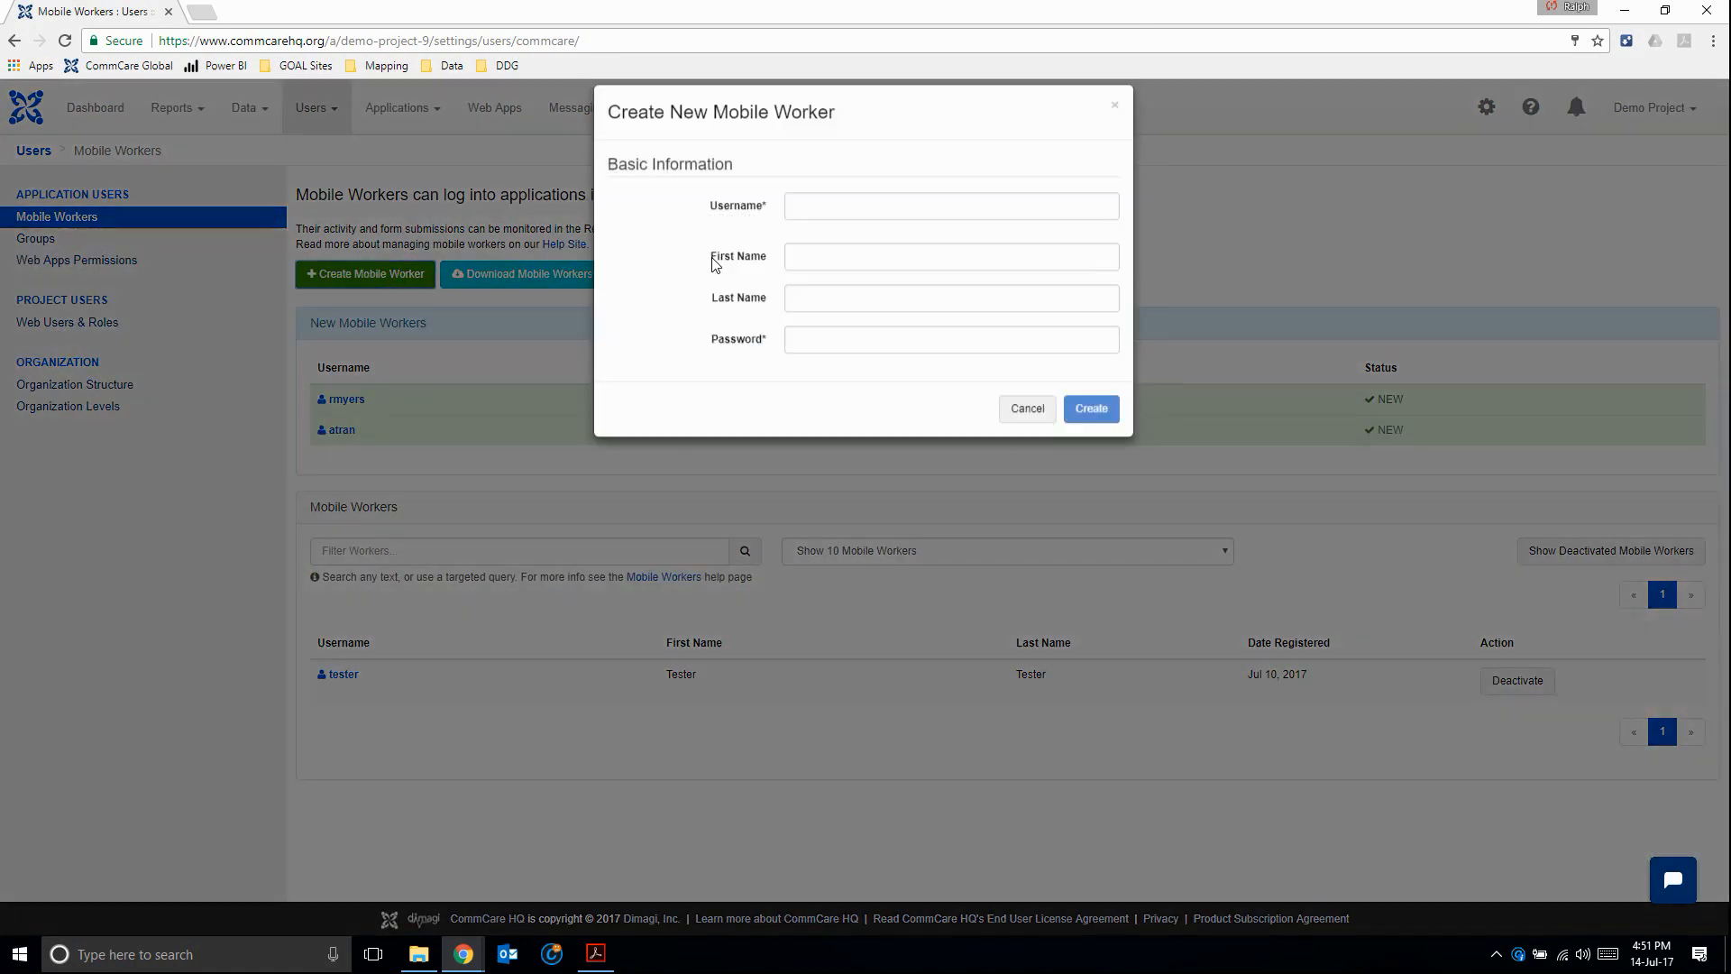
text(c)
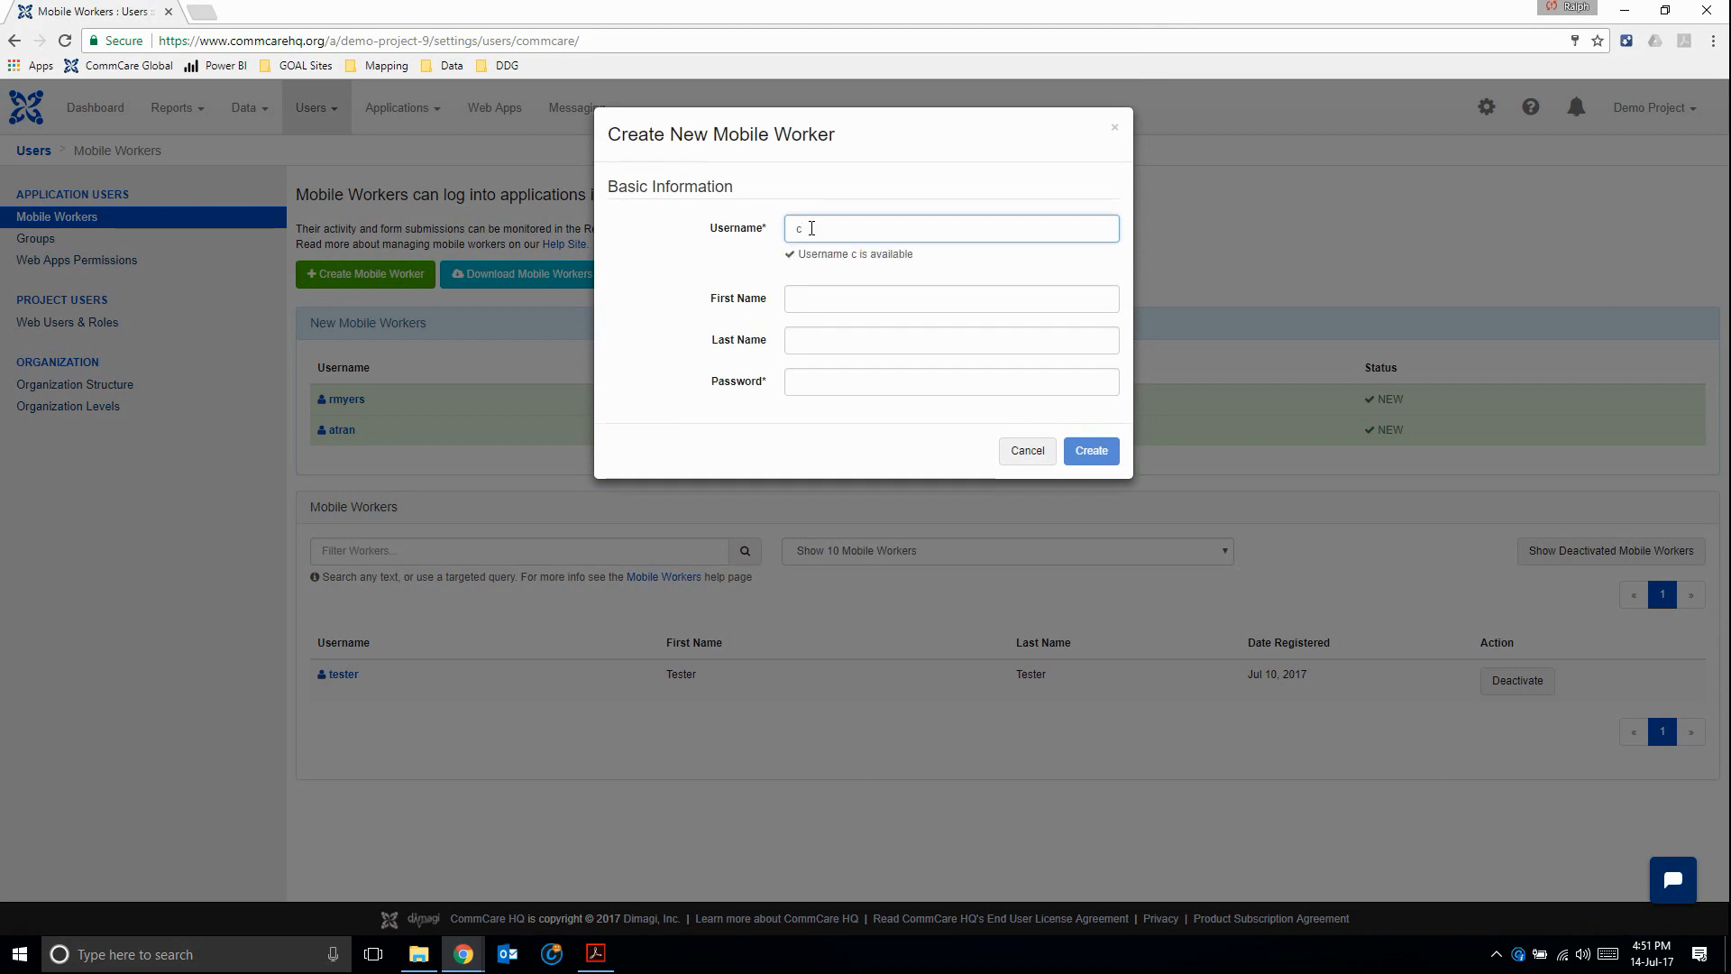
text(bader)
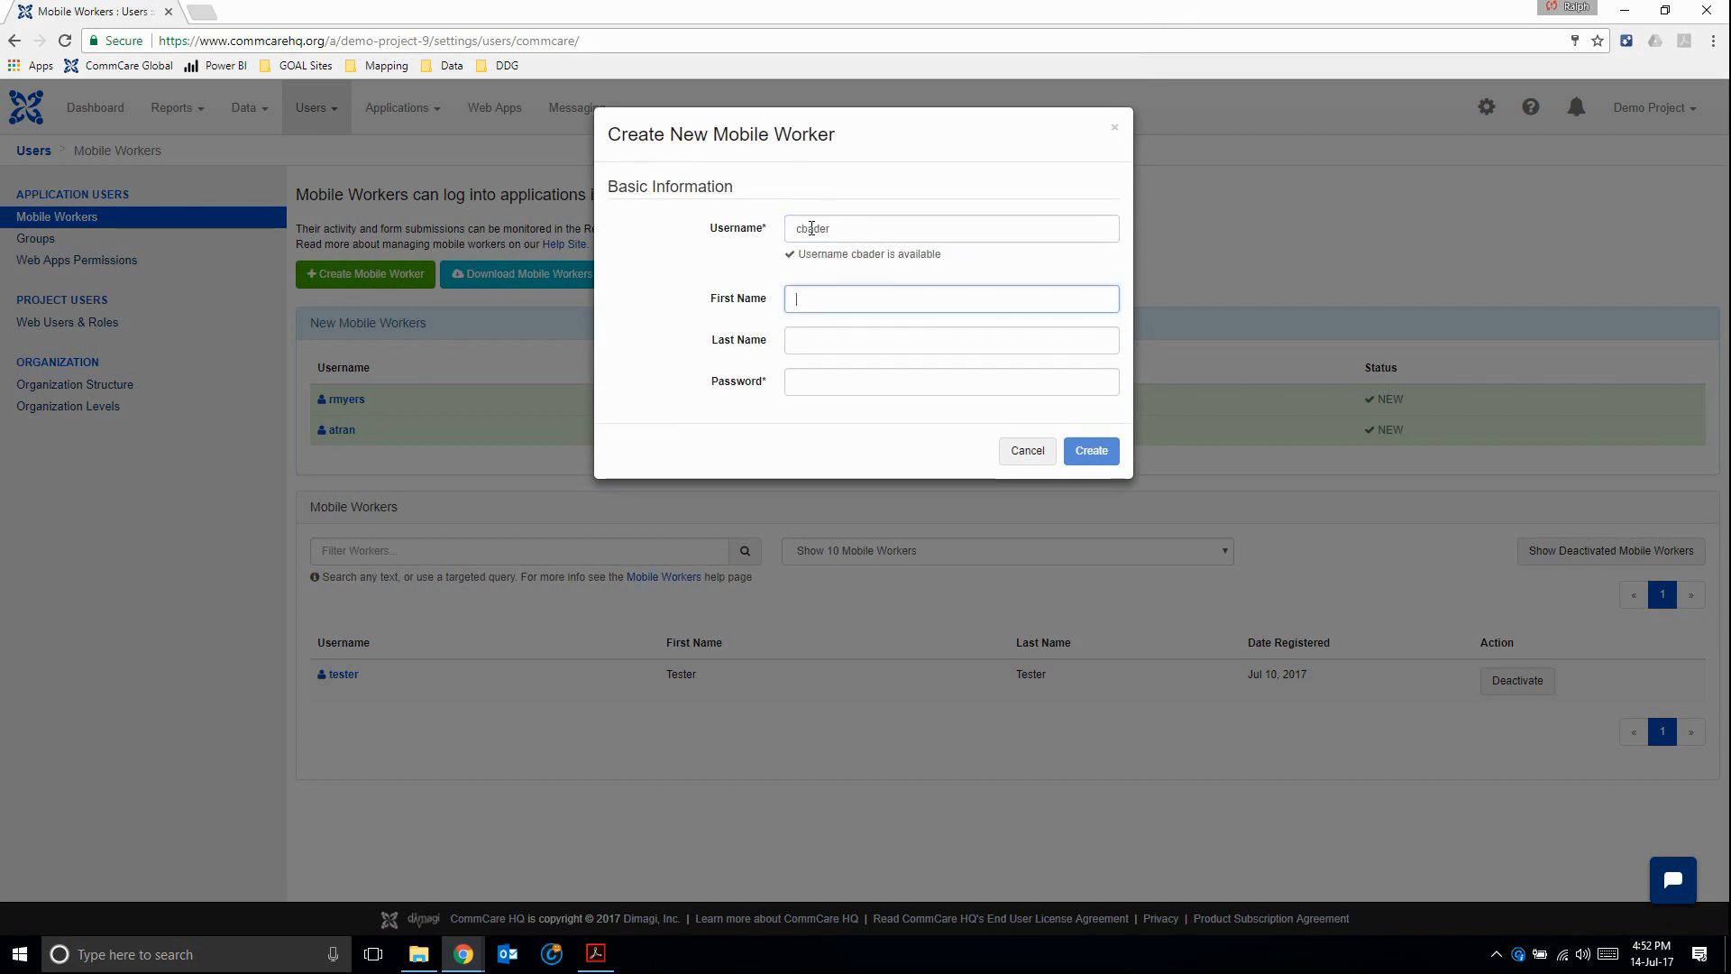
text(Bader)
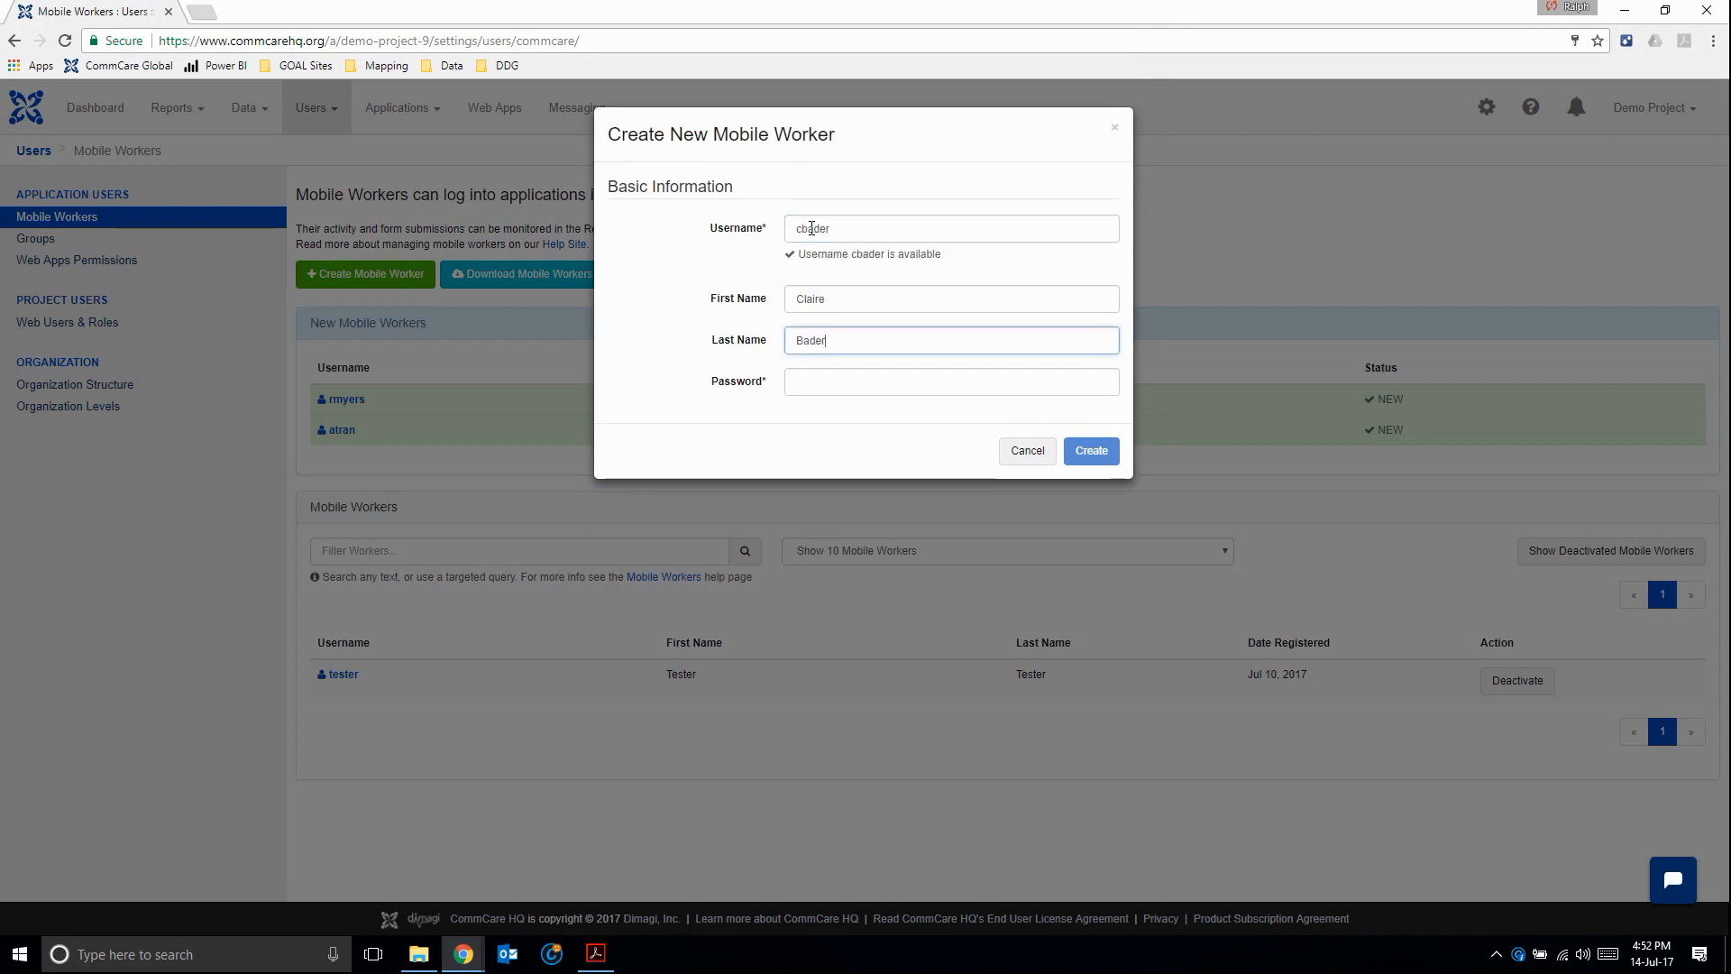
text(*)
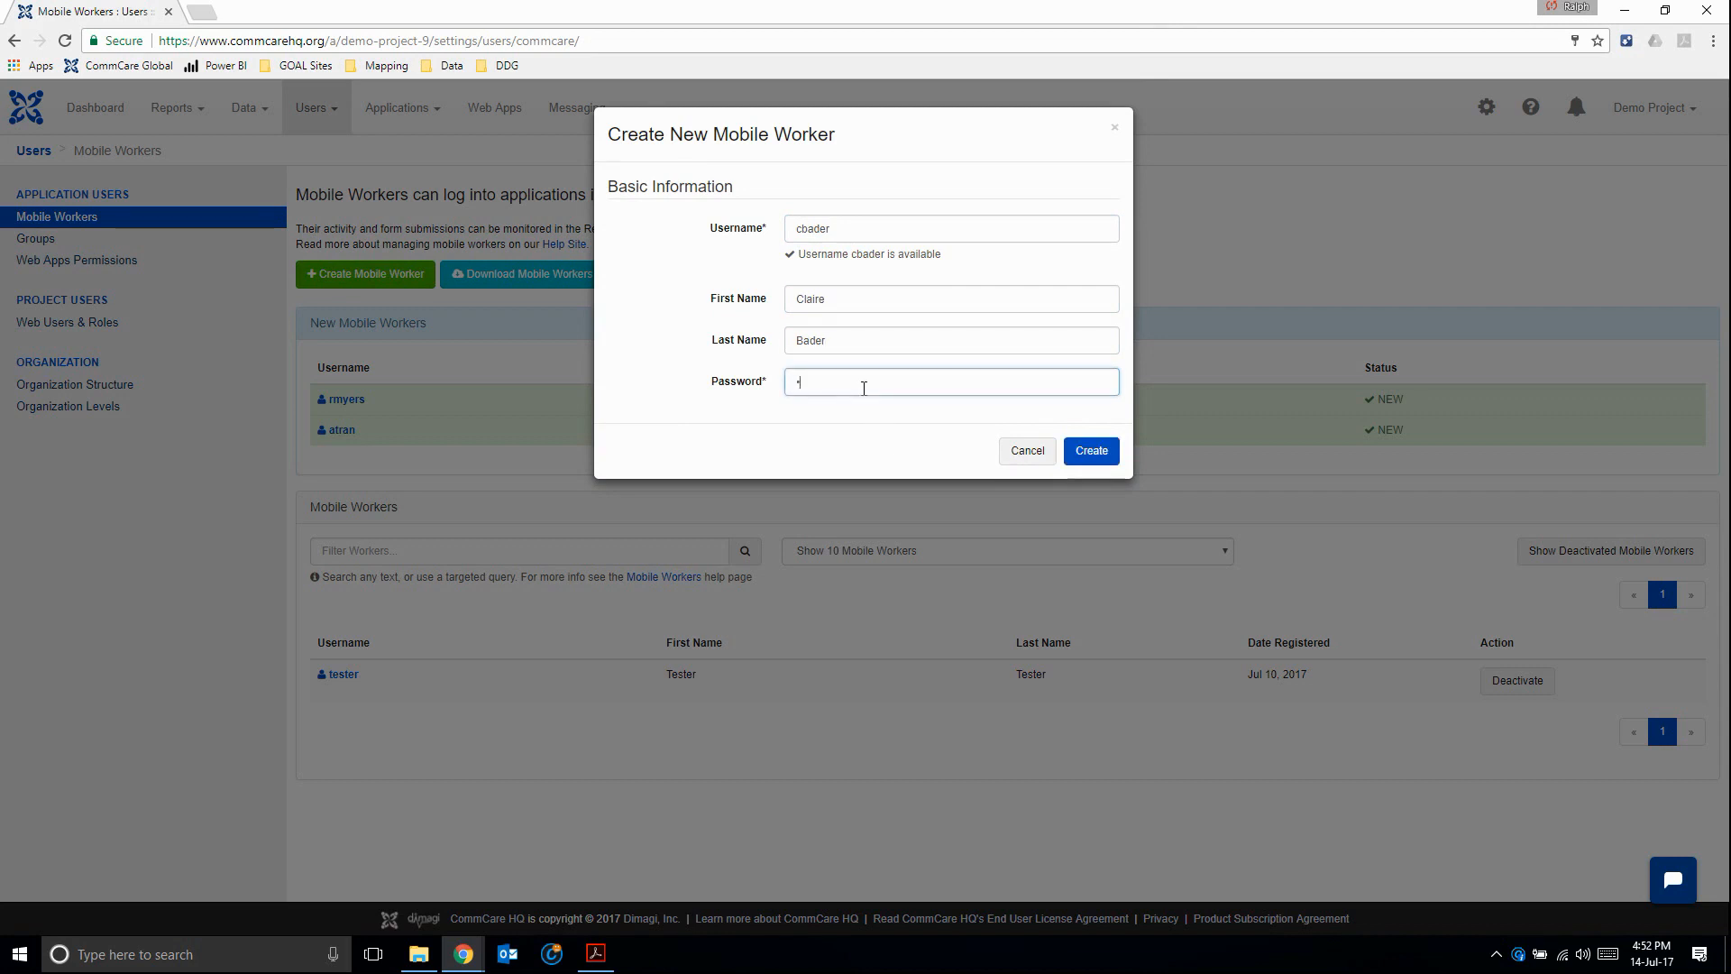
text(••)
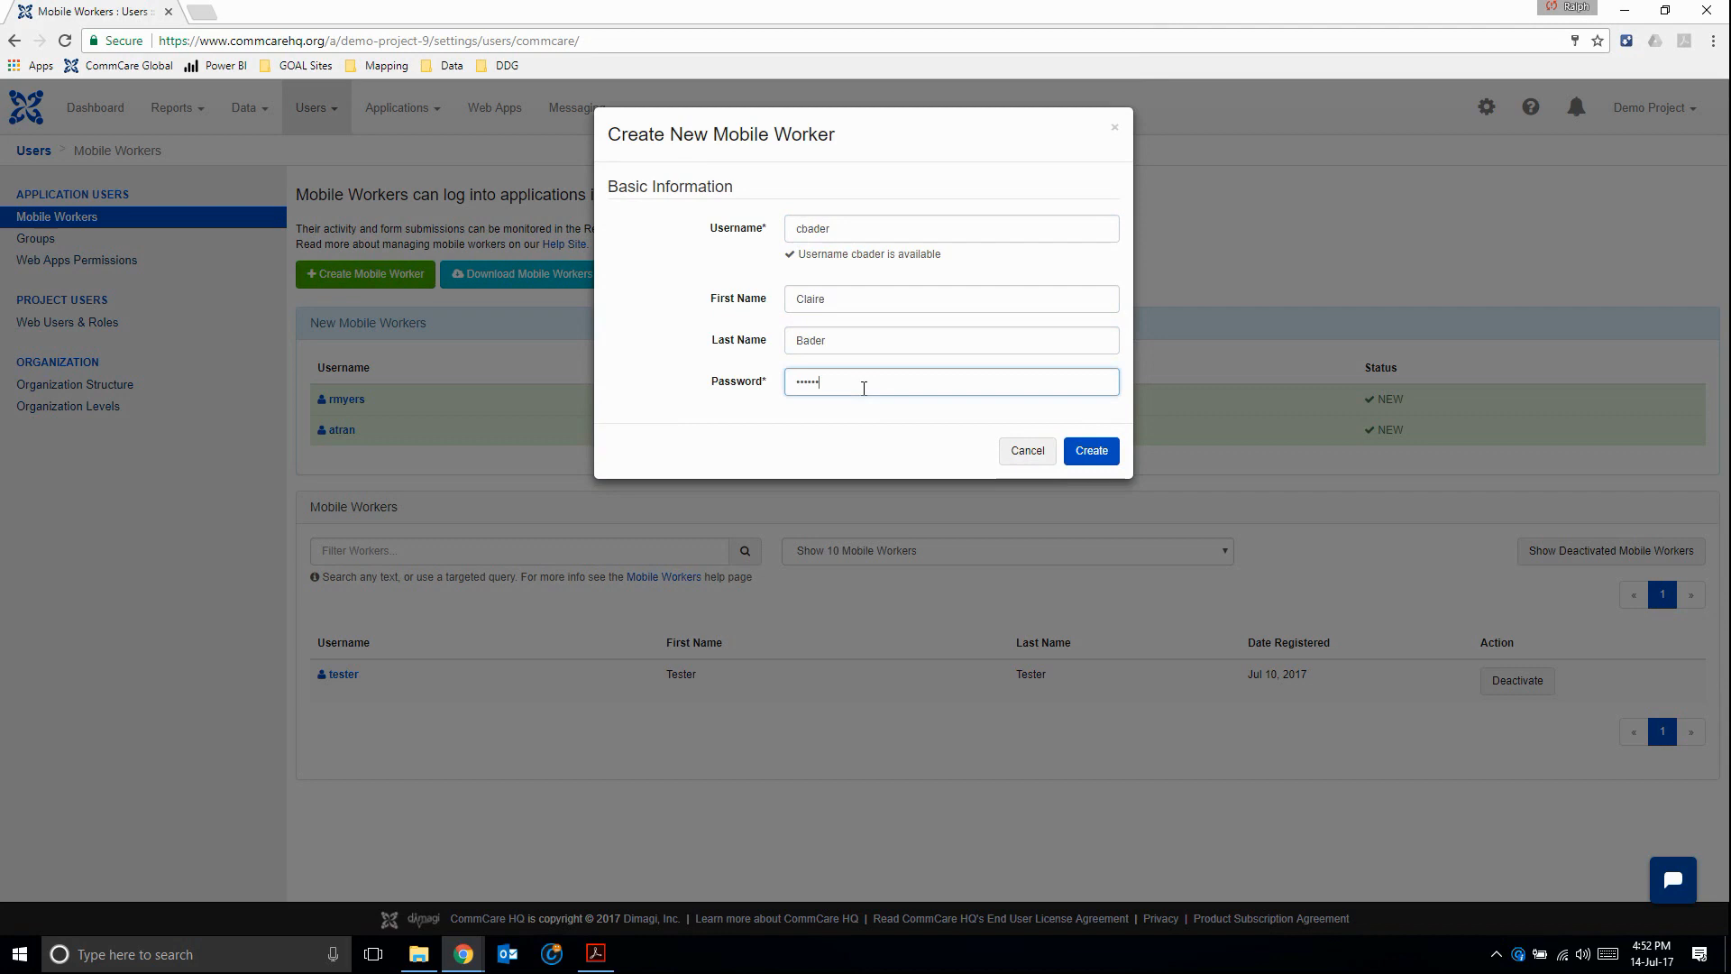
click(1092, 451)
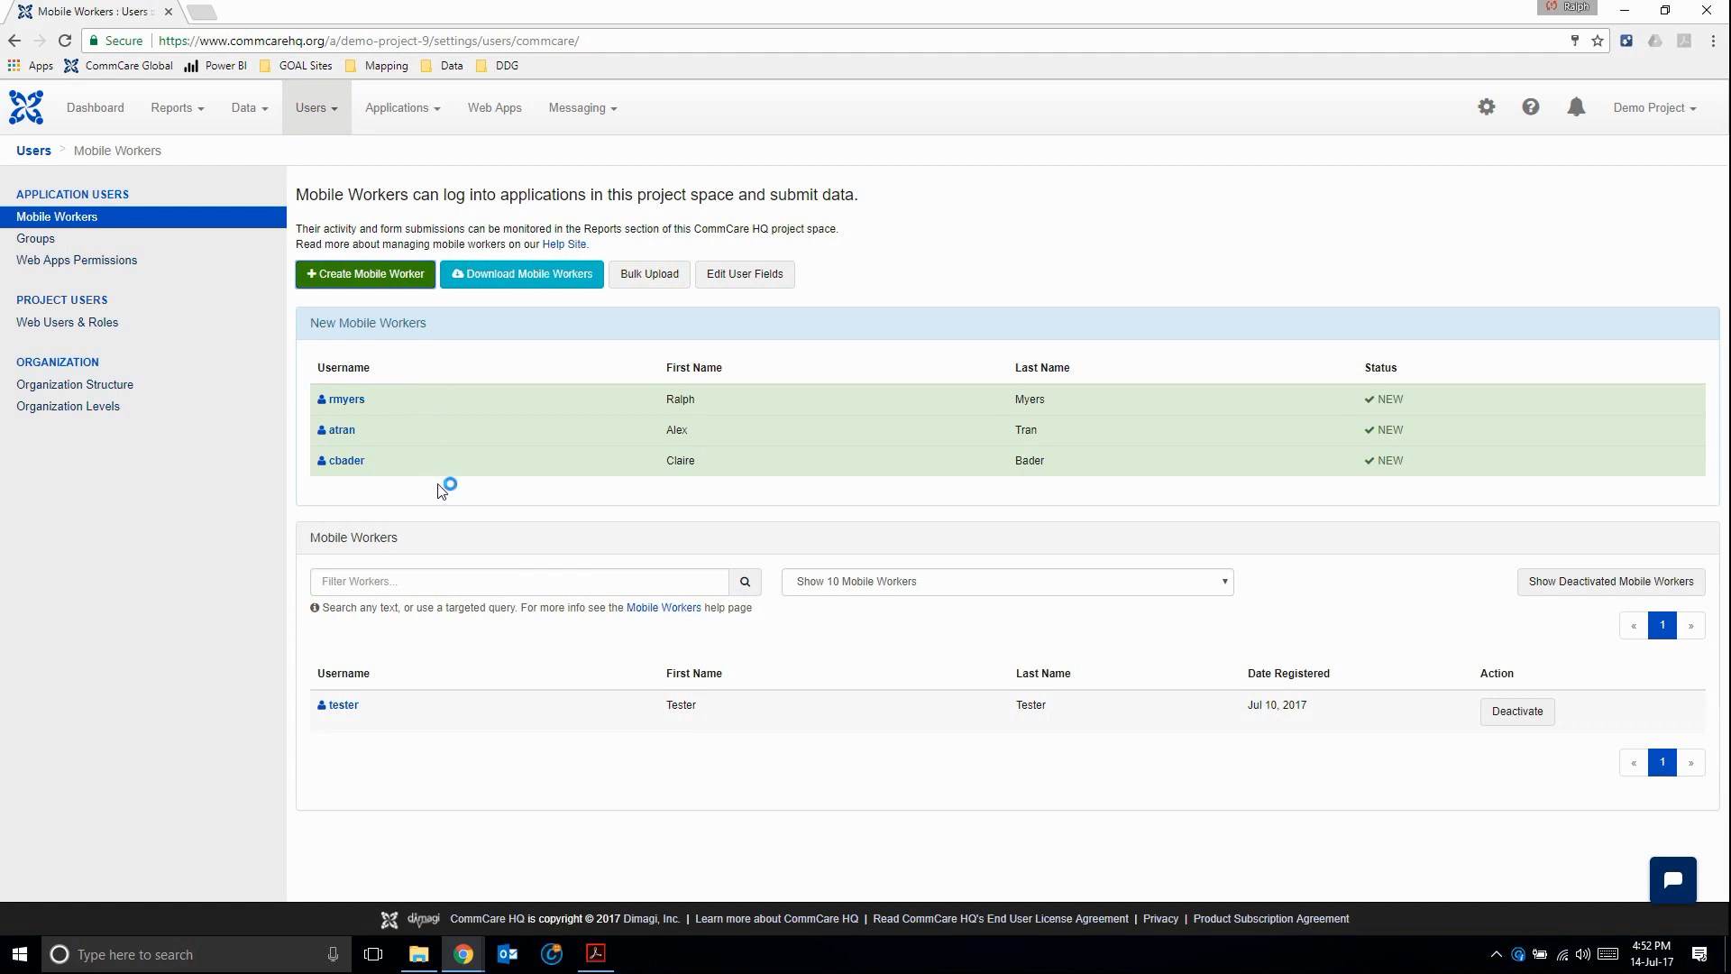
mouse_move(172, 561)
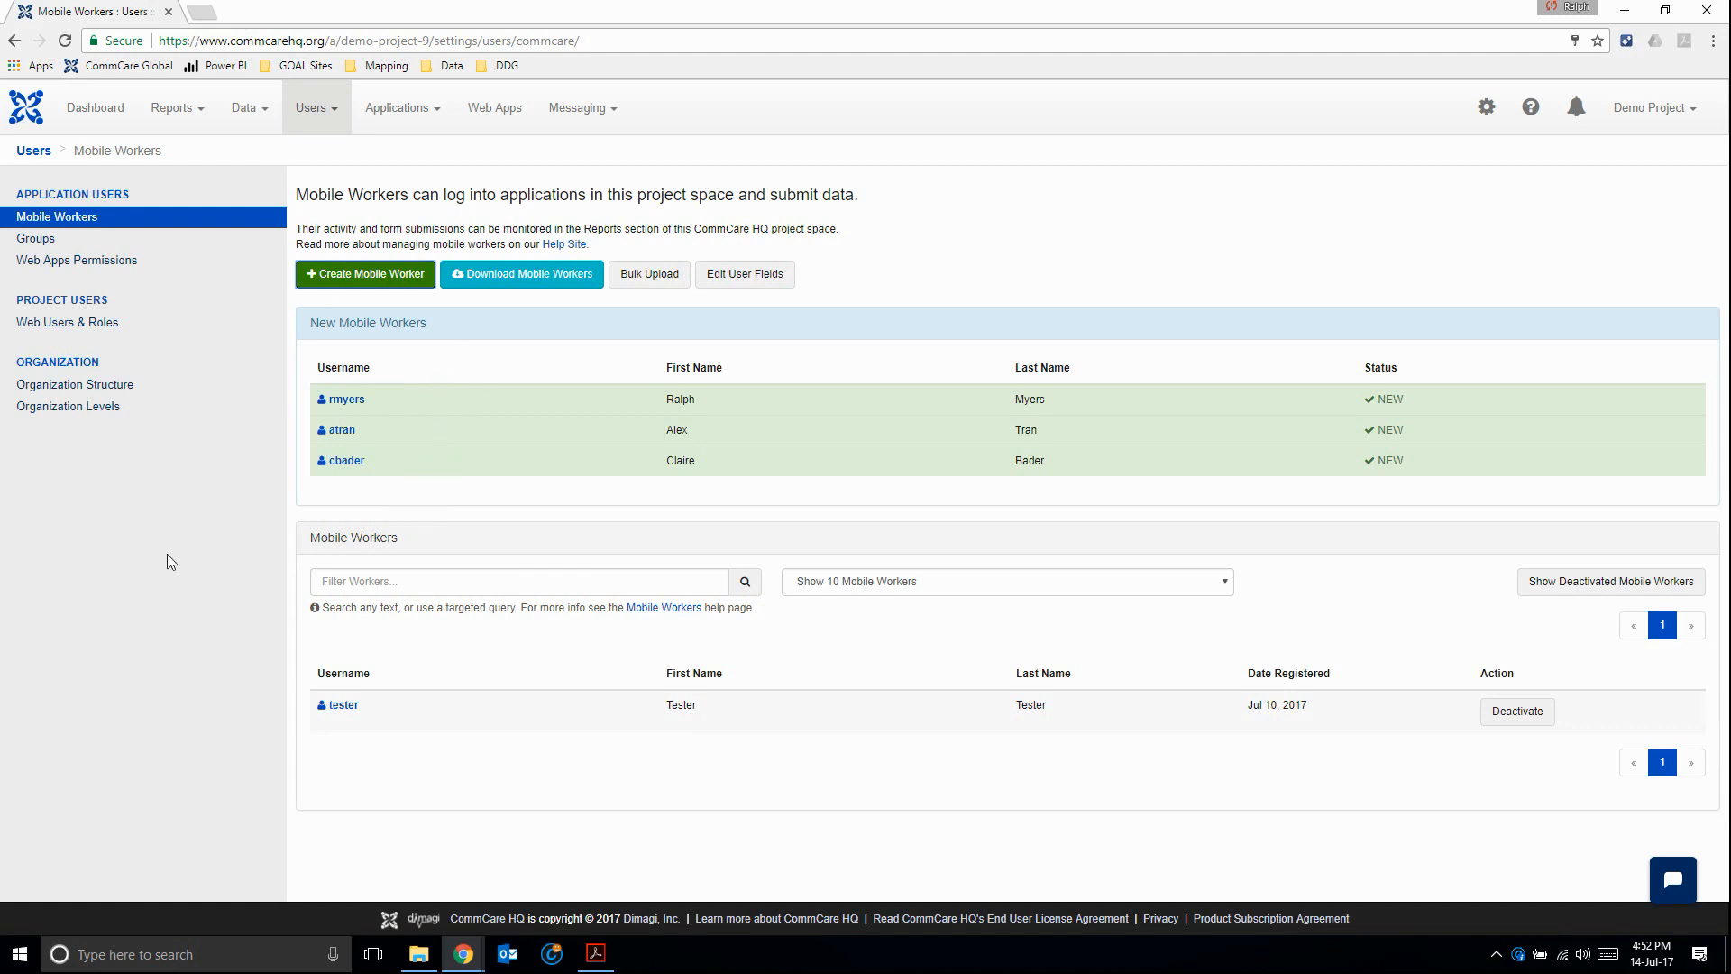
mouse_move(418, 803)
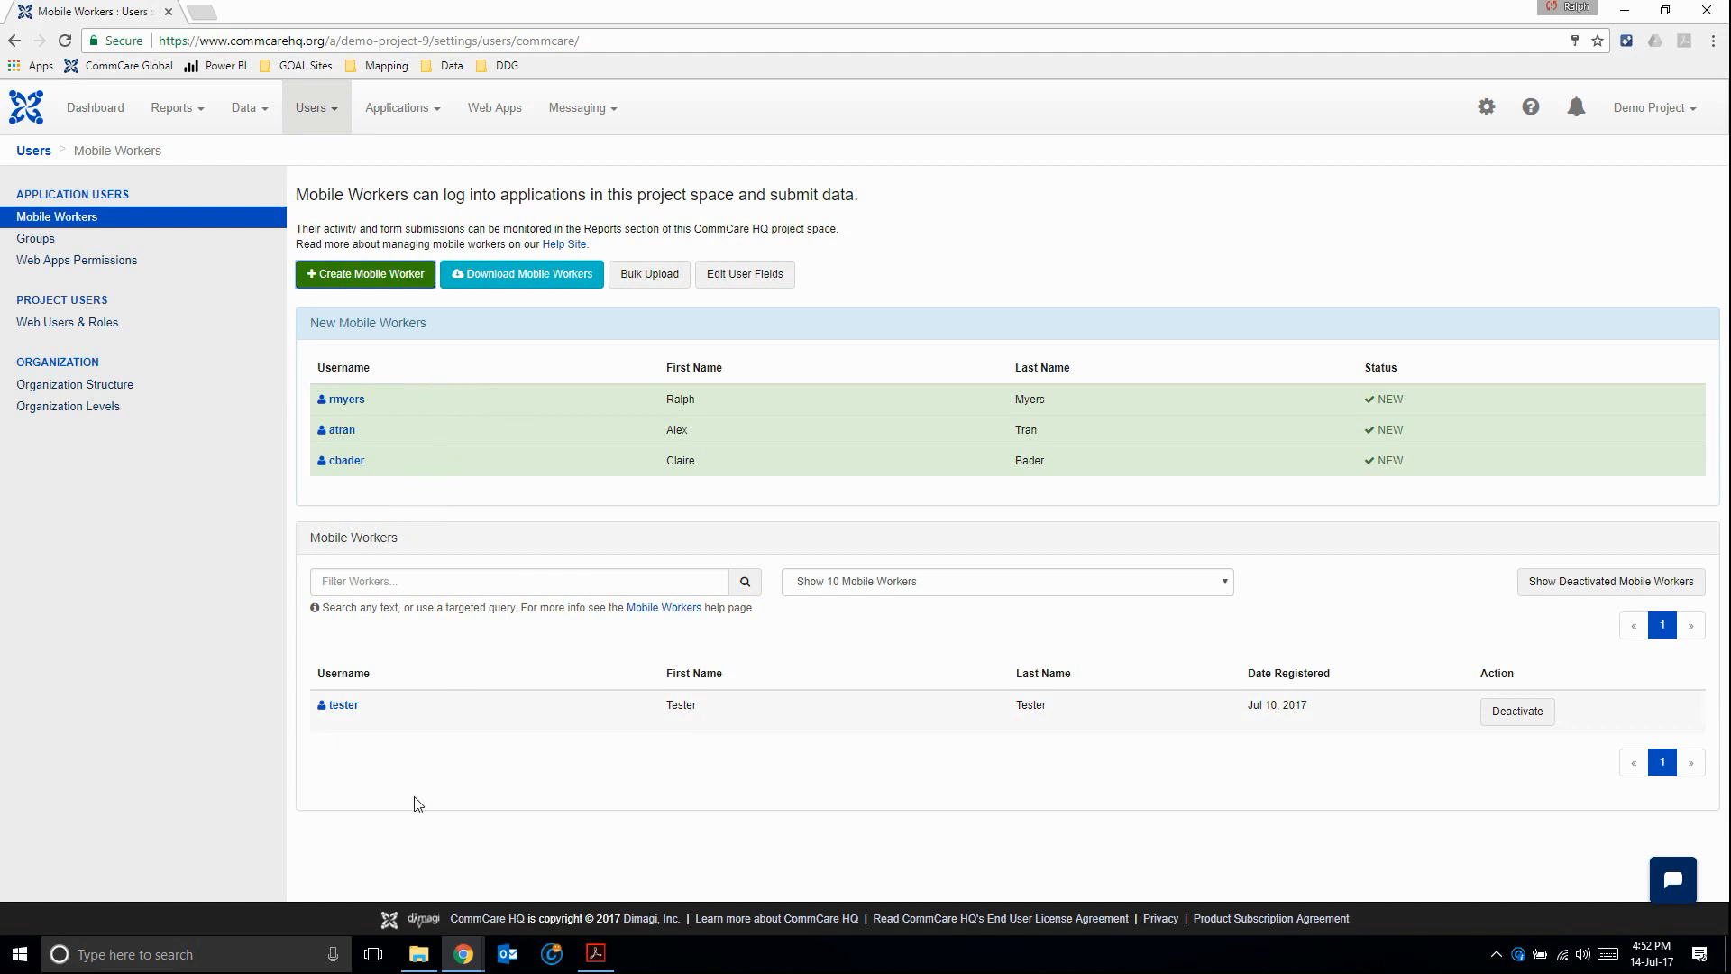
mouse_move(392, 644)
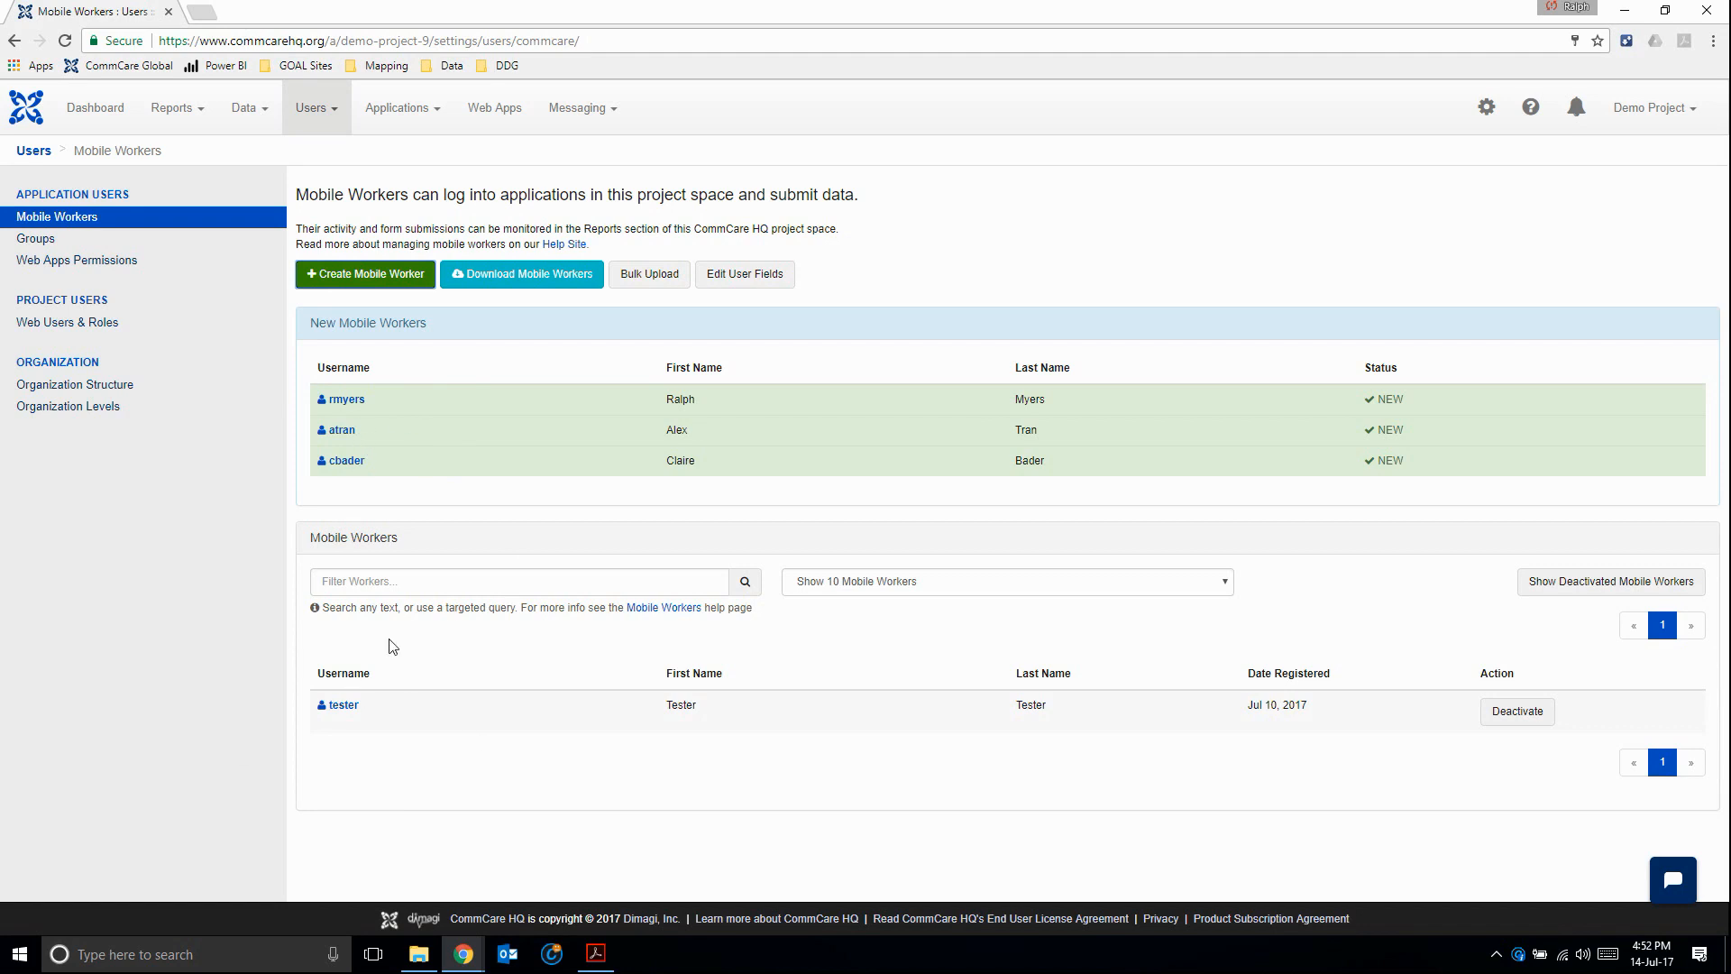
mouse_move(403, 498)
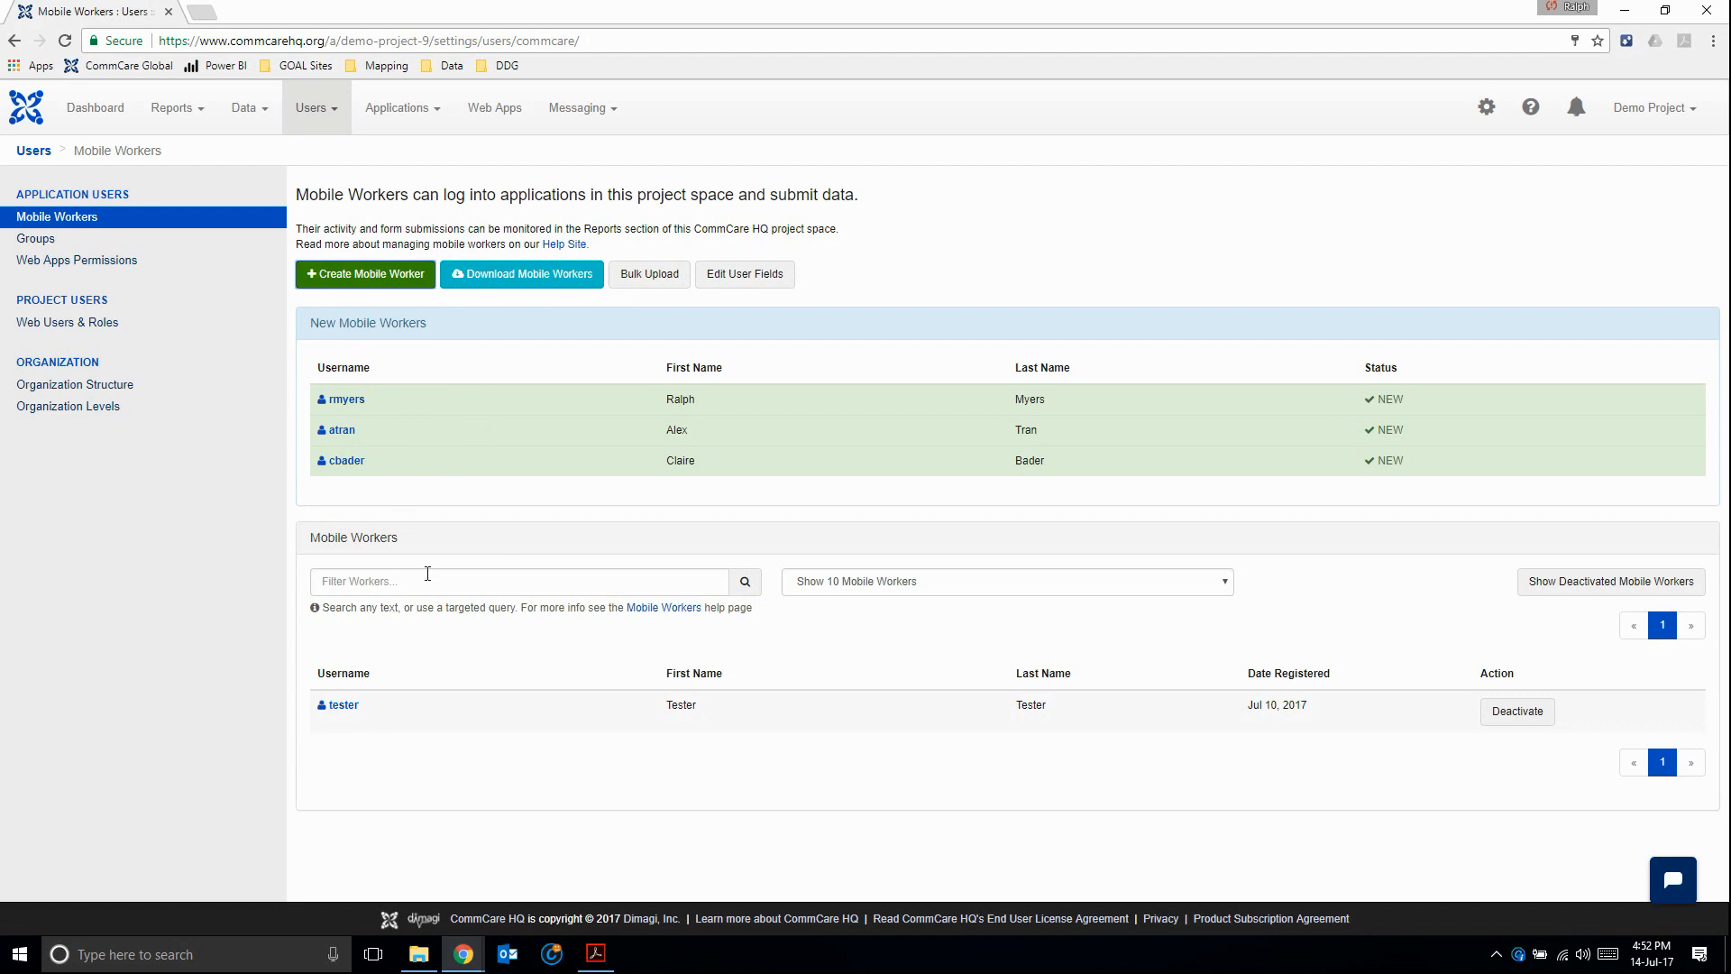
mouse_move(252, 357)
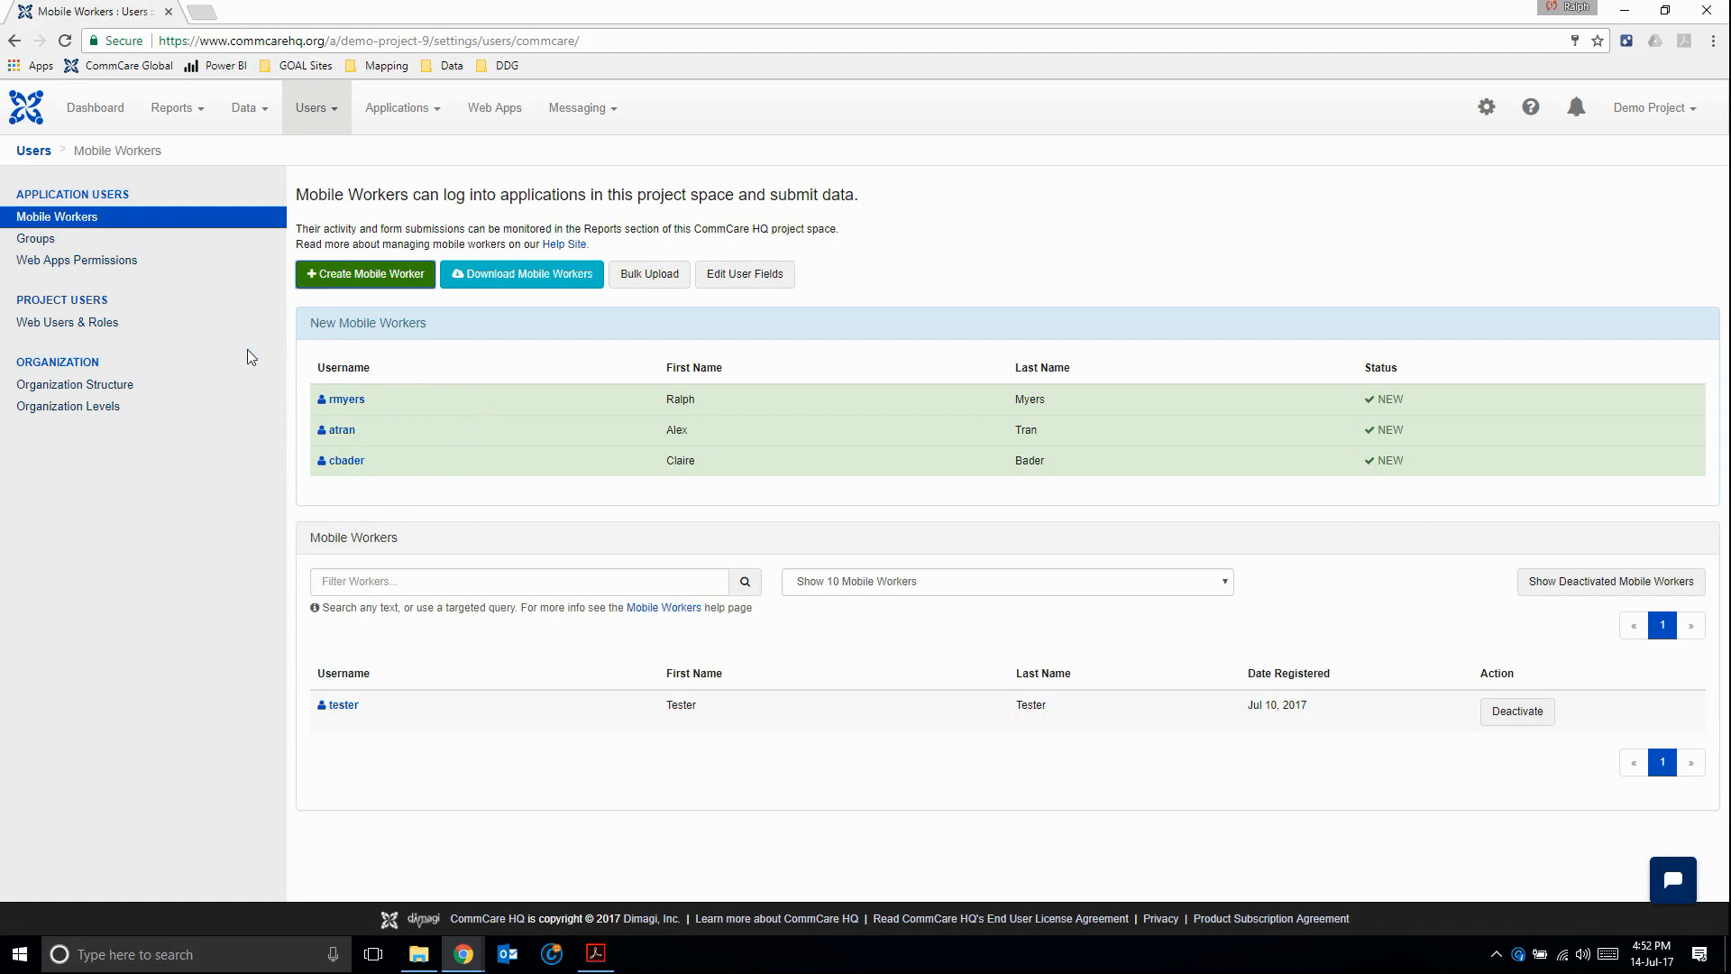
mouse_move(438, 358)
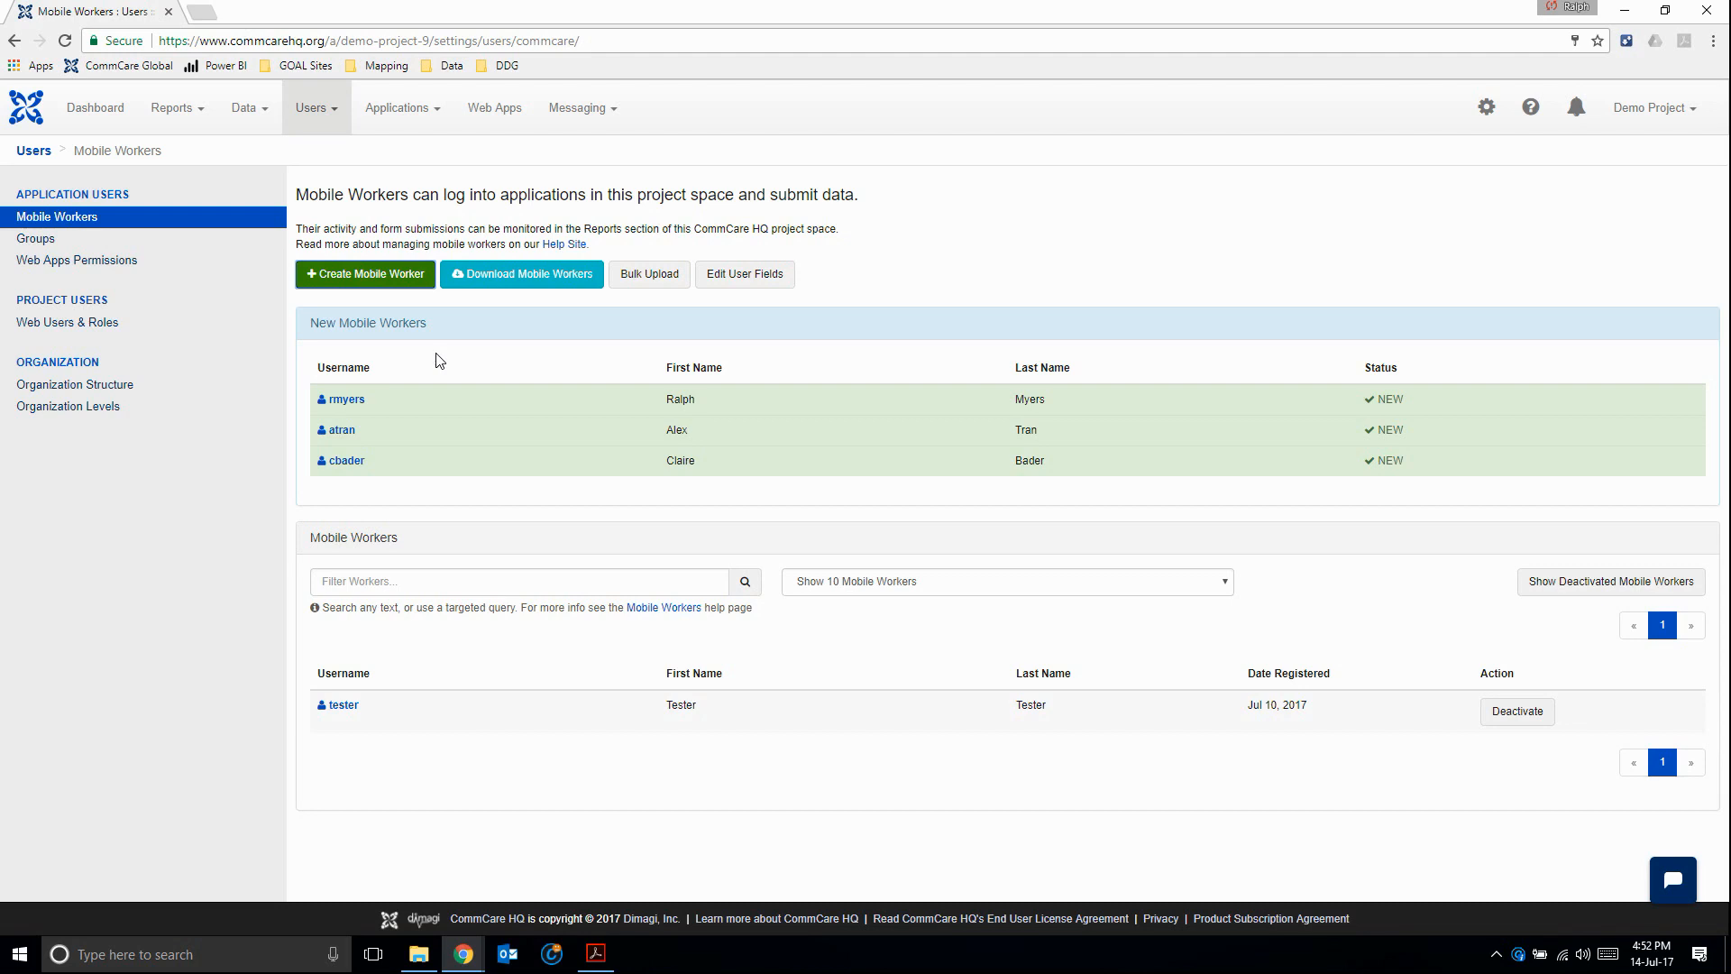
mouse_move(413, 787)
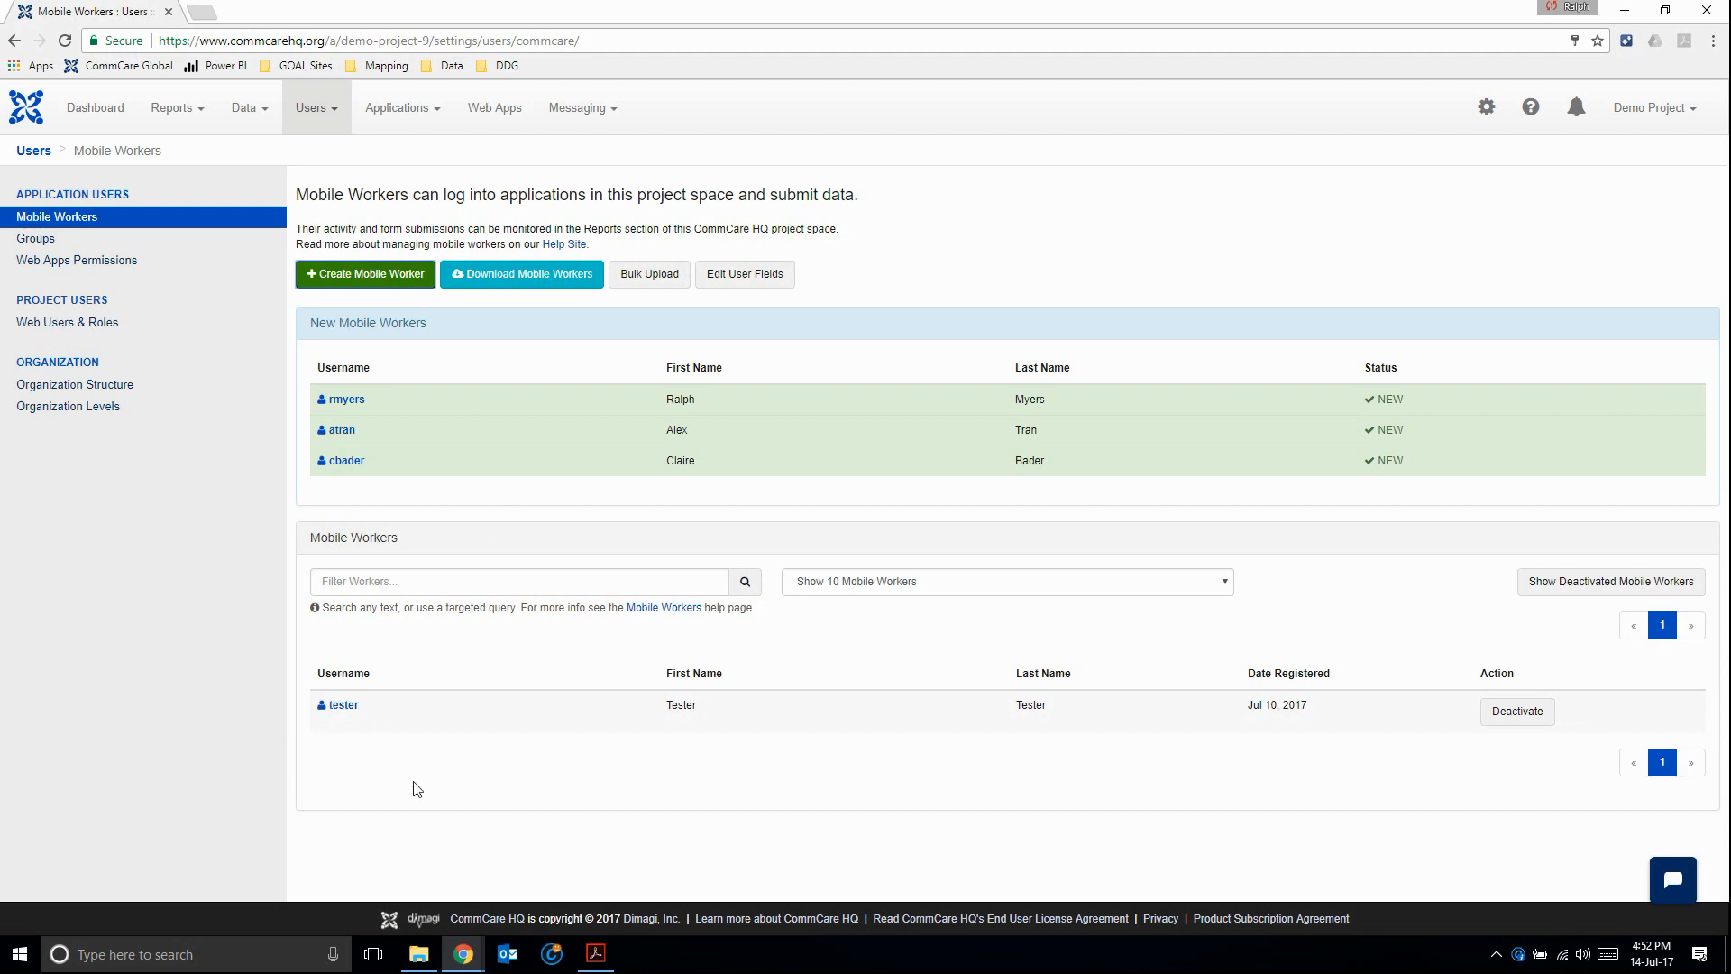
mouse_move(400, 632)
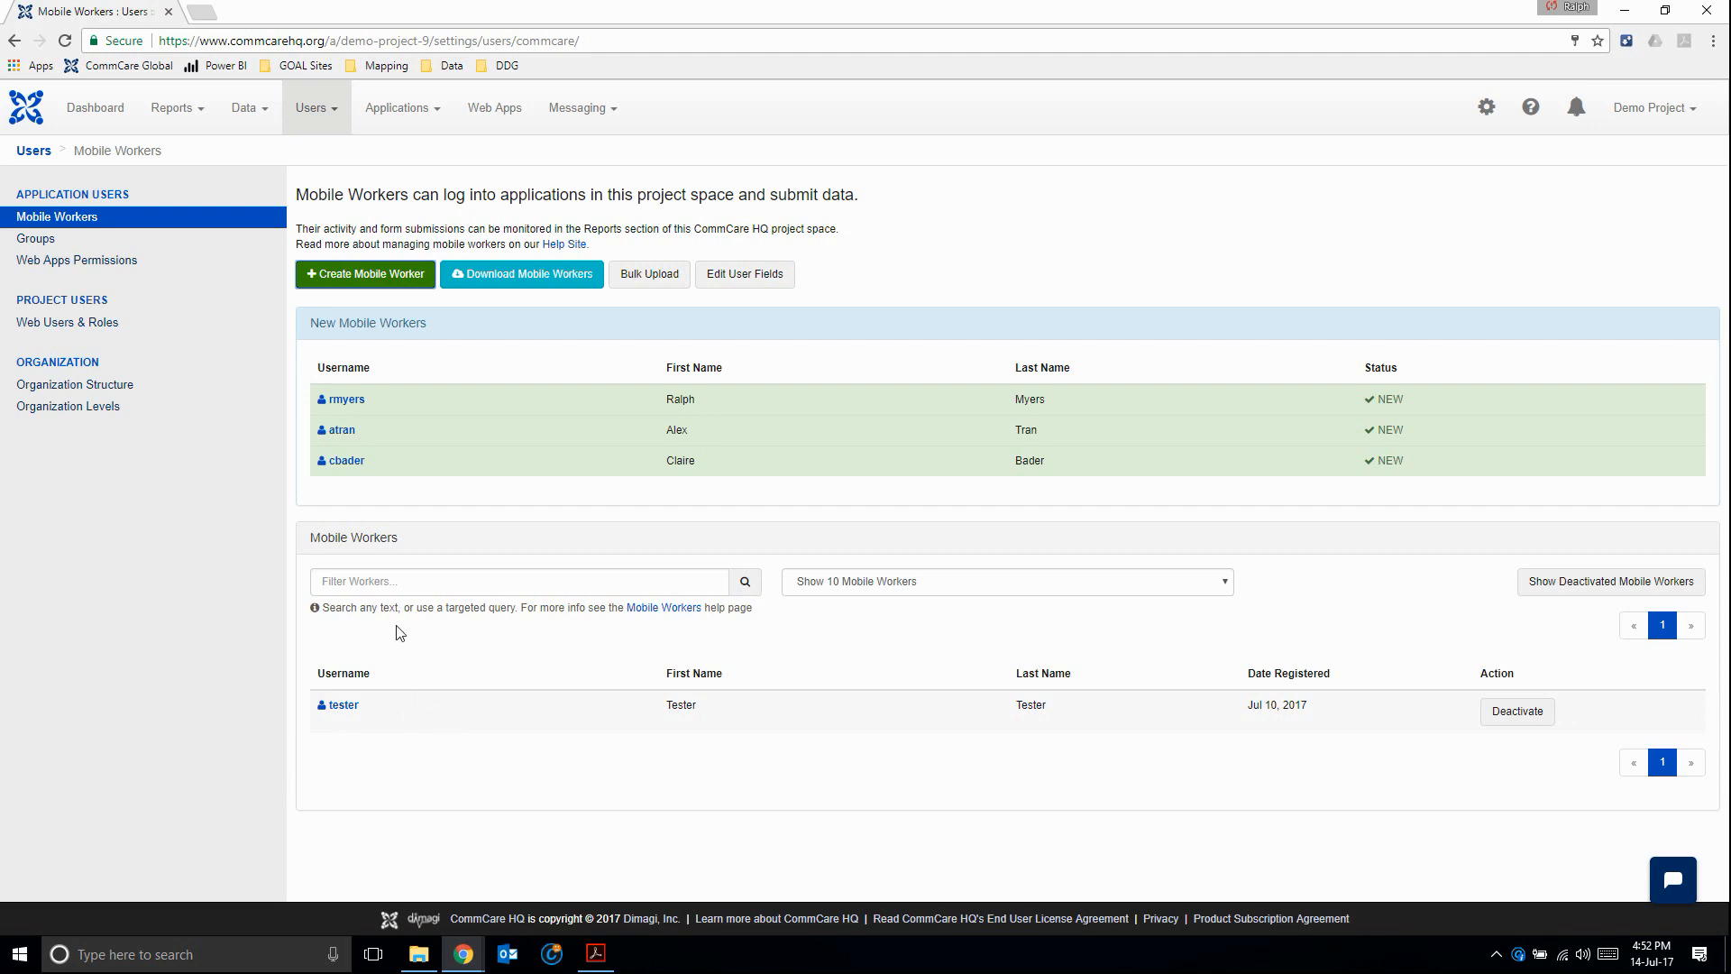
mouse_move(483, 612)
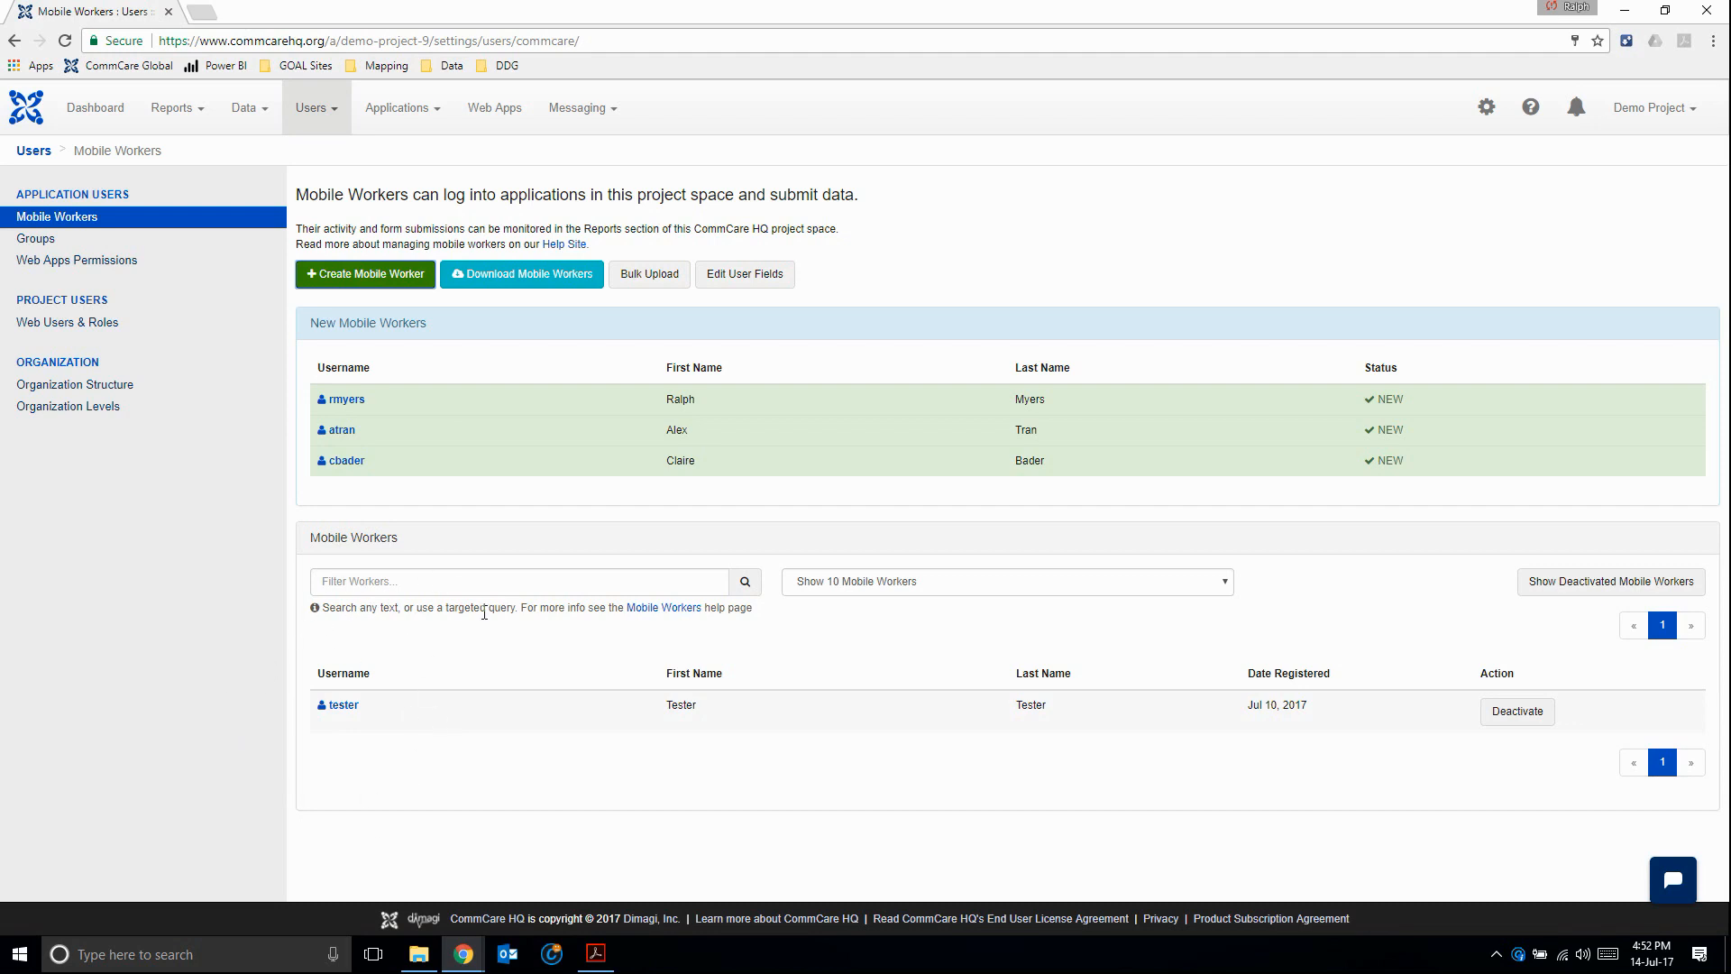
mouse_move(376, 500)
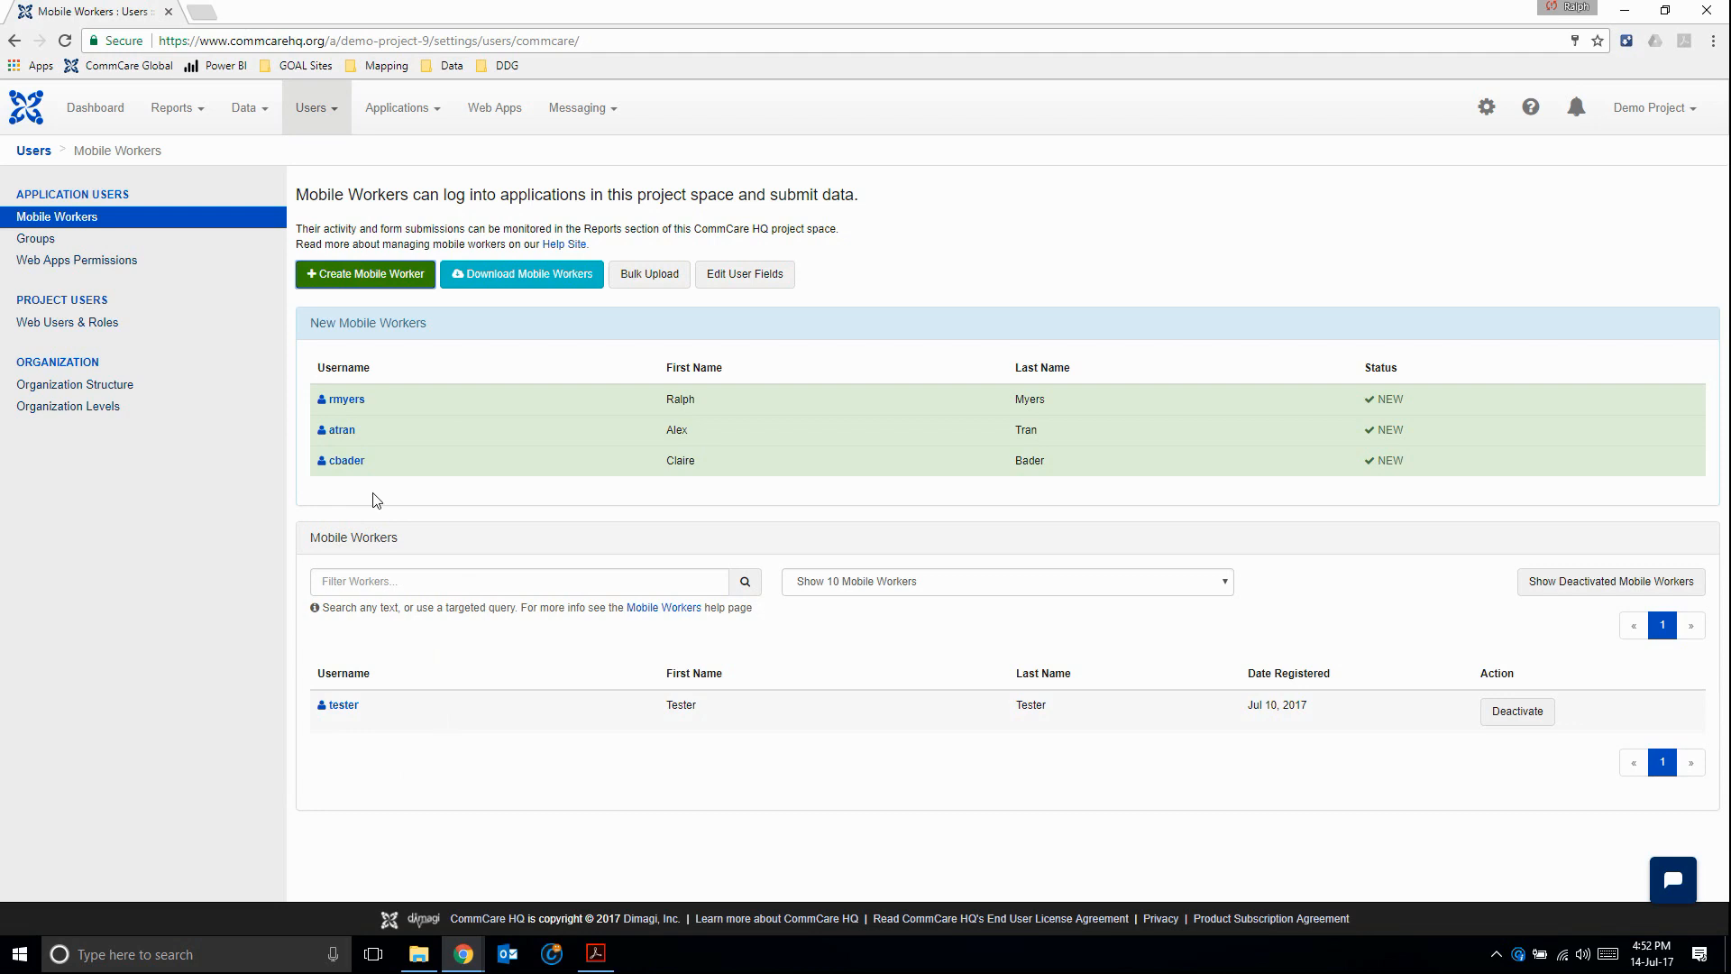
mouse_move(339, 411)
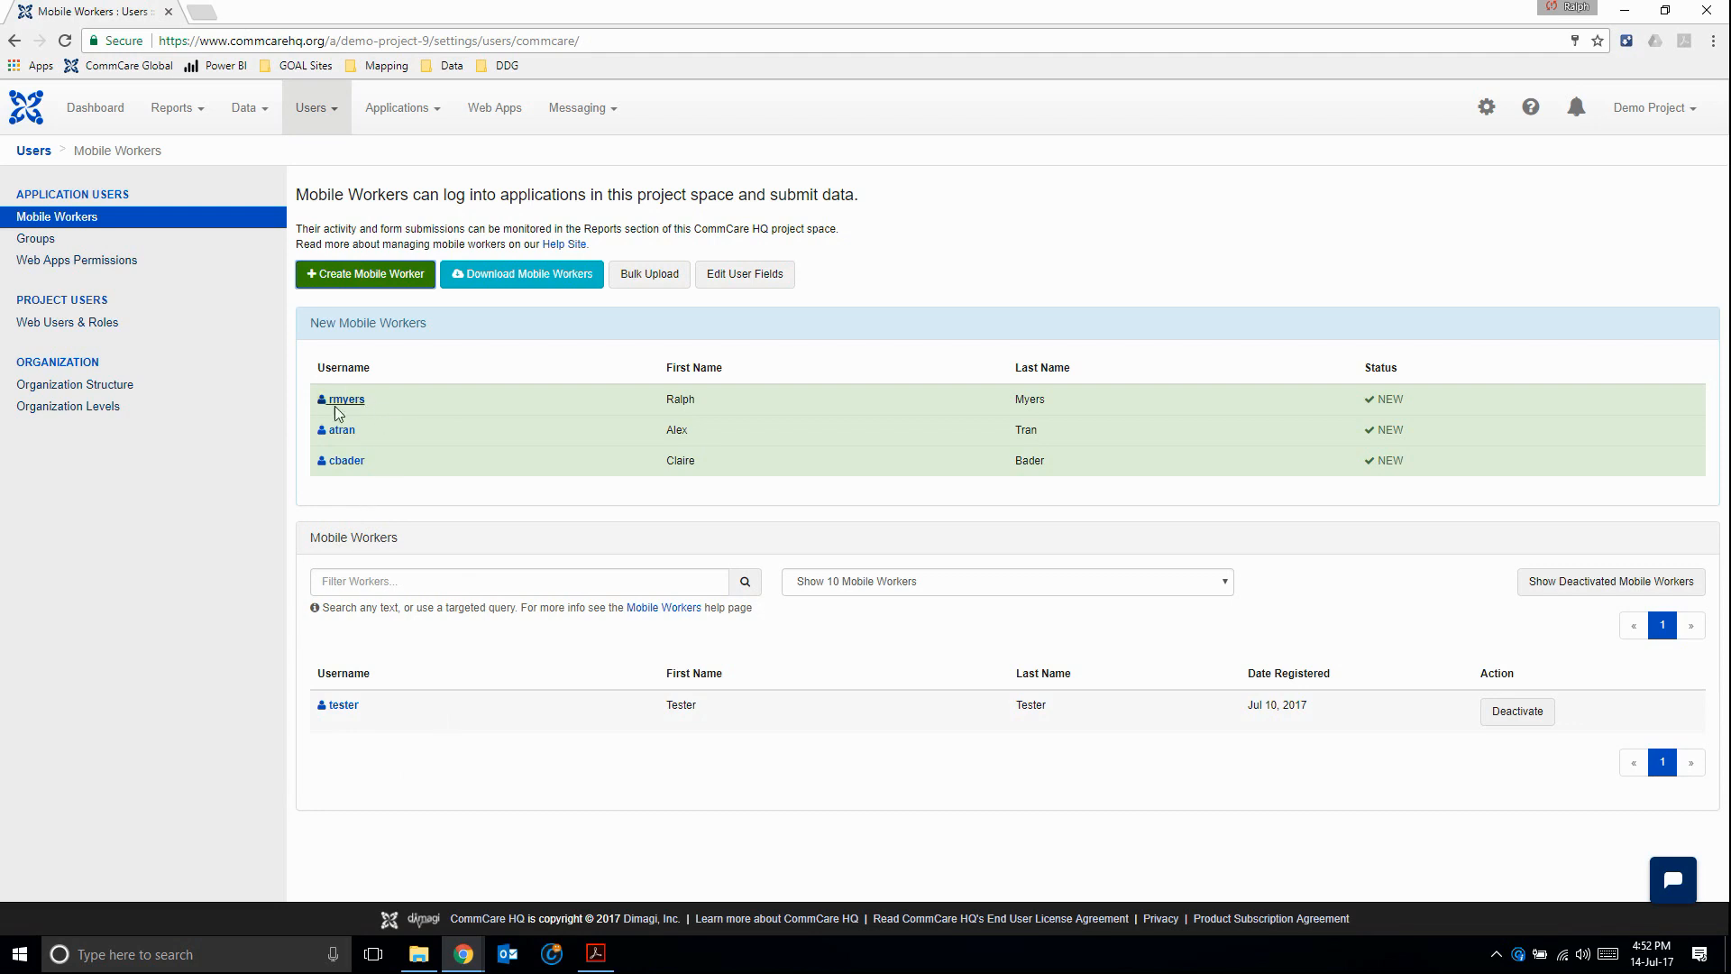
mouse_move(463, 516)
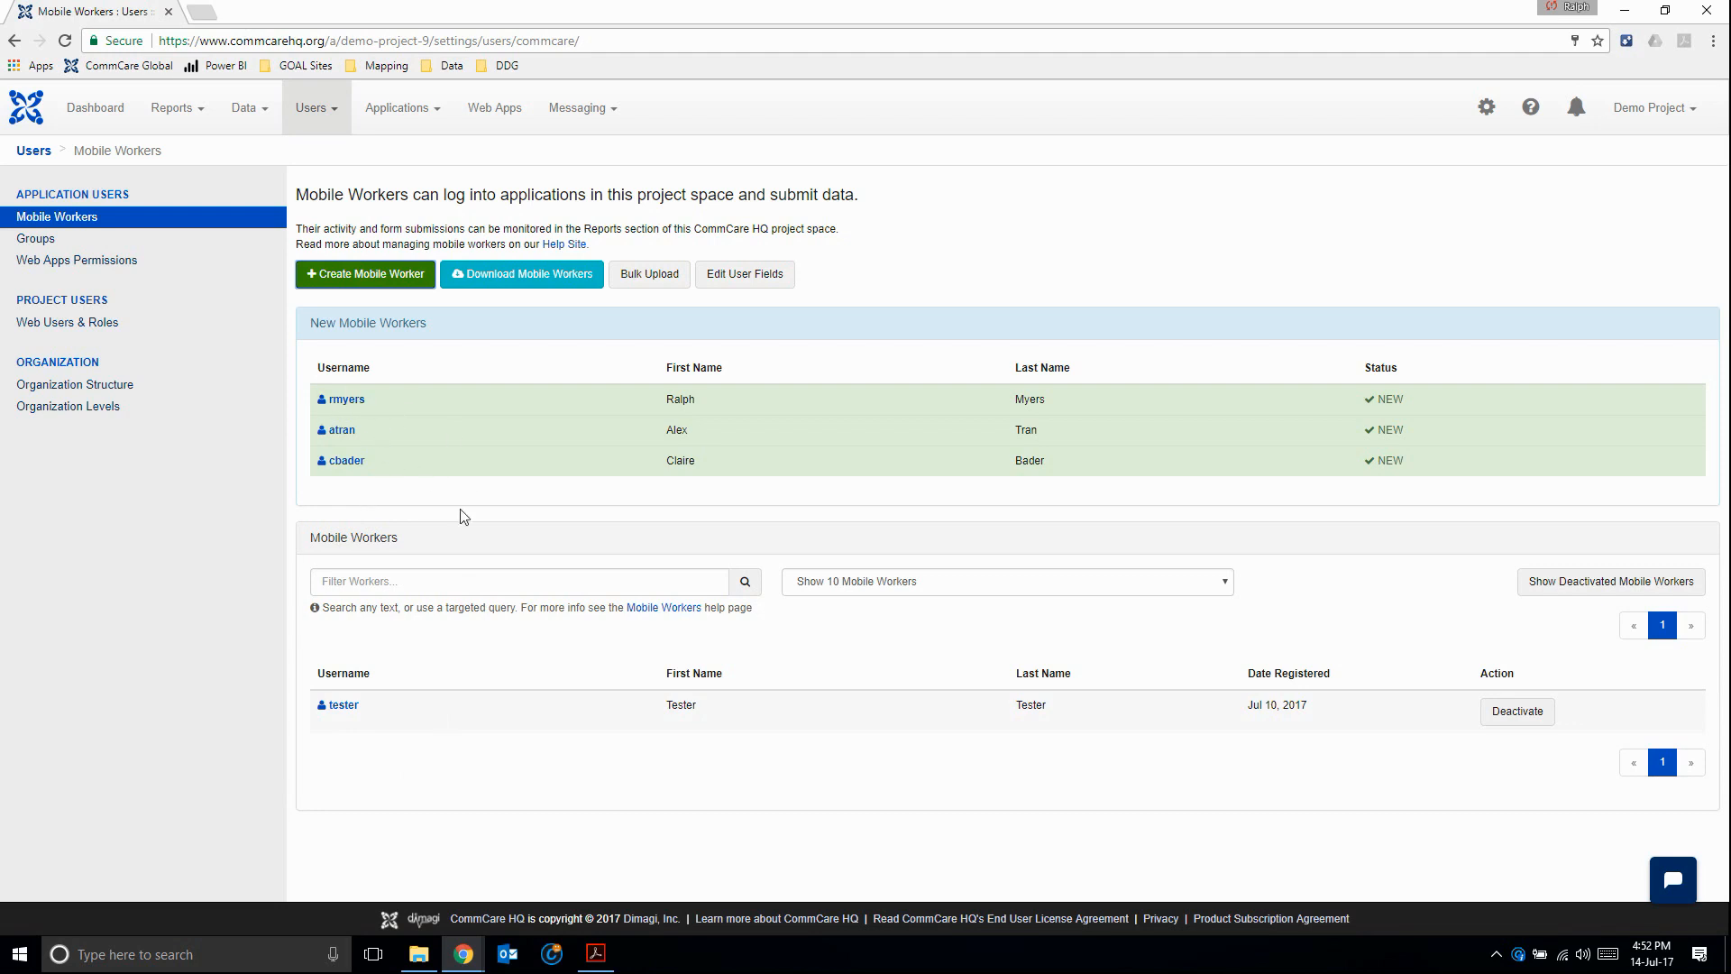
mouse_move(404, 510)
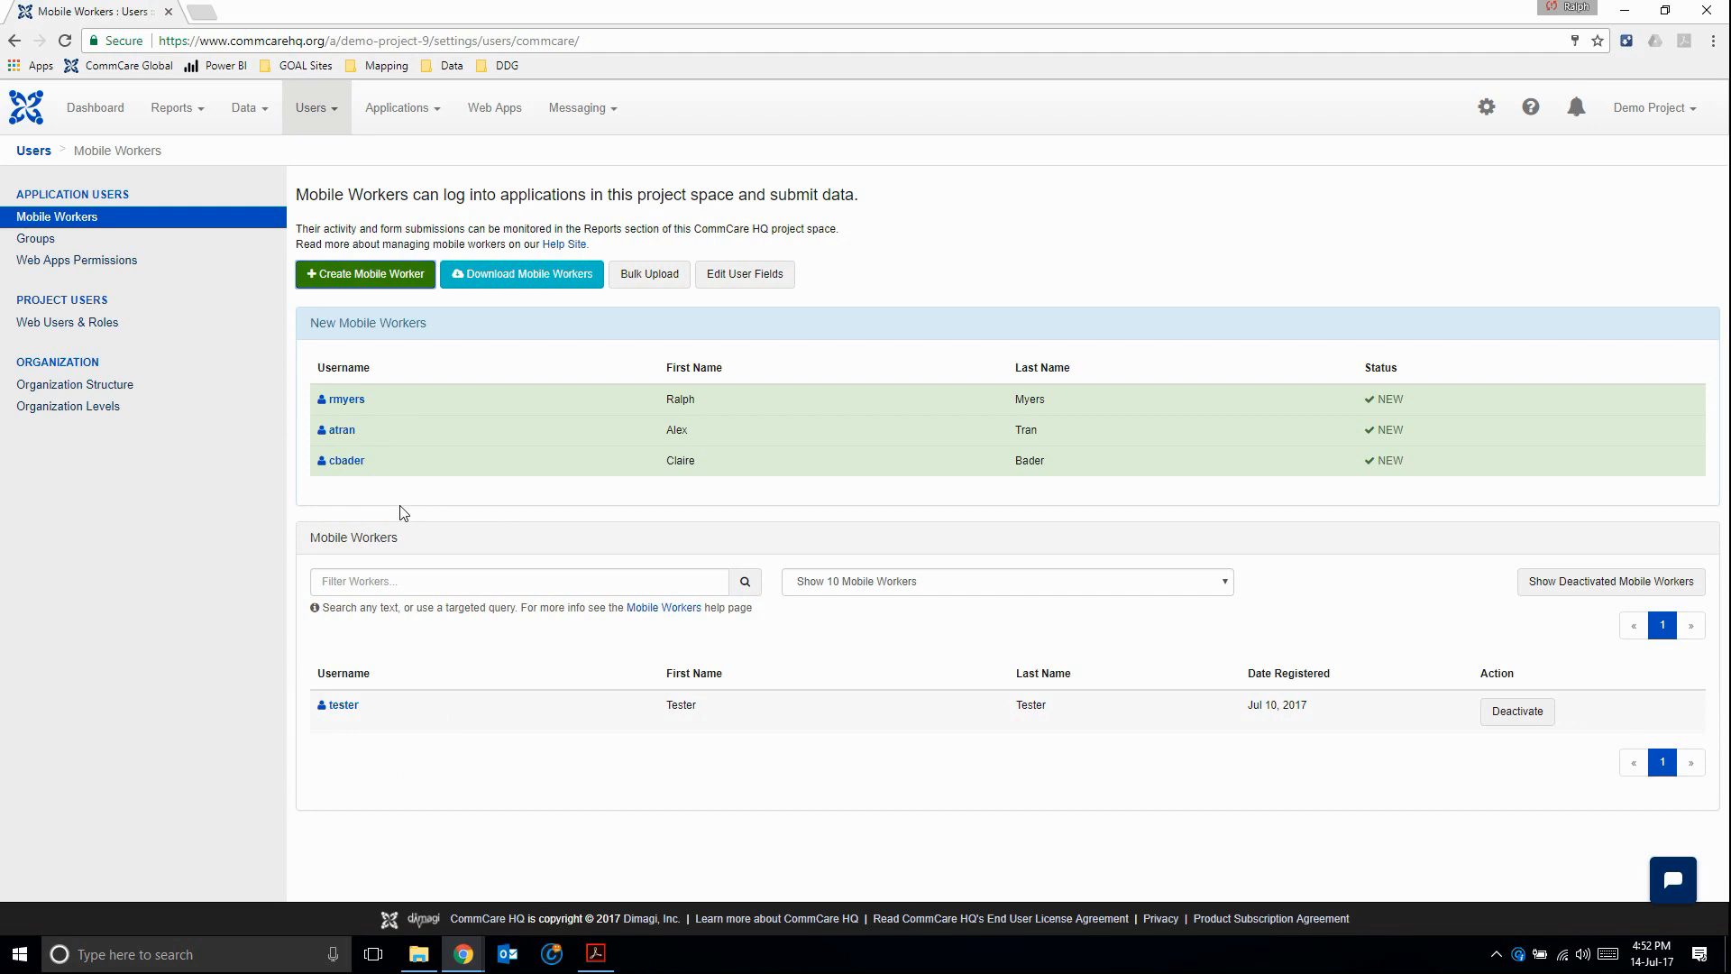
mouse_move(549, 443)
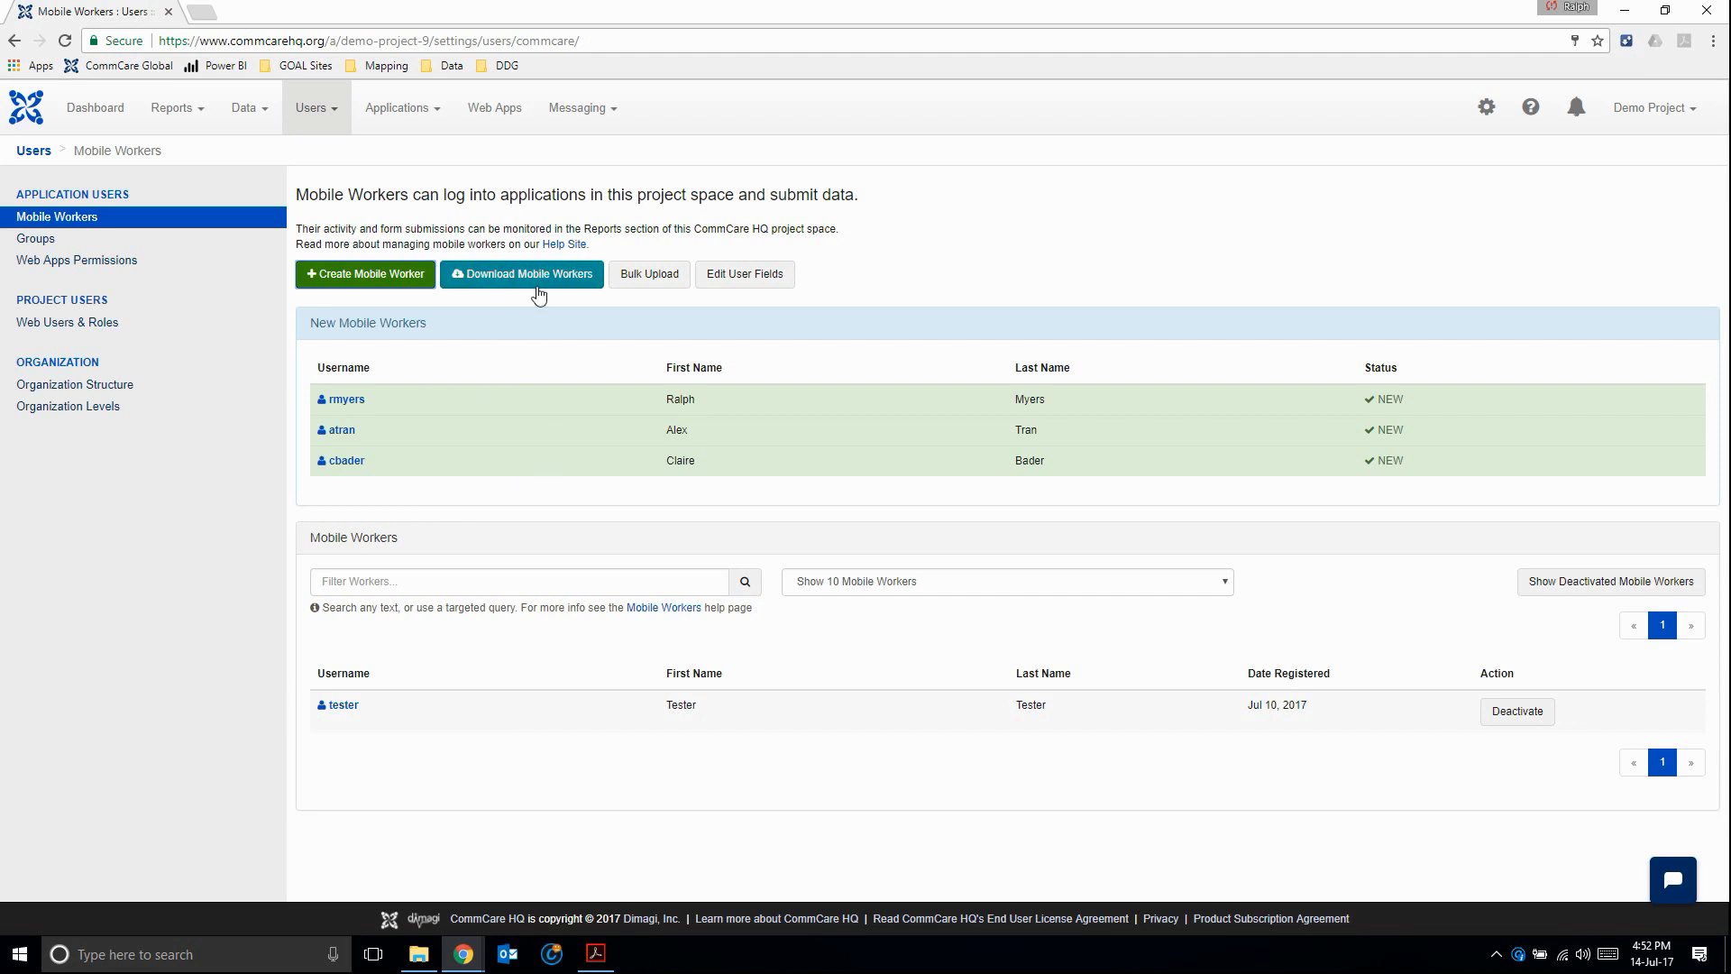
mouse_move(545, 285)
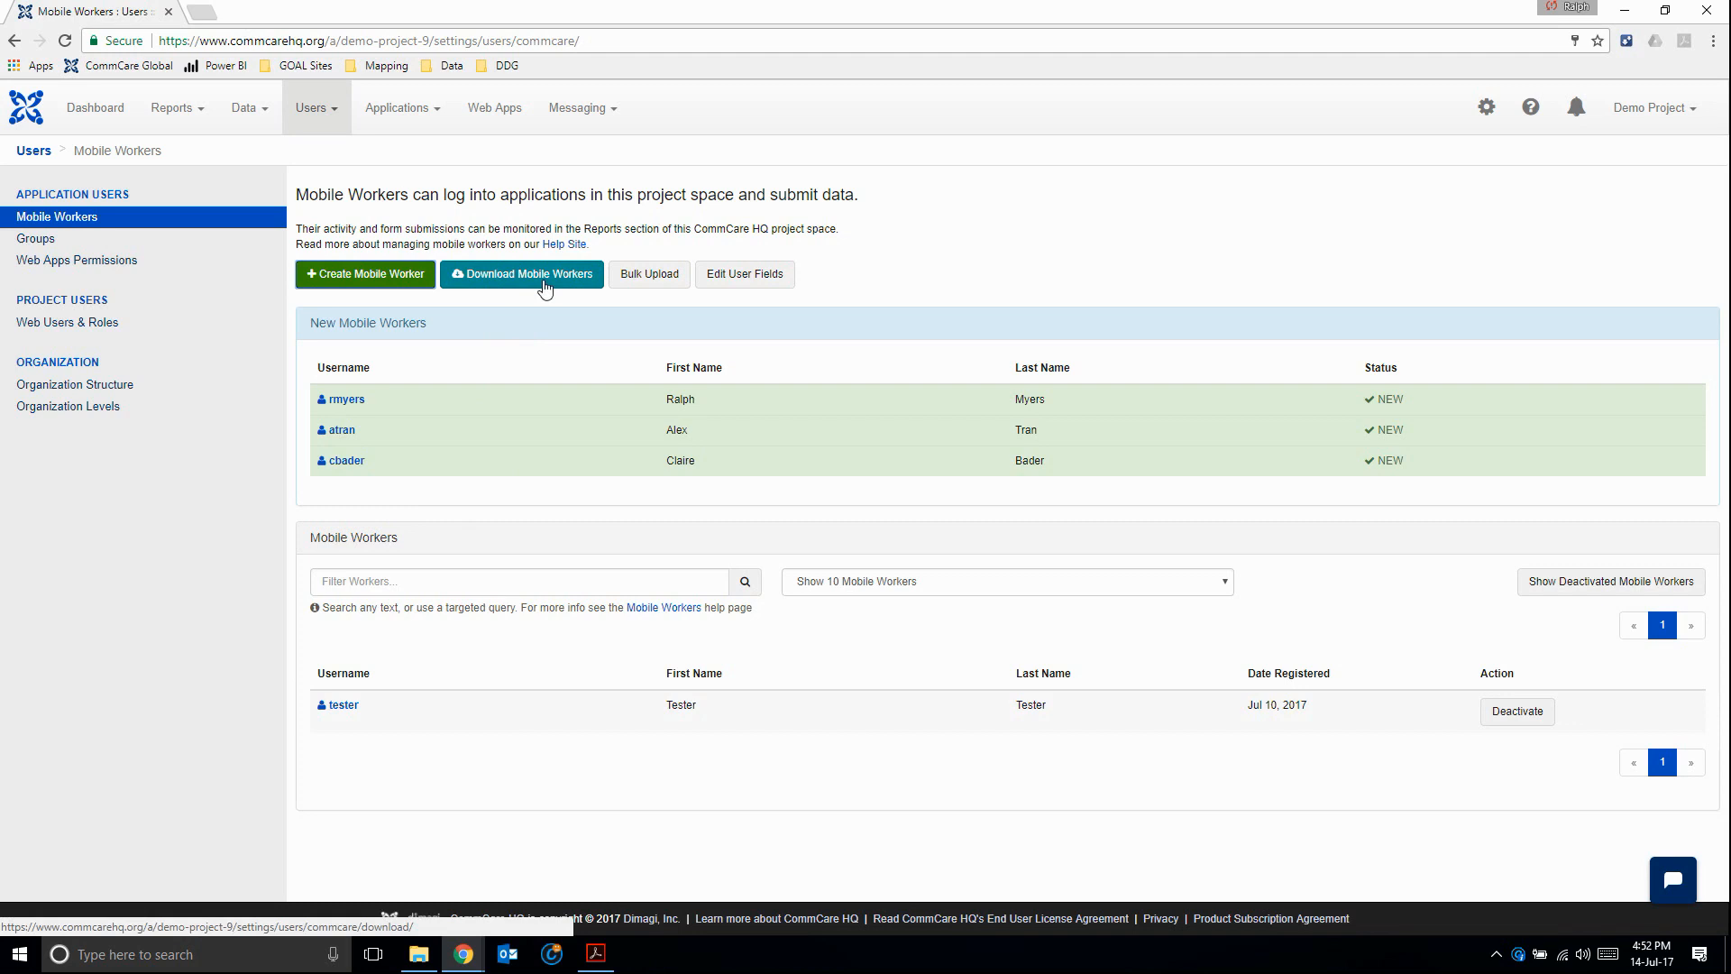
- Download the mobile workers .xlsx export and open the downloaded file
click(522, 274)
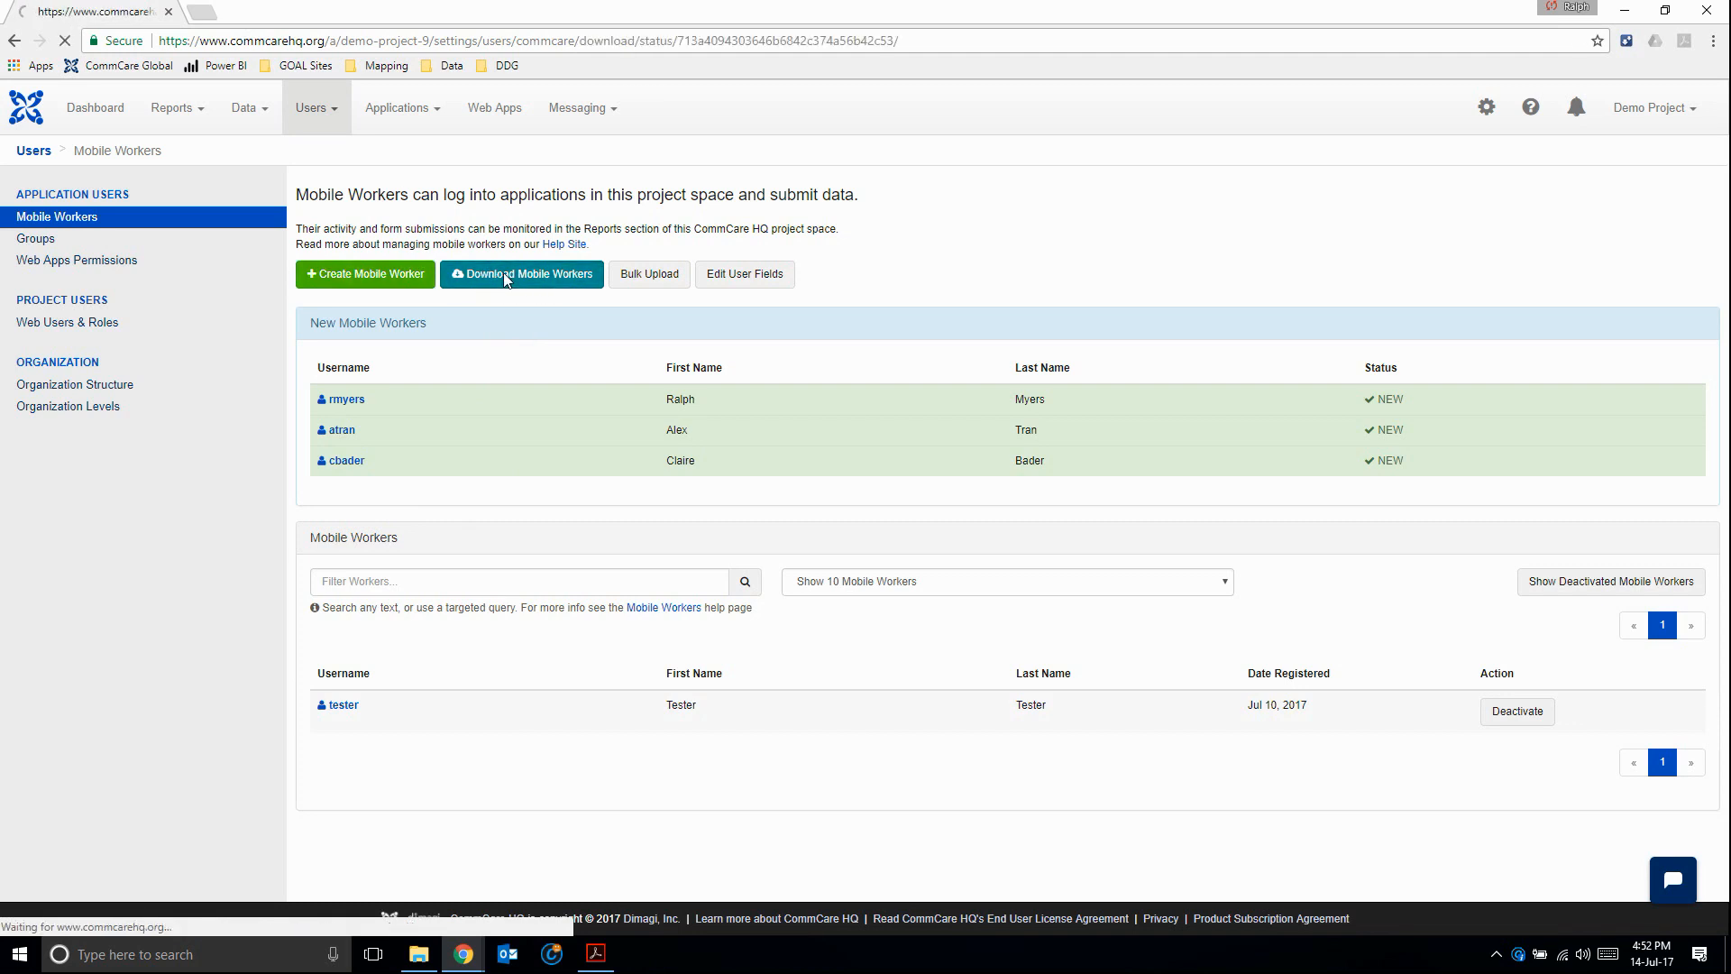
click(521, 274)
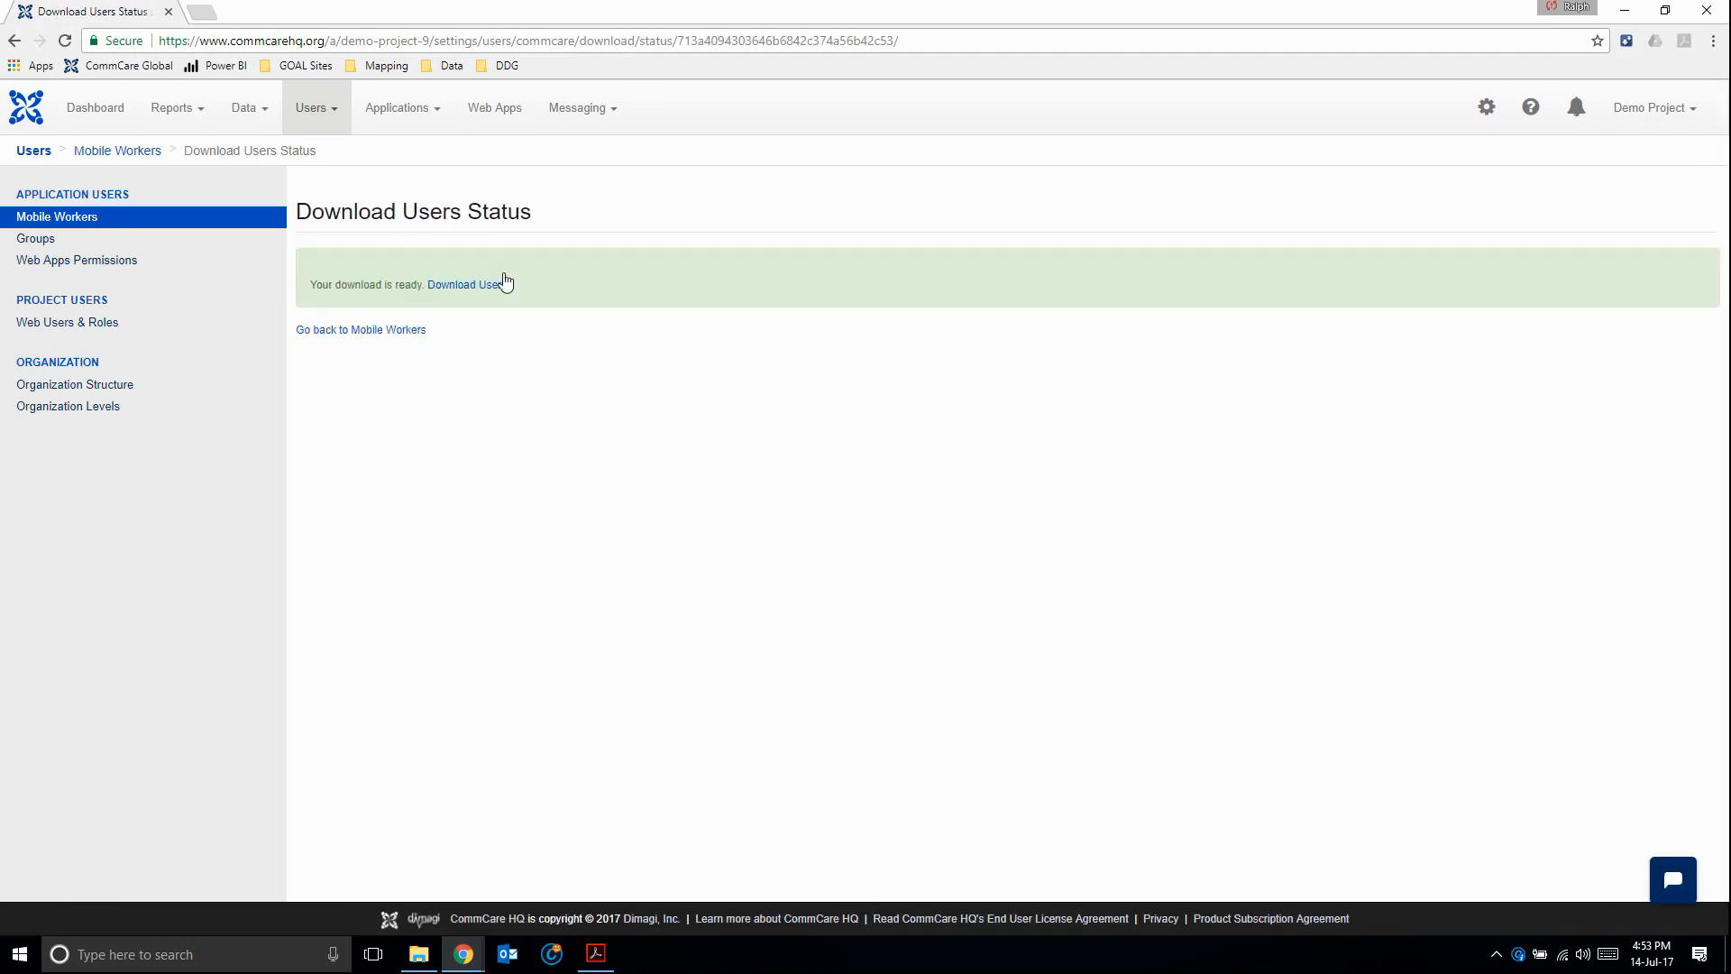
click(467, 285)
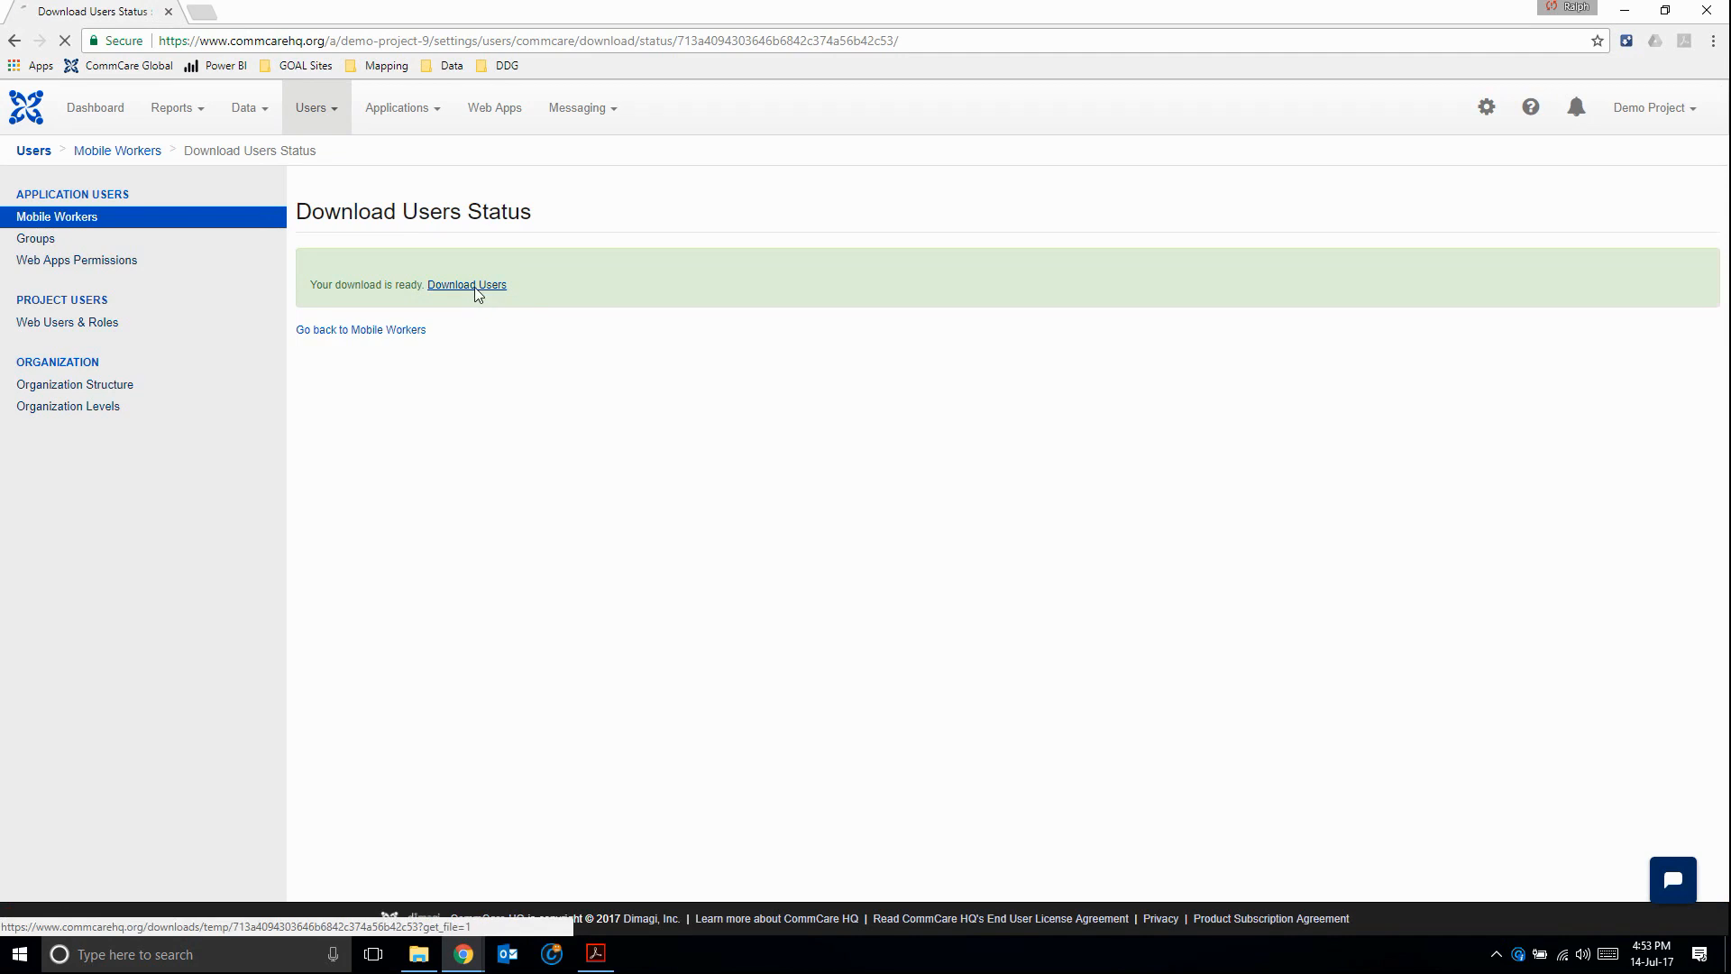
click(467, 285)
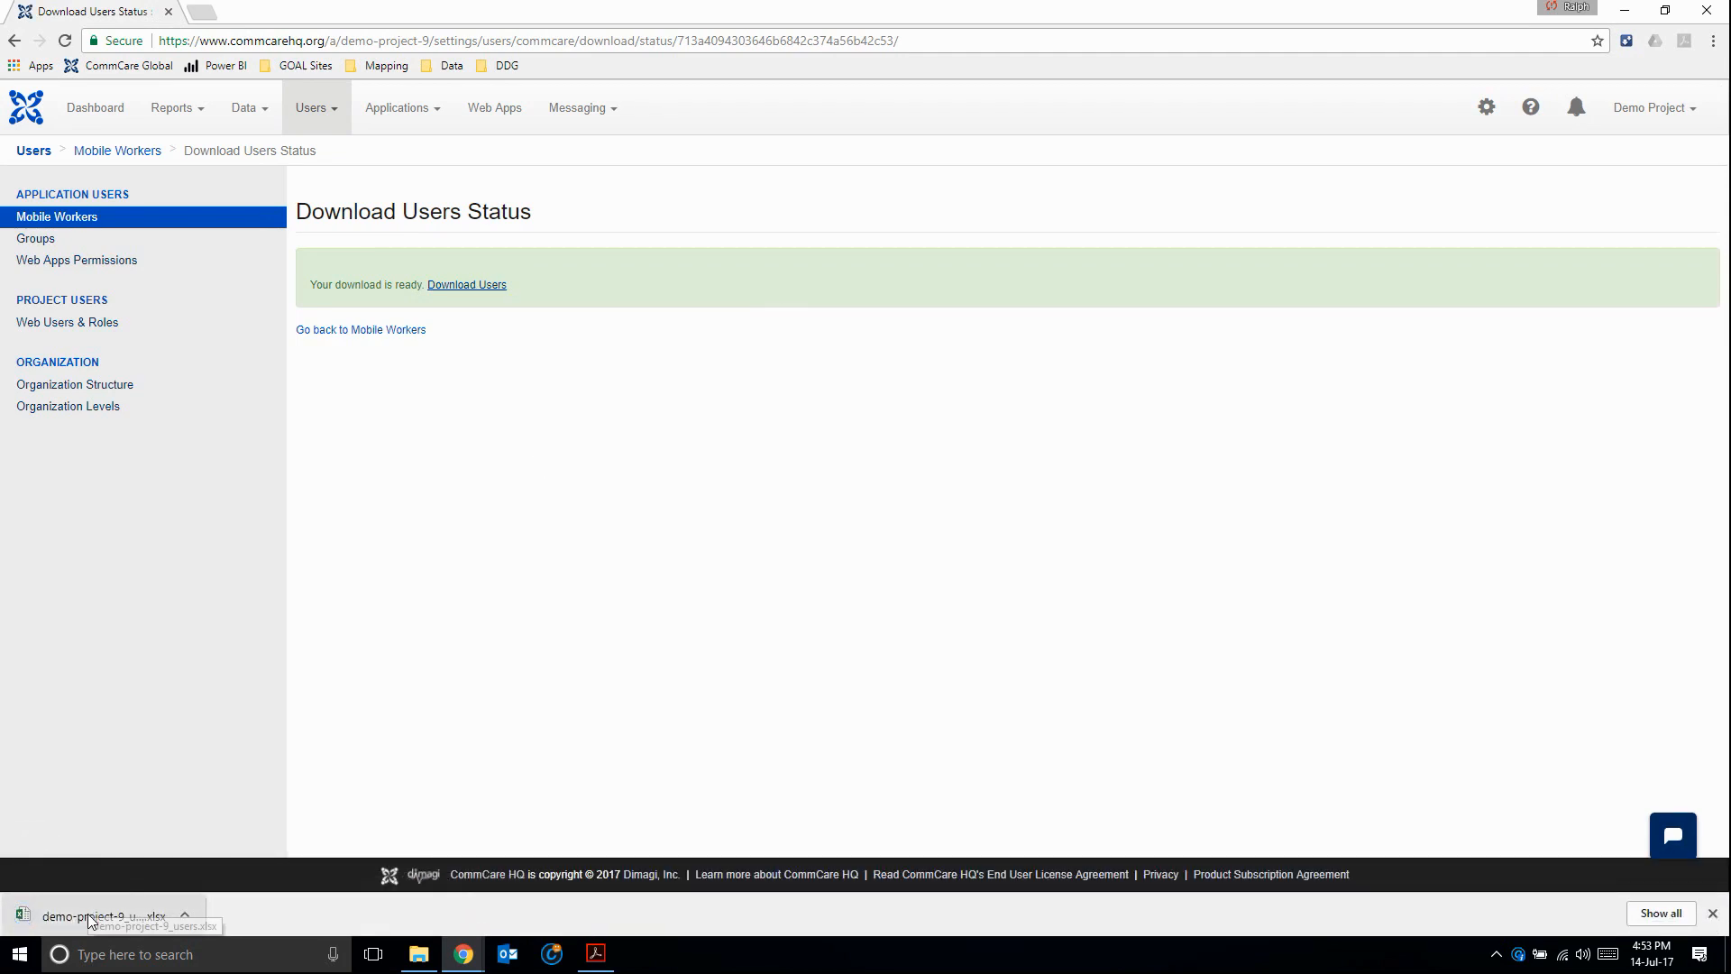
click(90, 914)
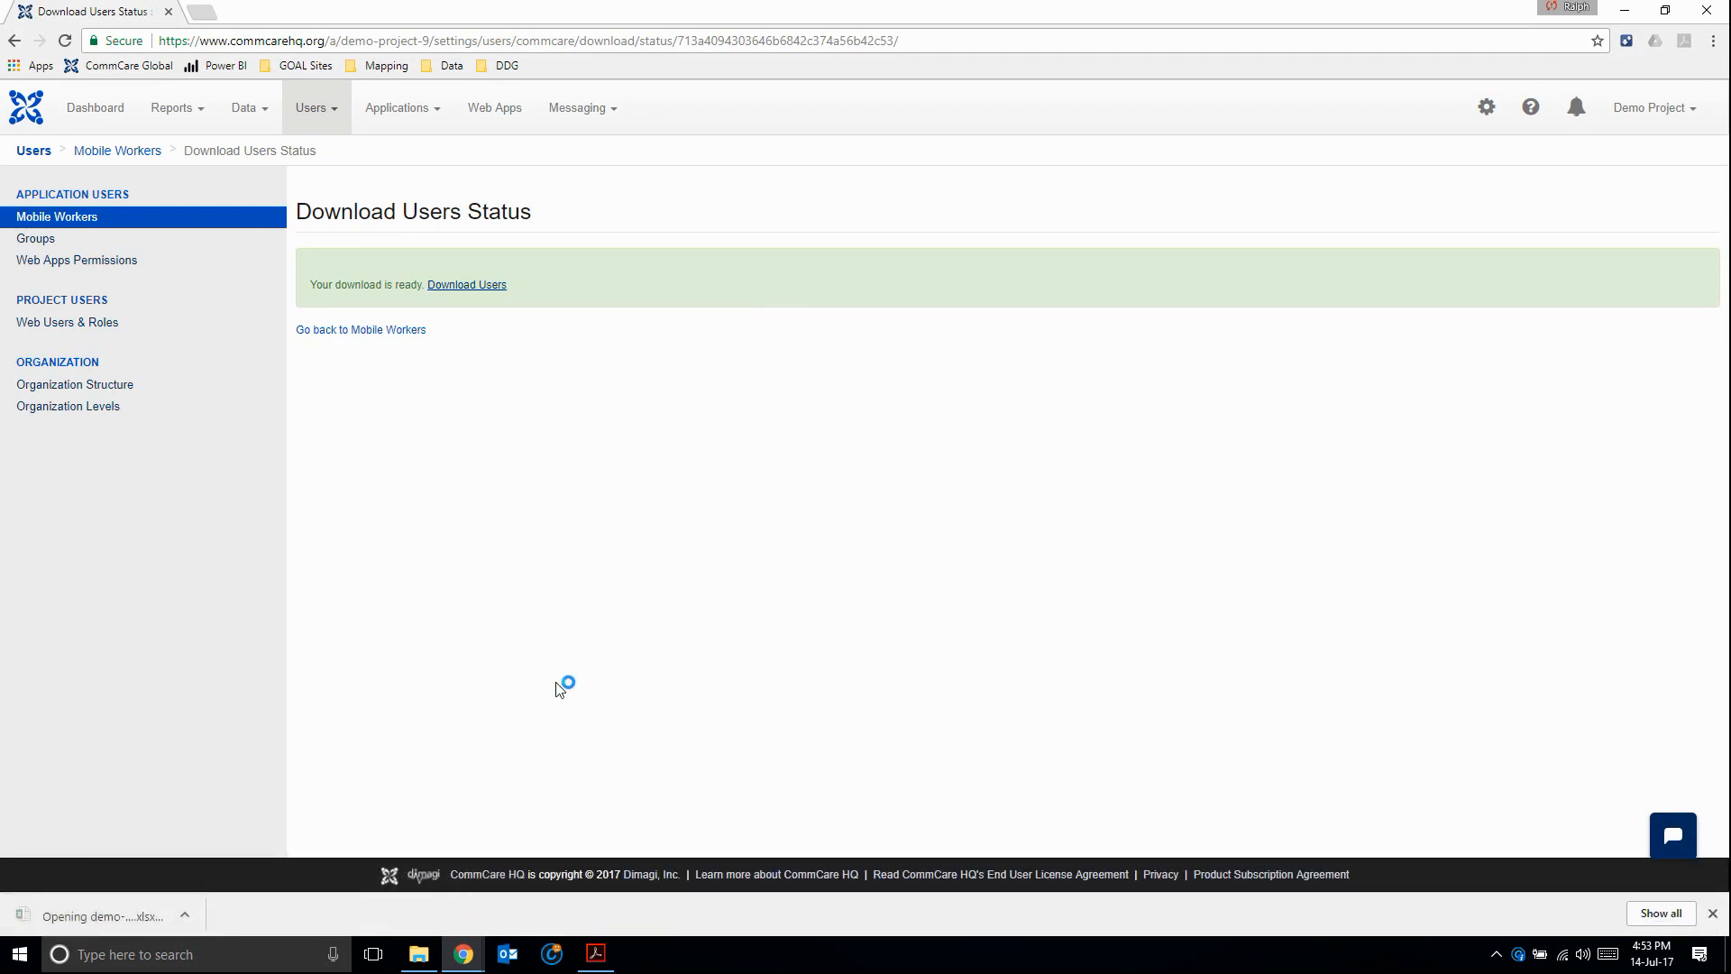
- Enable editing of the users workbook and select the four workers' is_active values
click(104, 916)
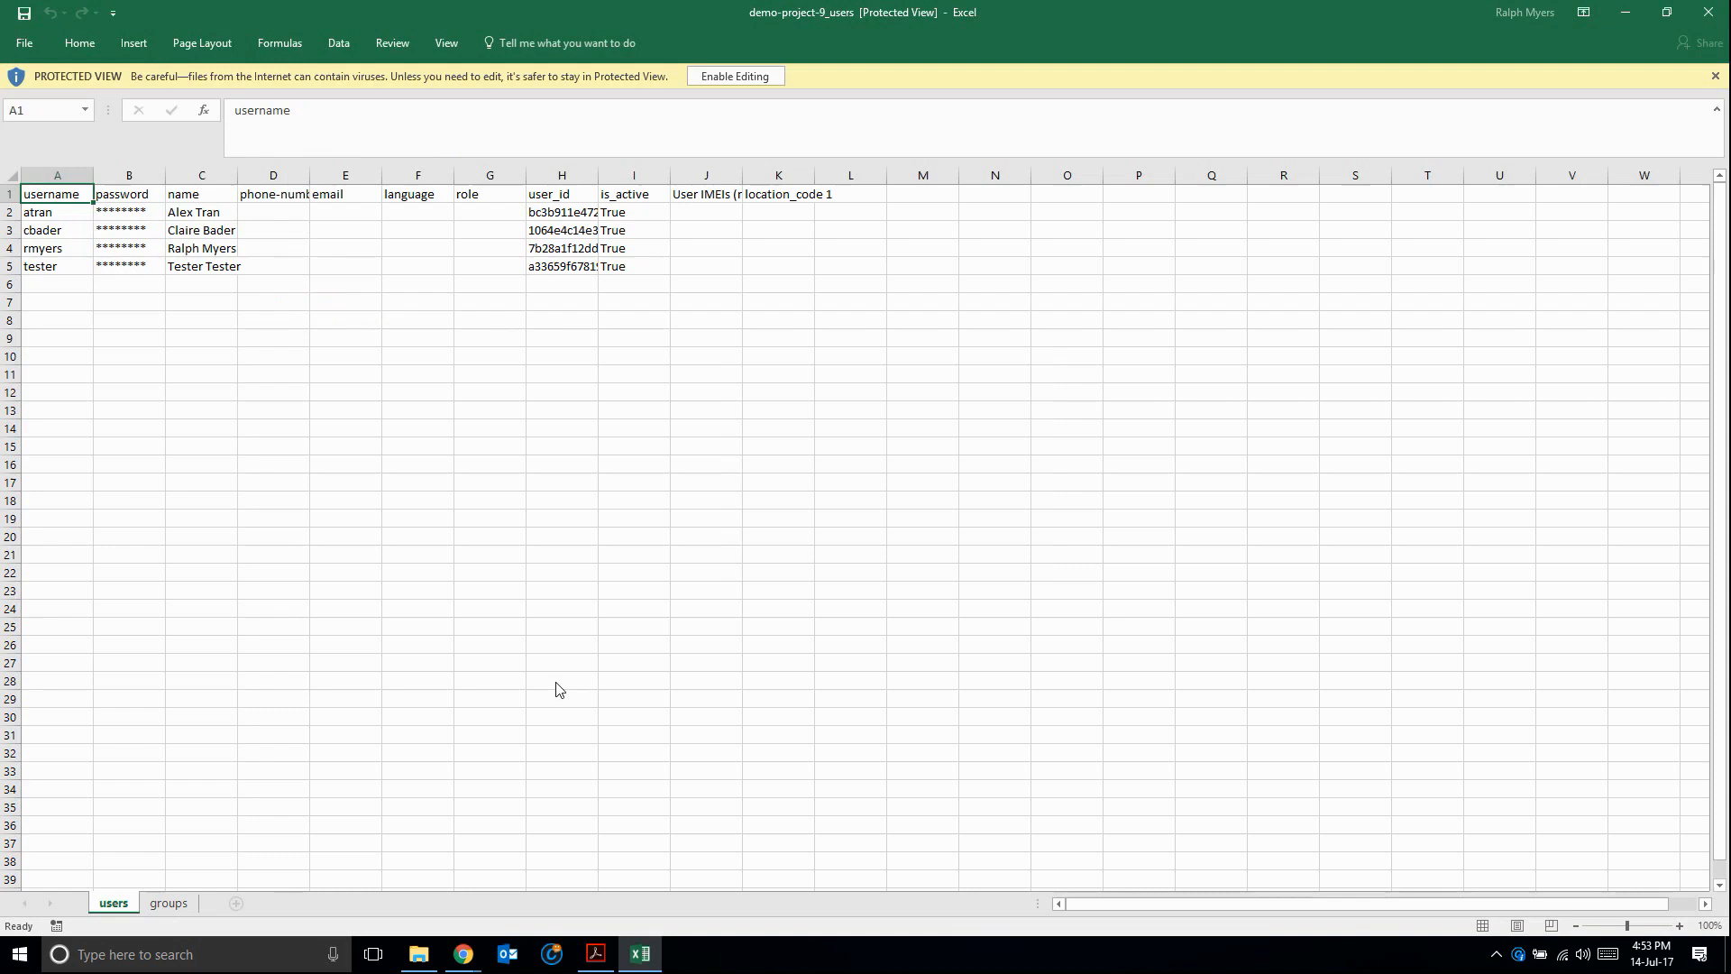
mouse_move(729, 79)
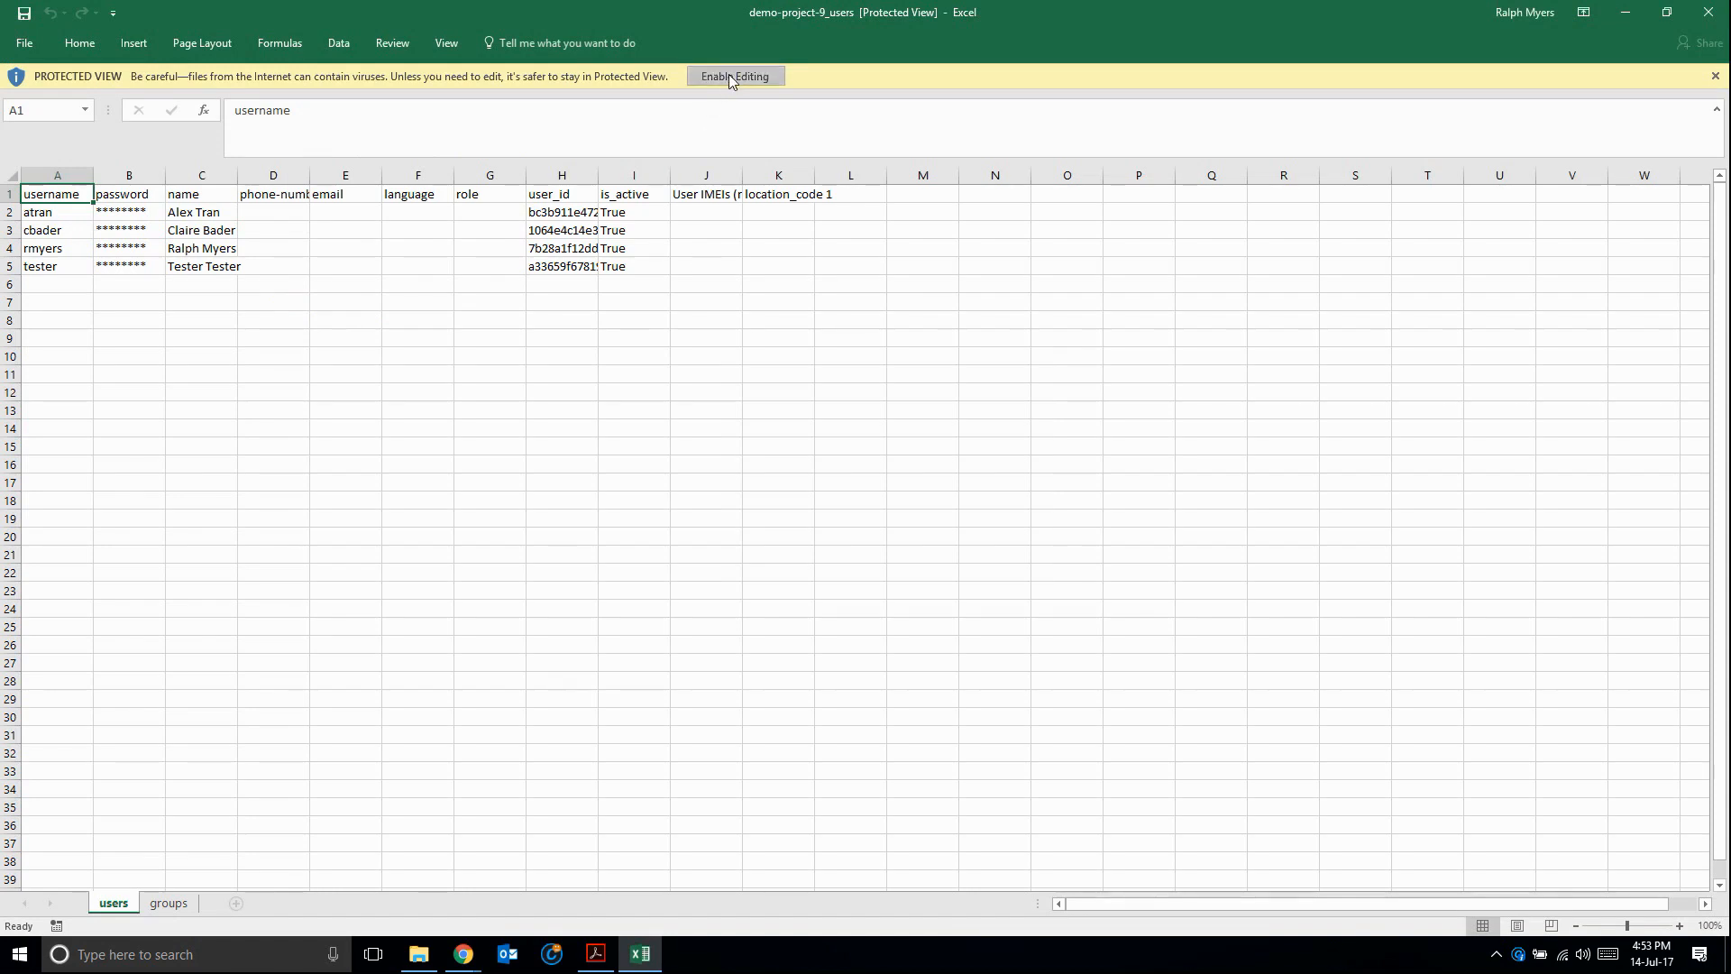
click(736, 76)
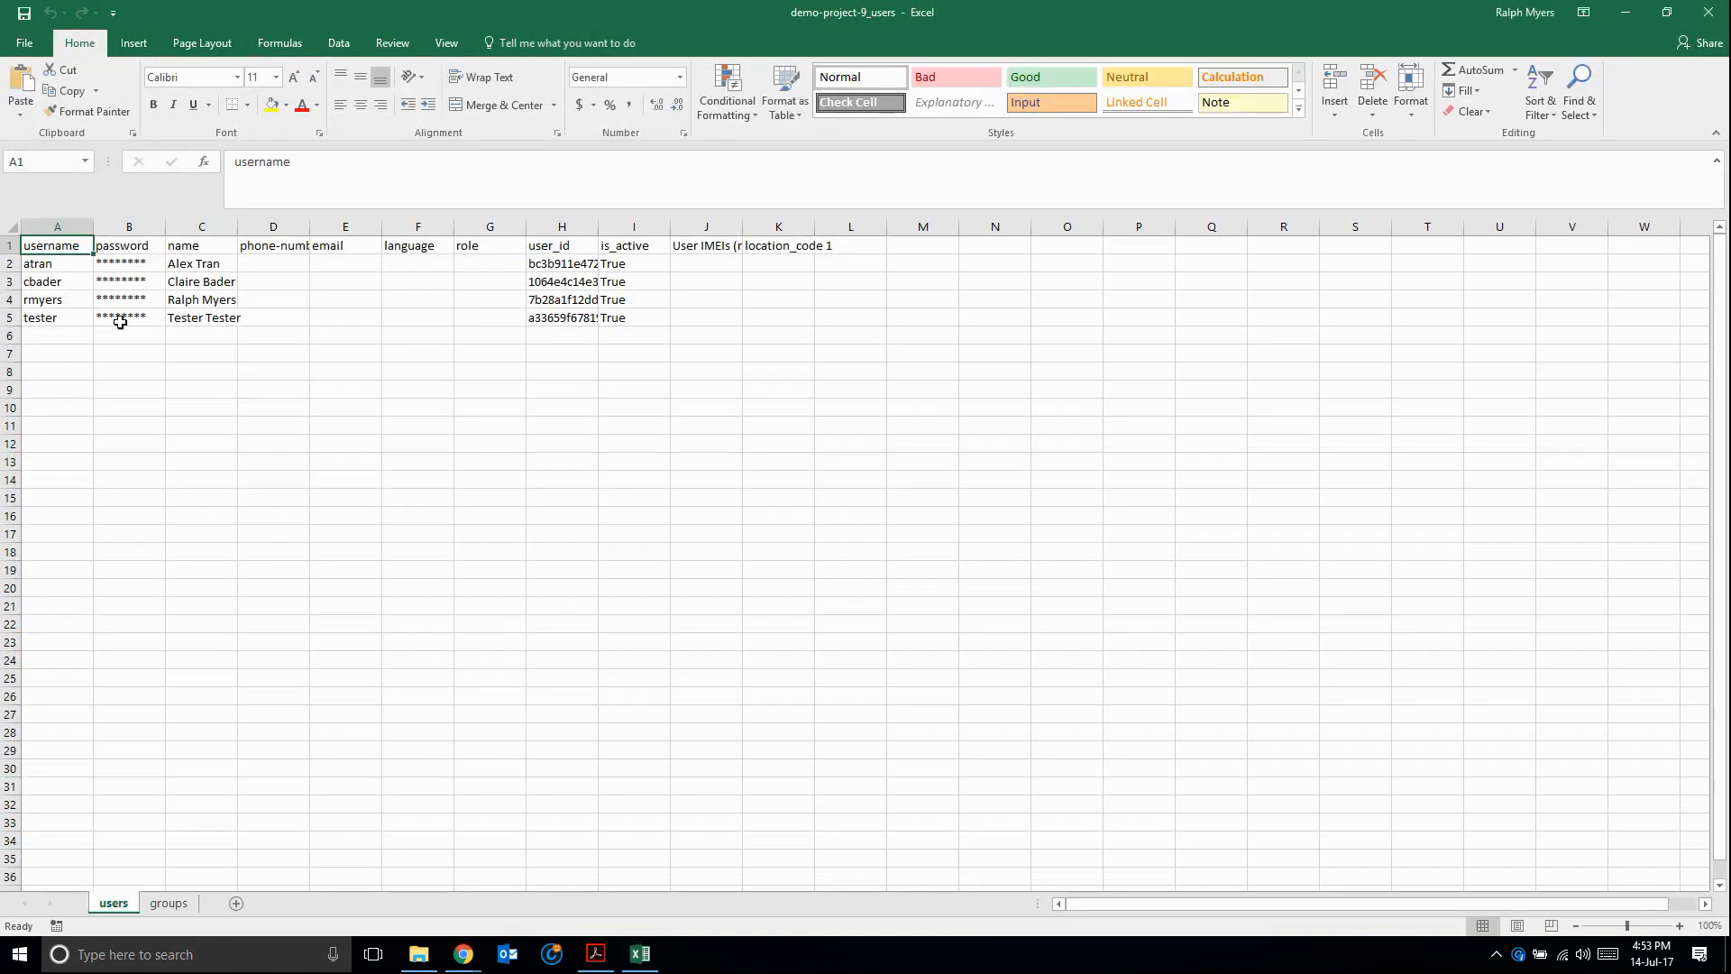
drag(56, 263, 56, 317)
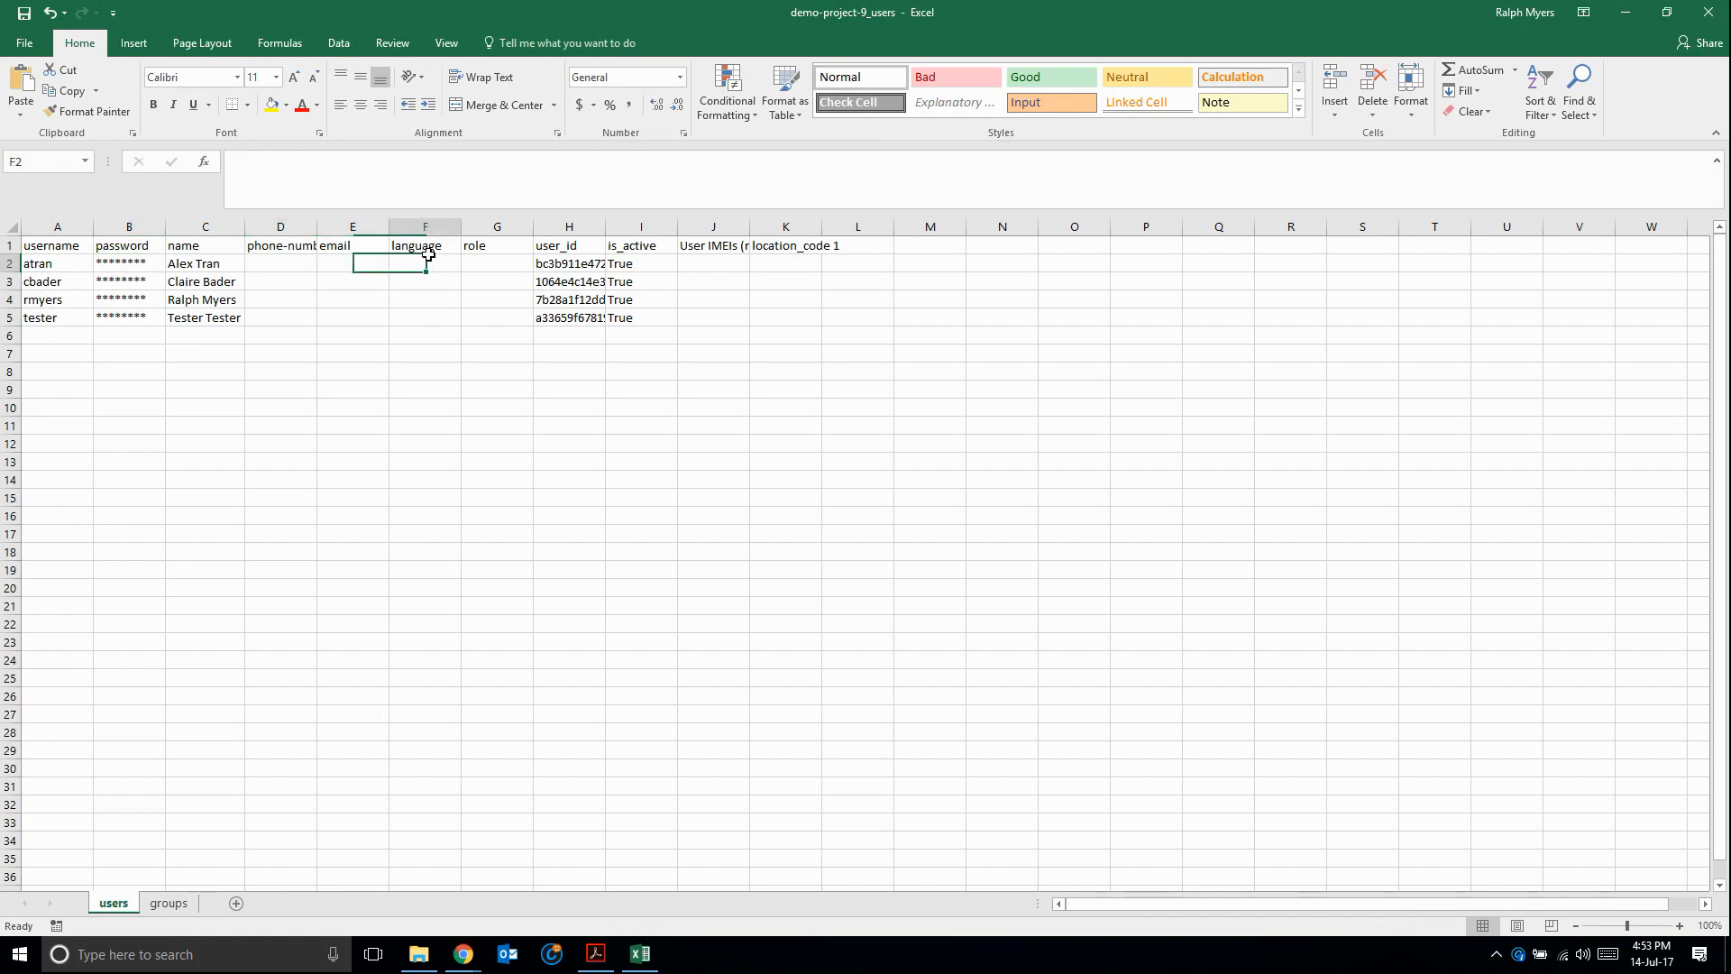
click(352, 262)
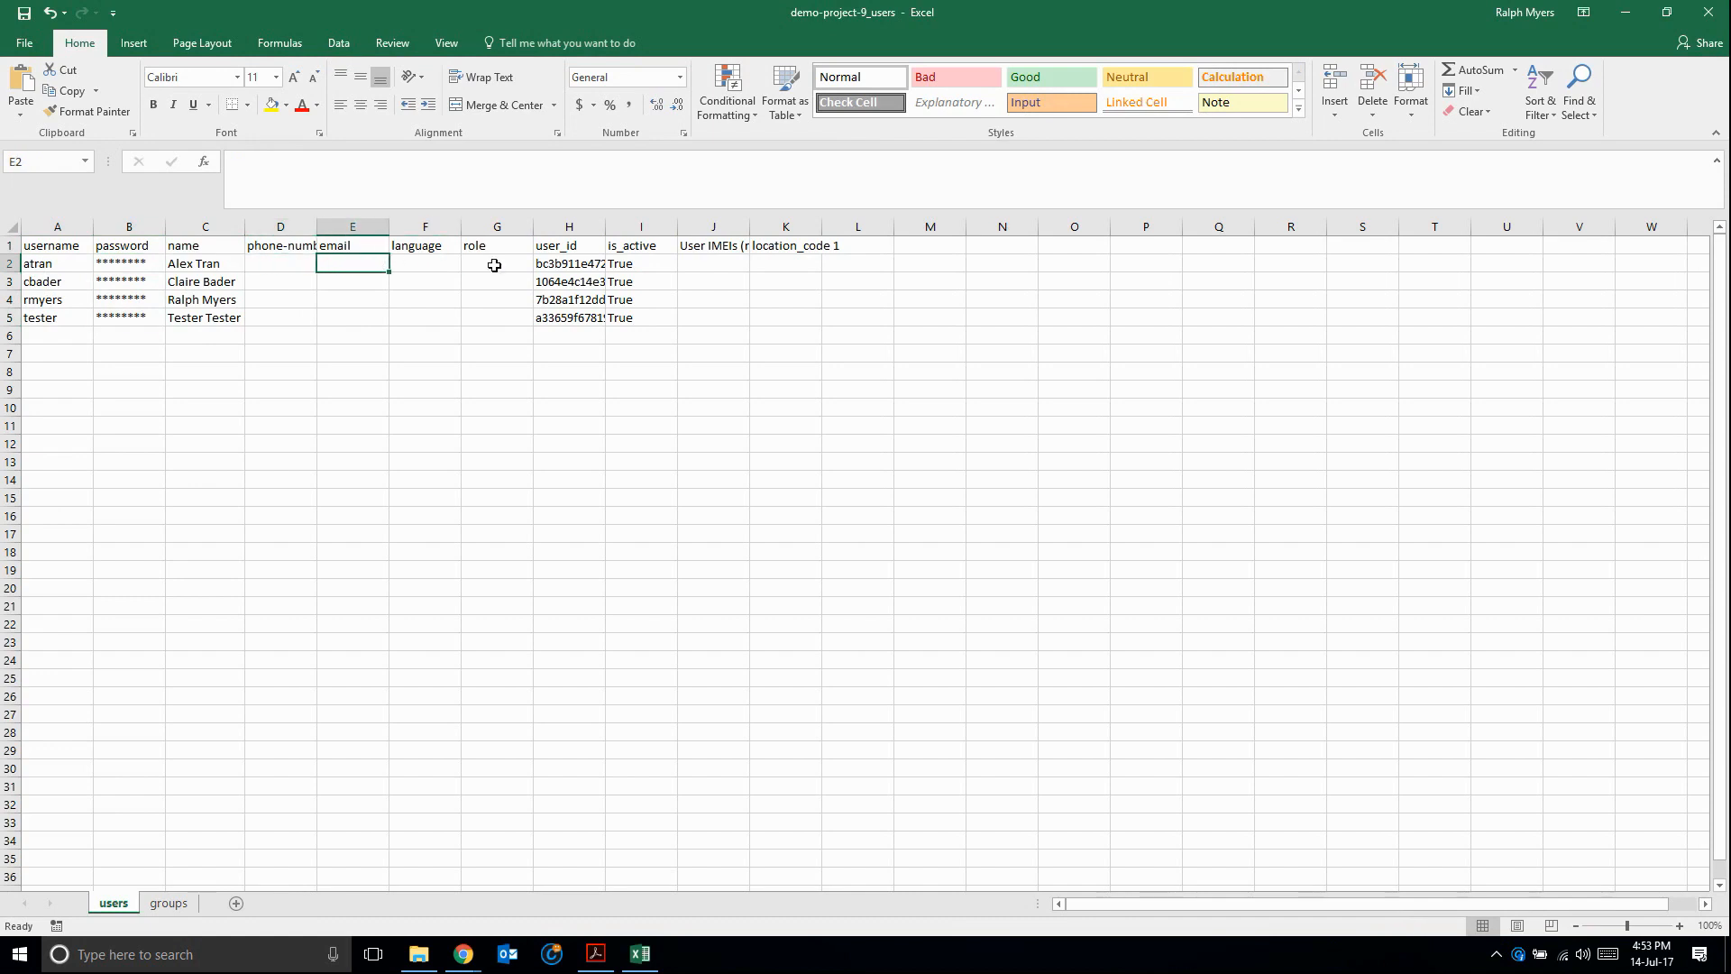
drag(569, 262, 569, 318)
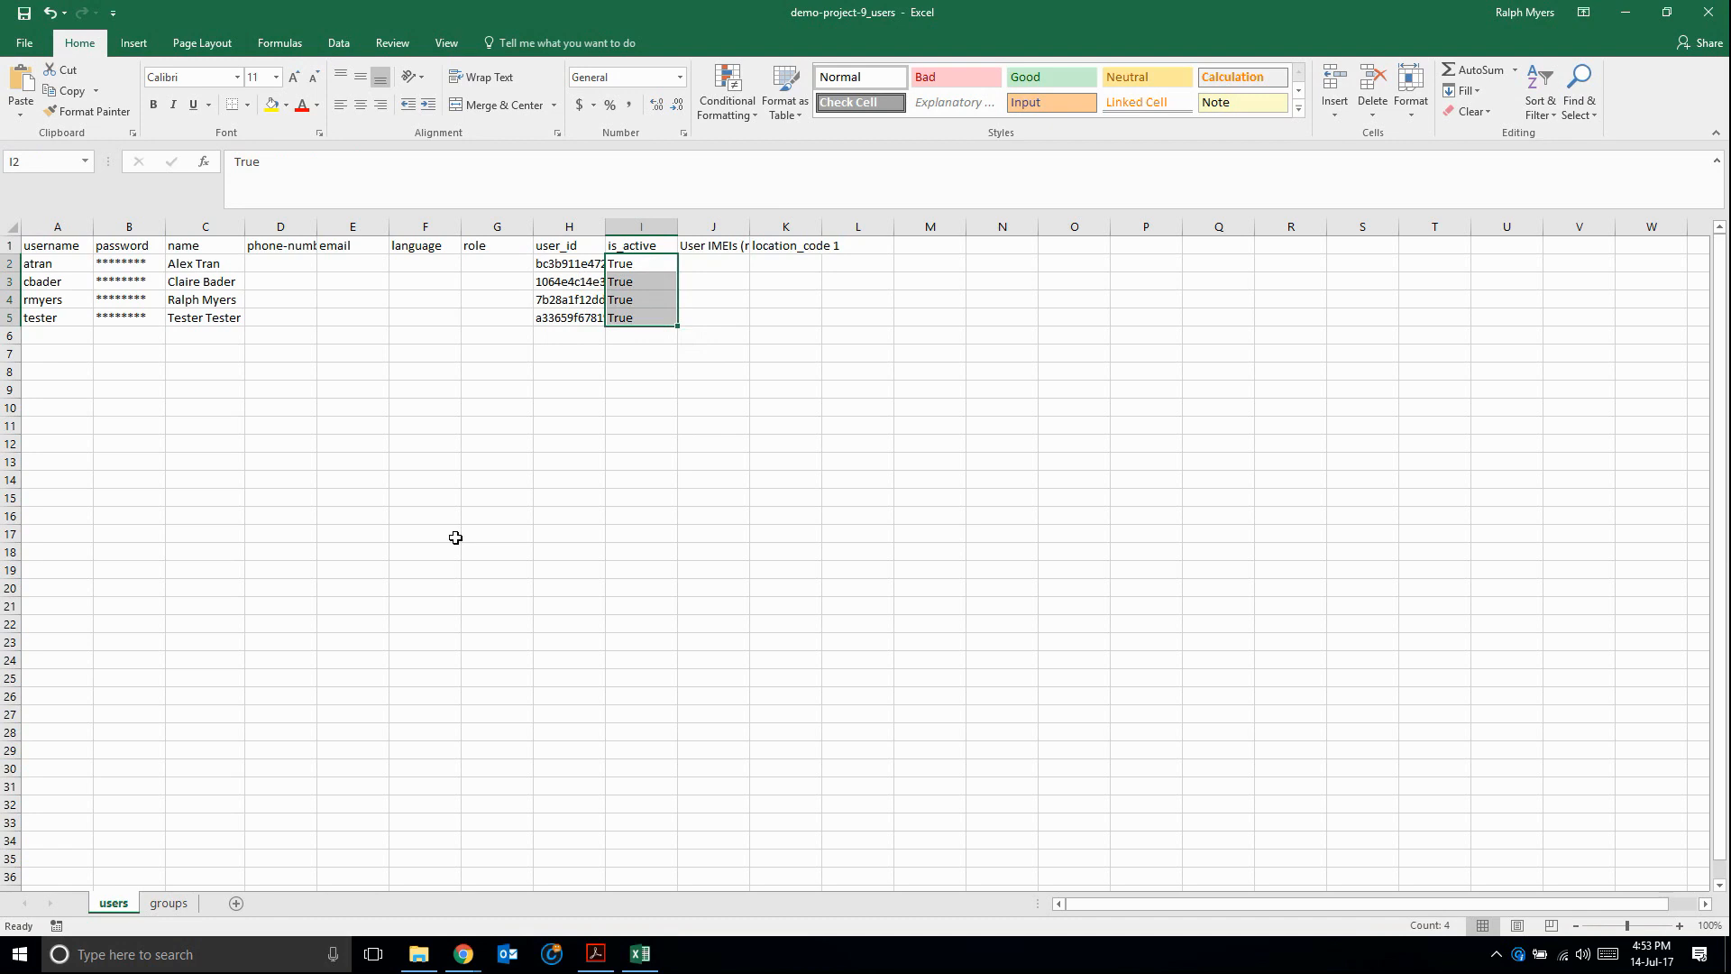
mouse_move(418, 461)
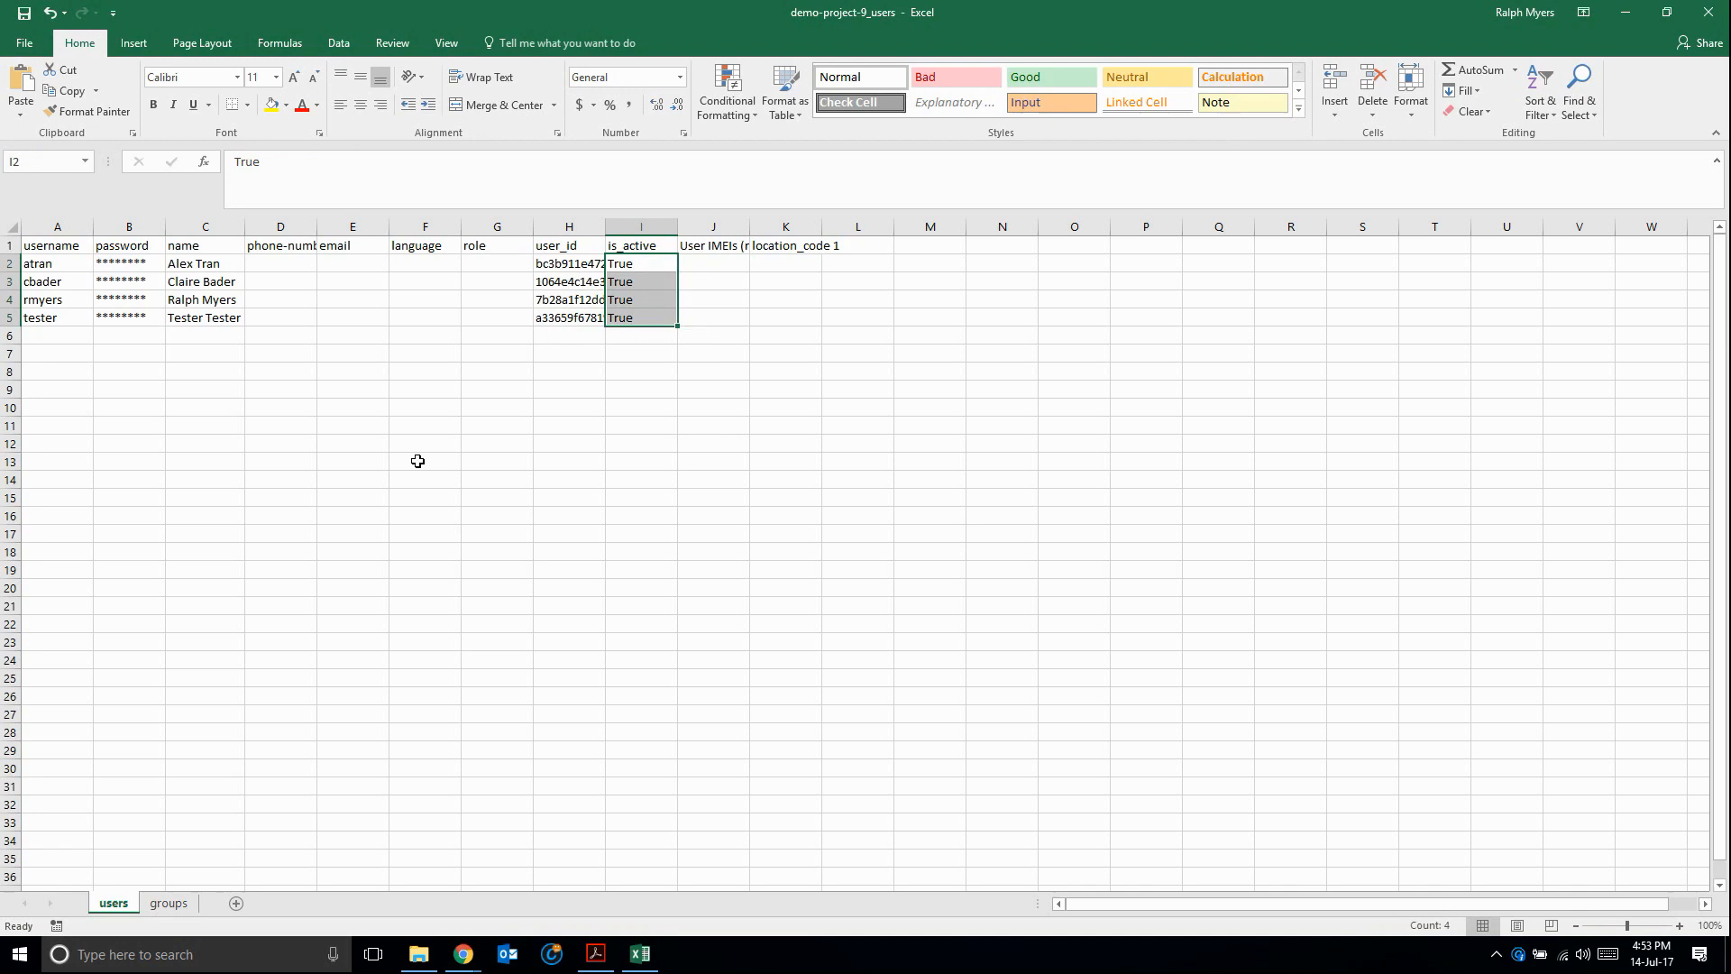
click(464, 954)
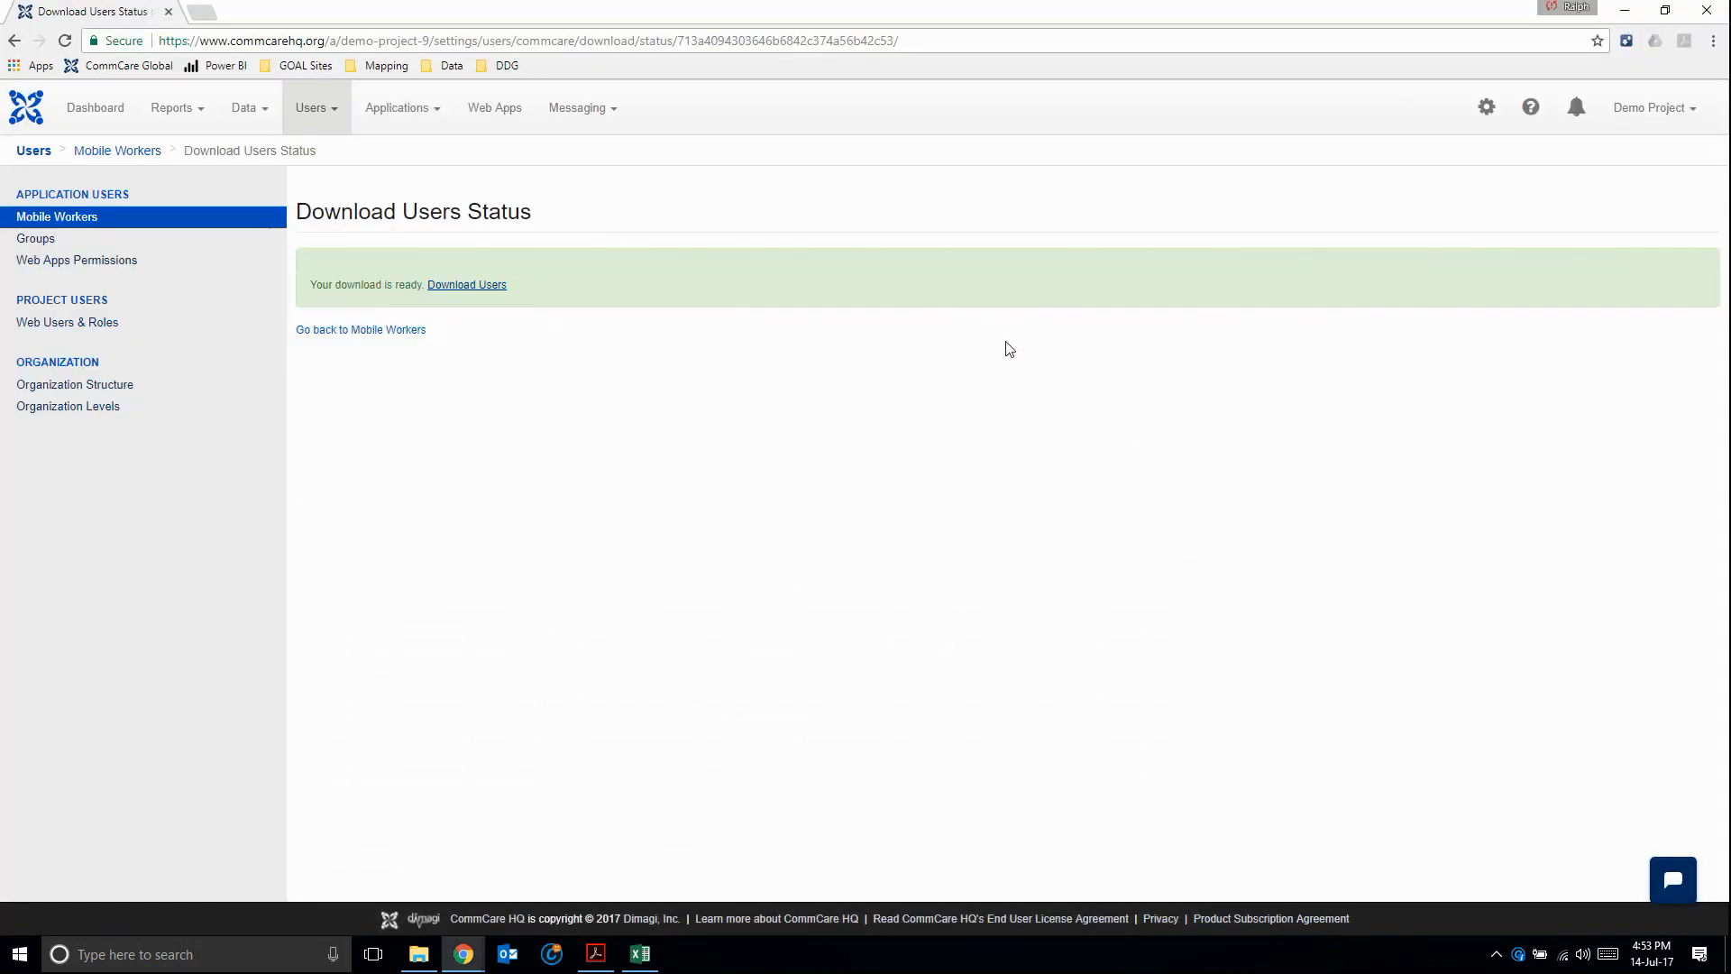
click(467, 285)
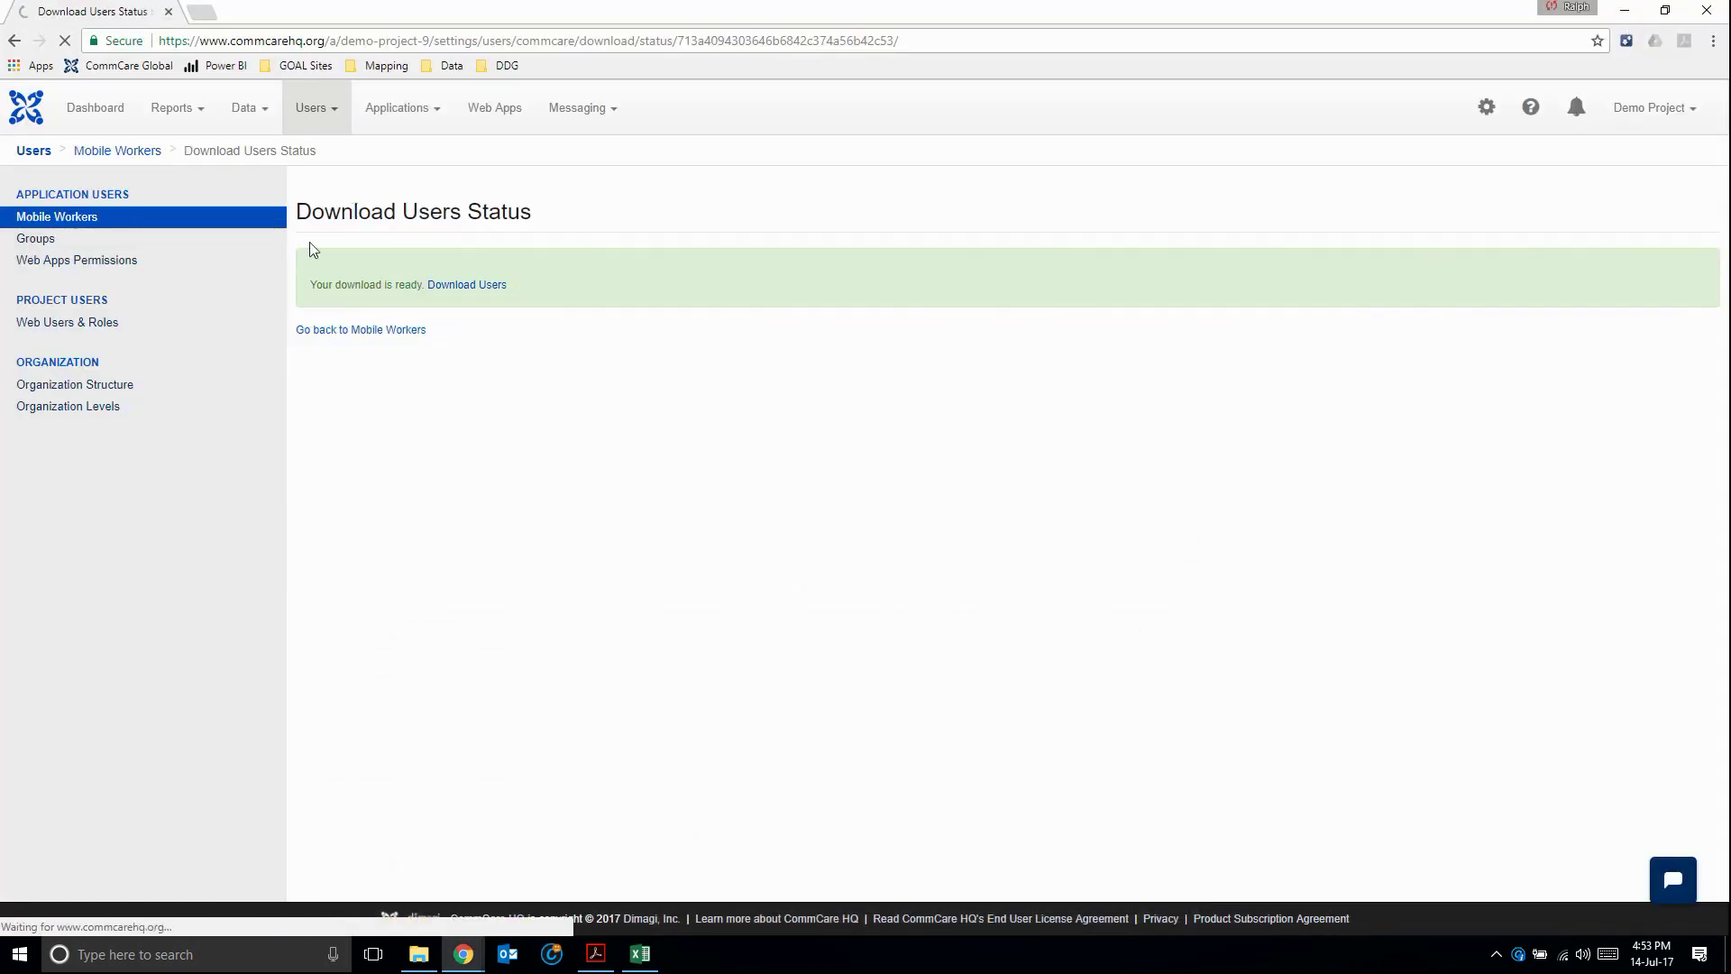
click(361, 329)
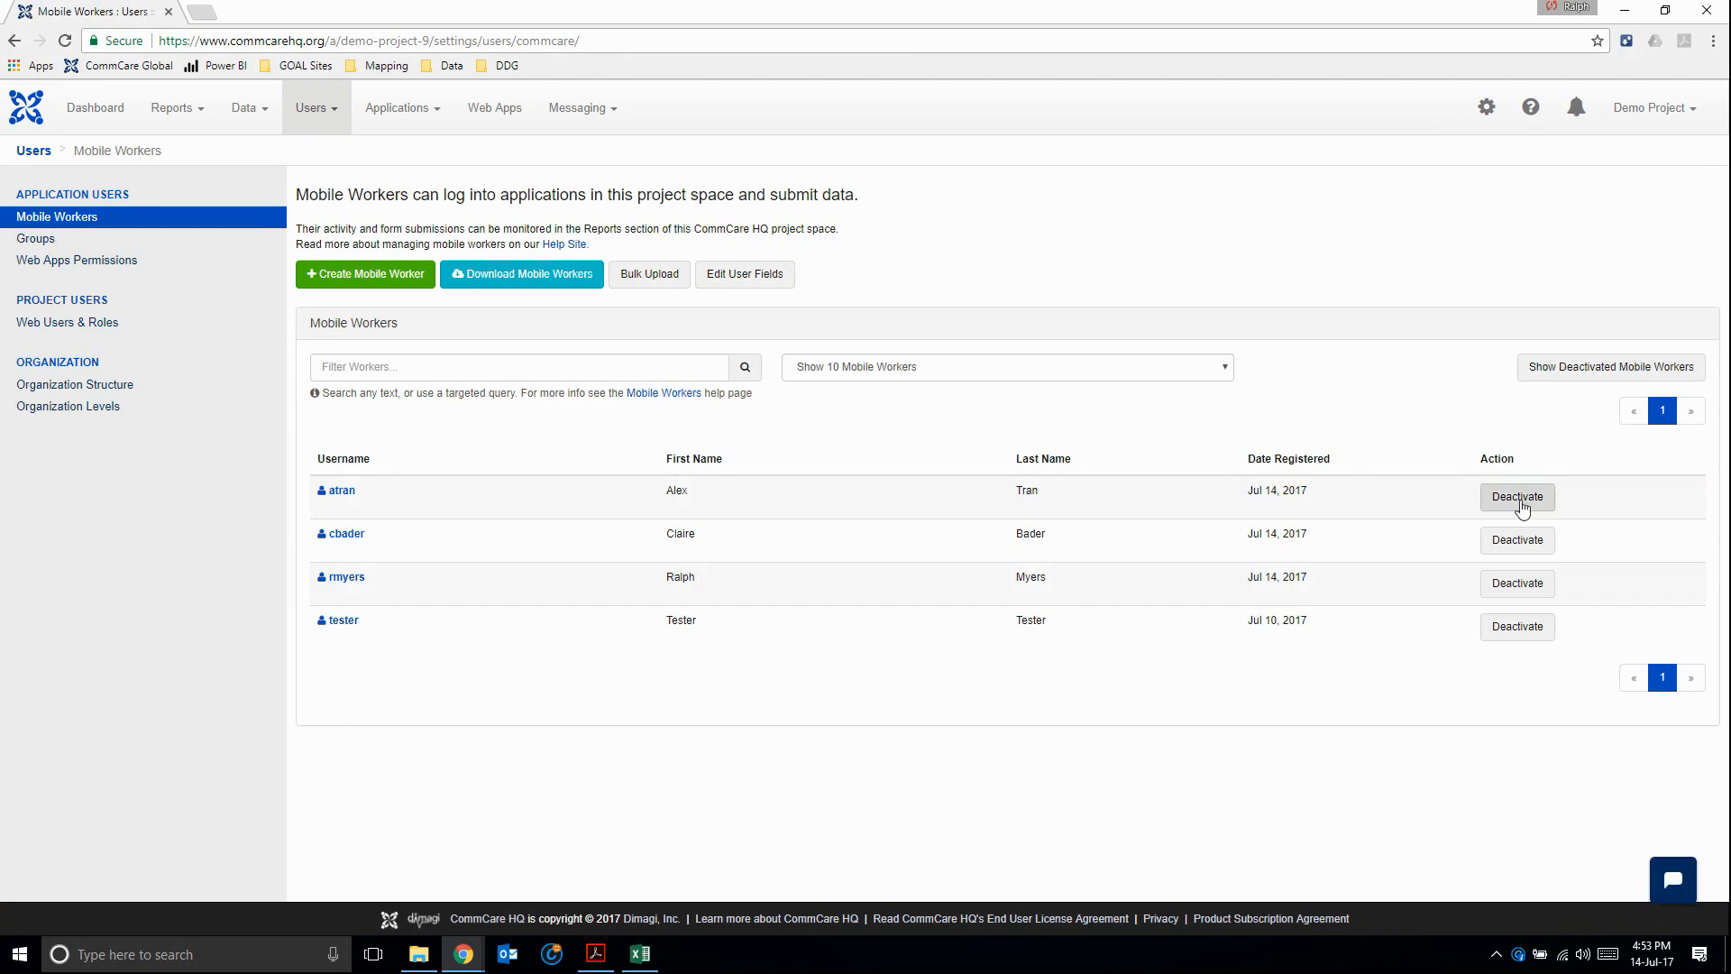
click(1518, 497)
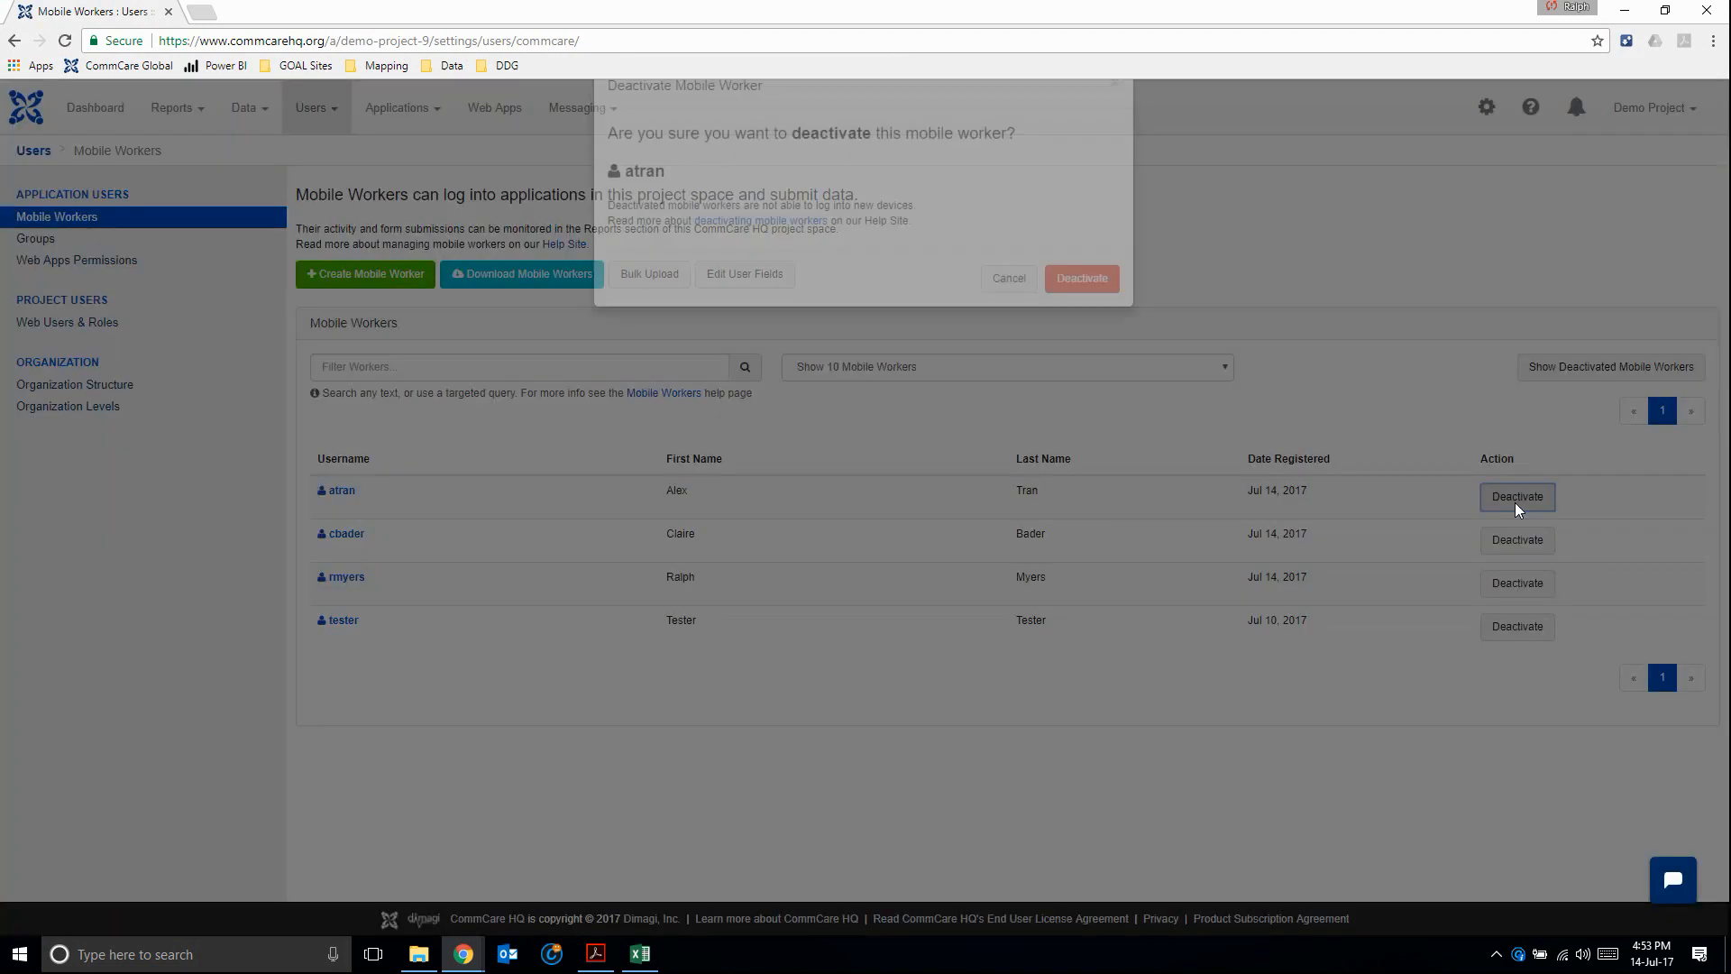
click(1082, 278)
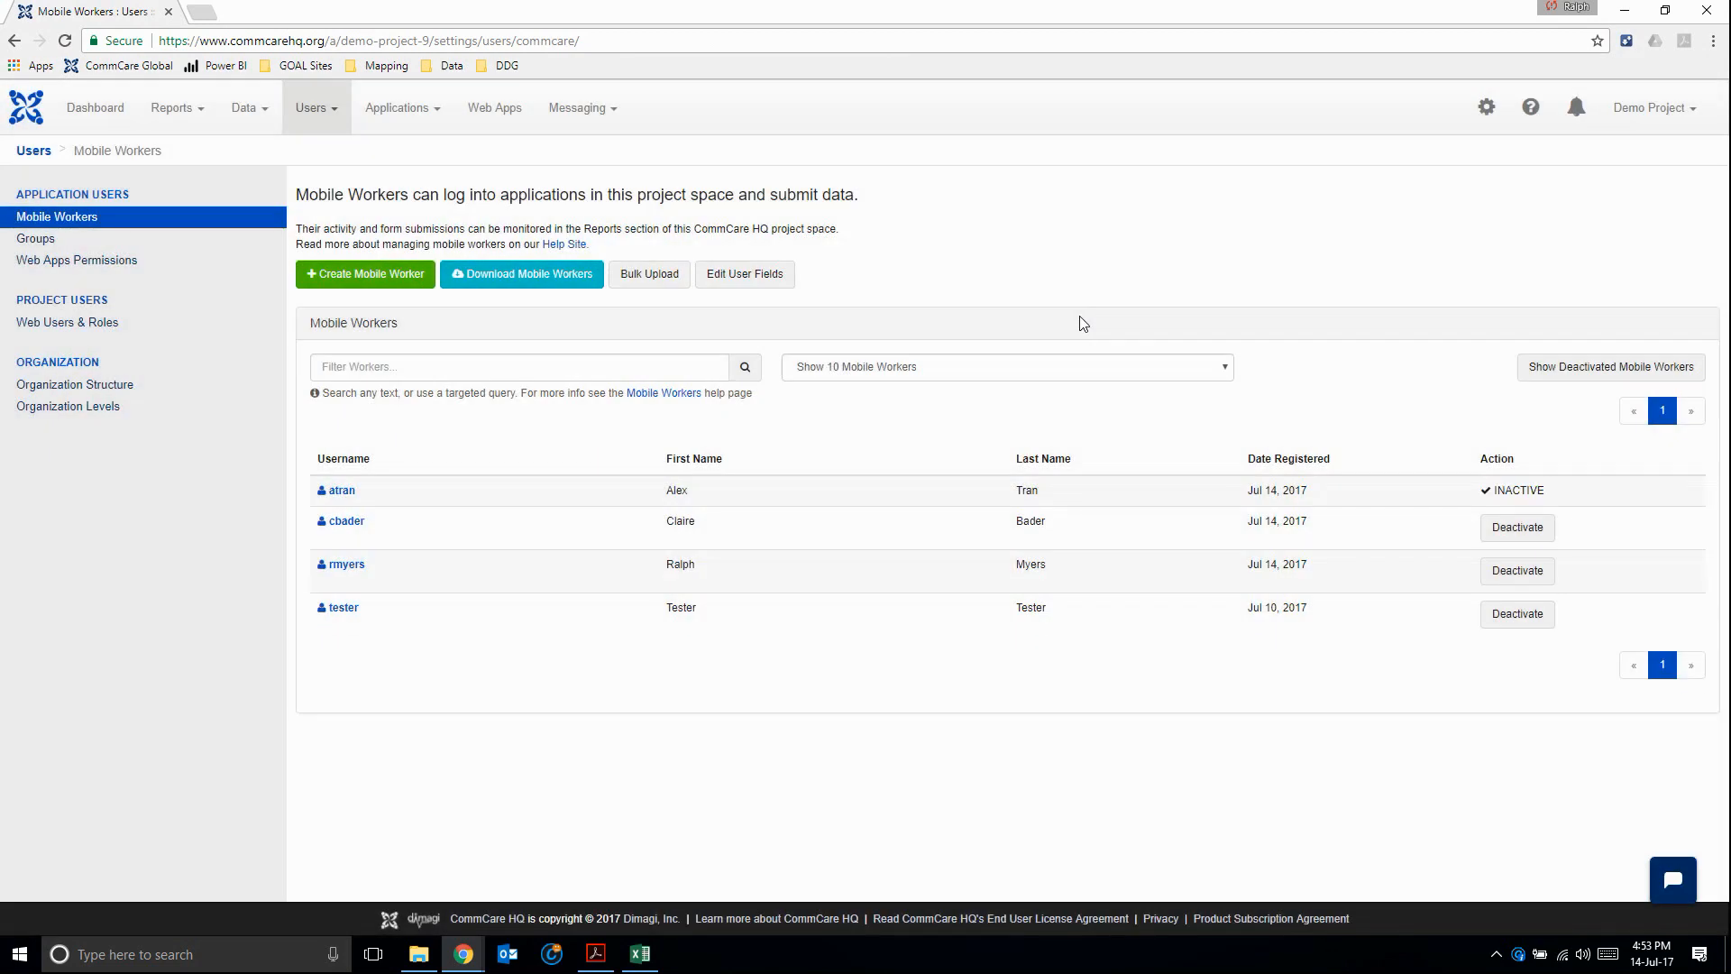
mouse_move(965, 521)
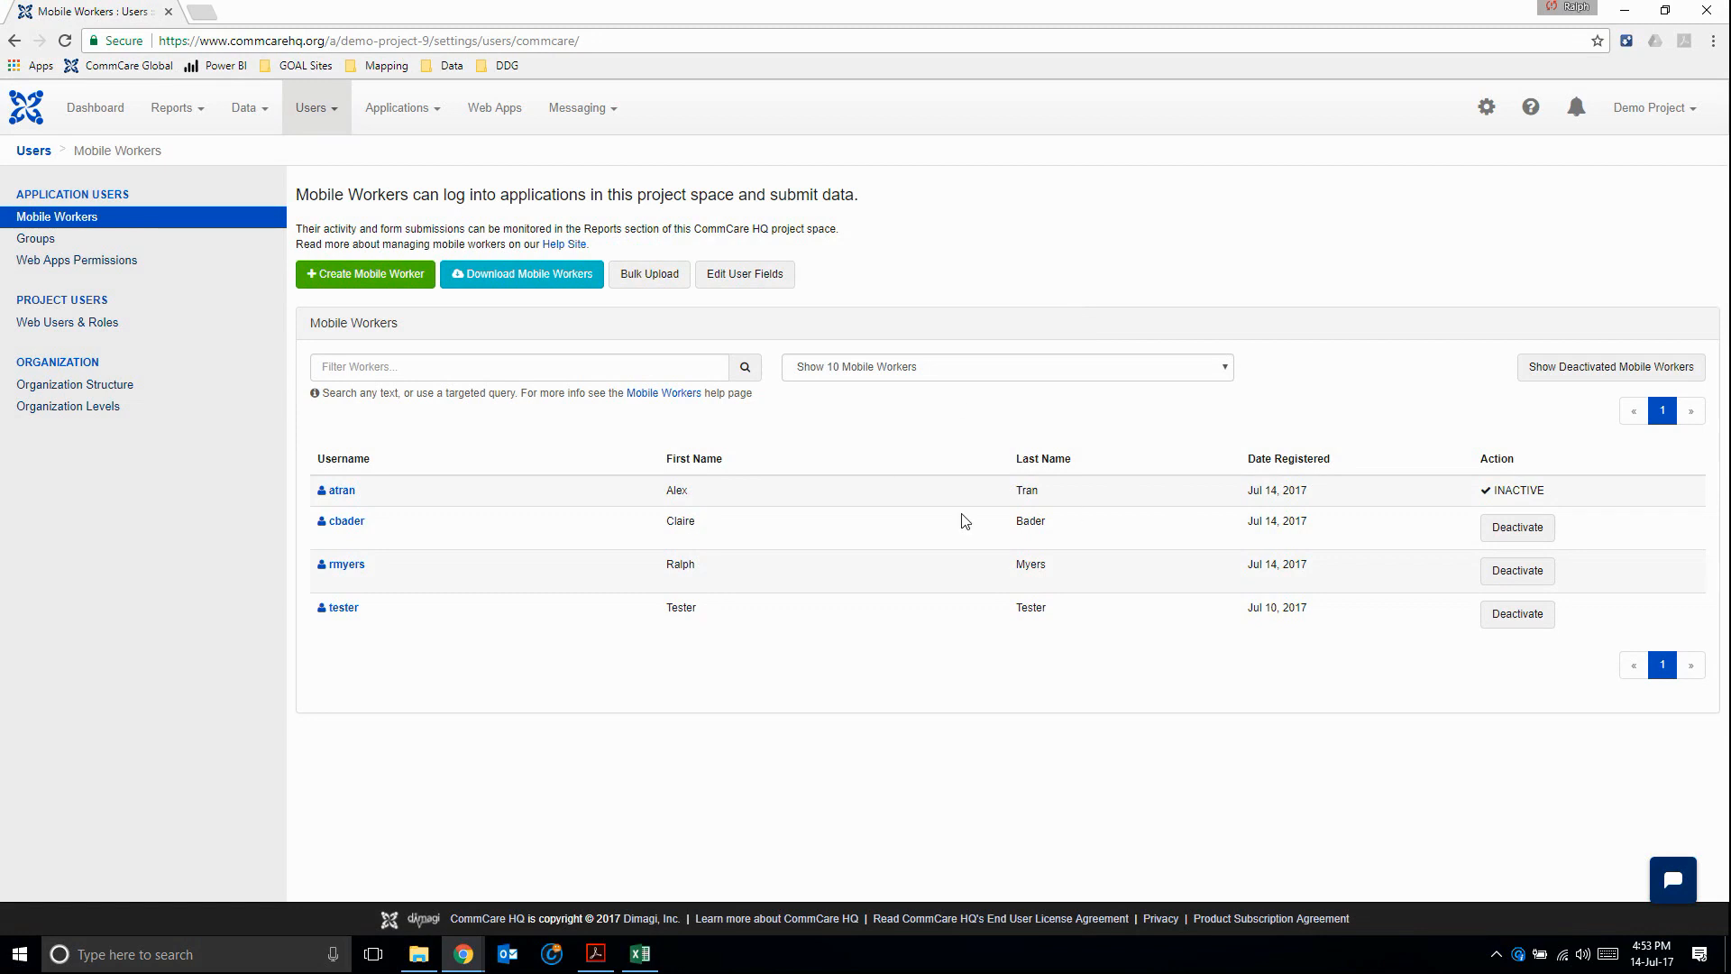
mouse_move(705, 519)
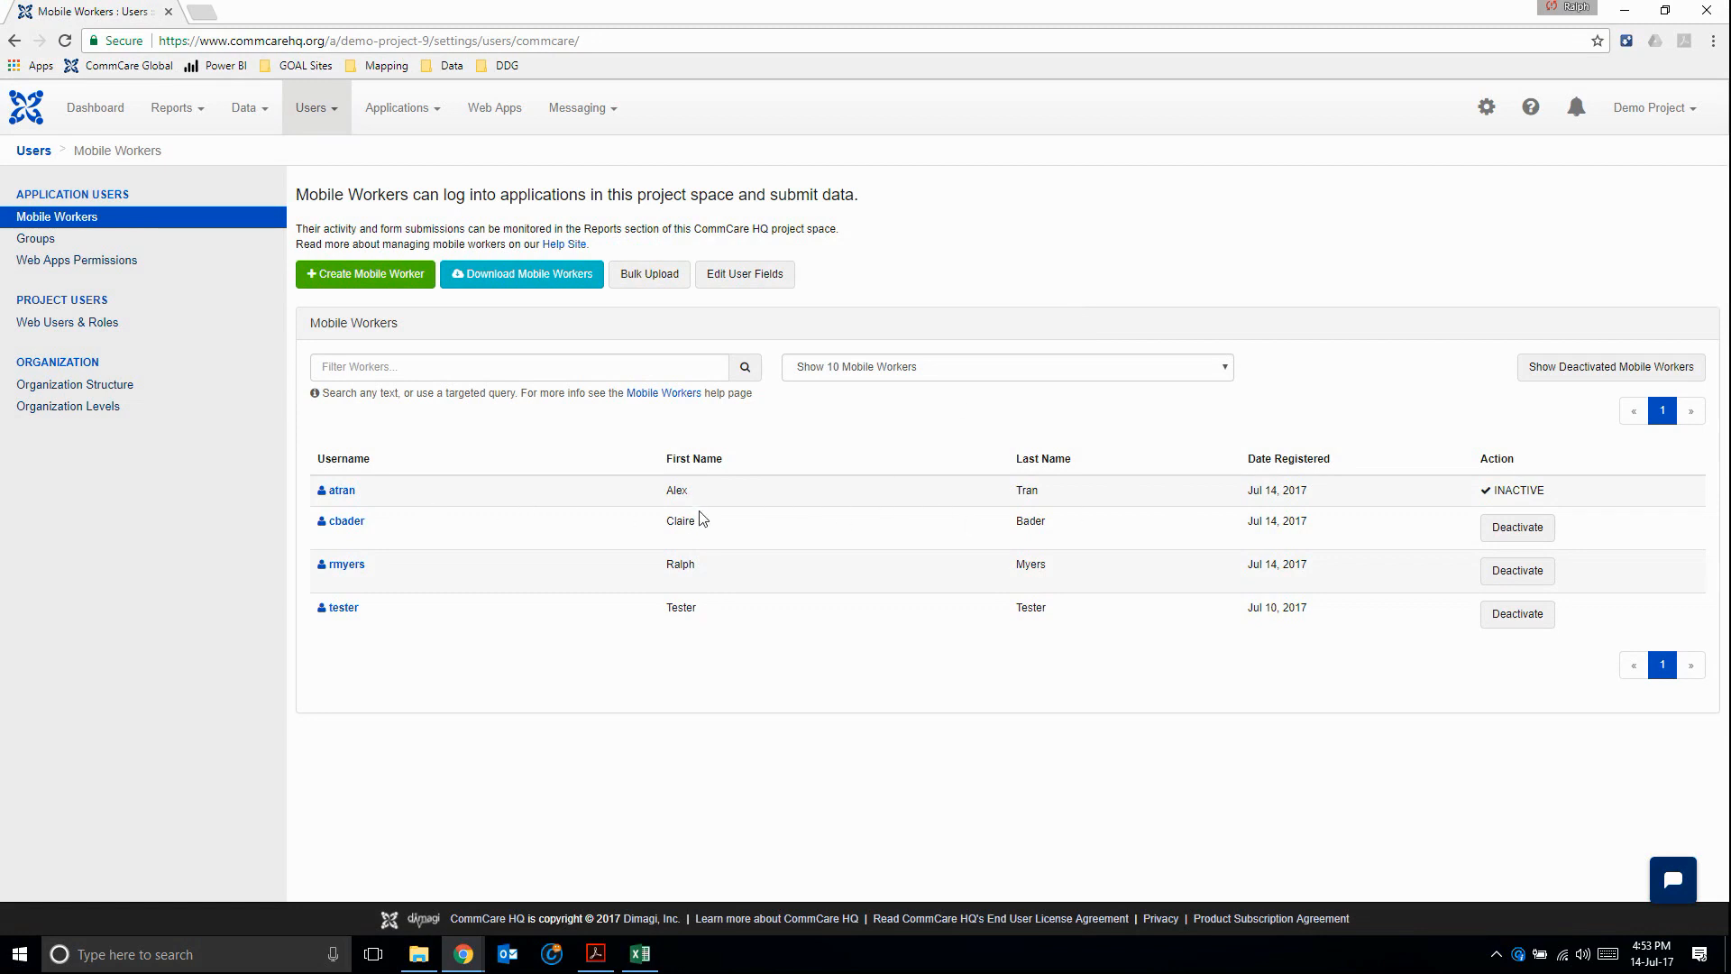
mouse_move(628, 451)
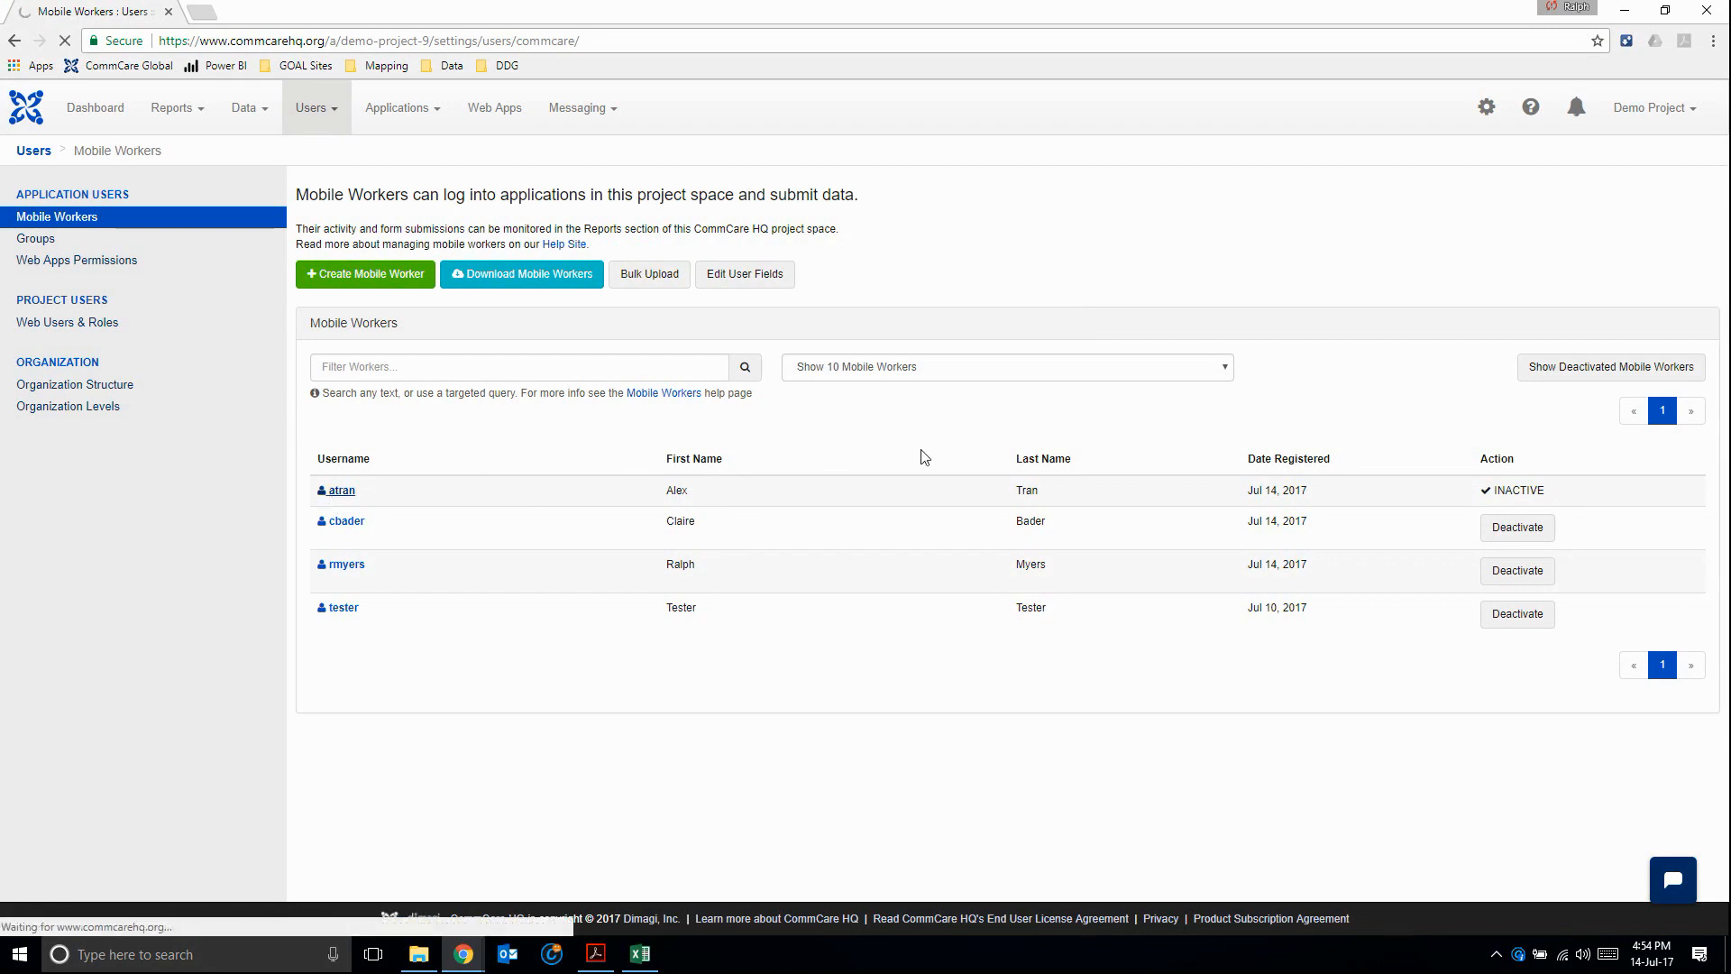
click(341, 490)
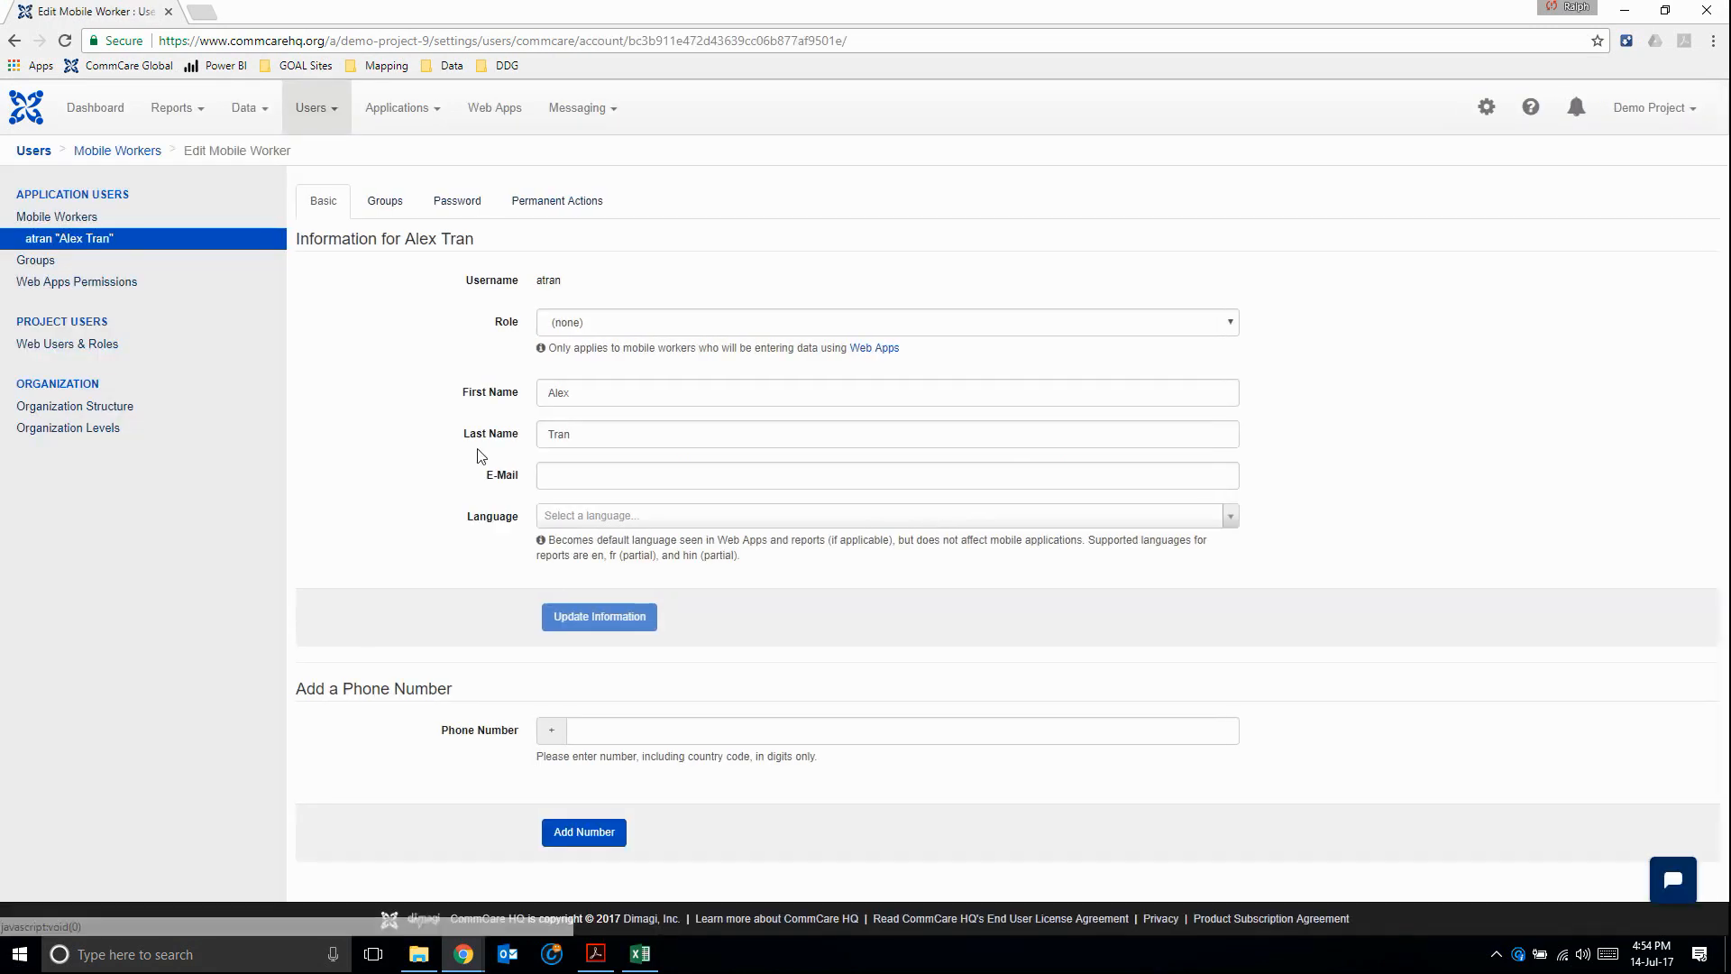
mouse_move(579, 207)
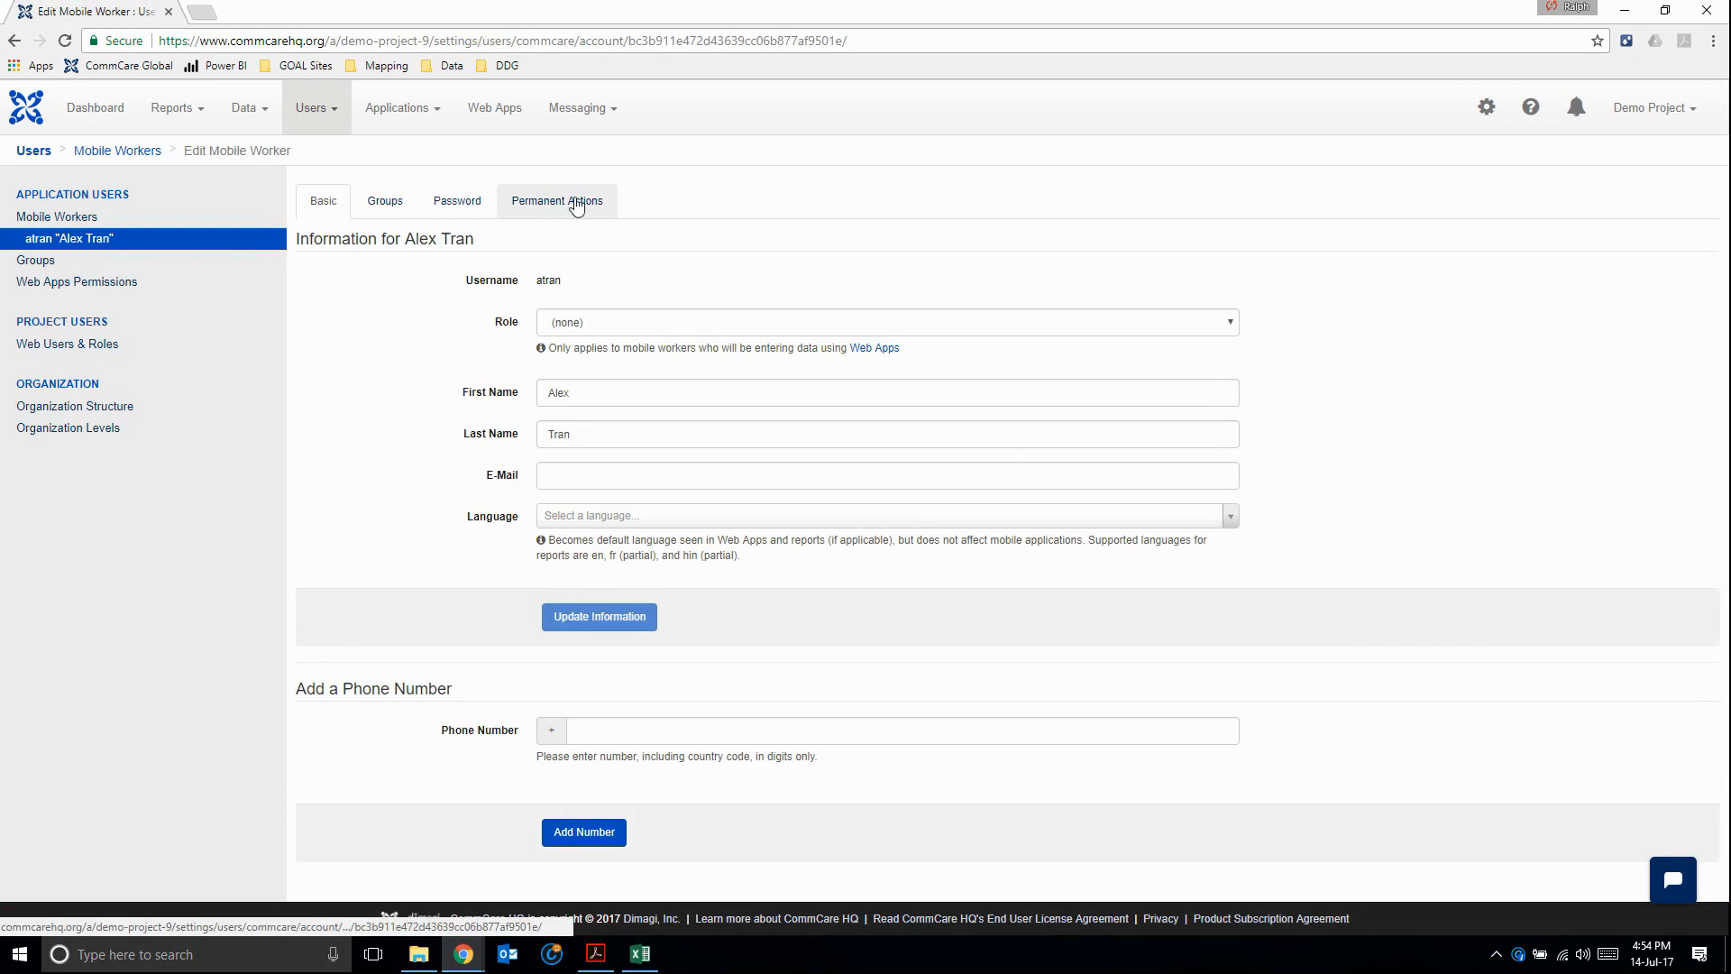
click(557, 200)
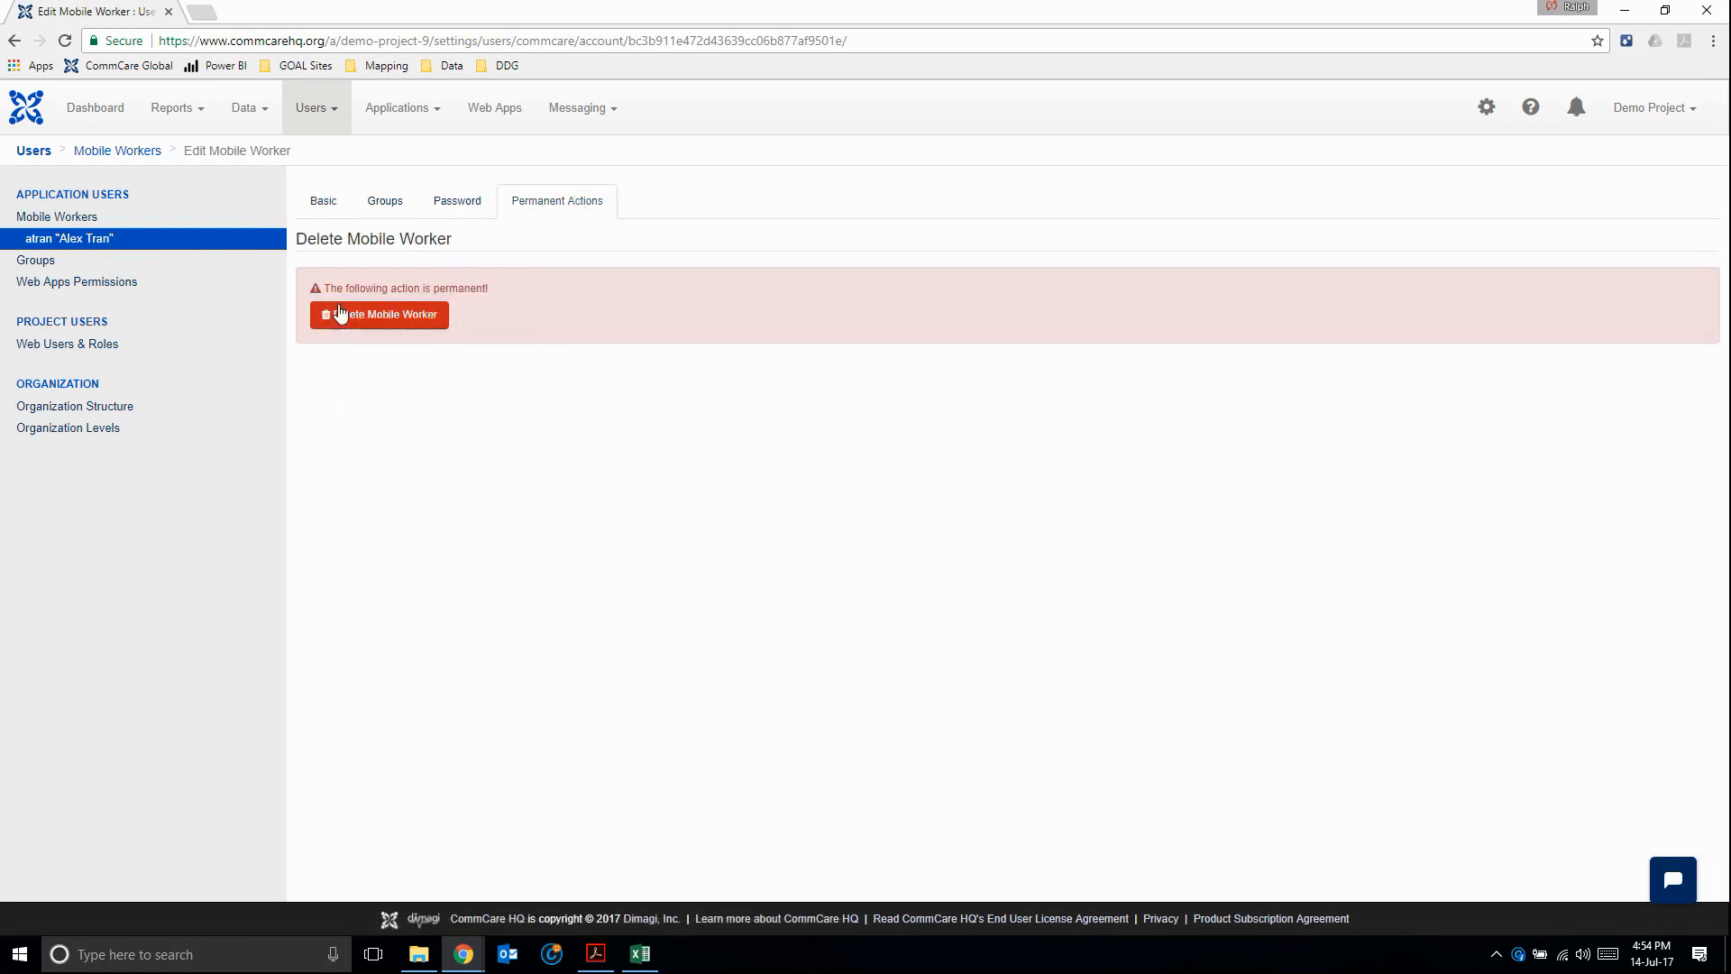
click(379, 315)
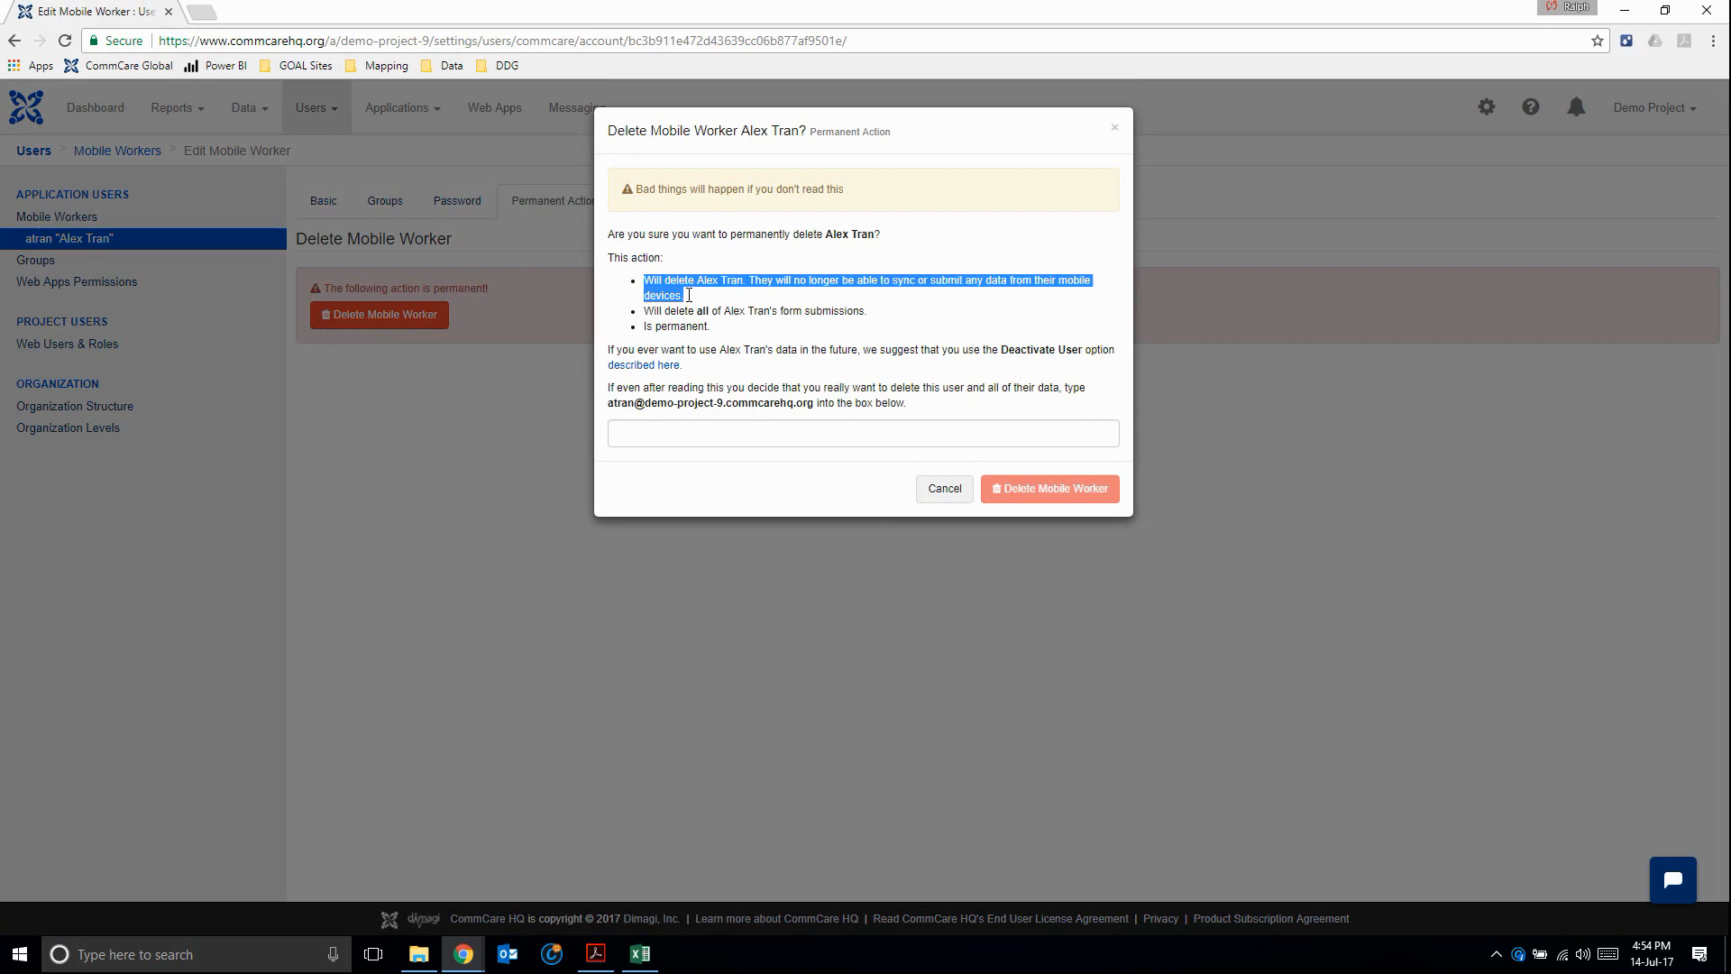
mouse_move(815, 298)
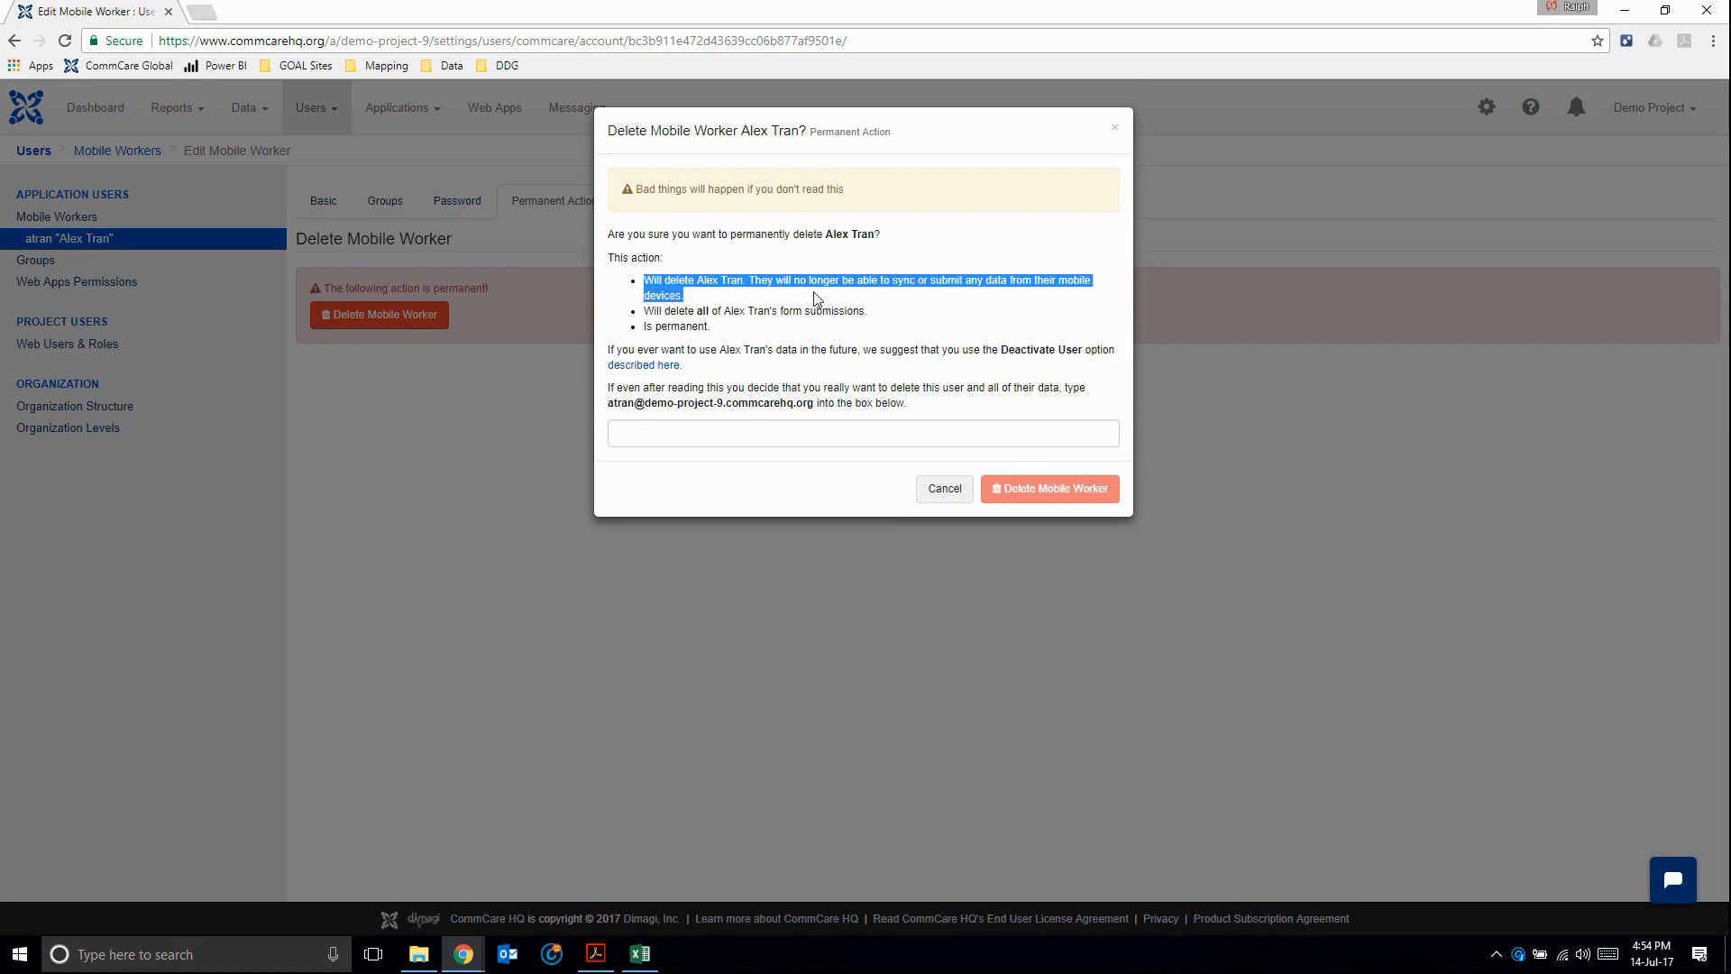
mouse_move(799, 310)
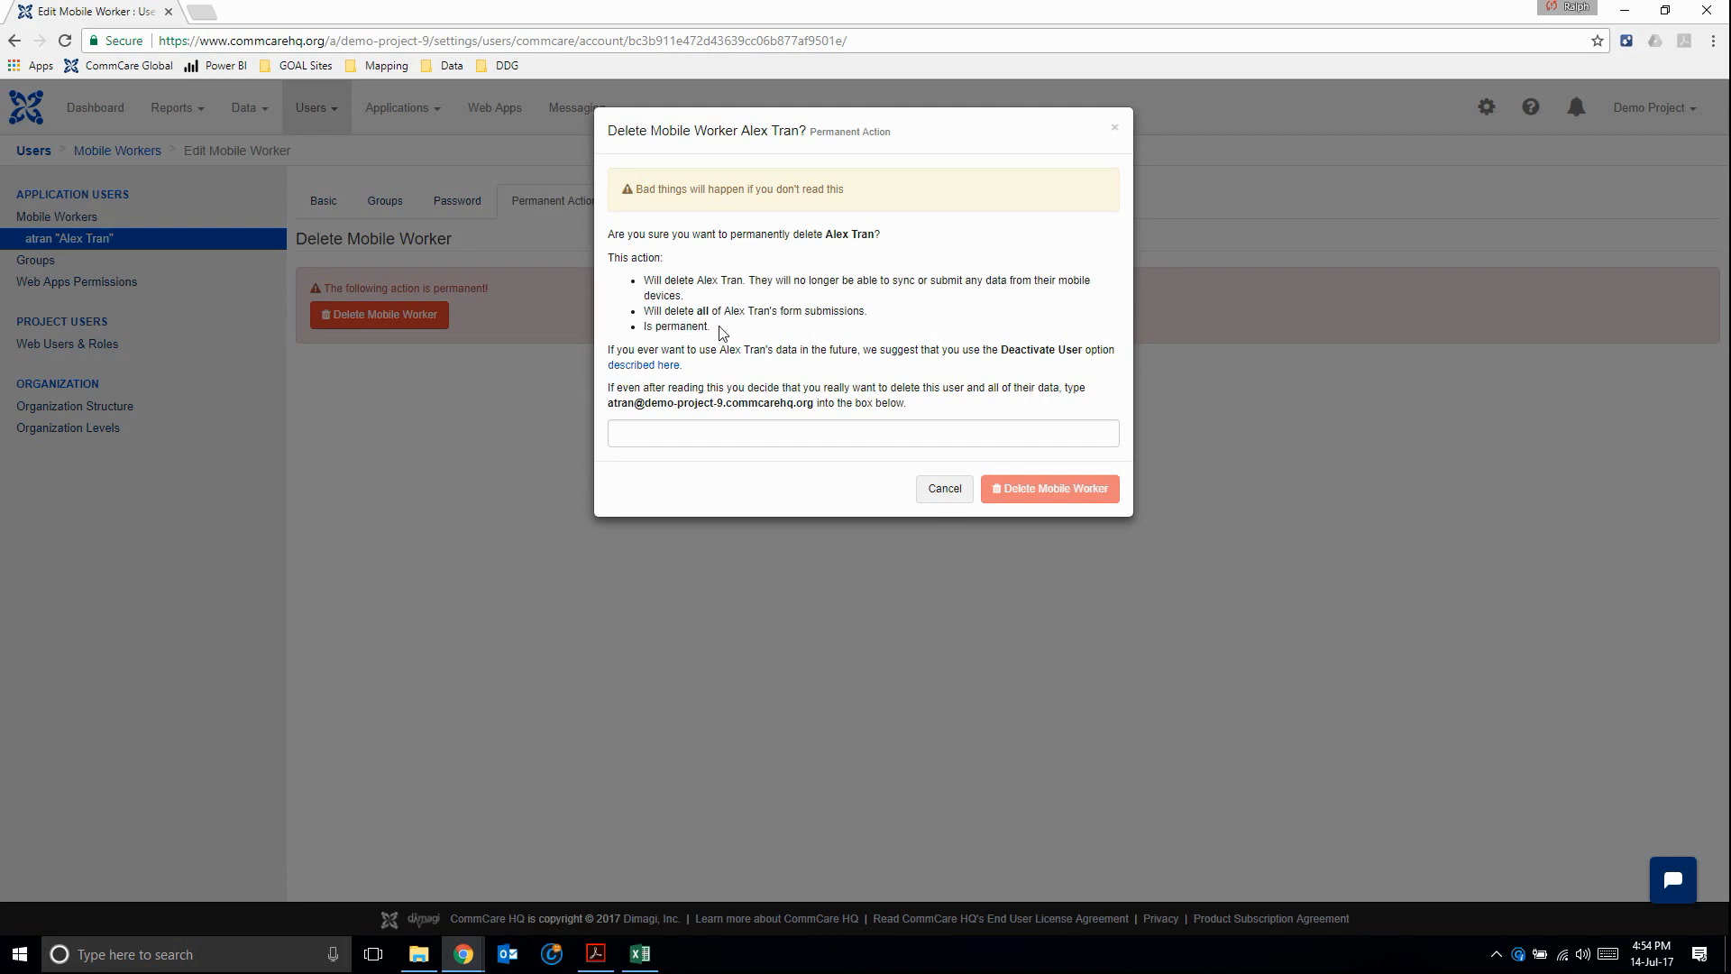
mouse_move(729, 330)
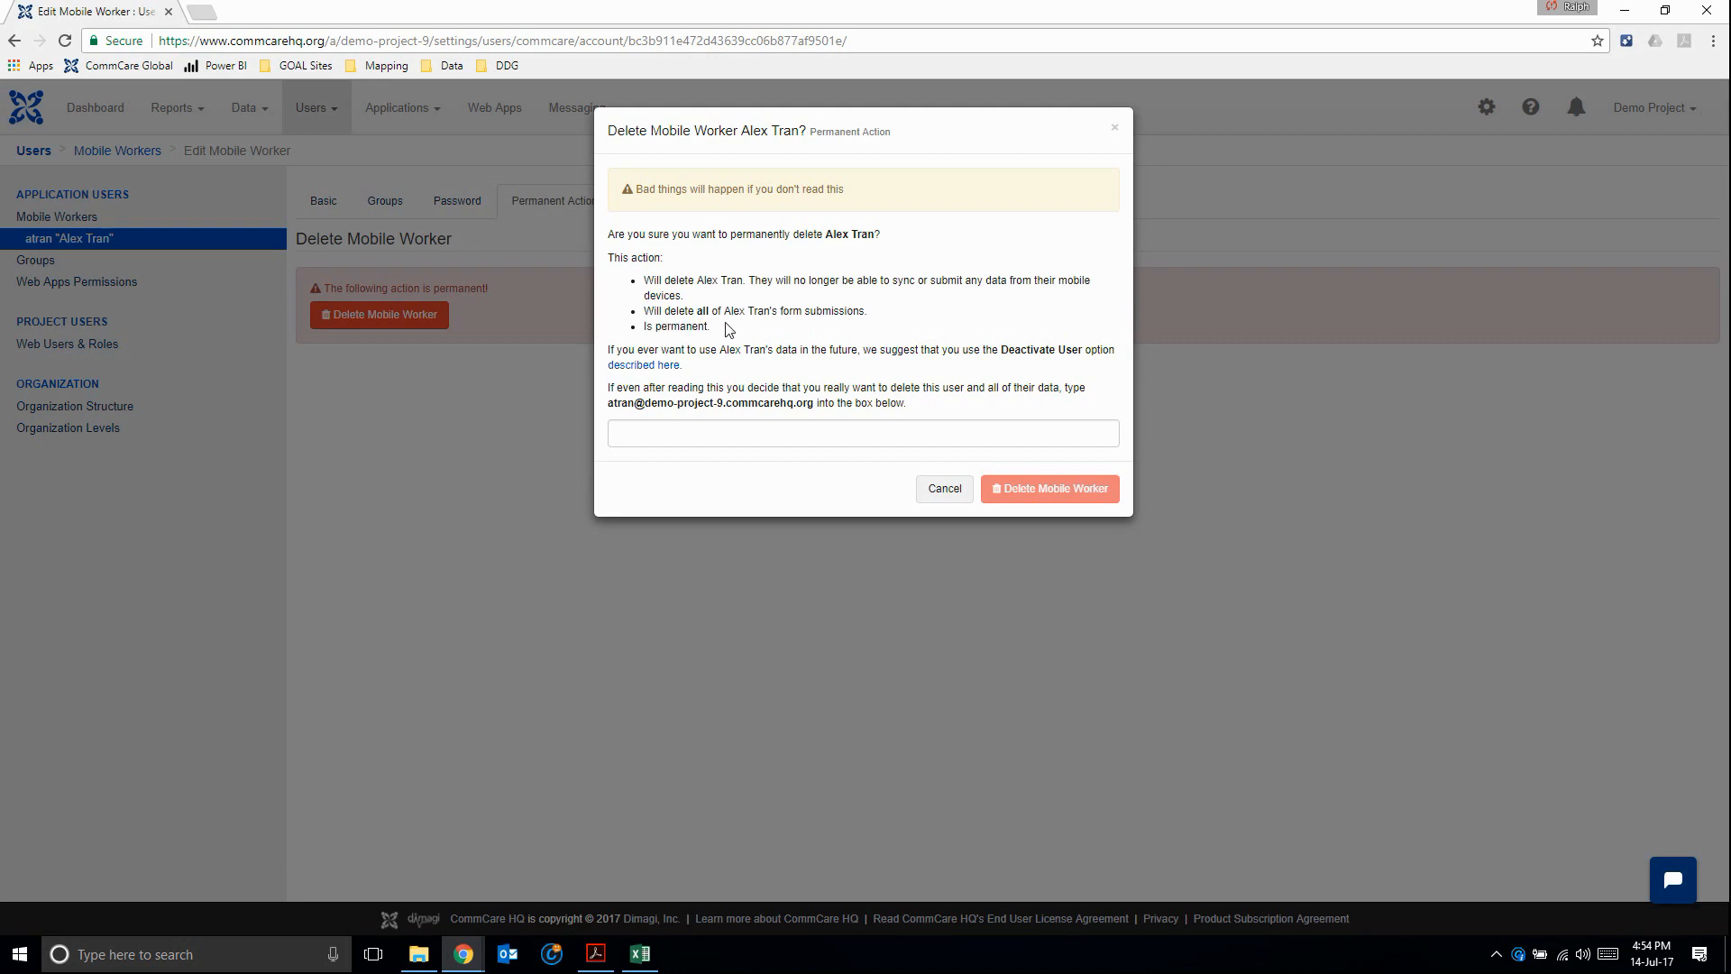
mouse_move(706, 344)
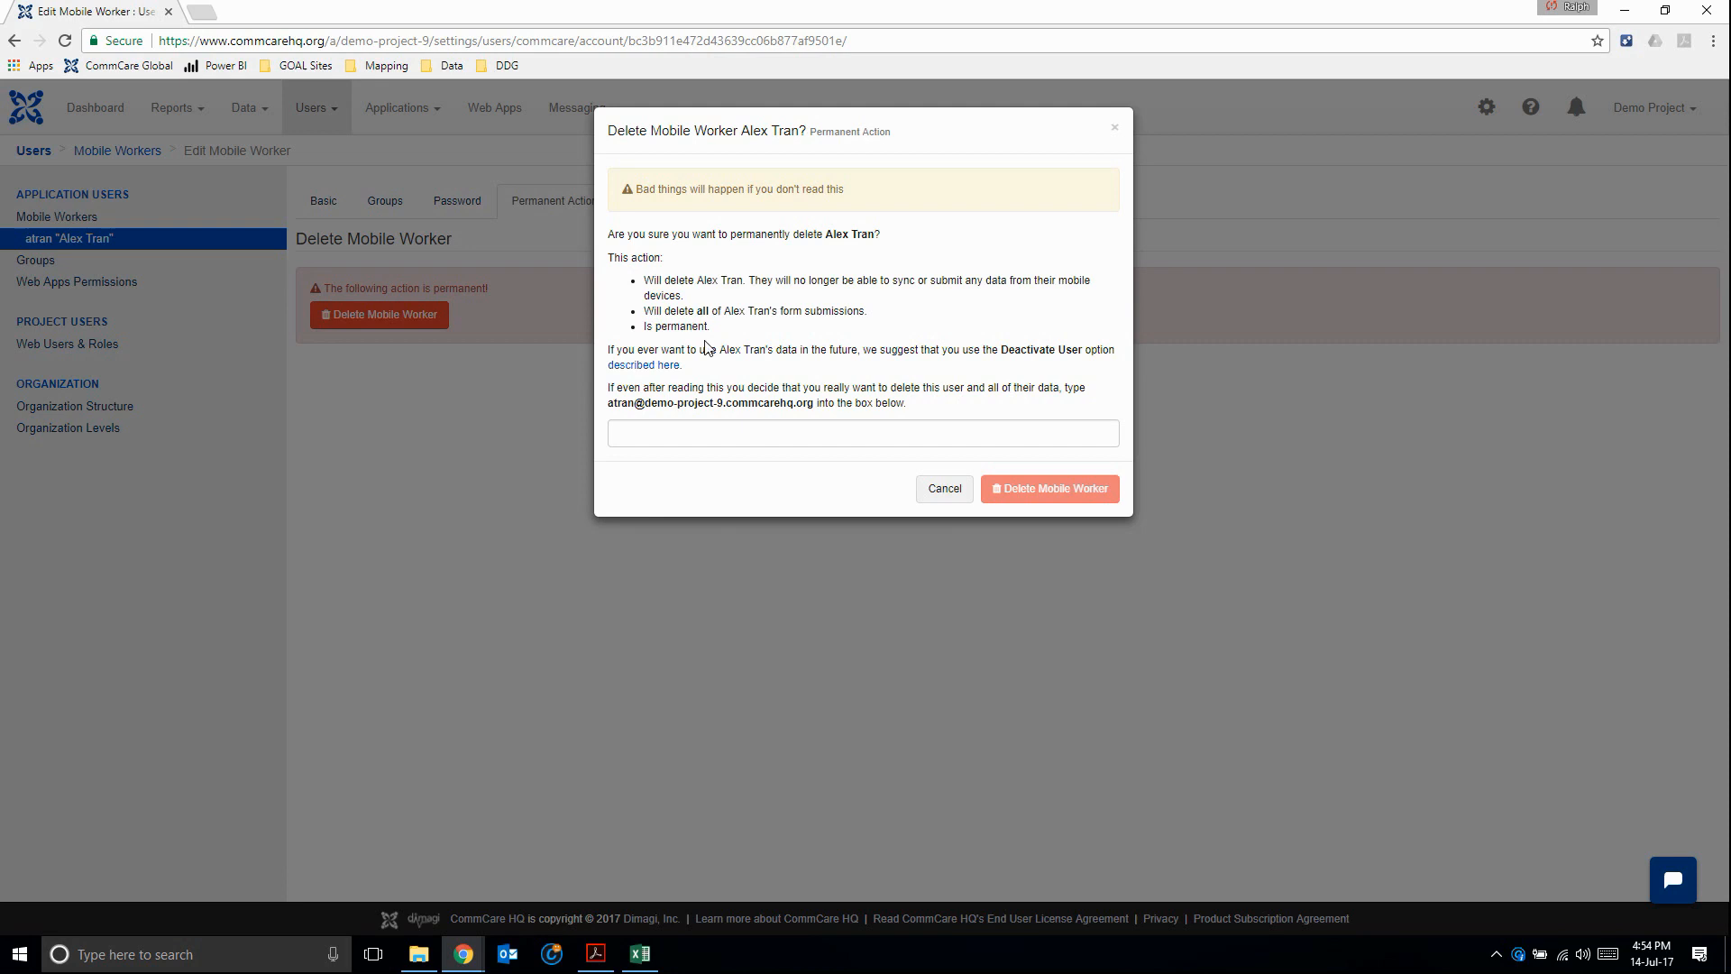
mouse_move(664, 311)
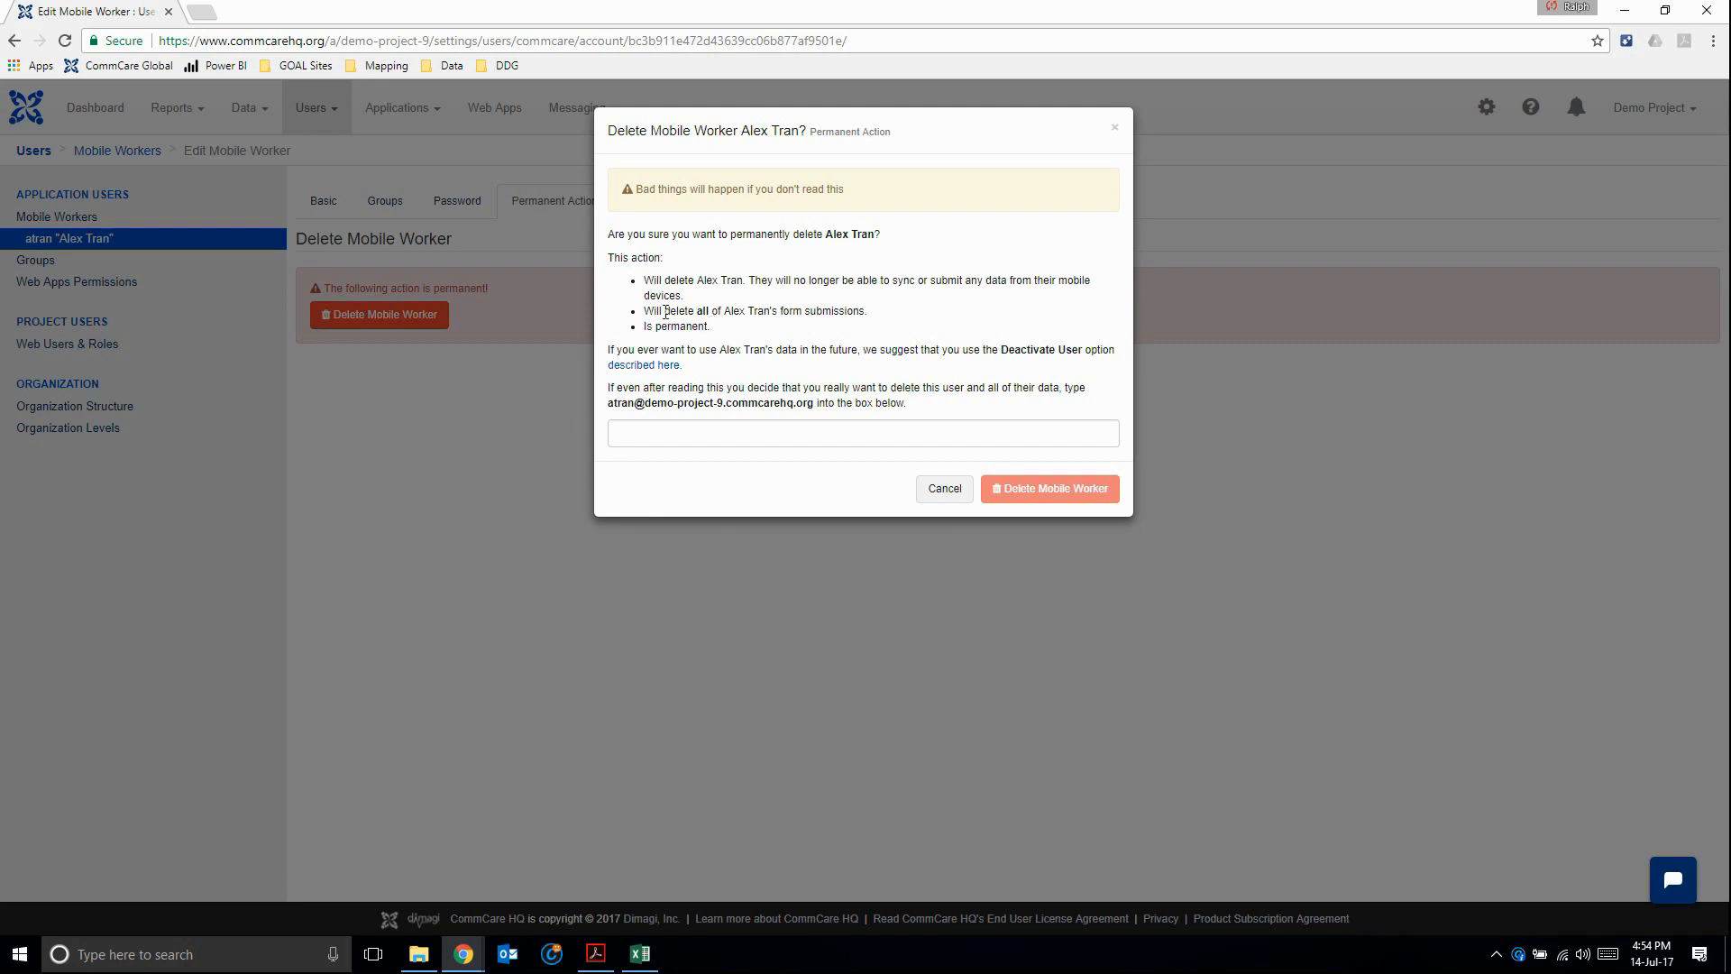
drag(664, 311, 779, 310)
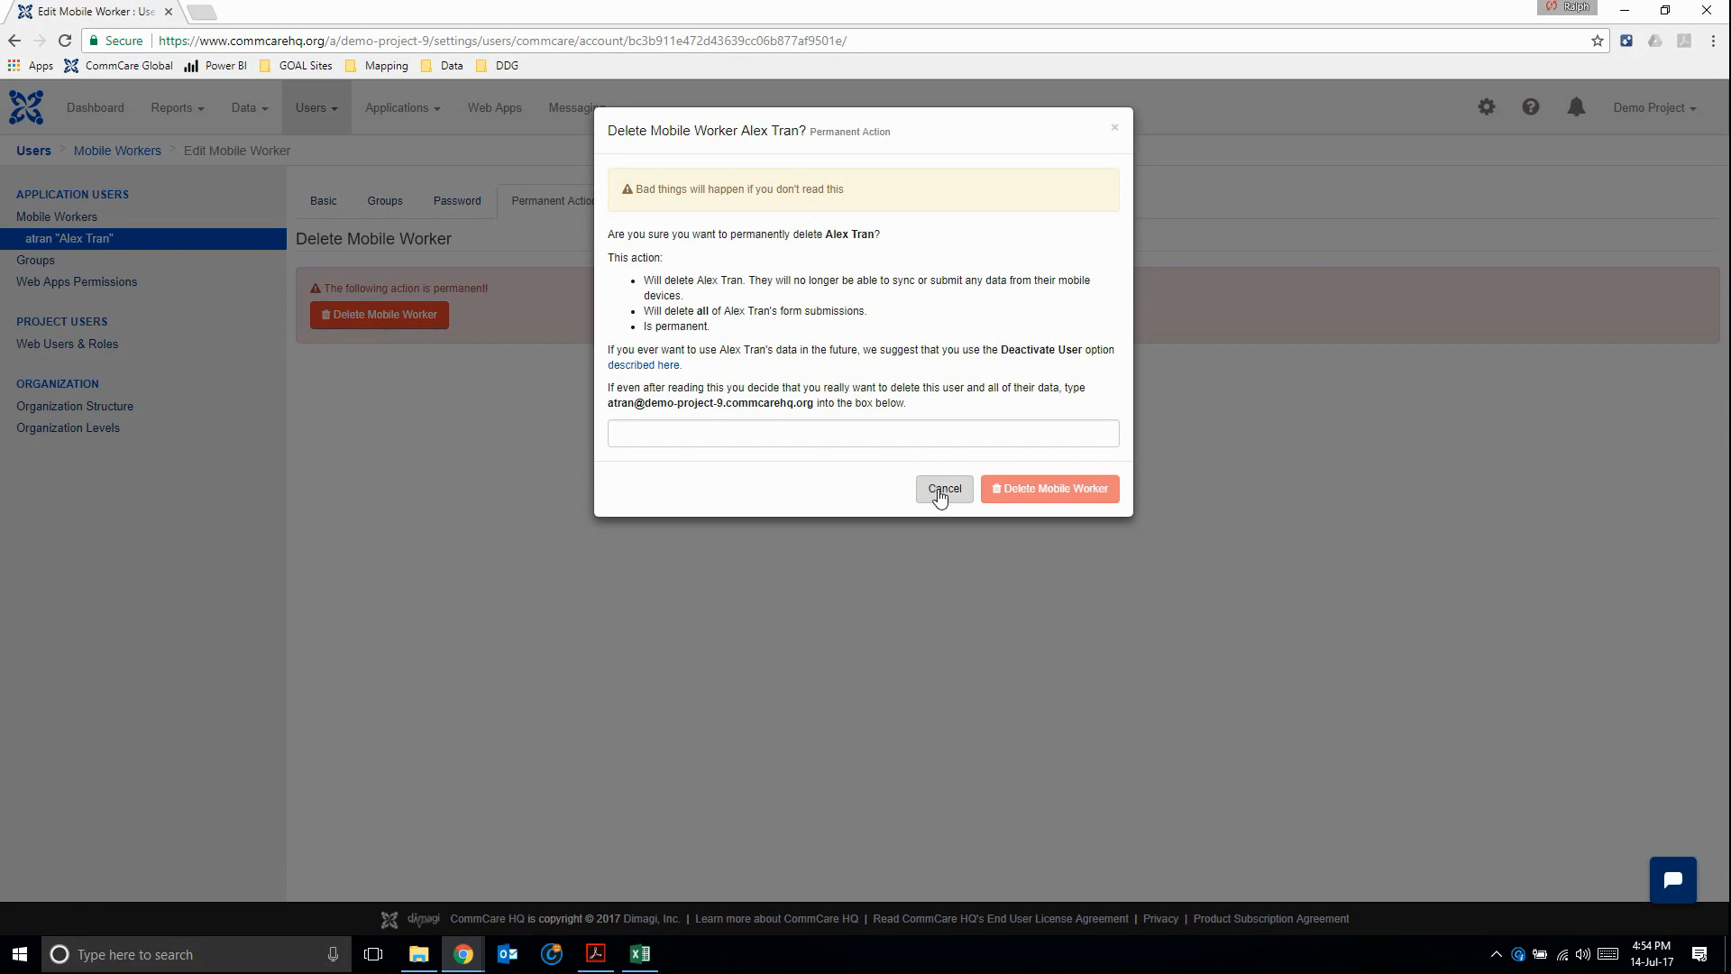
- Cancel deletion, inspect Role, Language and Groups unchanged, then return to Mobile Workers
click(944, 489)
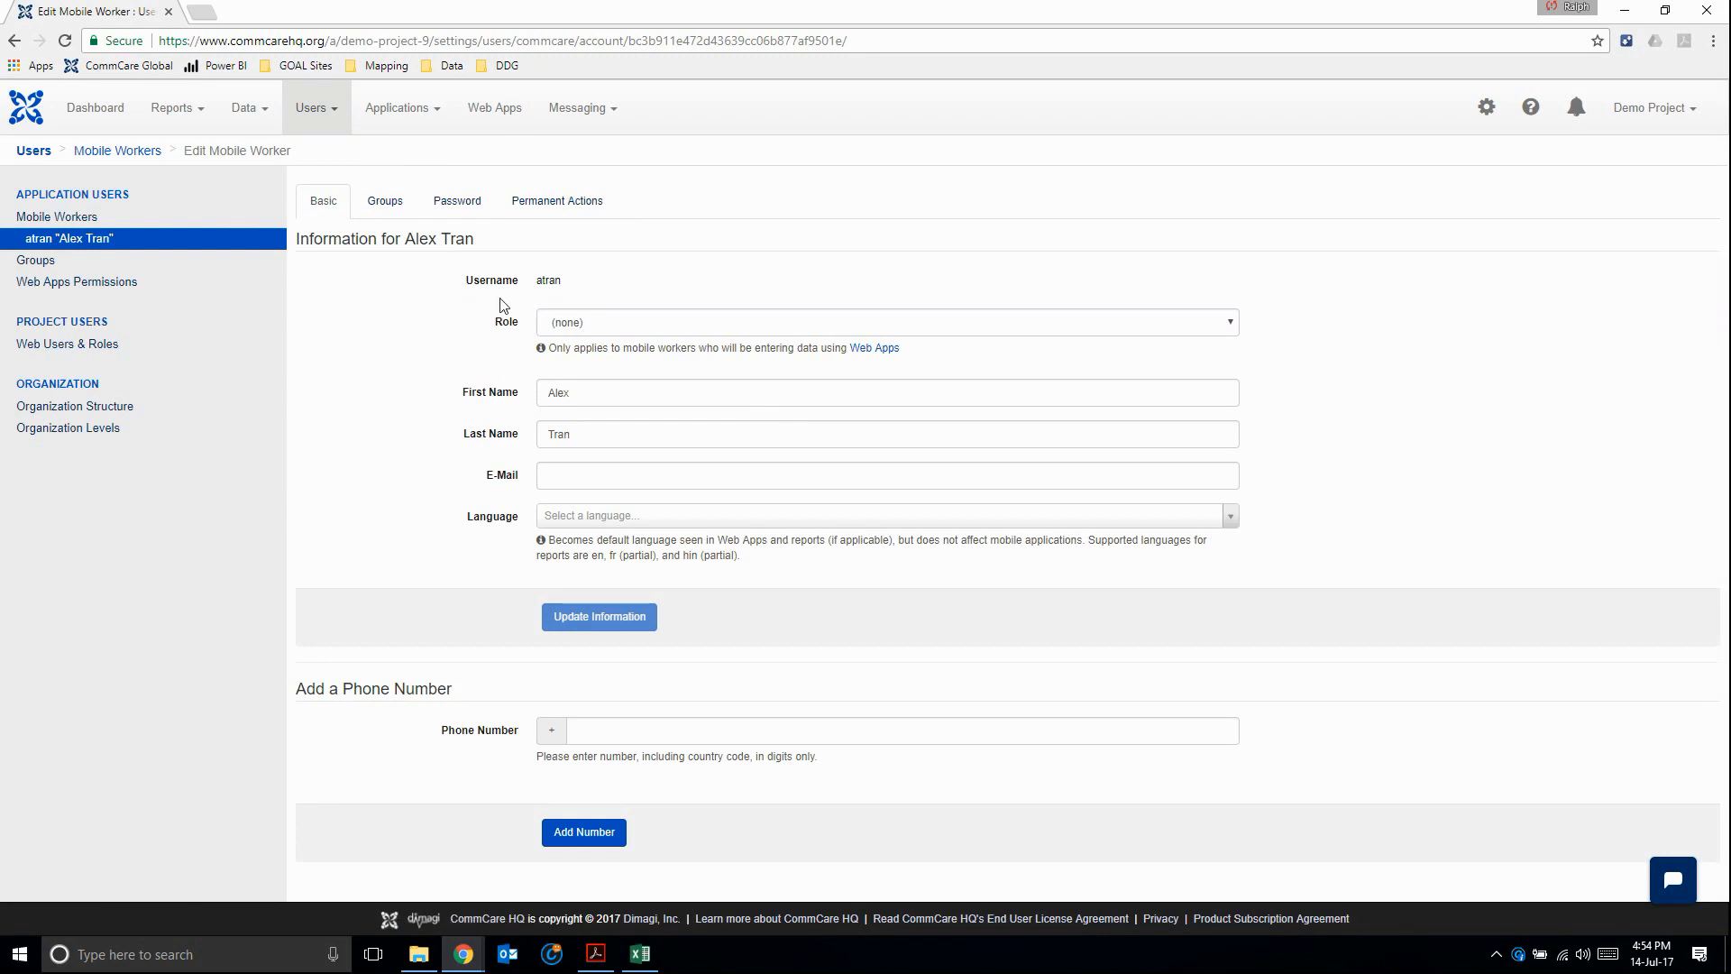
mouse_move(578, 518)
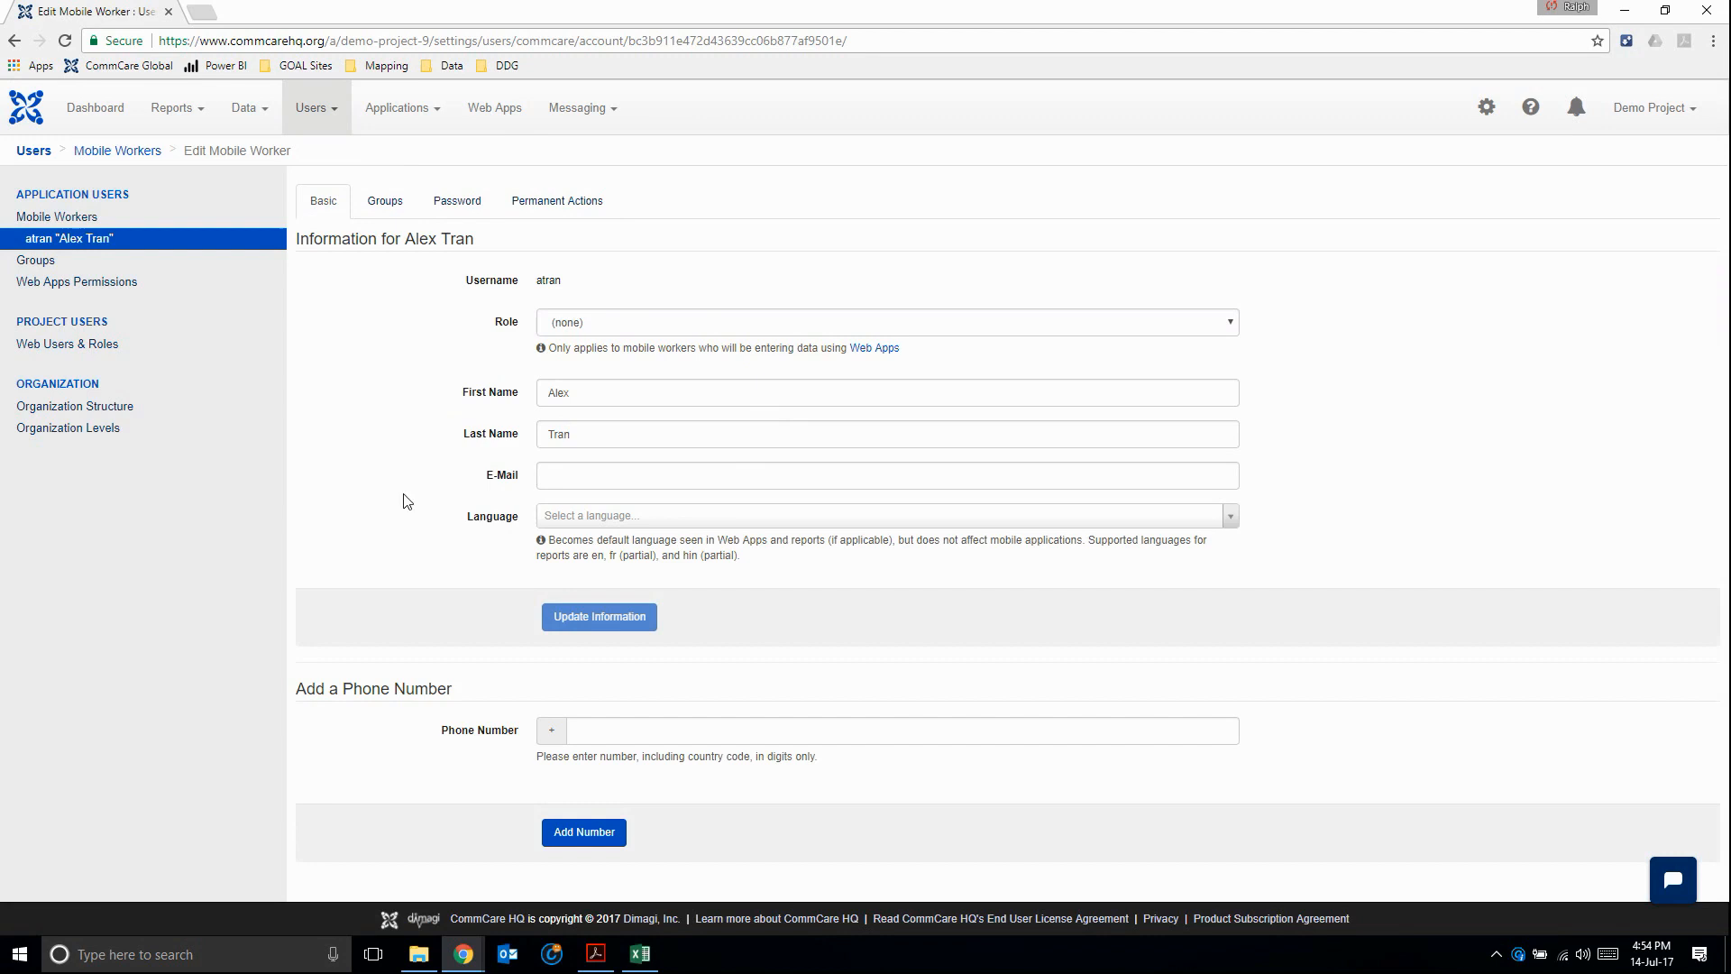
mouse_move(487, 344)
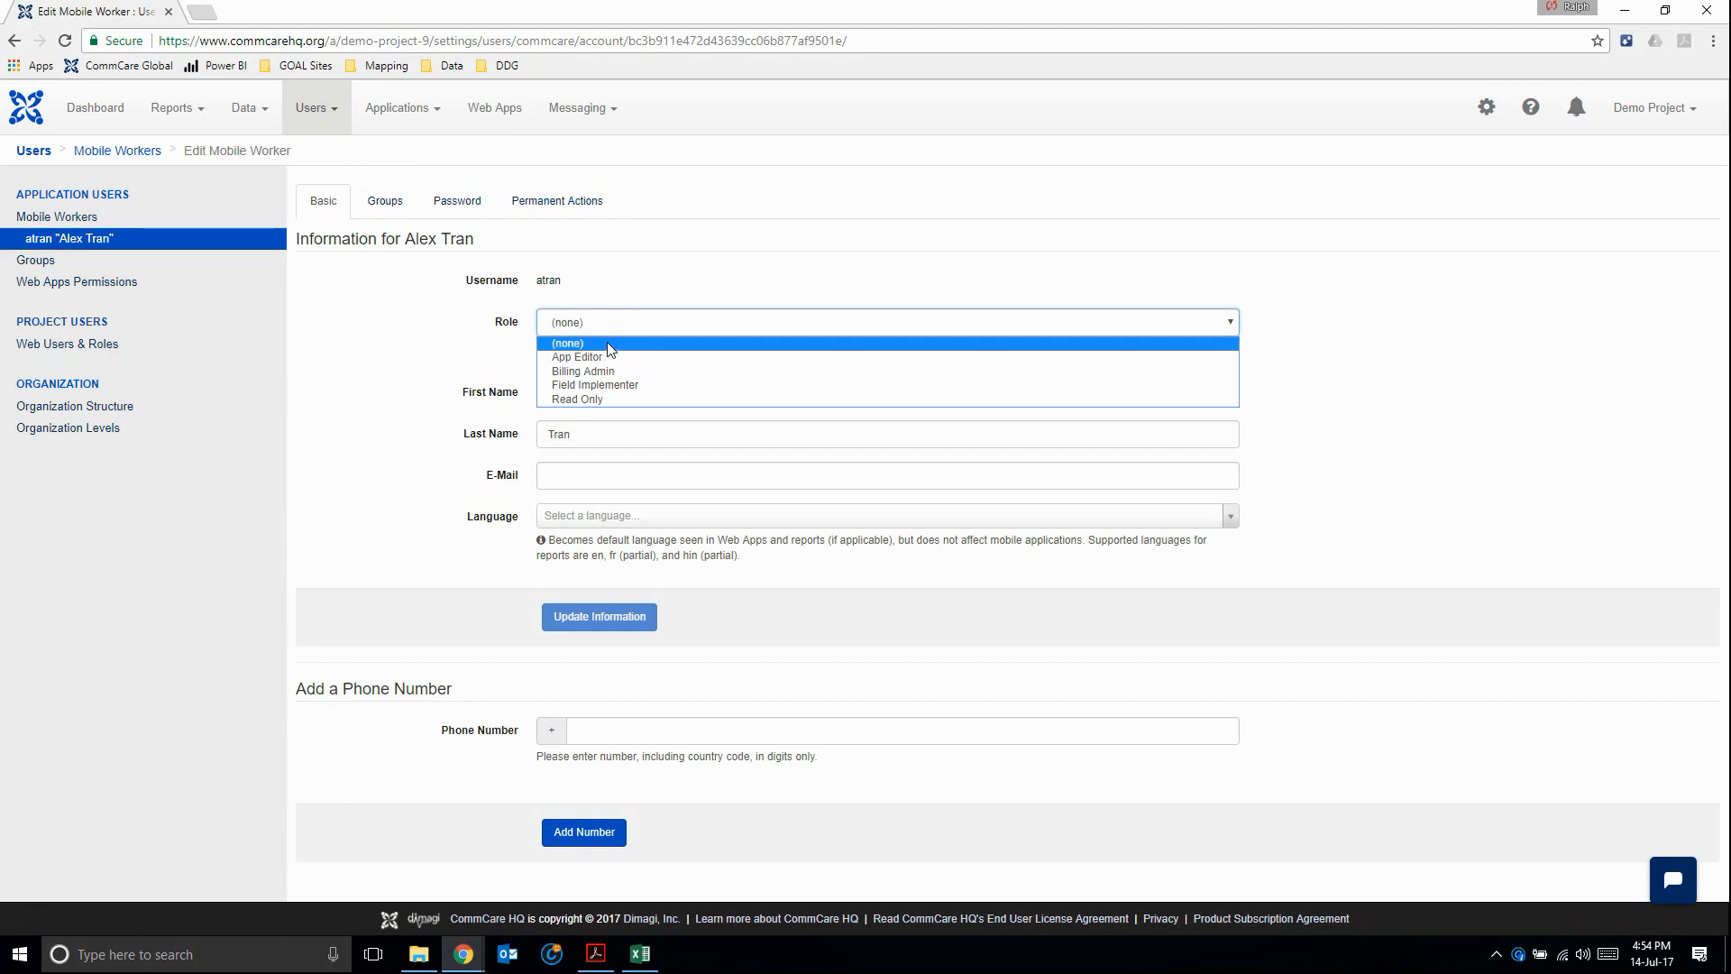
click(566, 343)
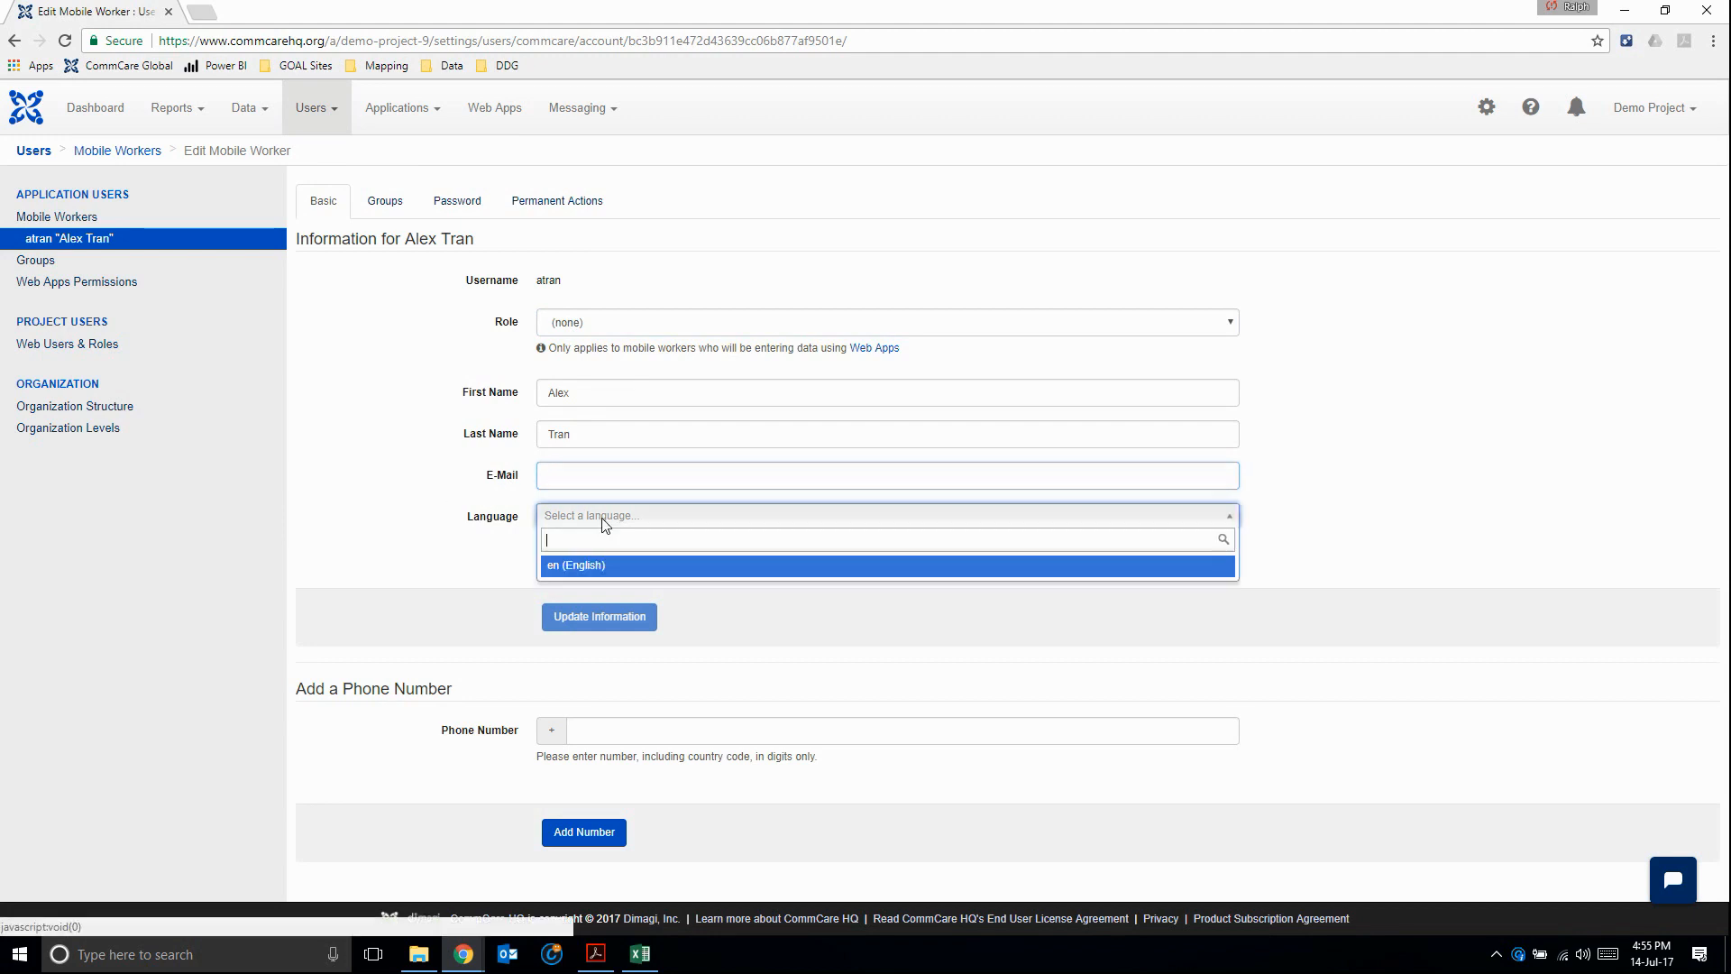
click(436, 587)
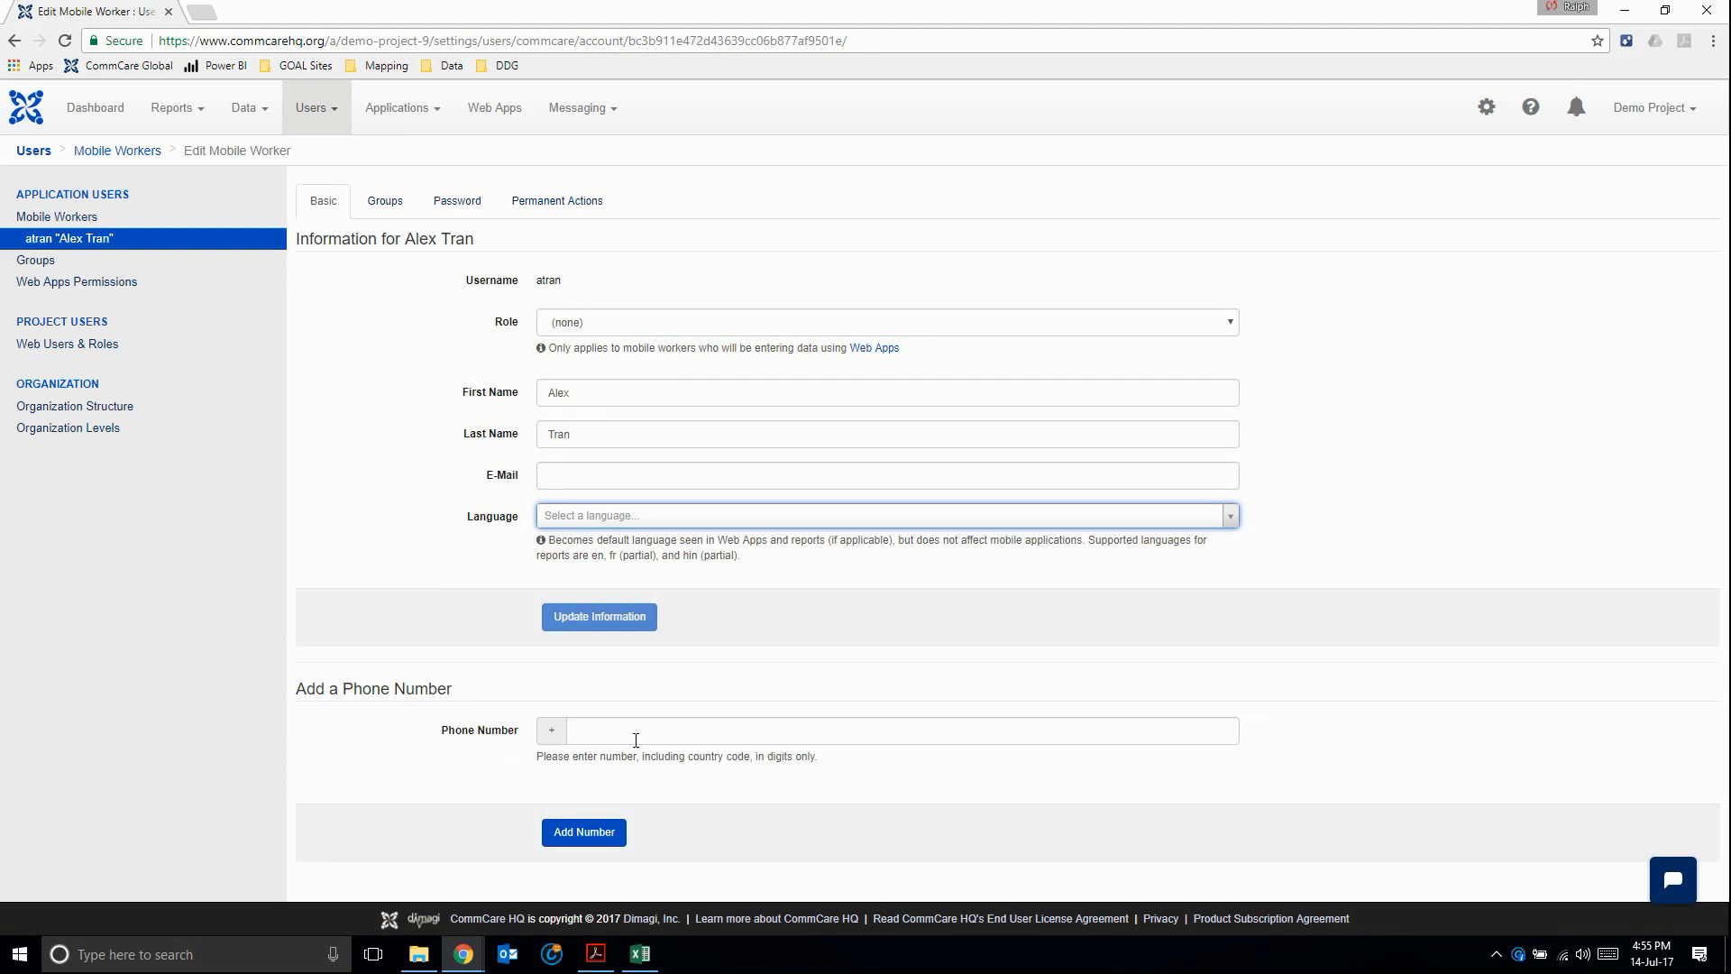
mouse_move(404, 209)
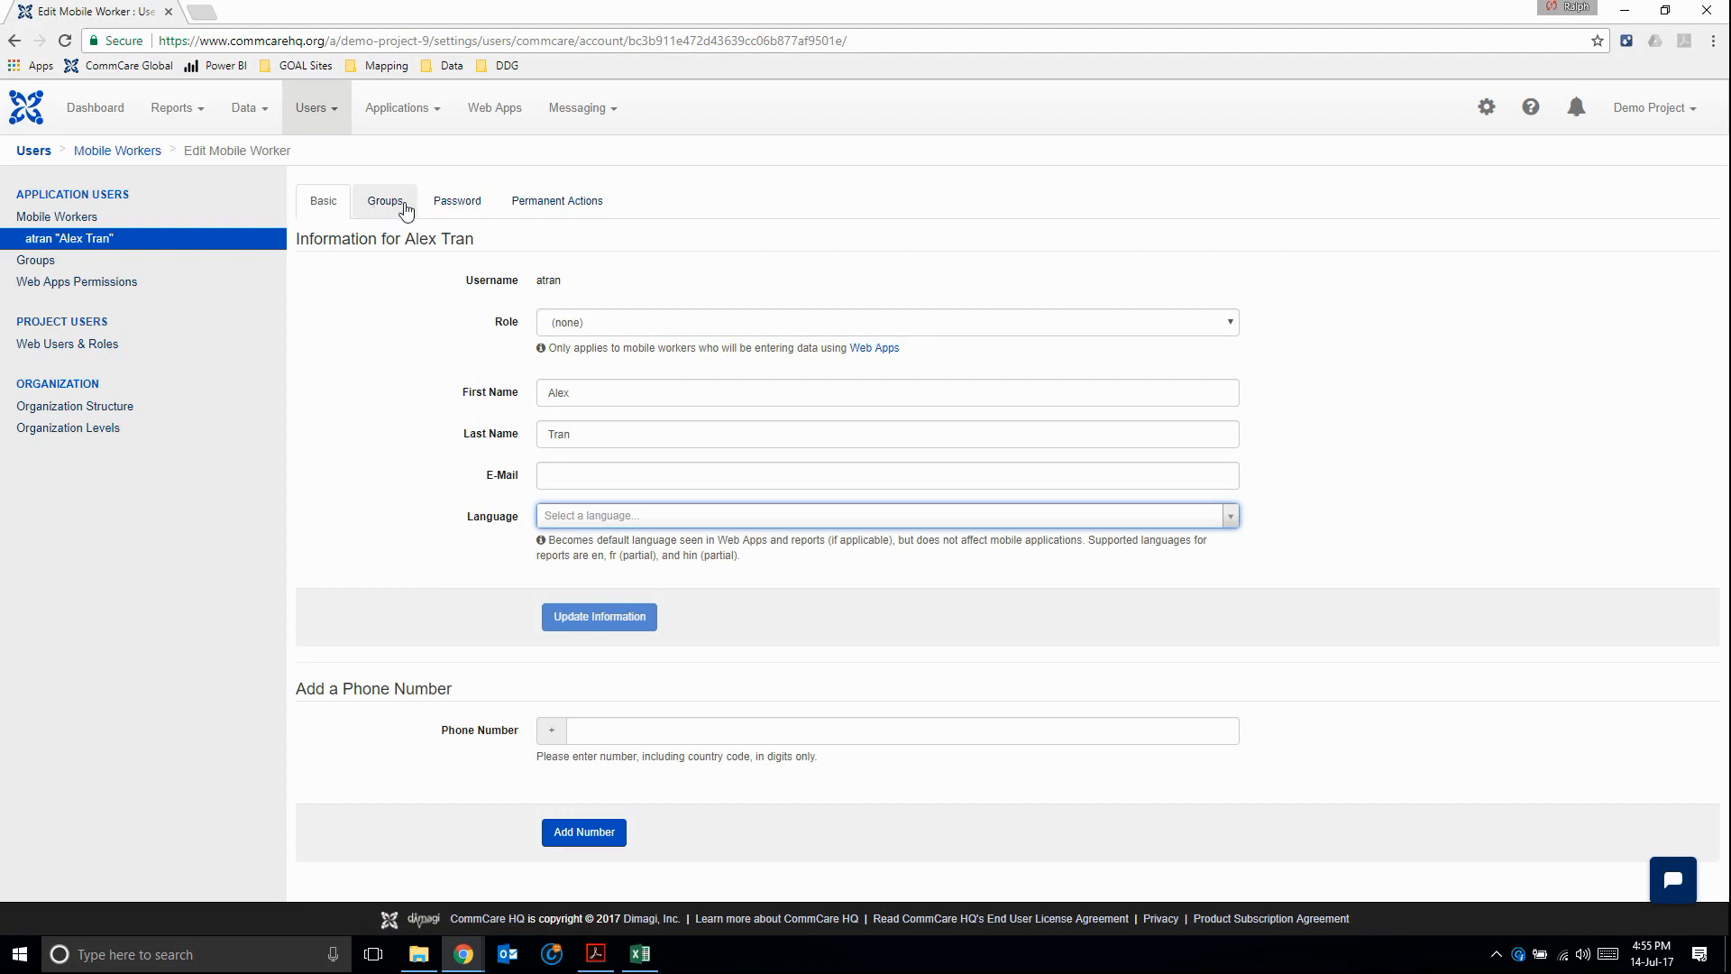
click(384, 201)
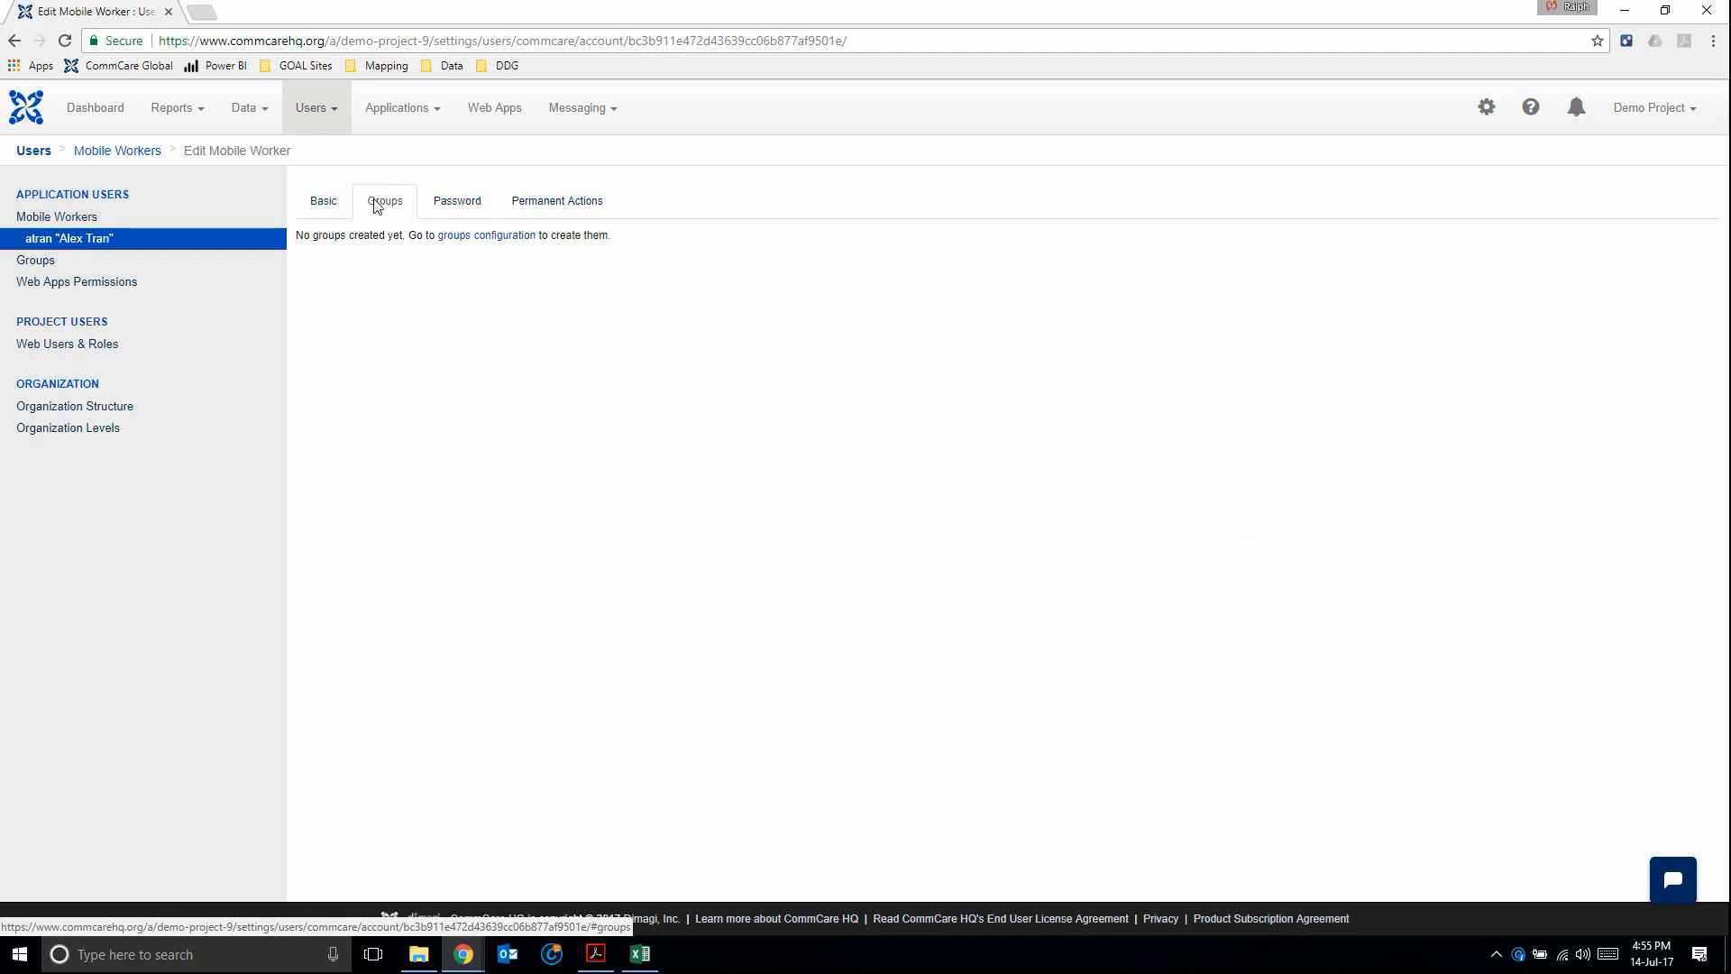
click(456, 201)
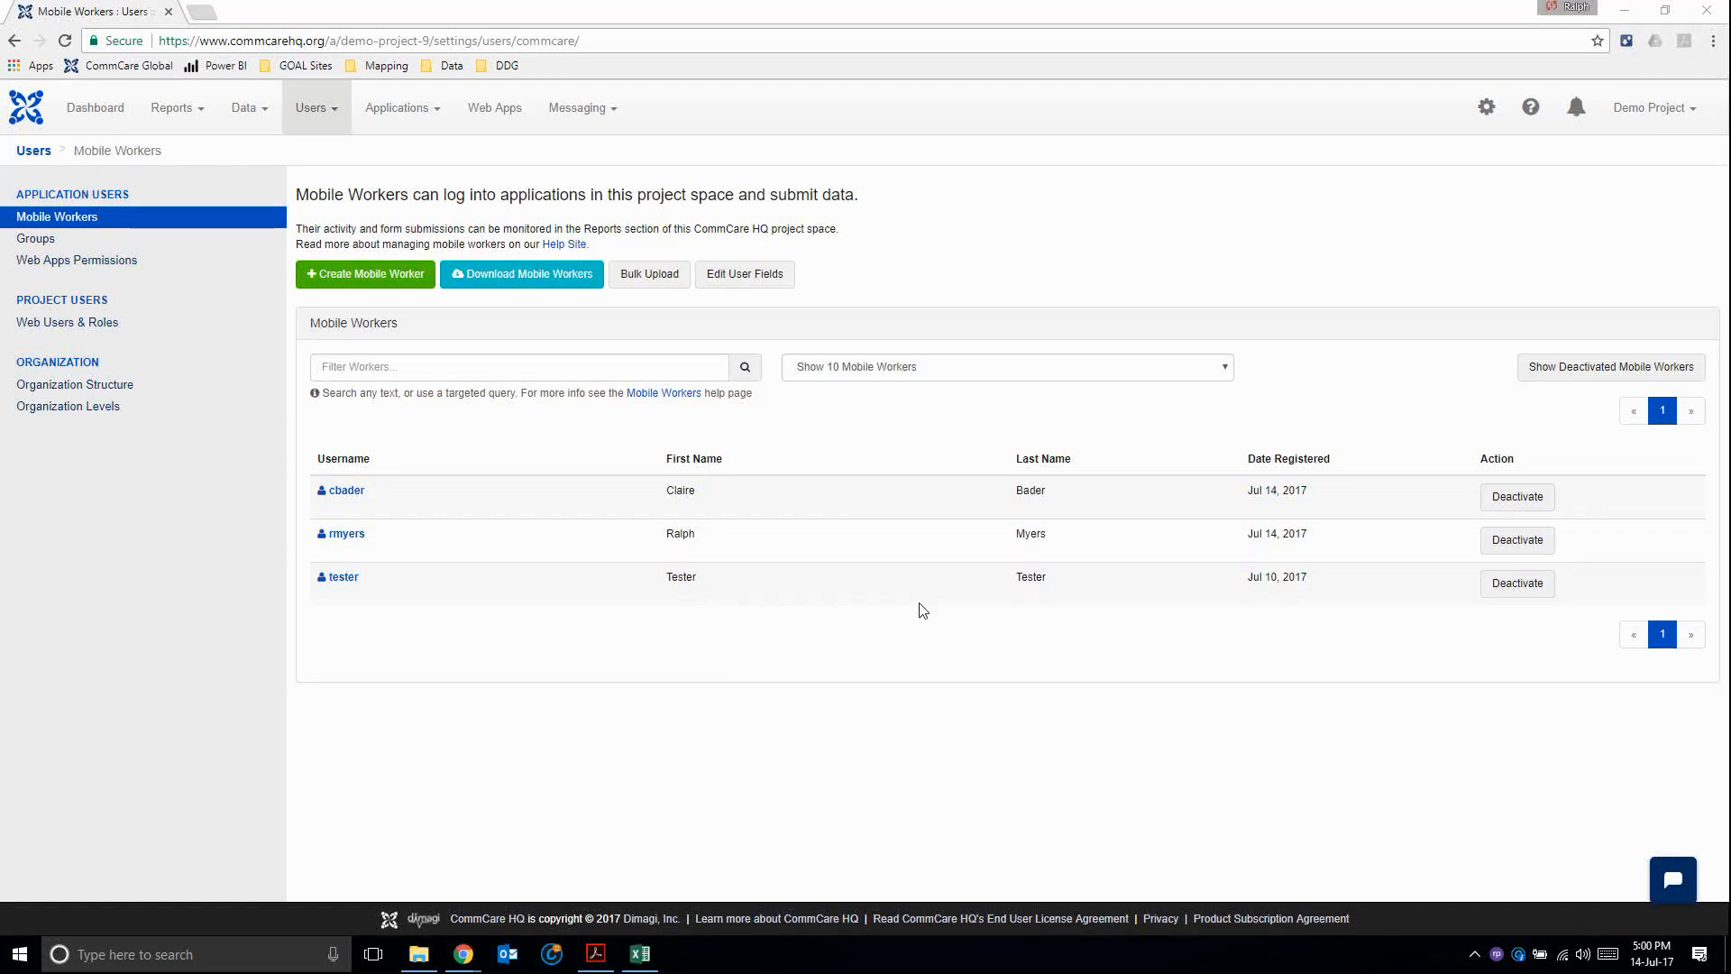
mouse_move(726, 298)
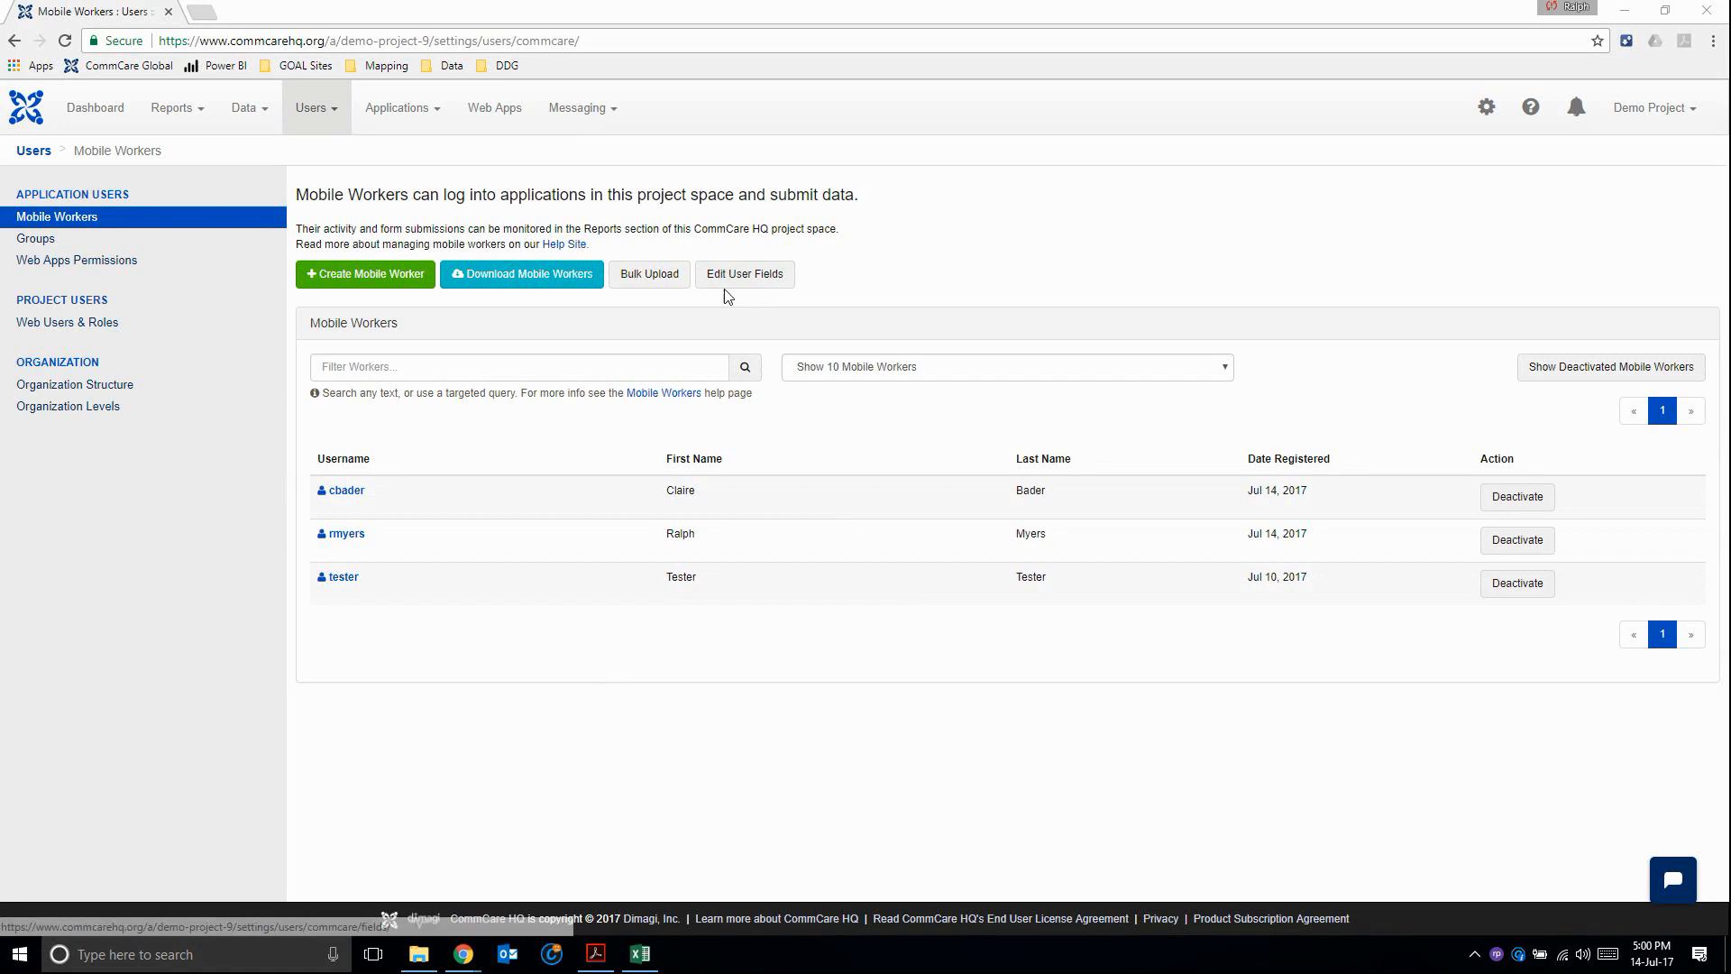
- Add a new user field with Country as both property and label
click(743, 274)
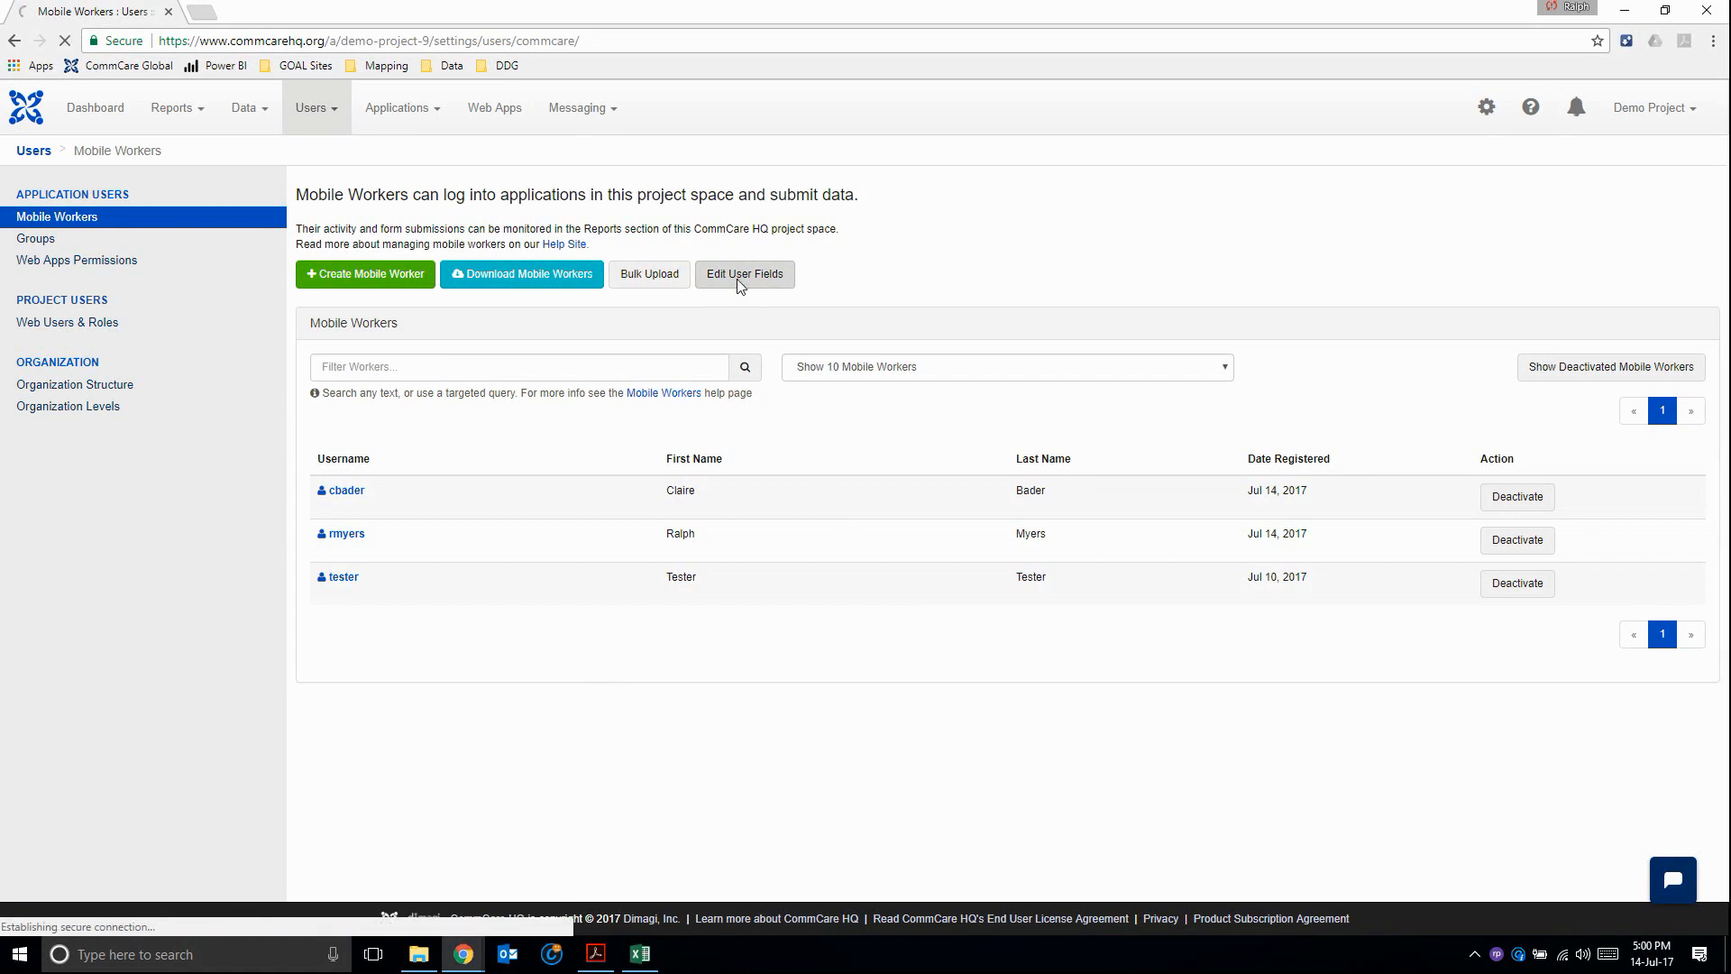
click(745, 274)
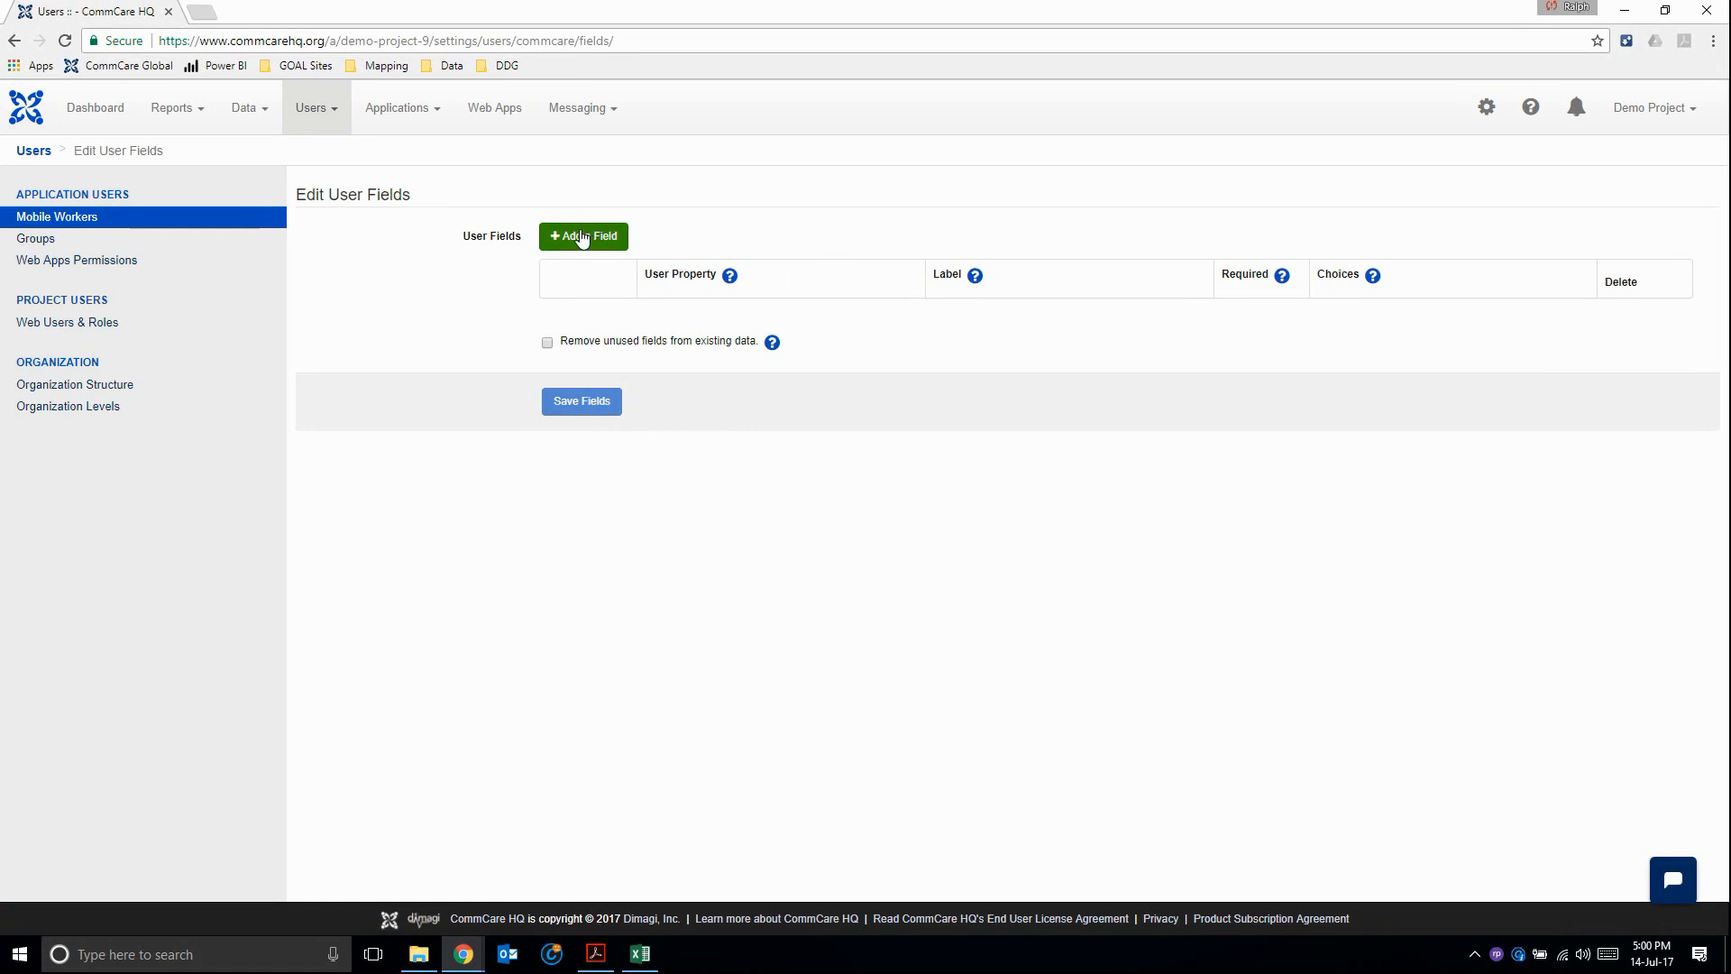
click(583, 236)
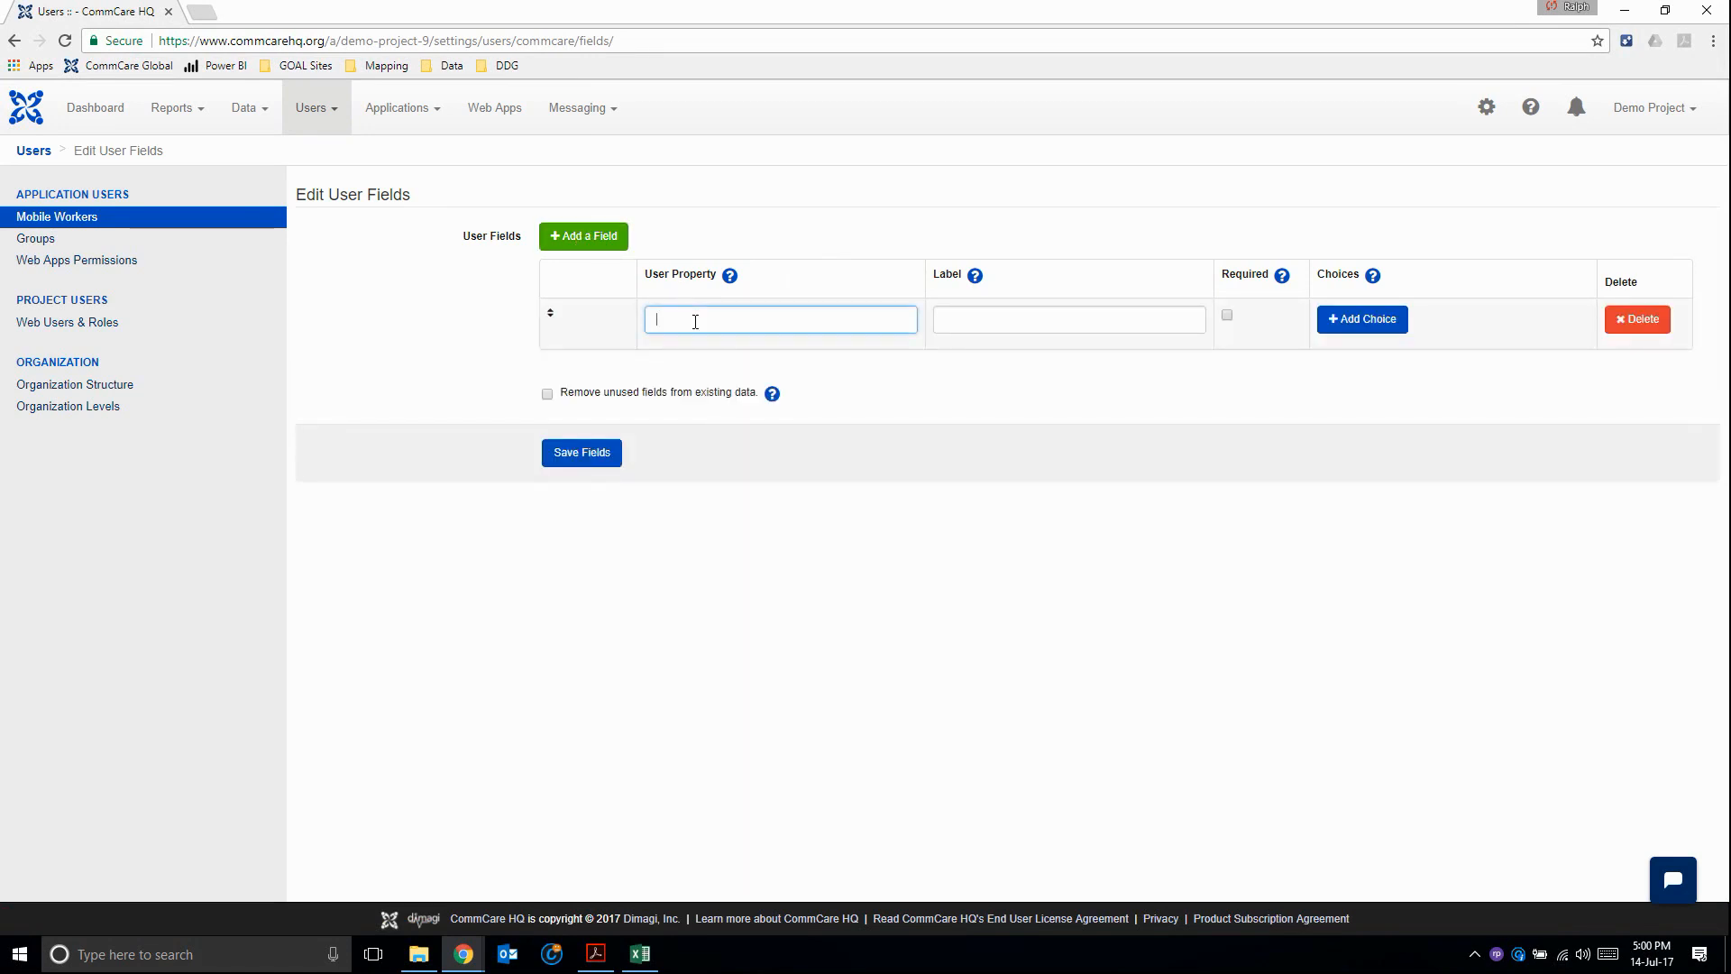
mouse_move(865, 503)
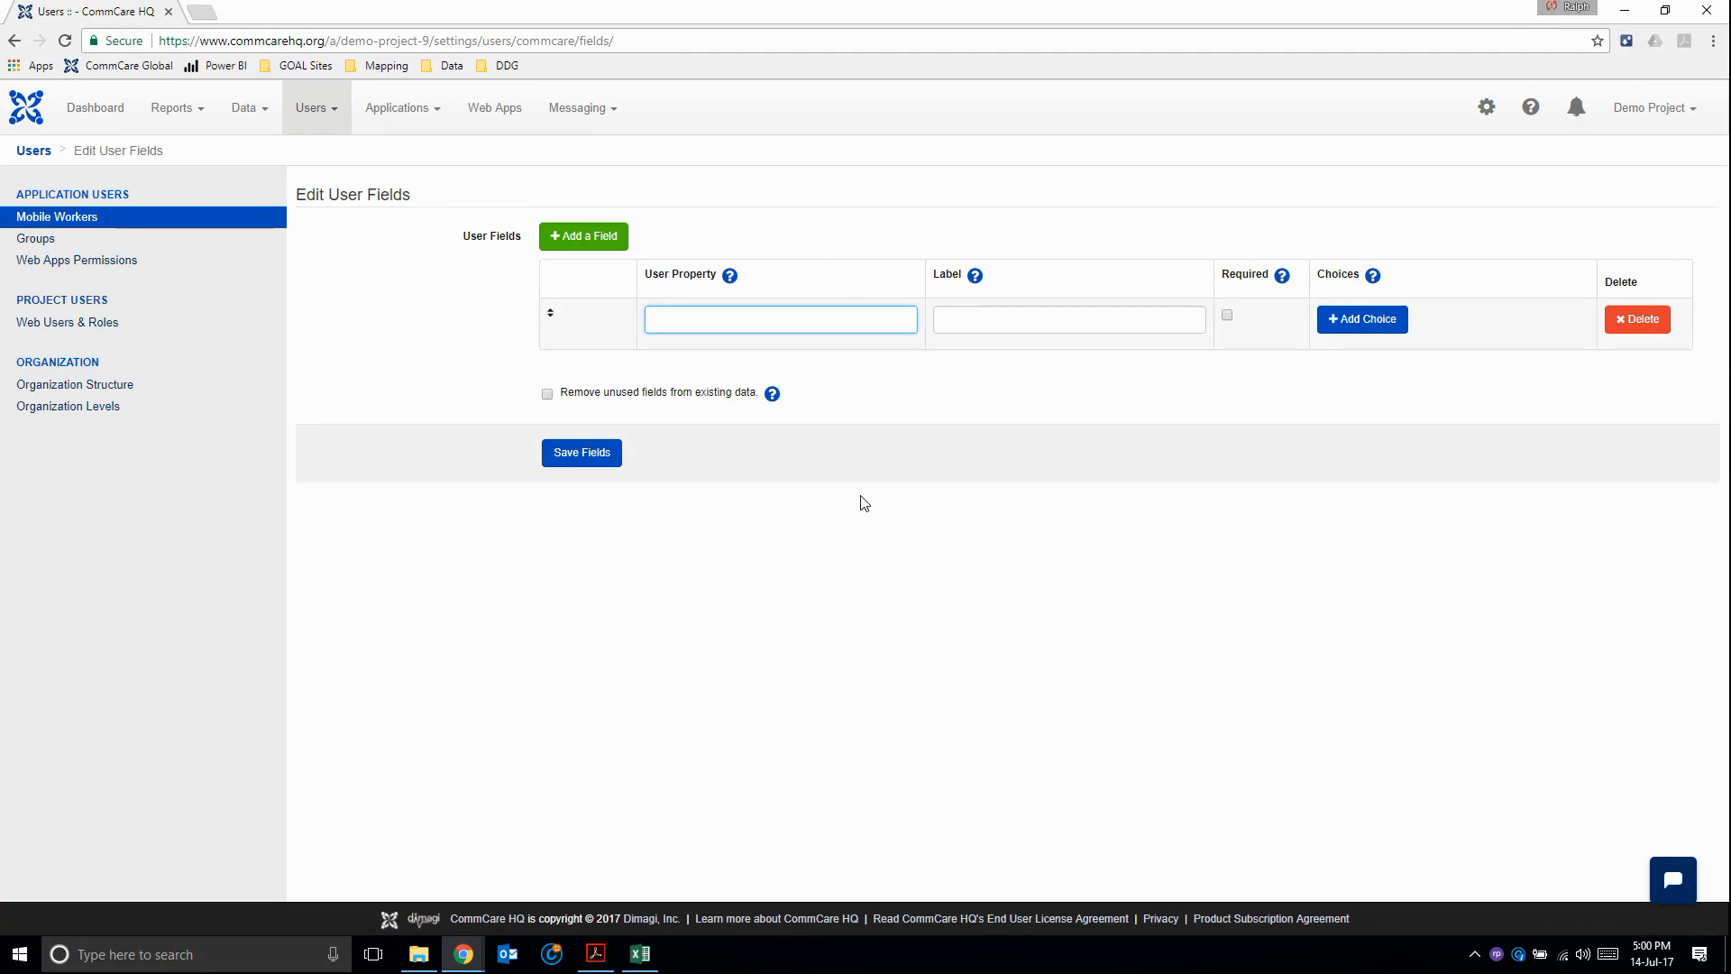
text(Country)
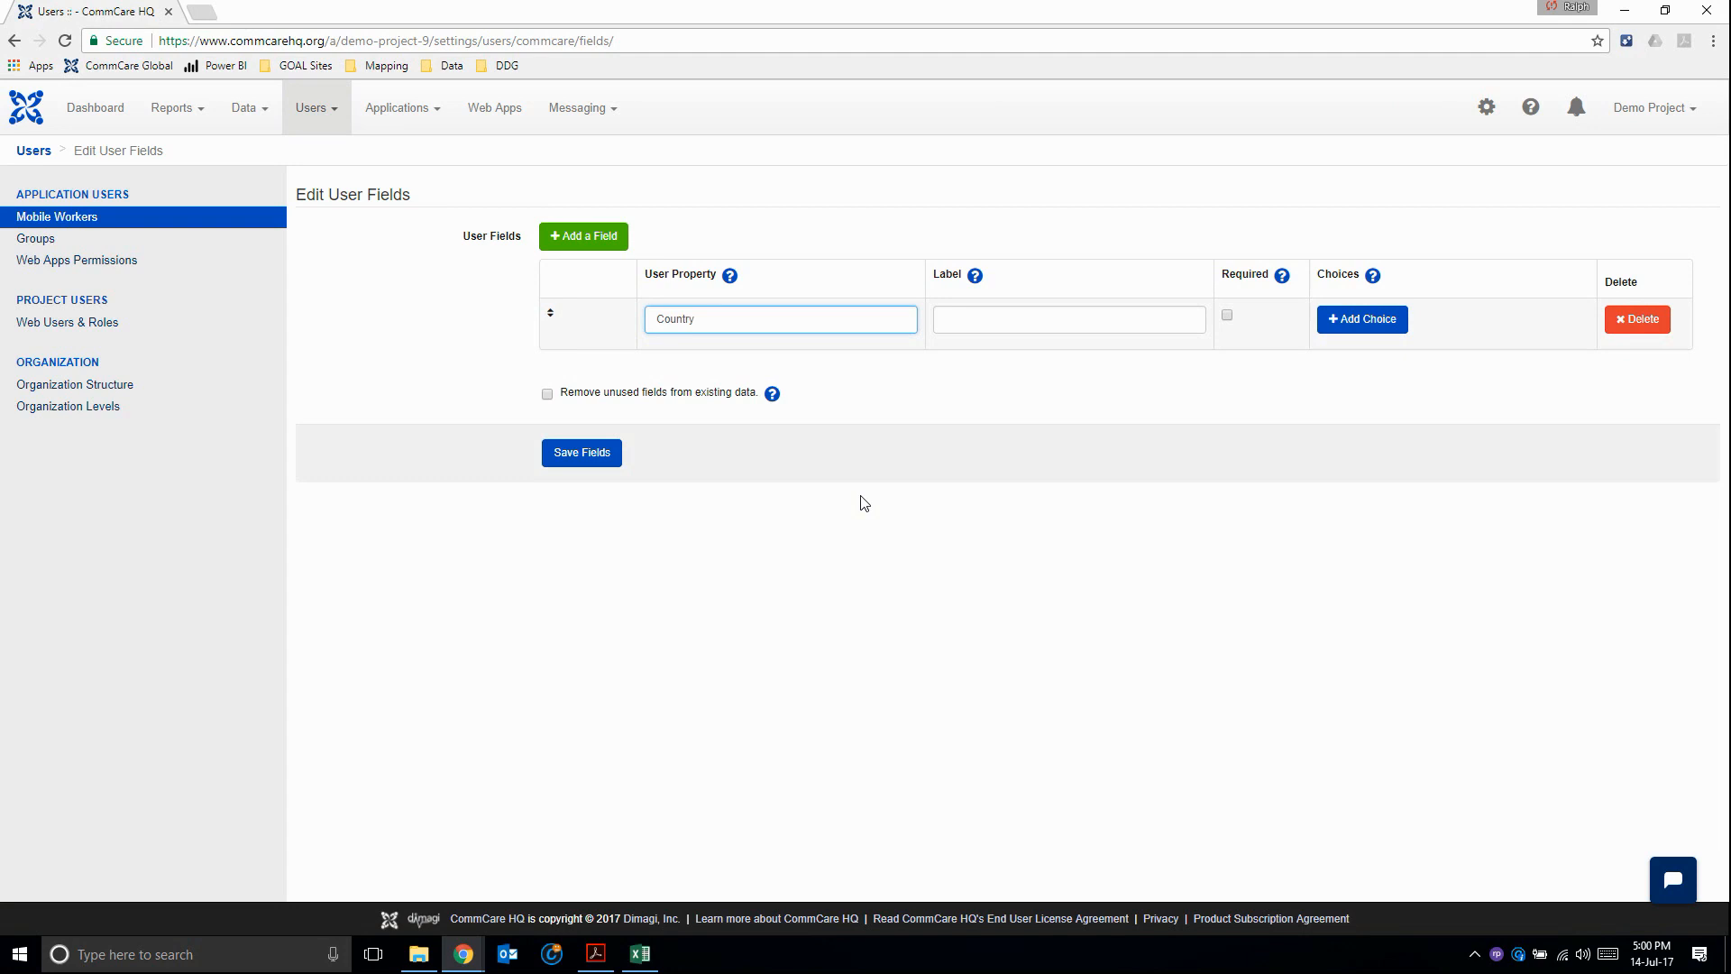
click(1068, 319)
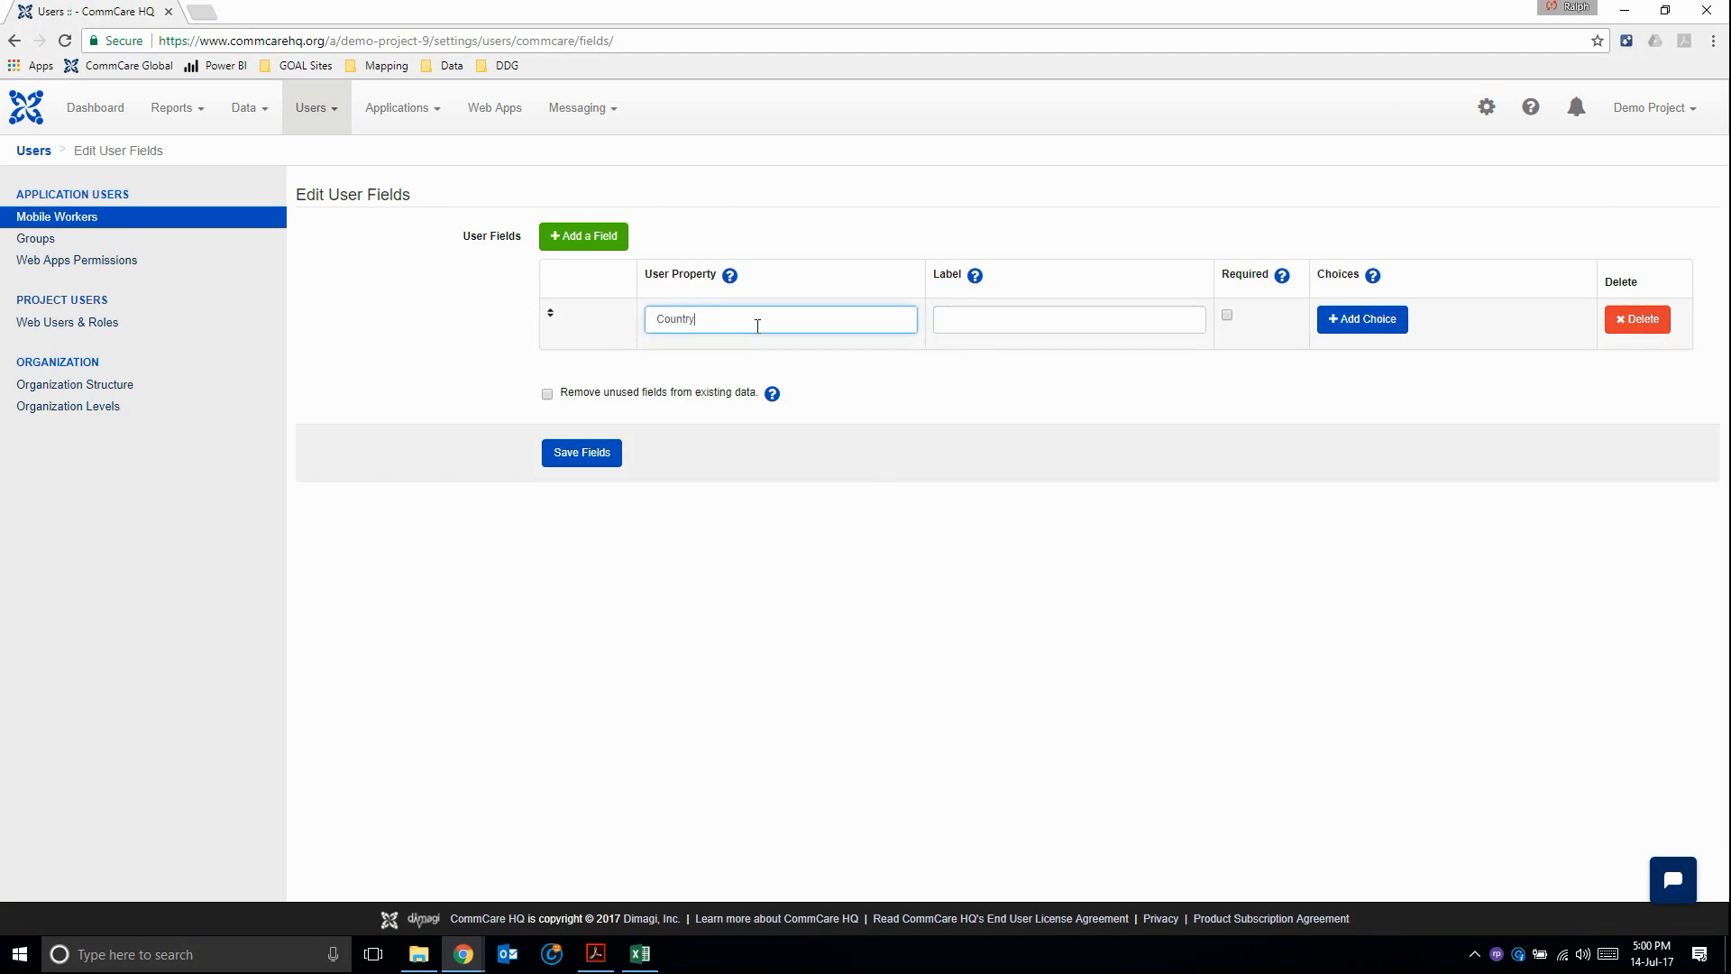
click(1069, 320)
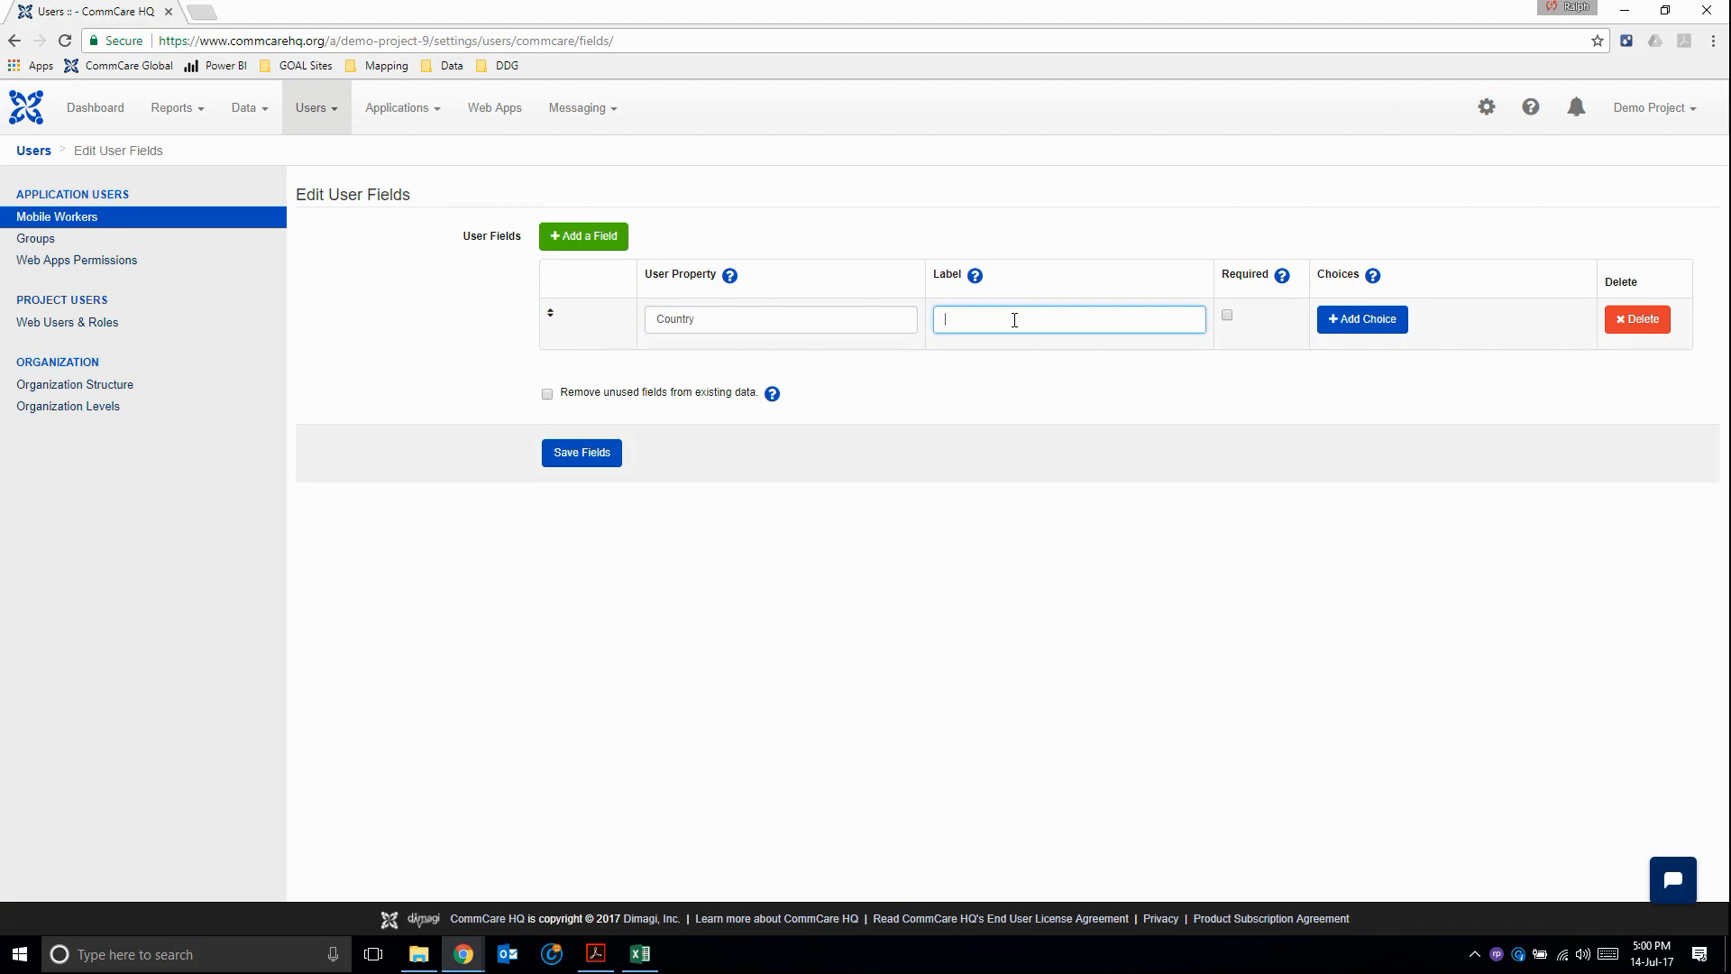
text(Country)
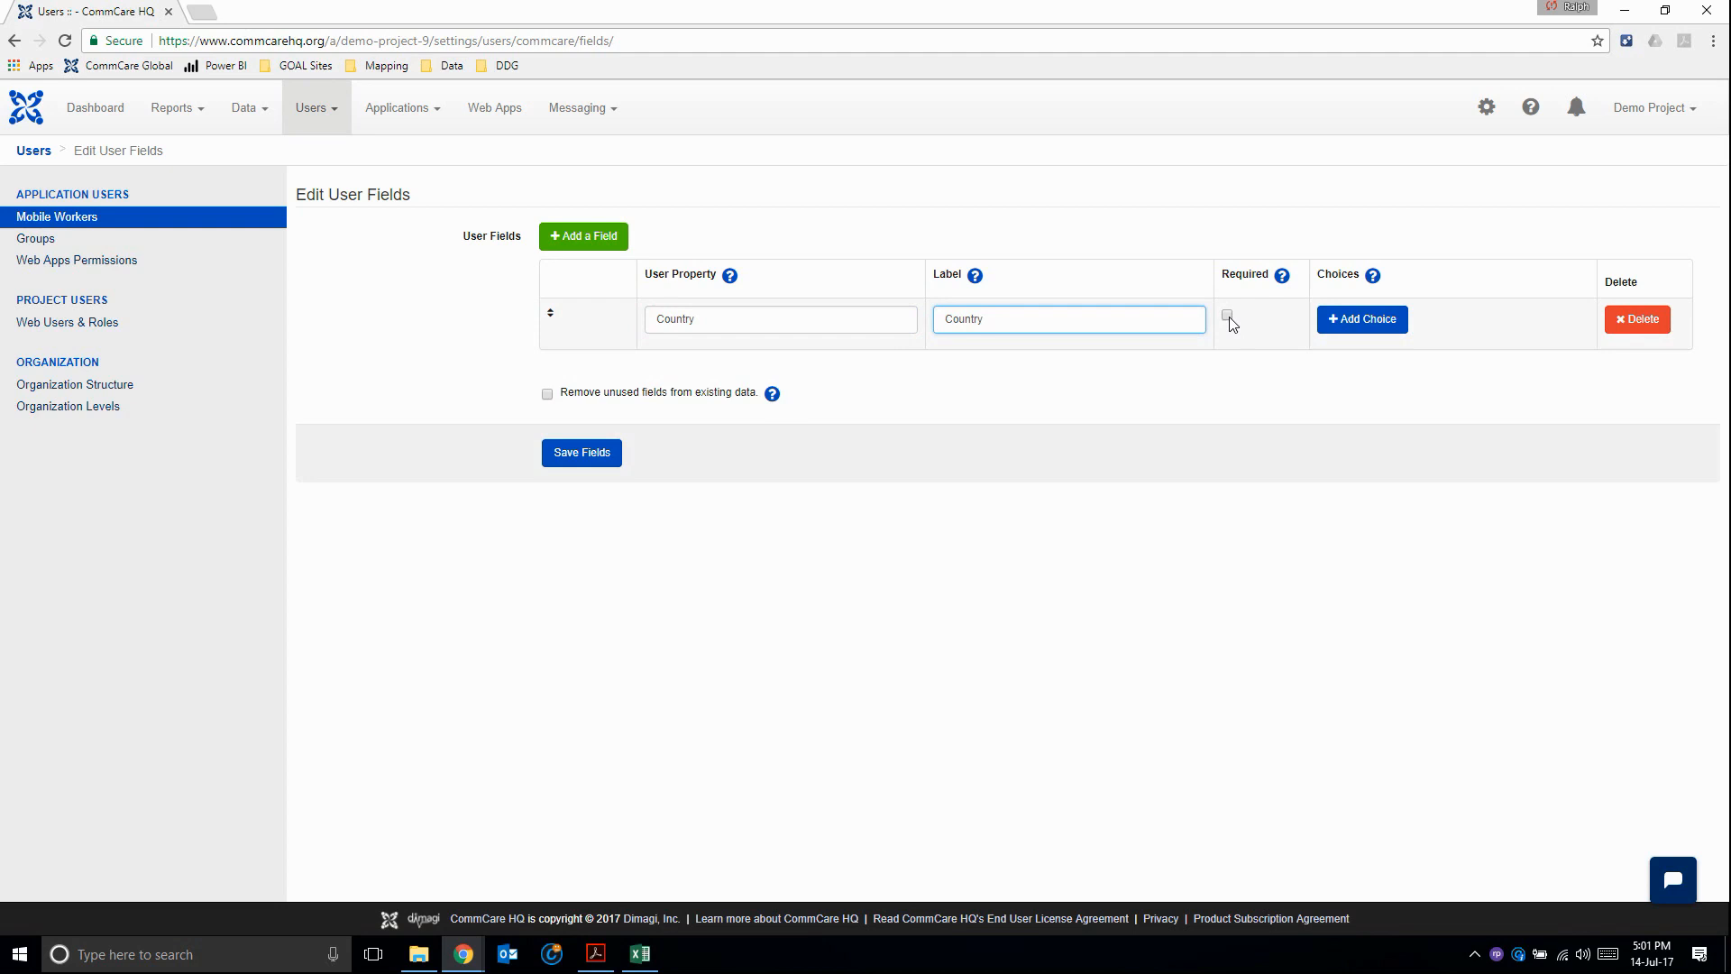
- Make Country required with choices Honduras, South Sudan and Malawi, and save fields
click(1362, 319)
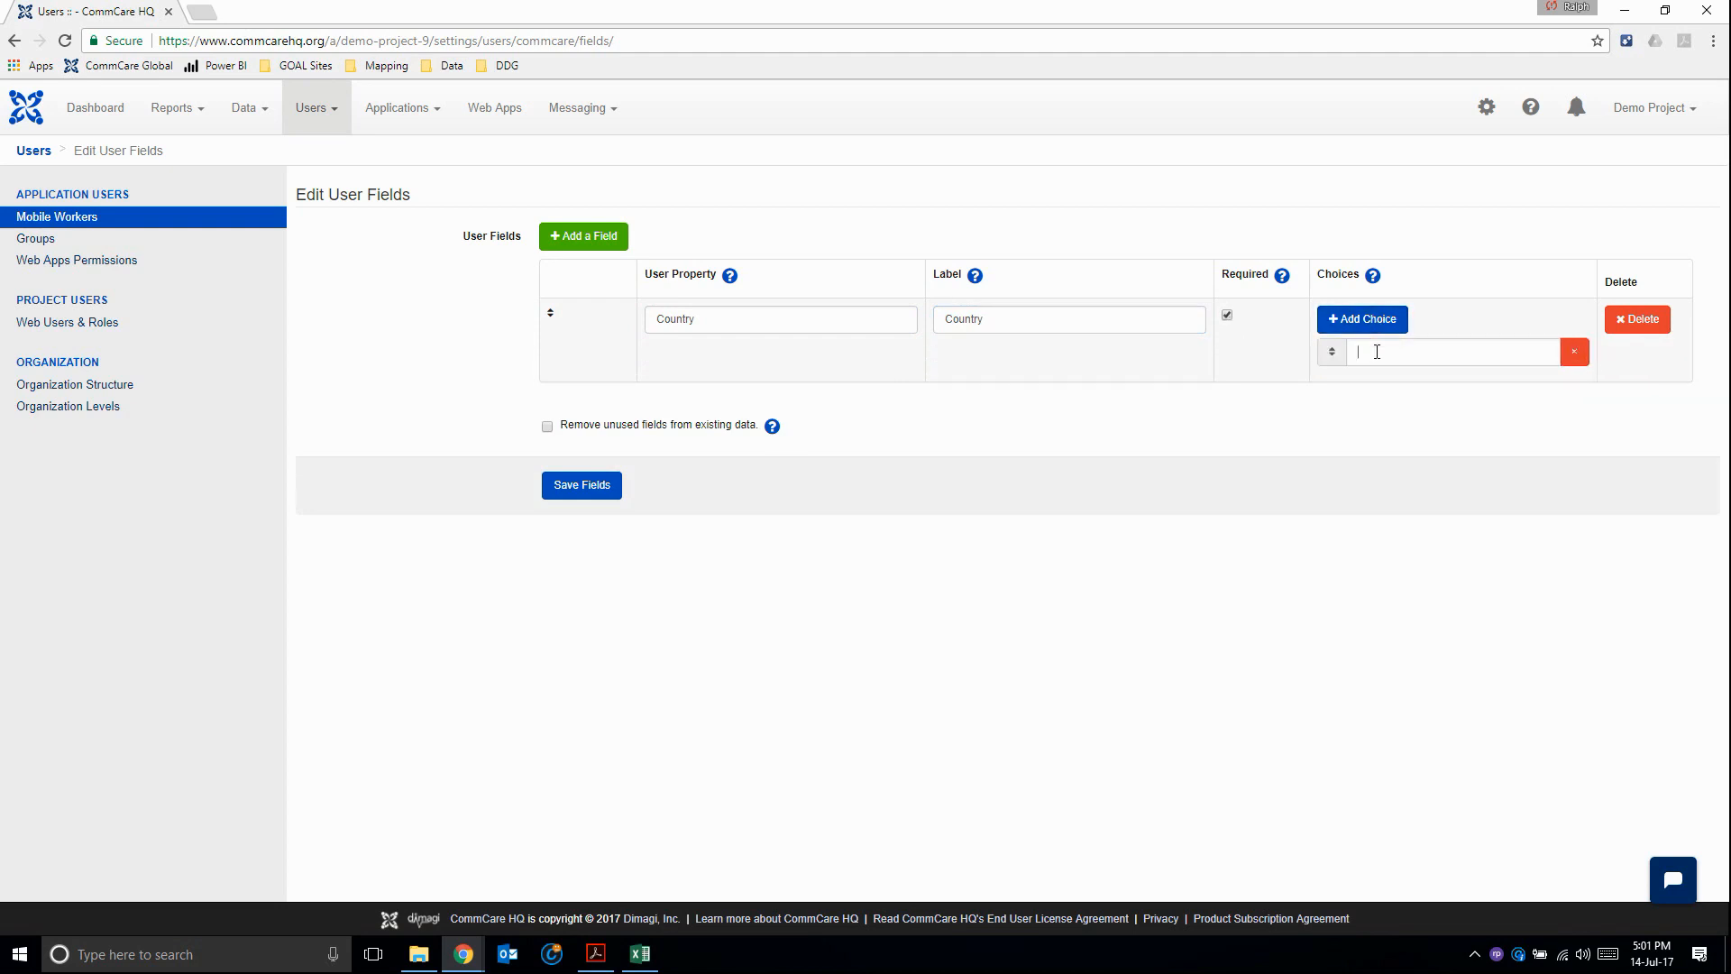
text(Hondura)
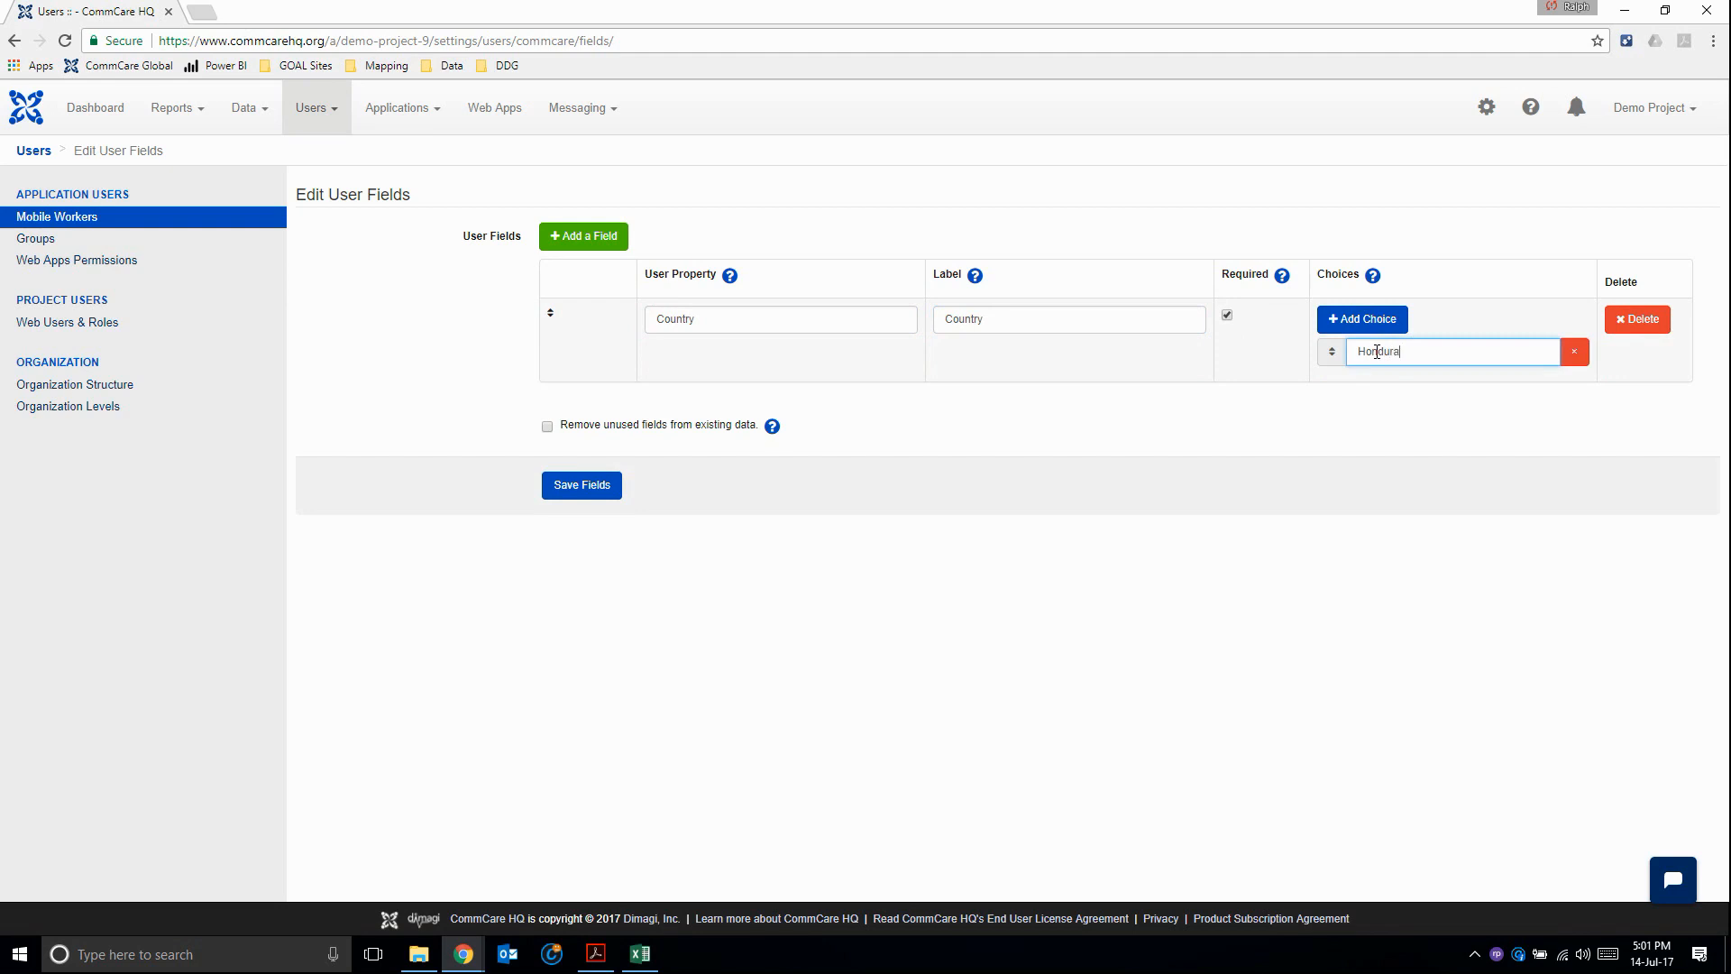
click(1362, 319)
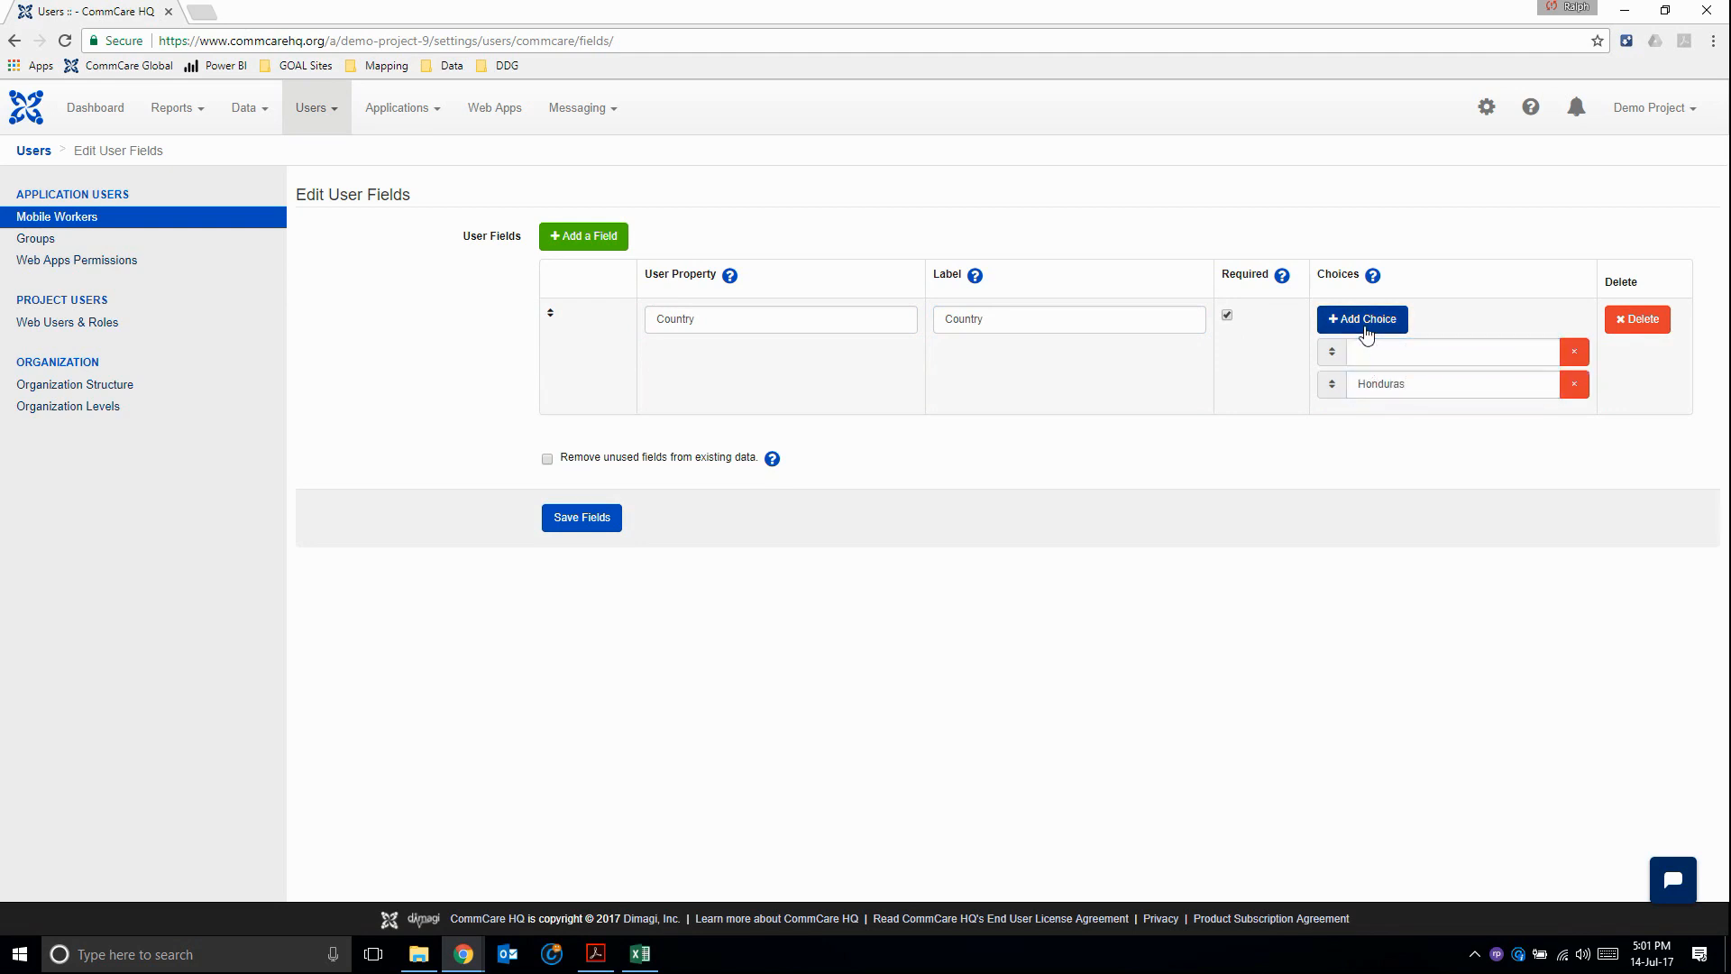
text(South Sudan)
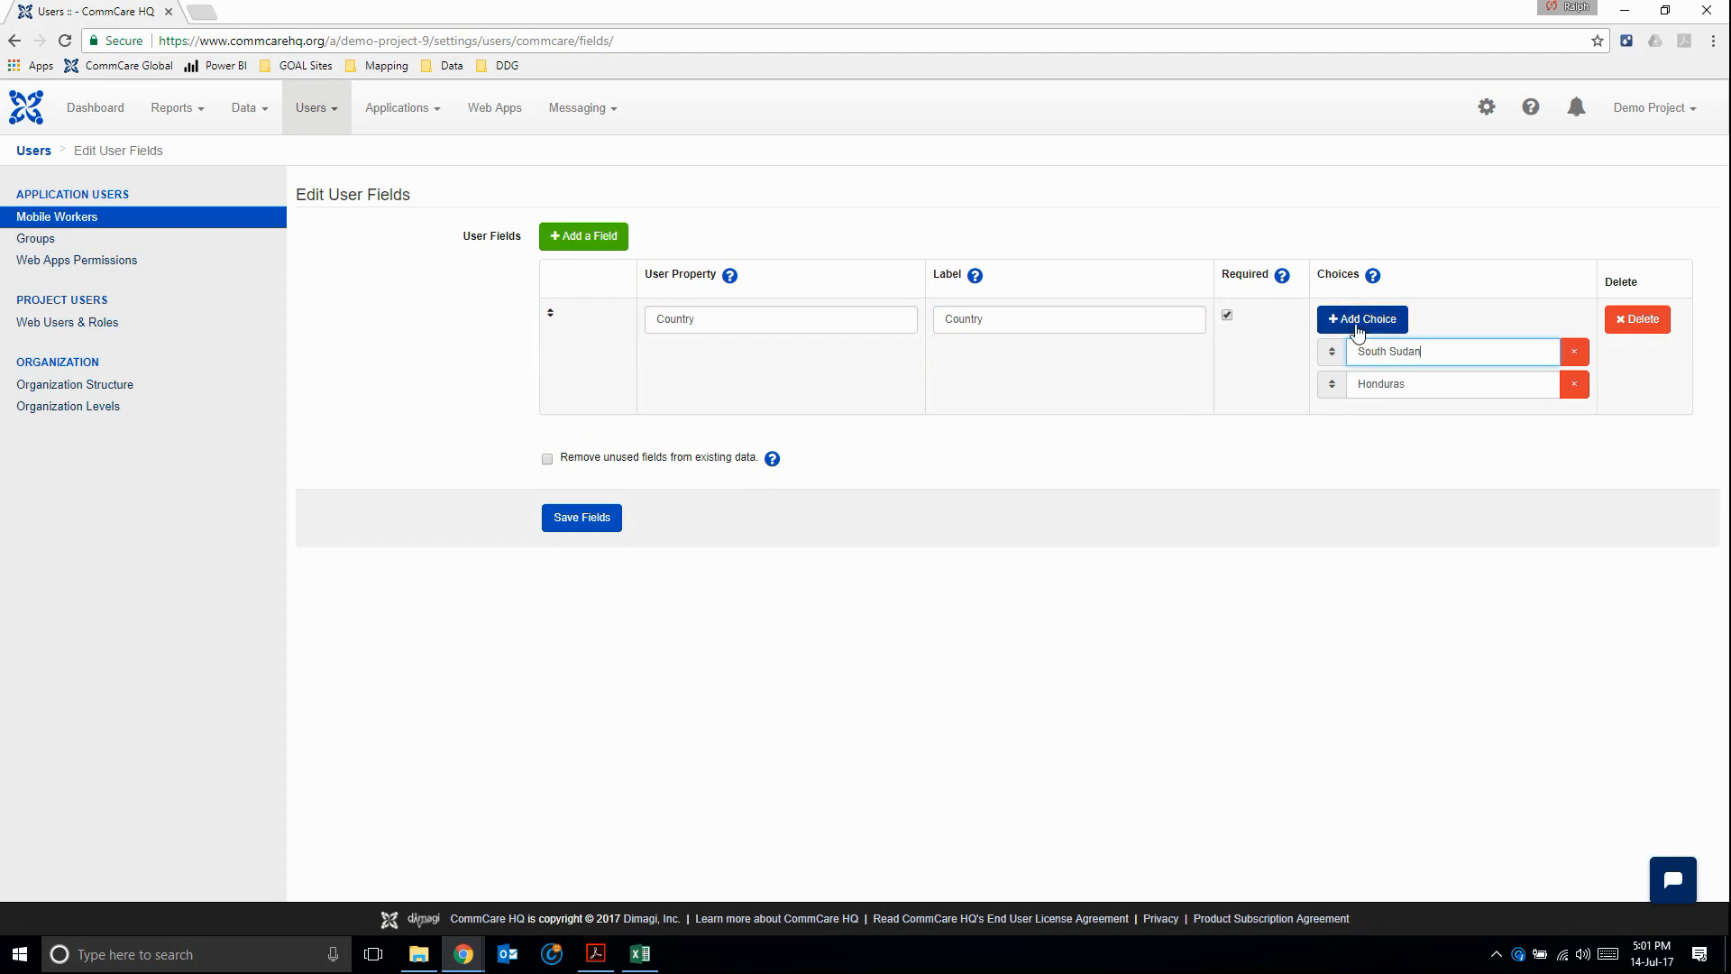
click(1362, 319)
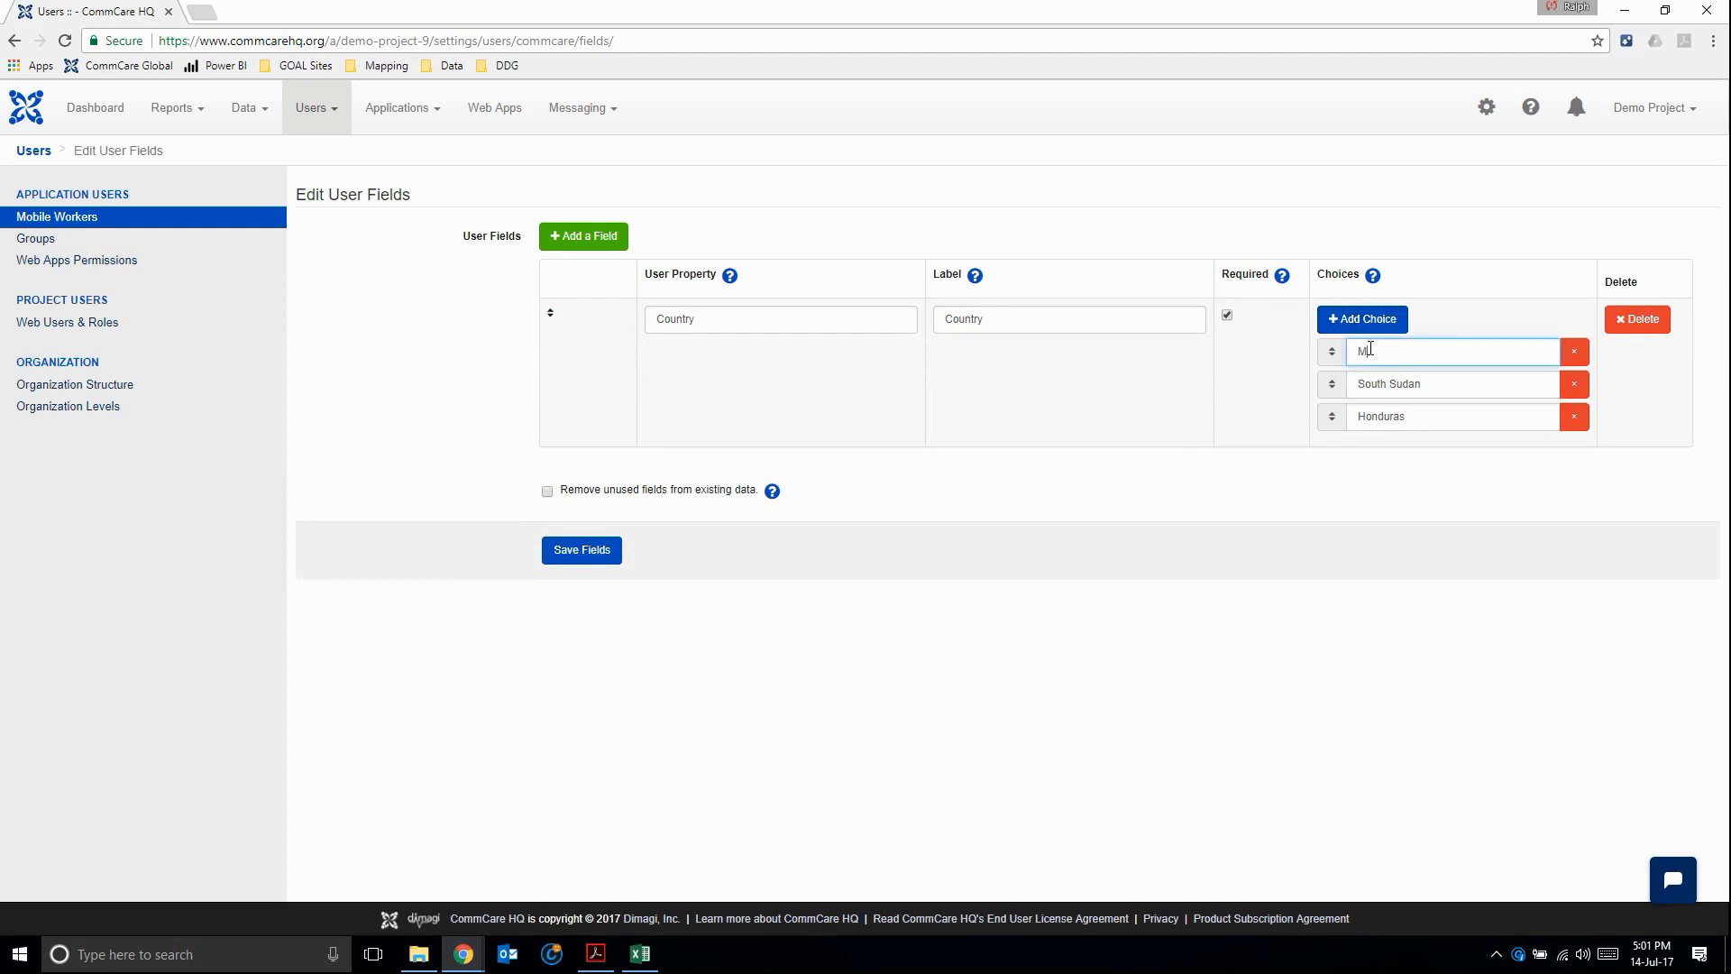
text(Malawi)
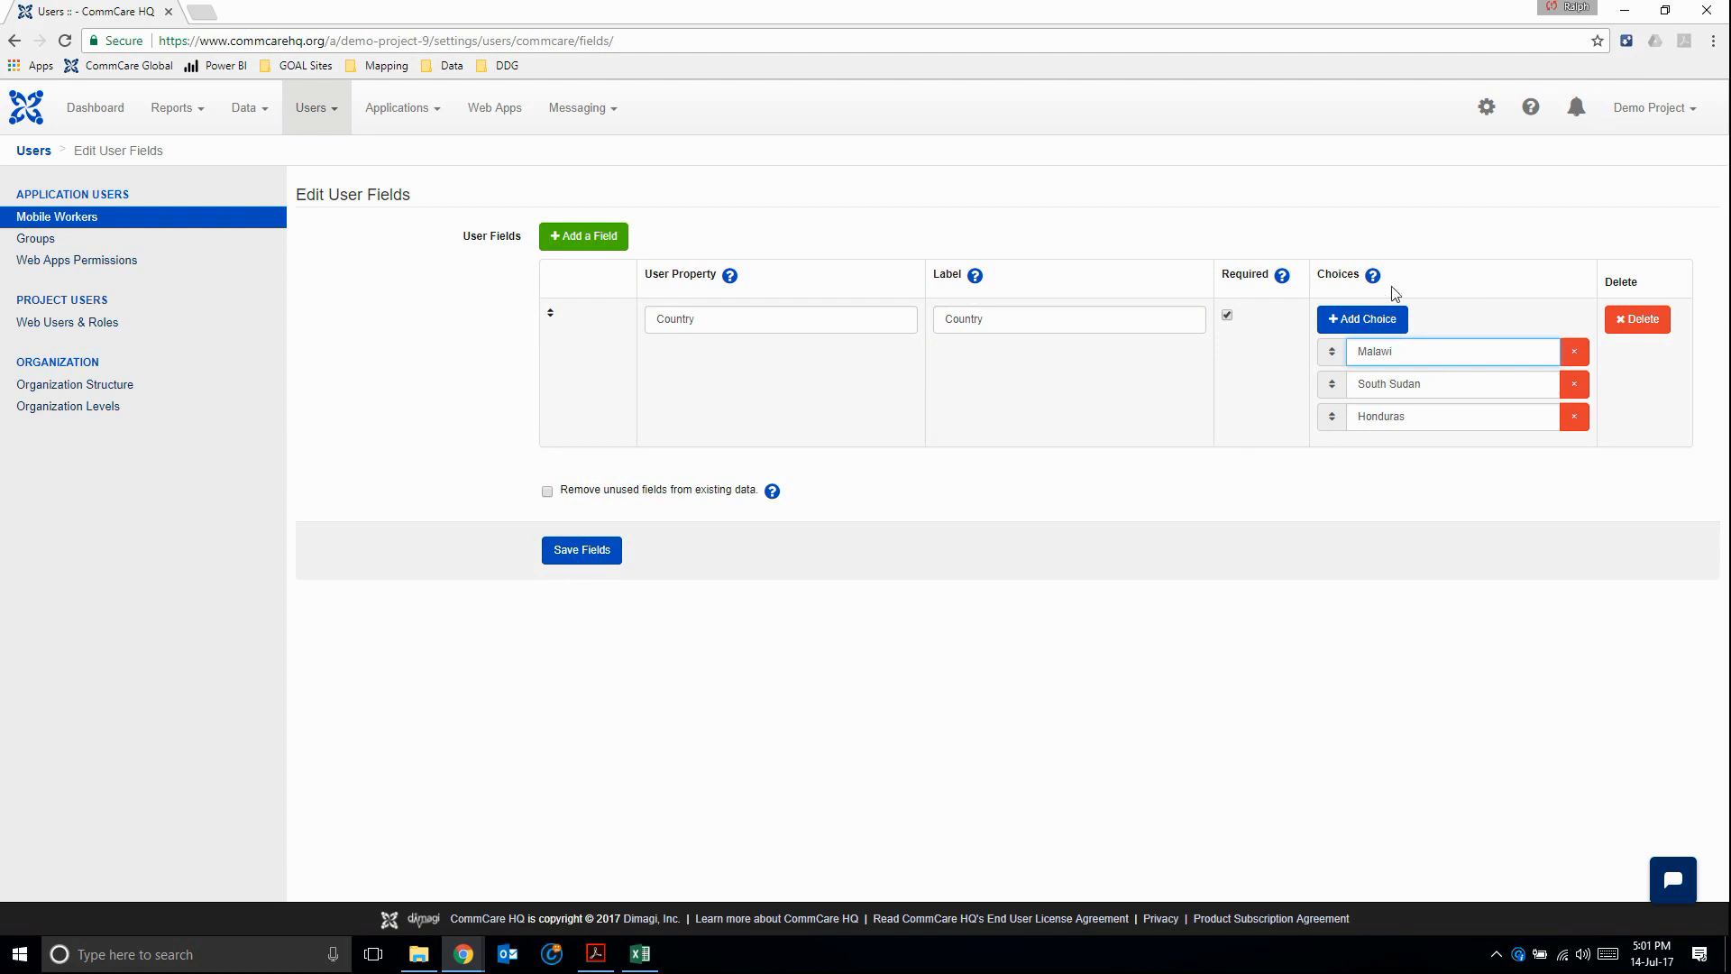
click(581, 550)
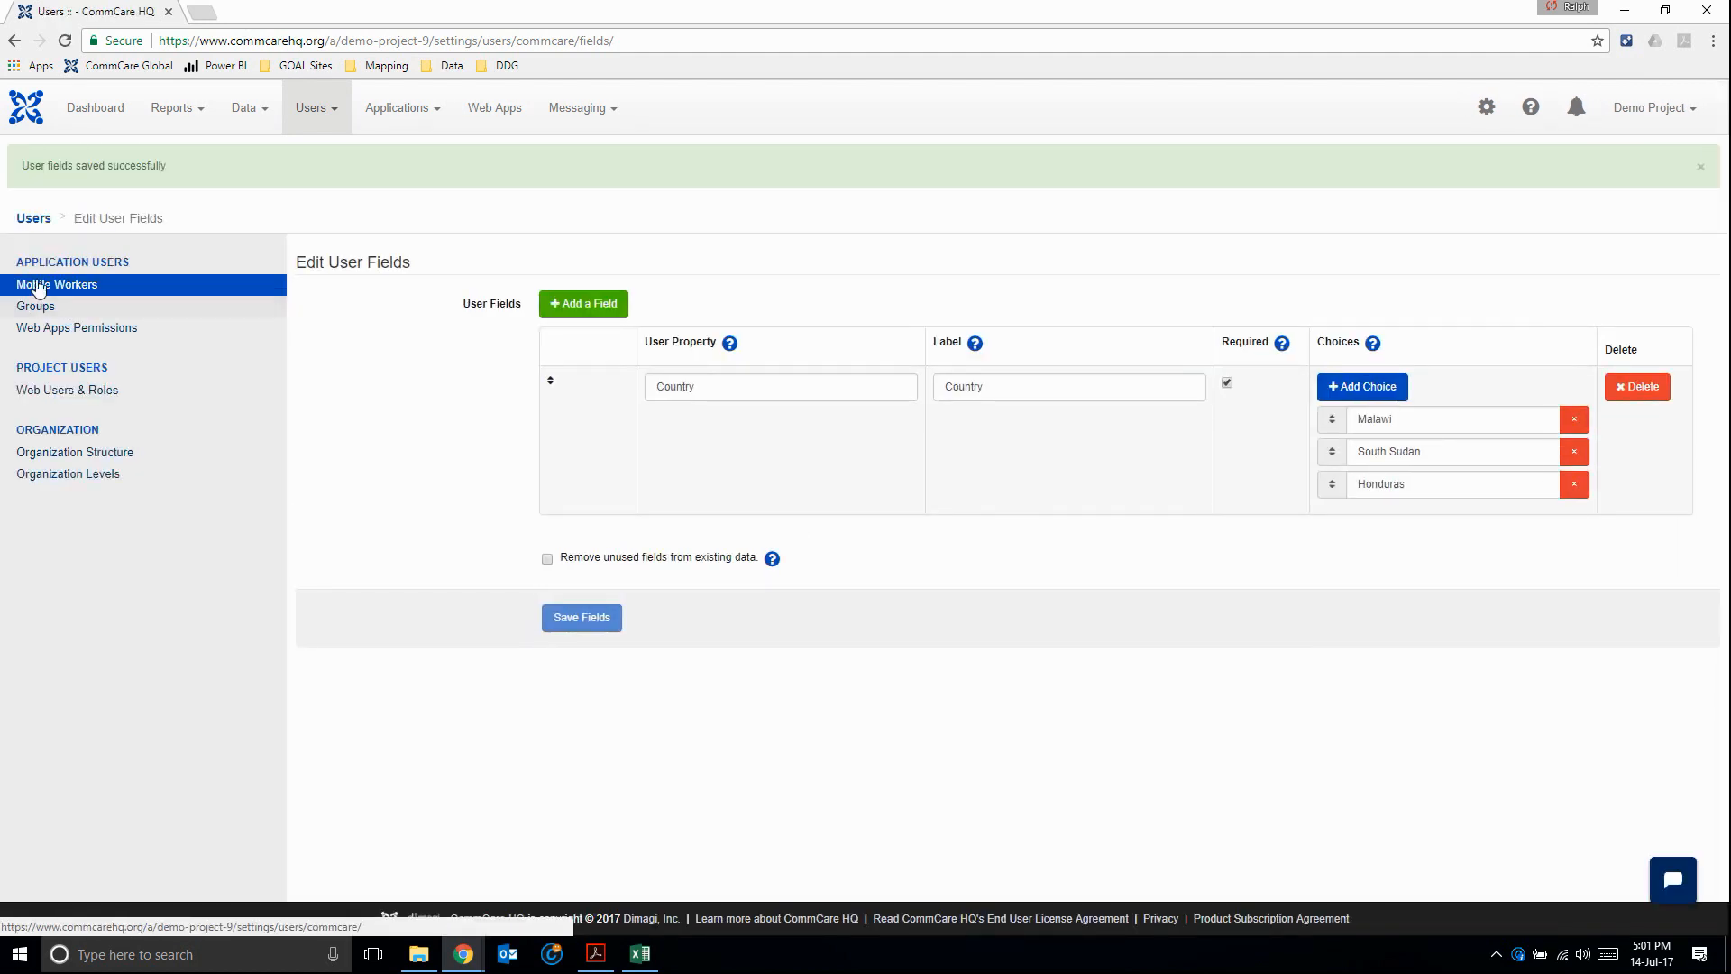
click(57, 284)
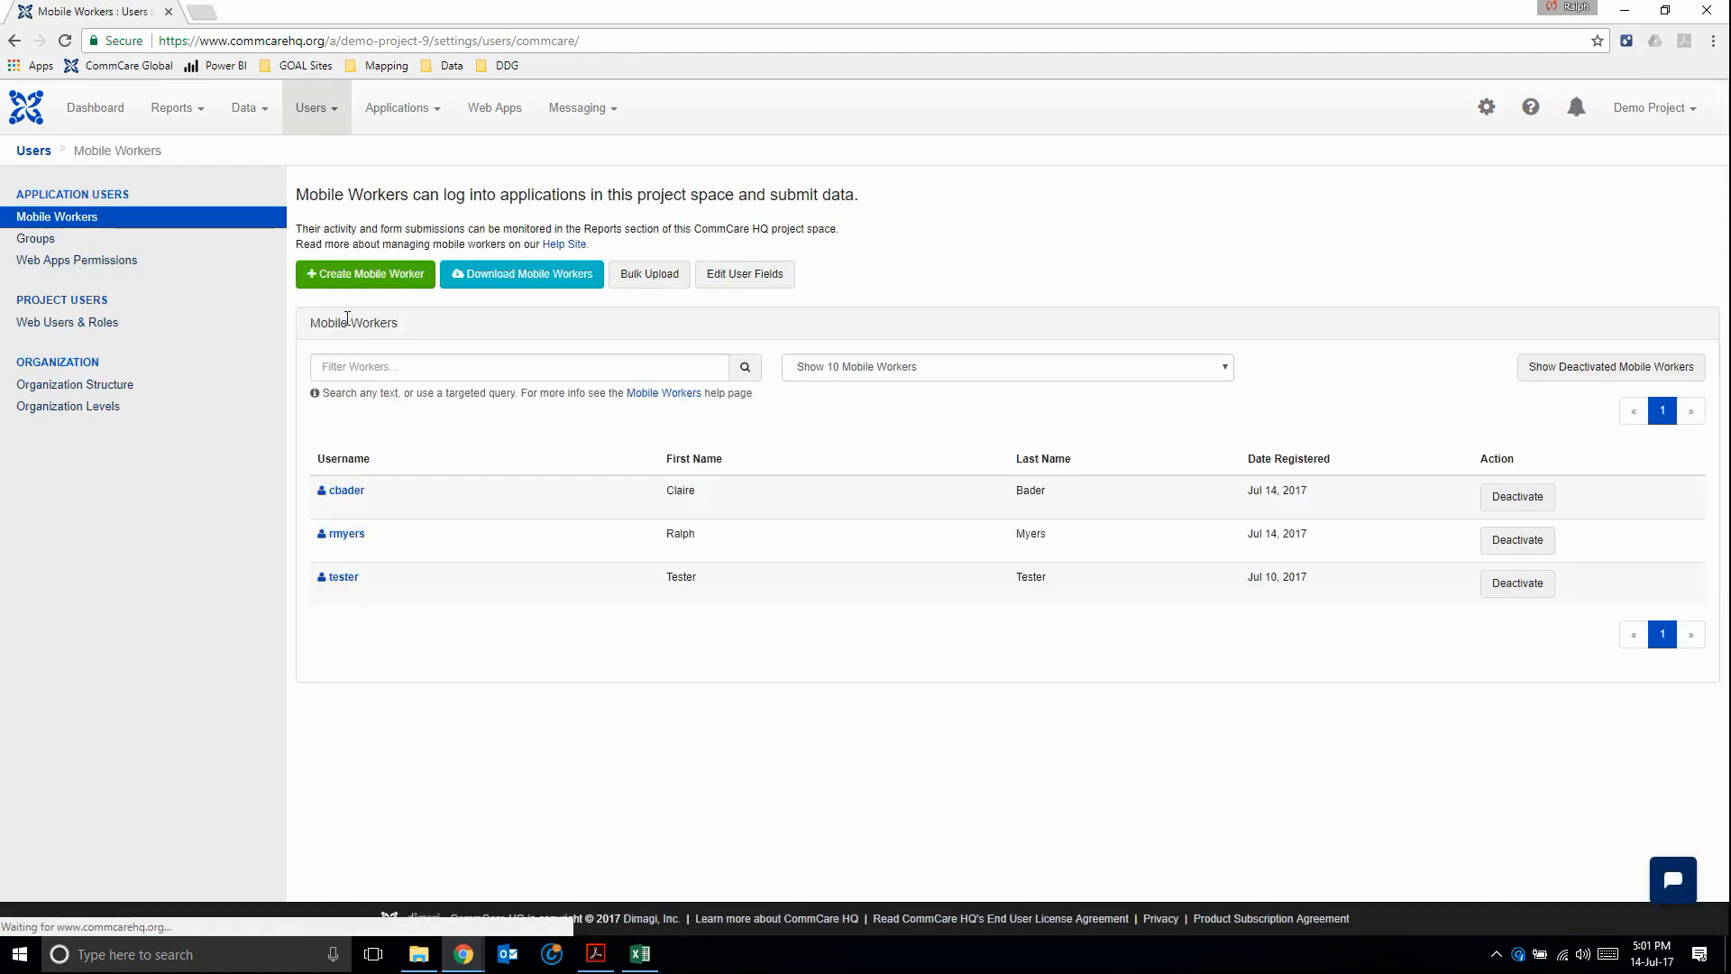
click(364, 275)
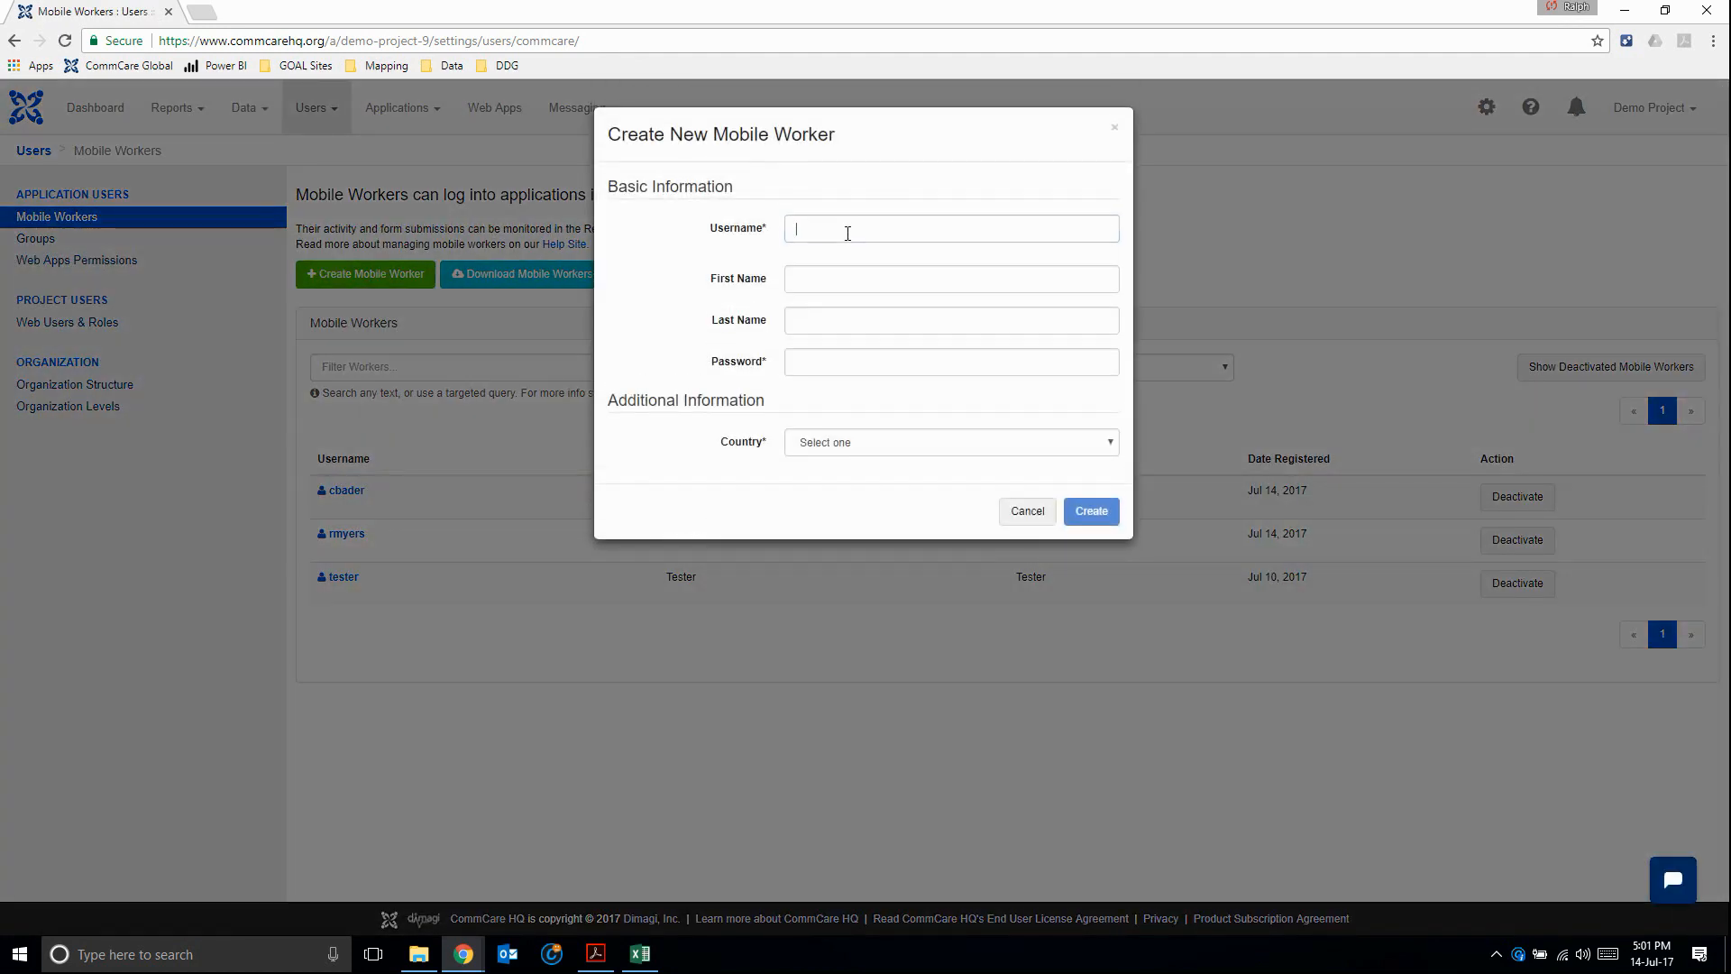
text(A)
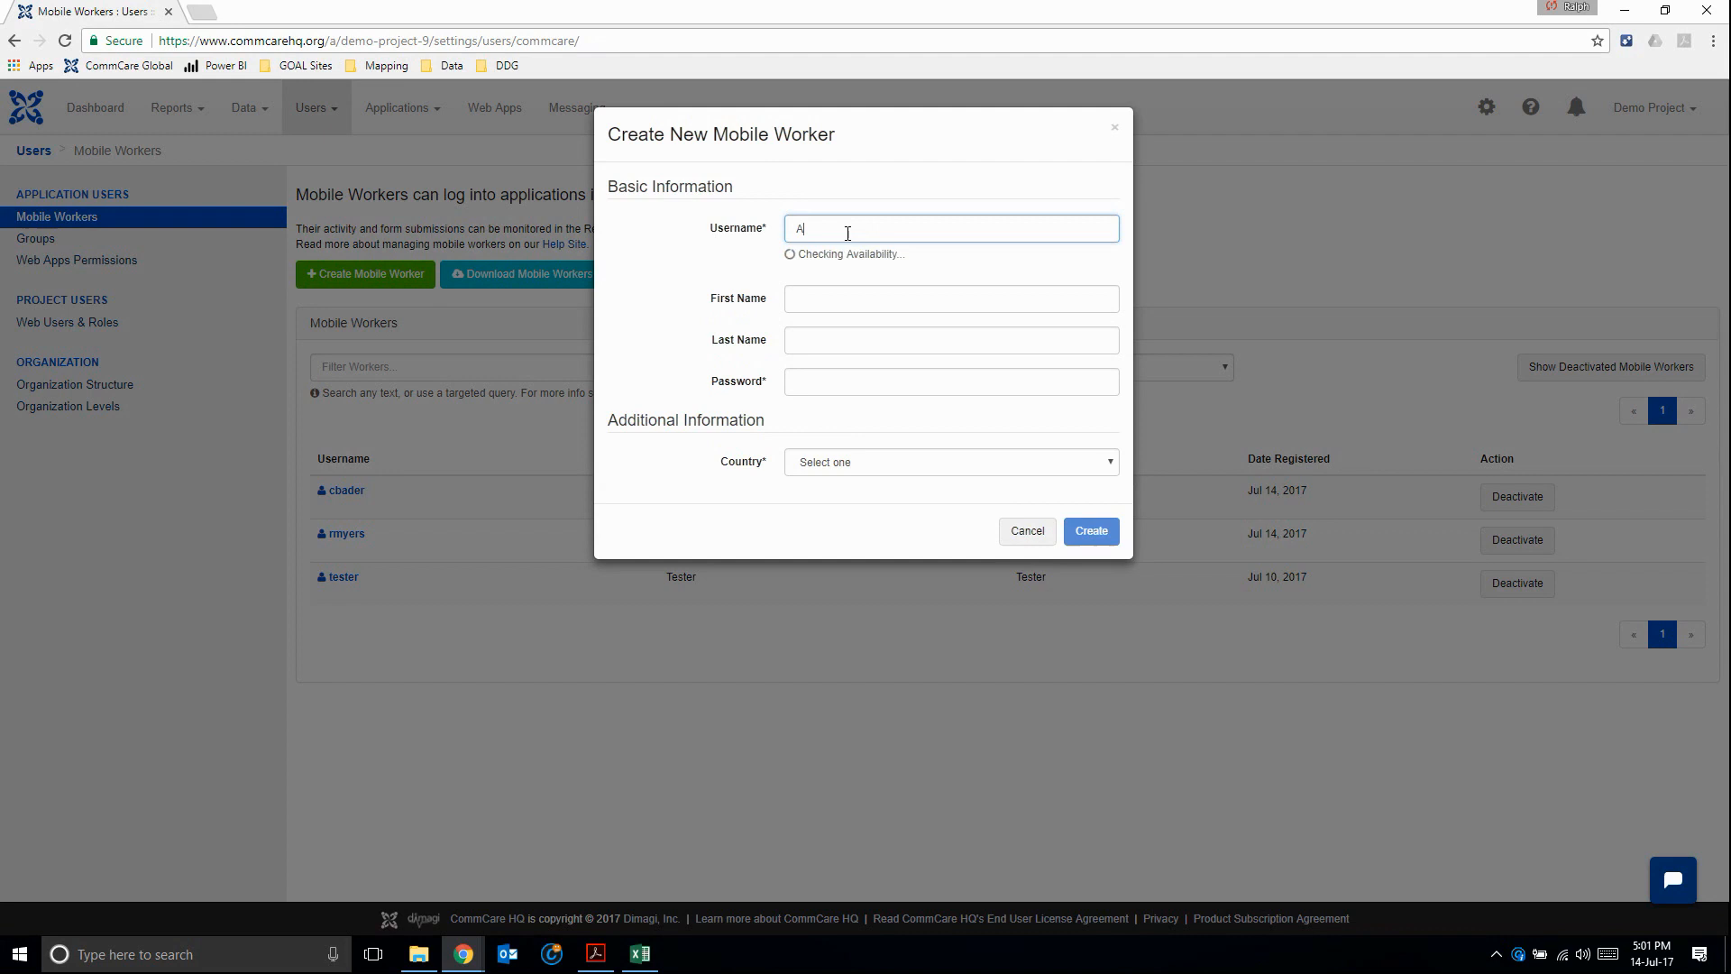
text(agar)
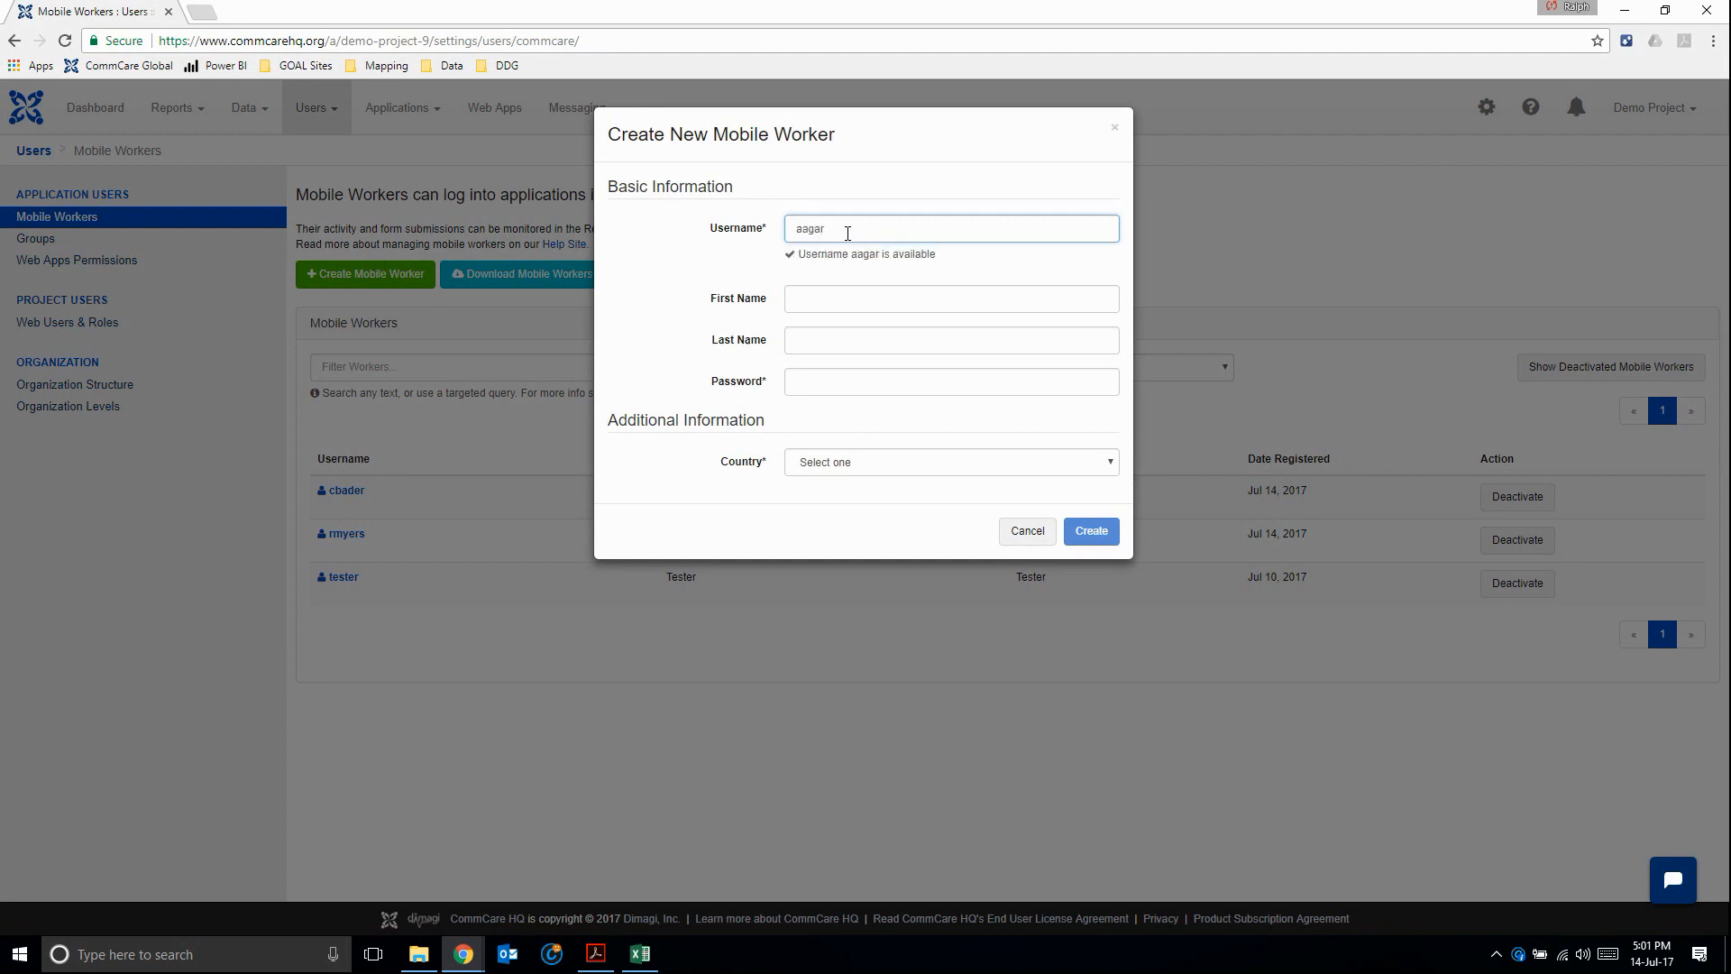
text(Amanda)
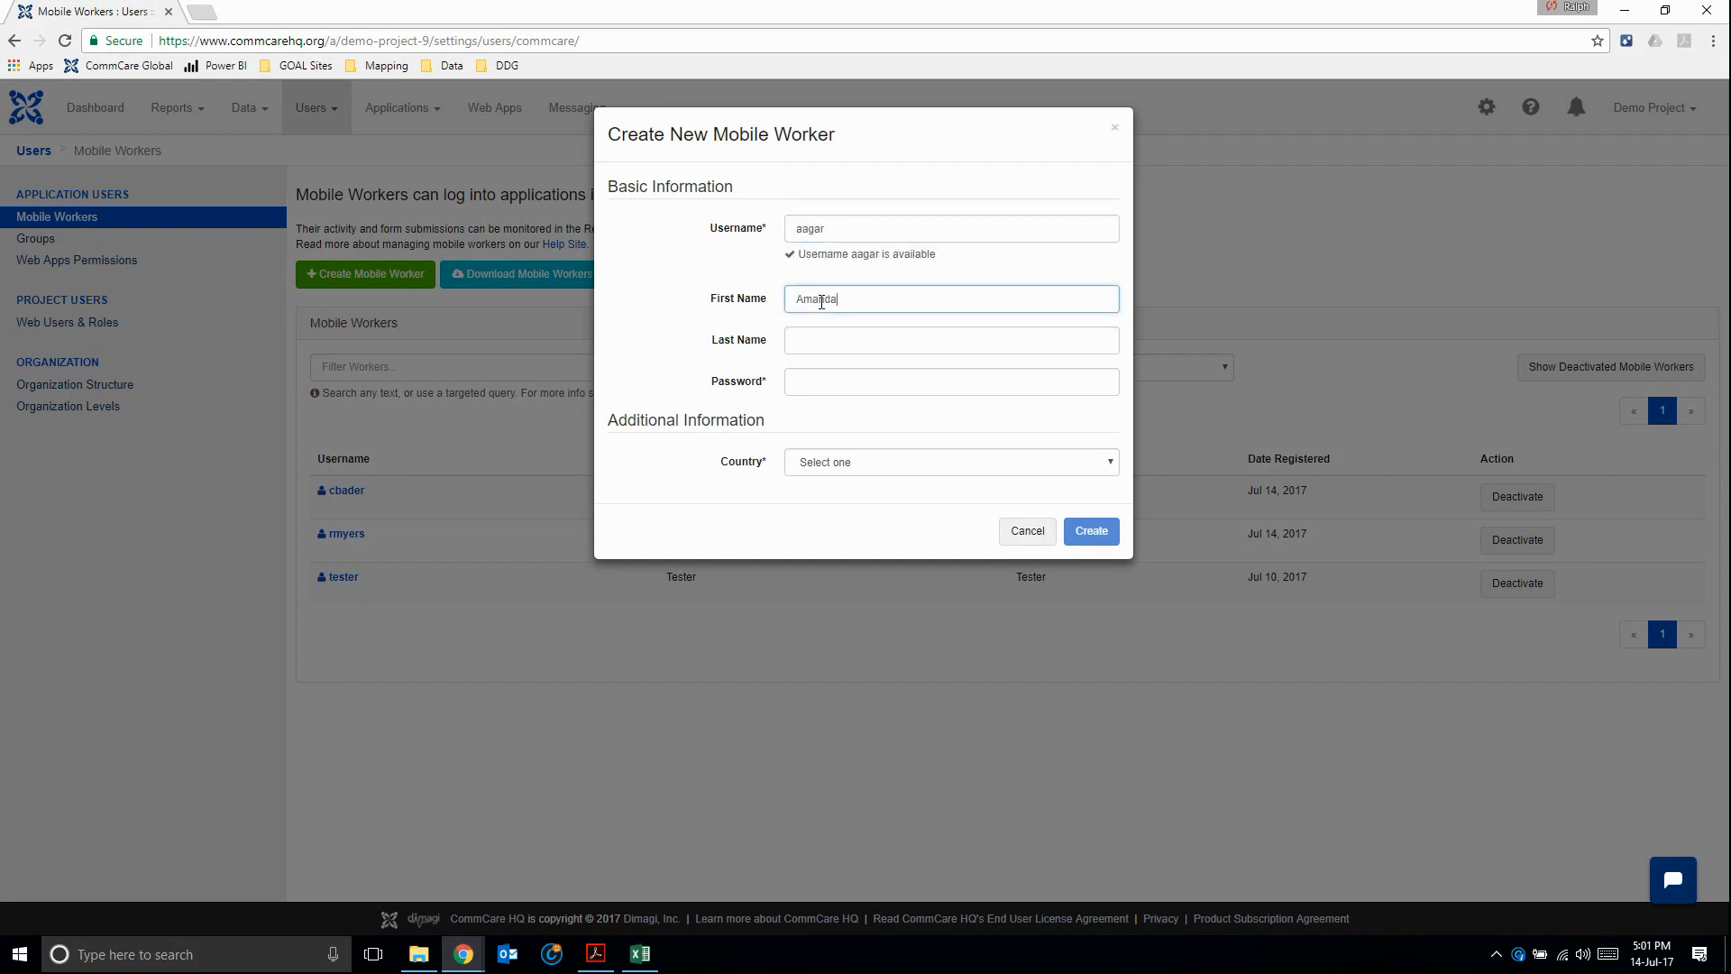
text(Agar)
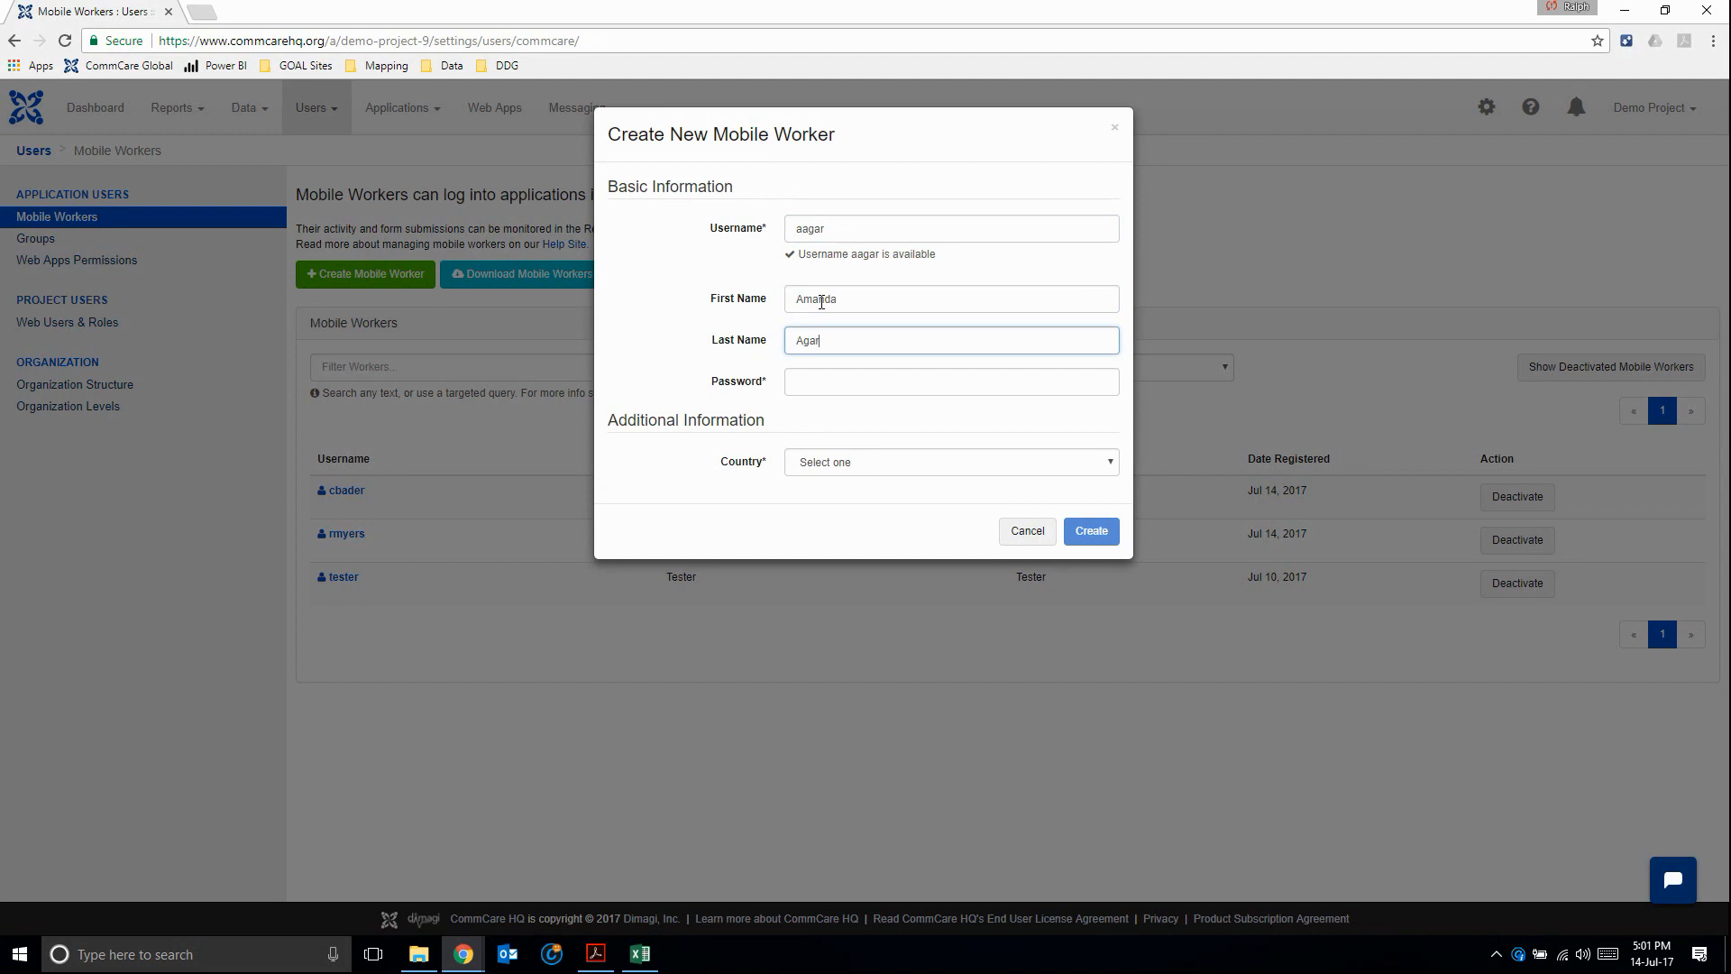
text(••••)
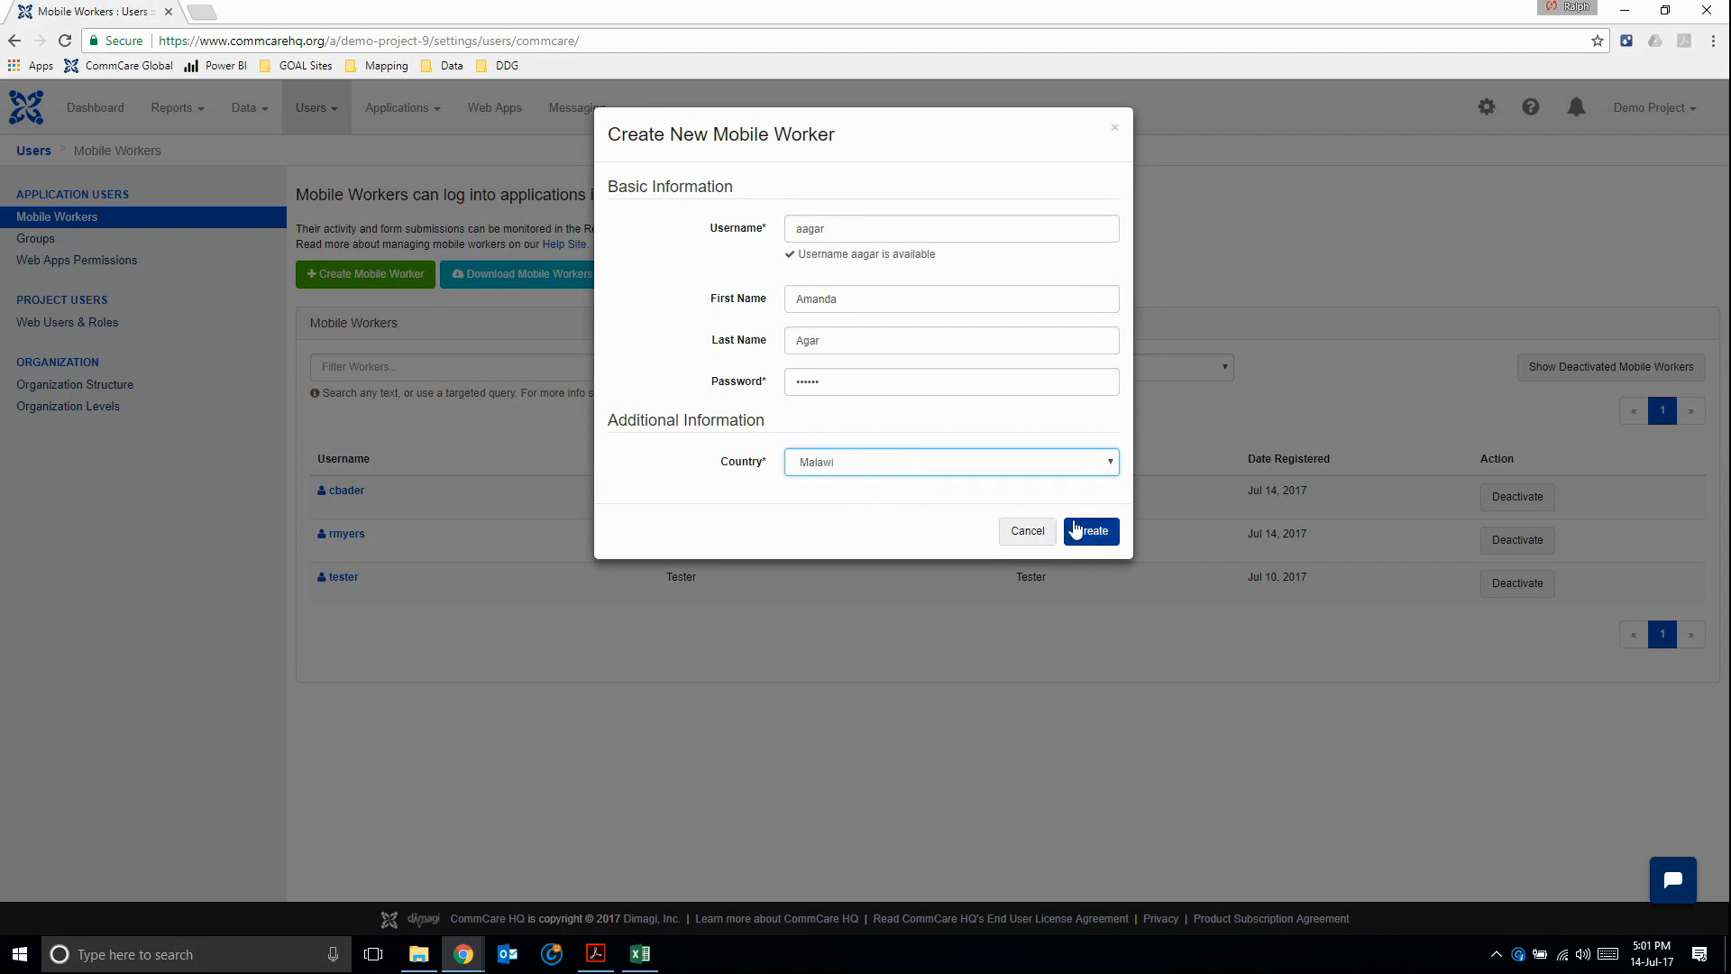
click(1091, 531)
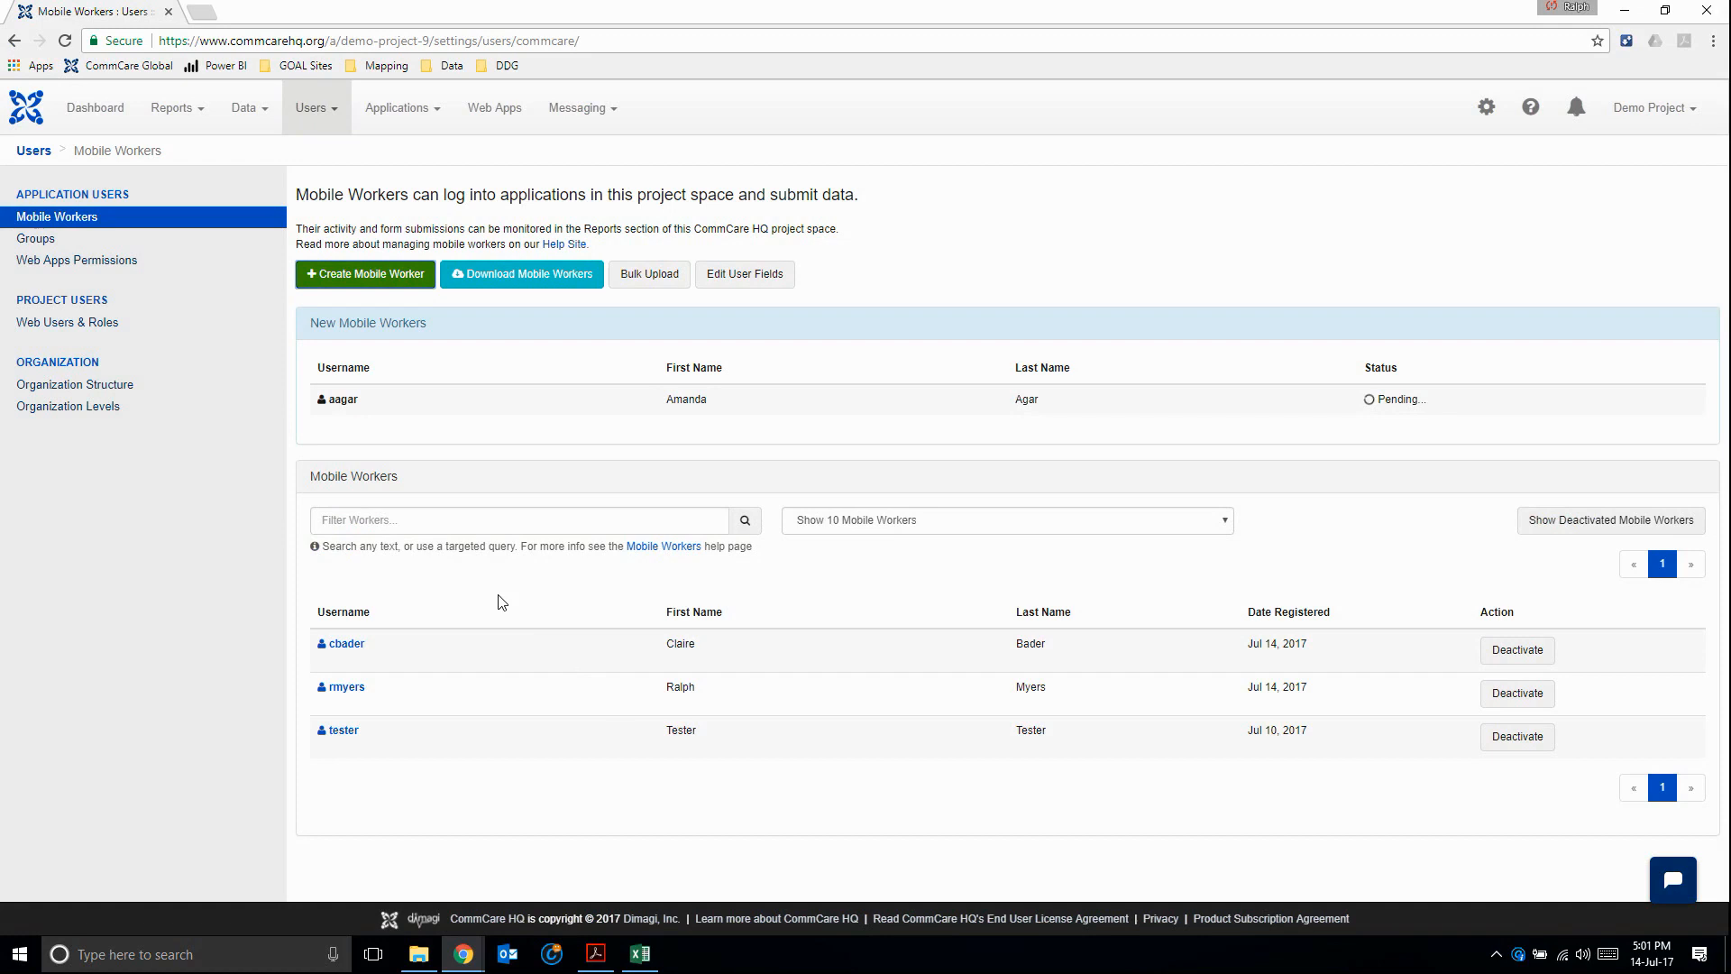
mouse_move(553, 445)
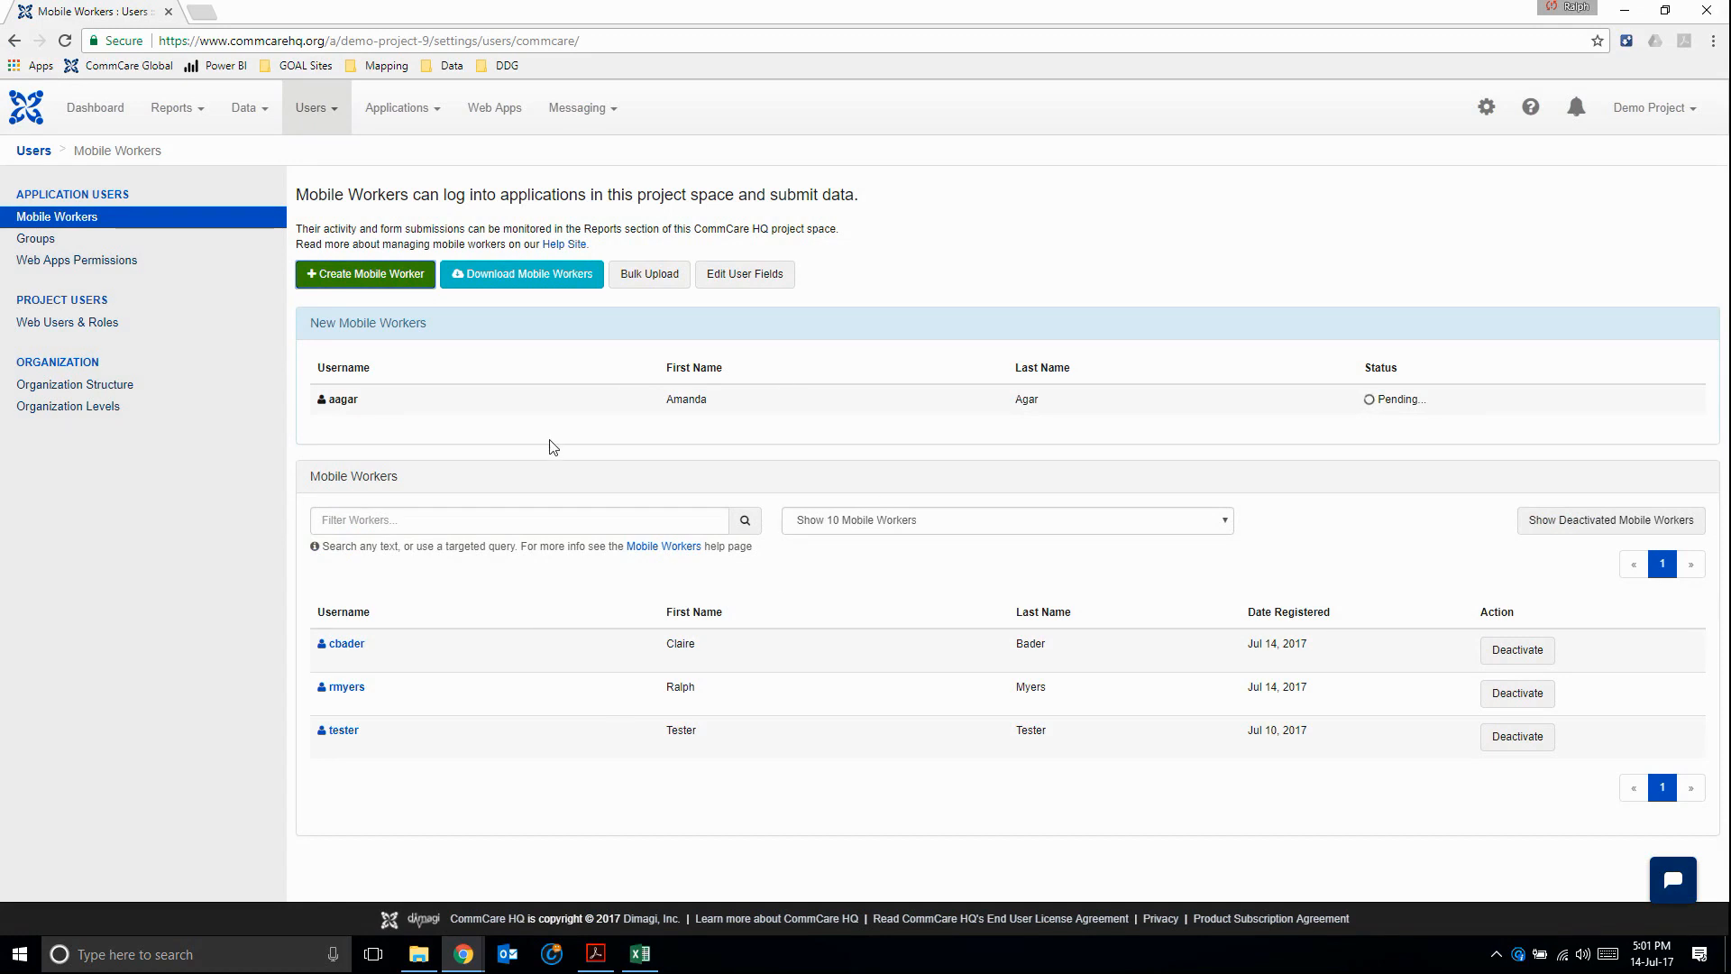
mouse_move(437, 421)
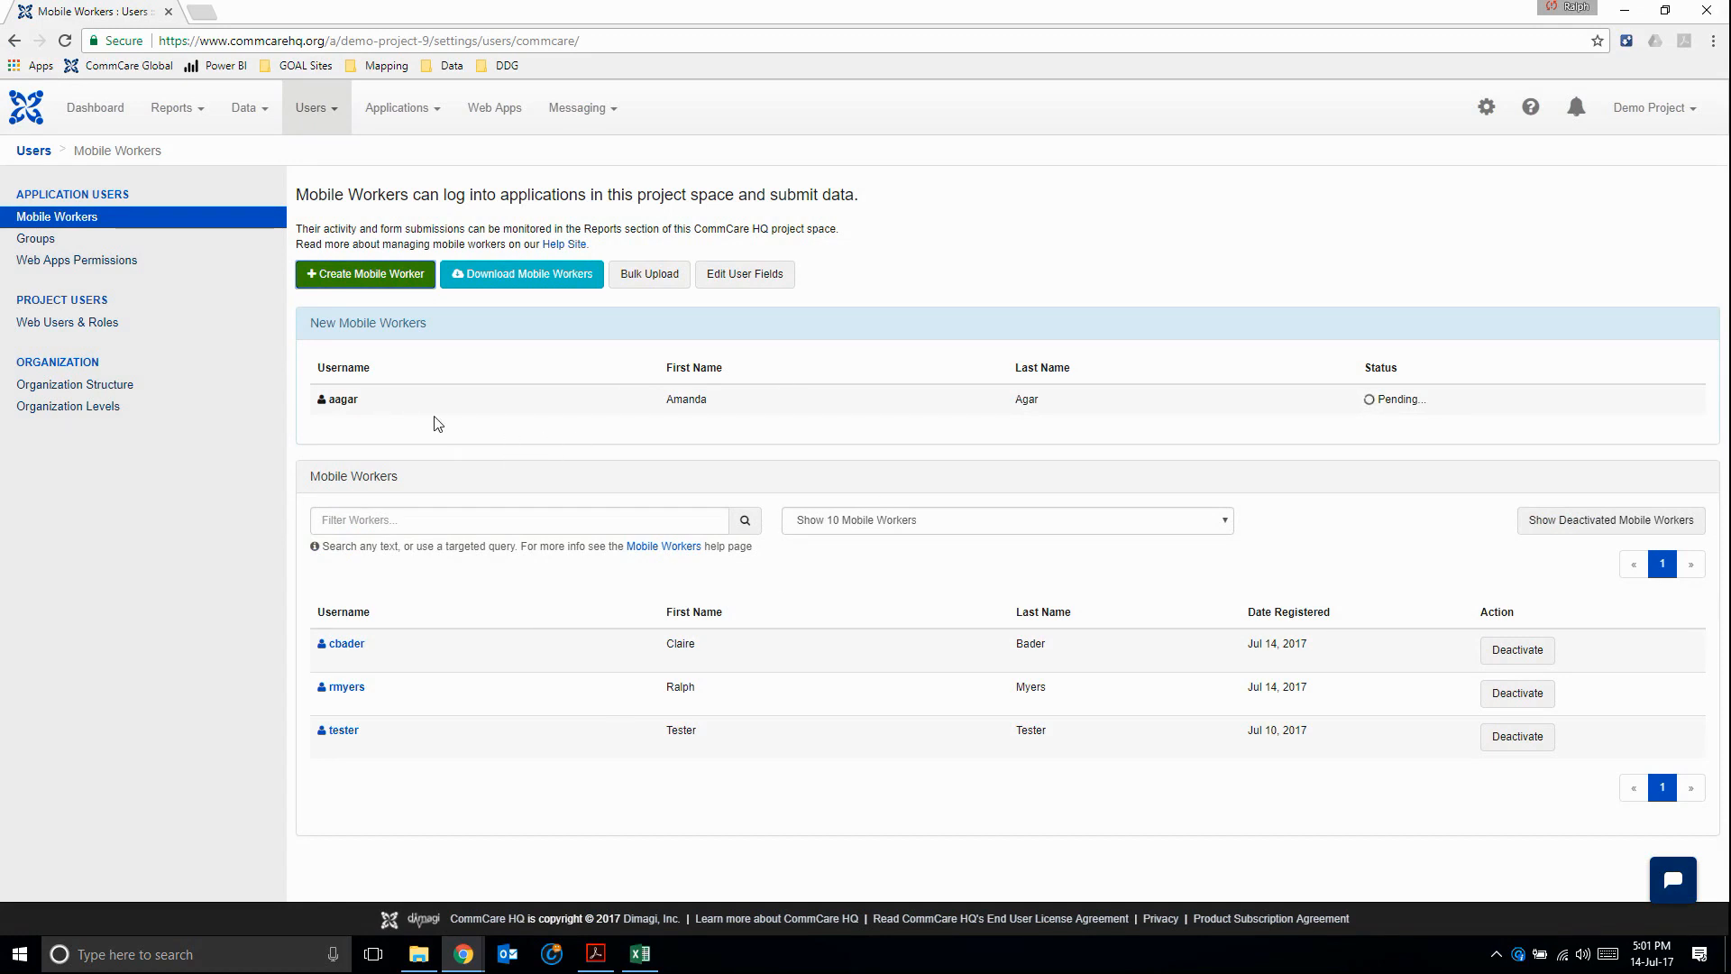
mouse_move(492, 443)
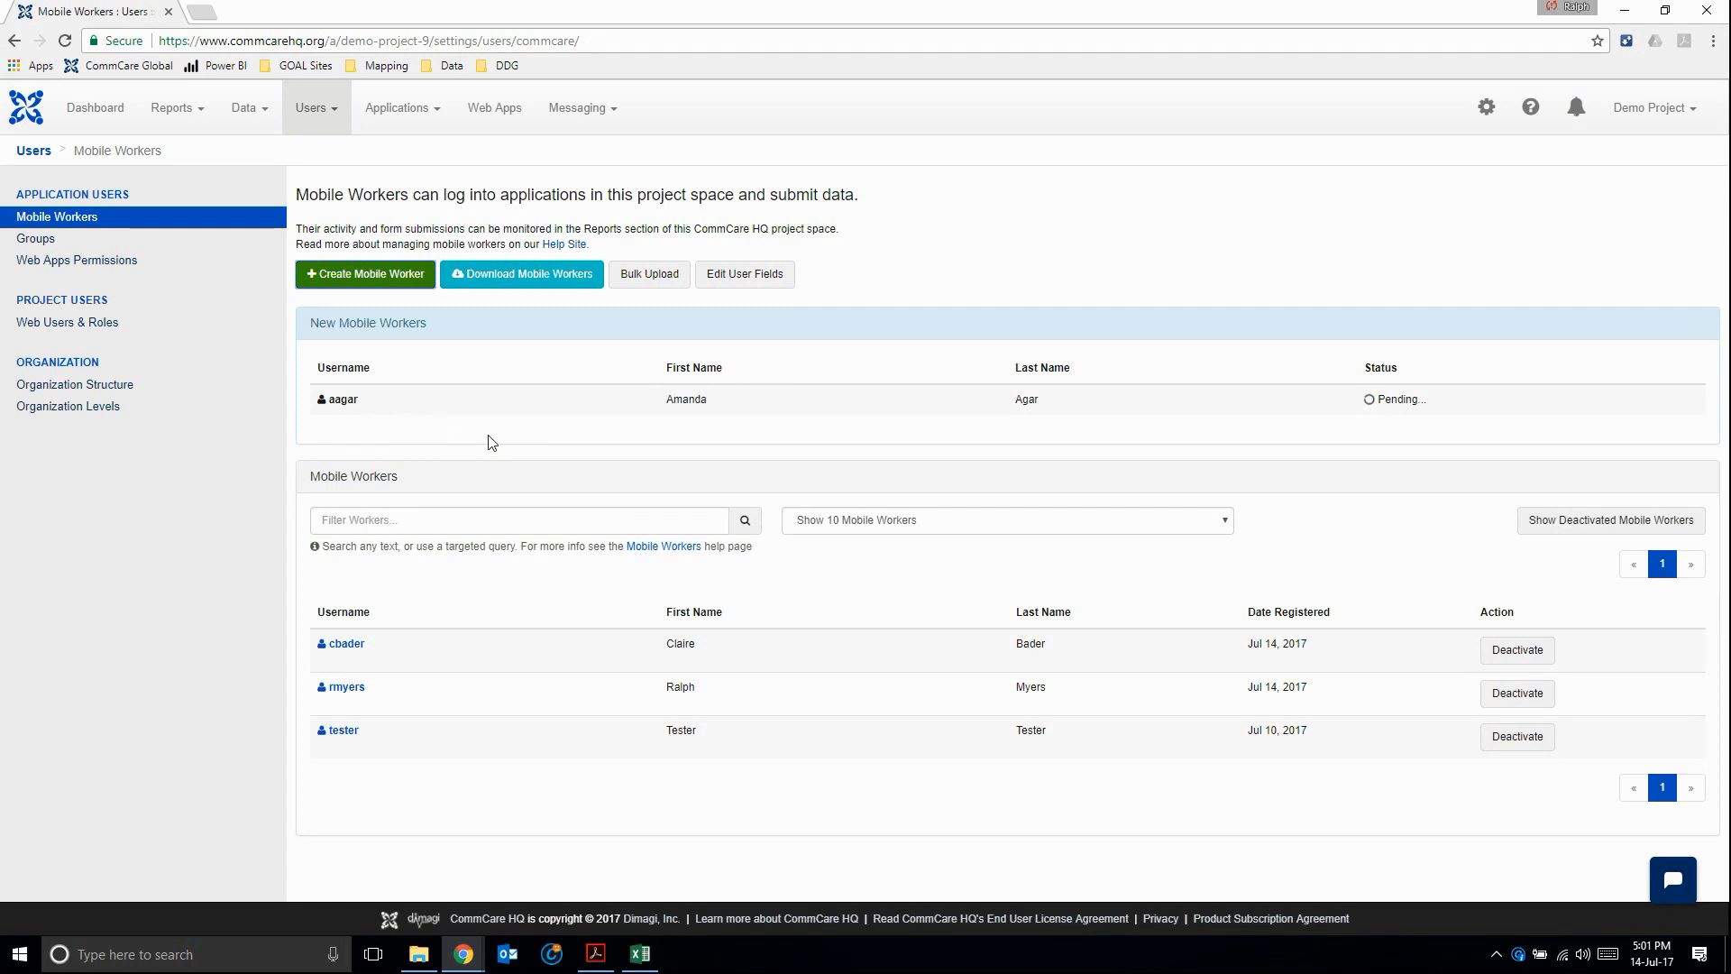
- Go to Web Users & Roles via Web Apps Permissions and begin inviting a web user
click(77, 259)
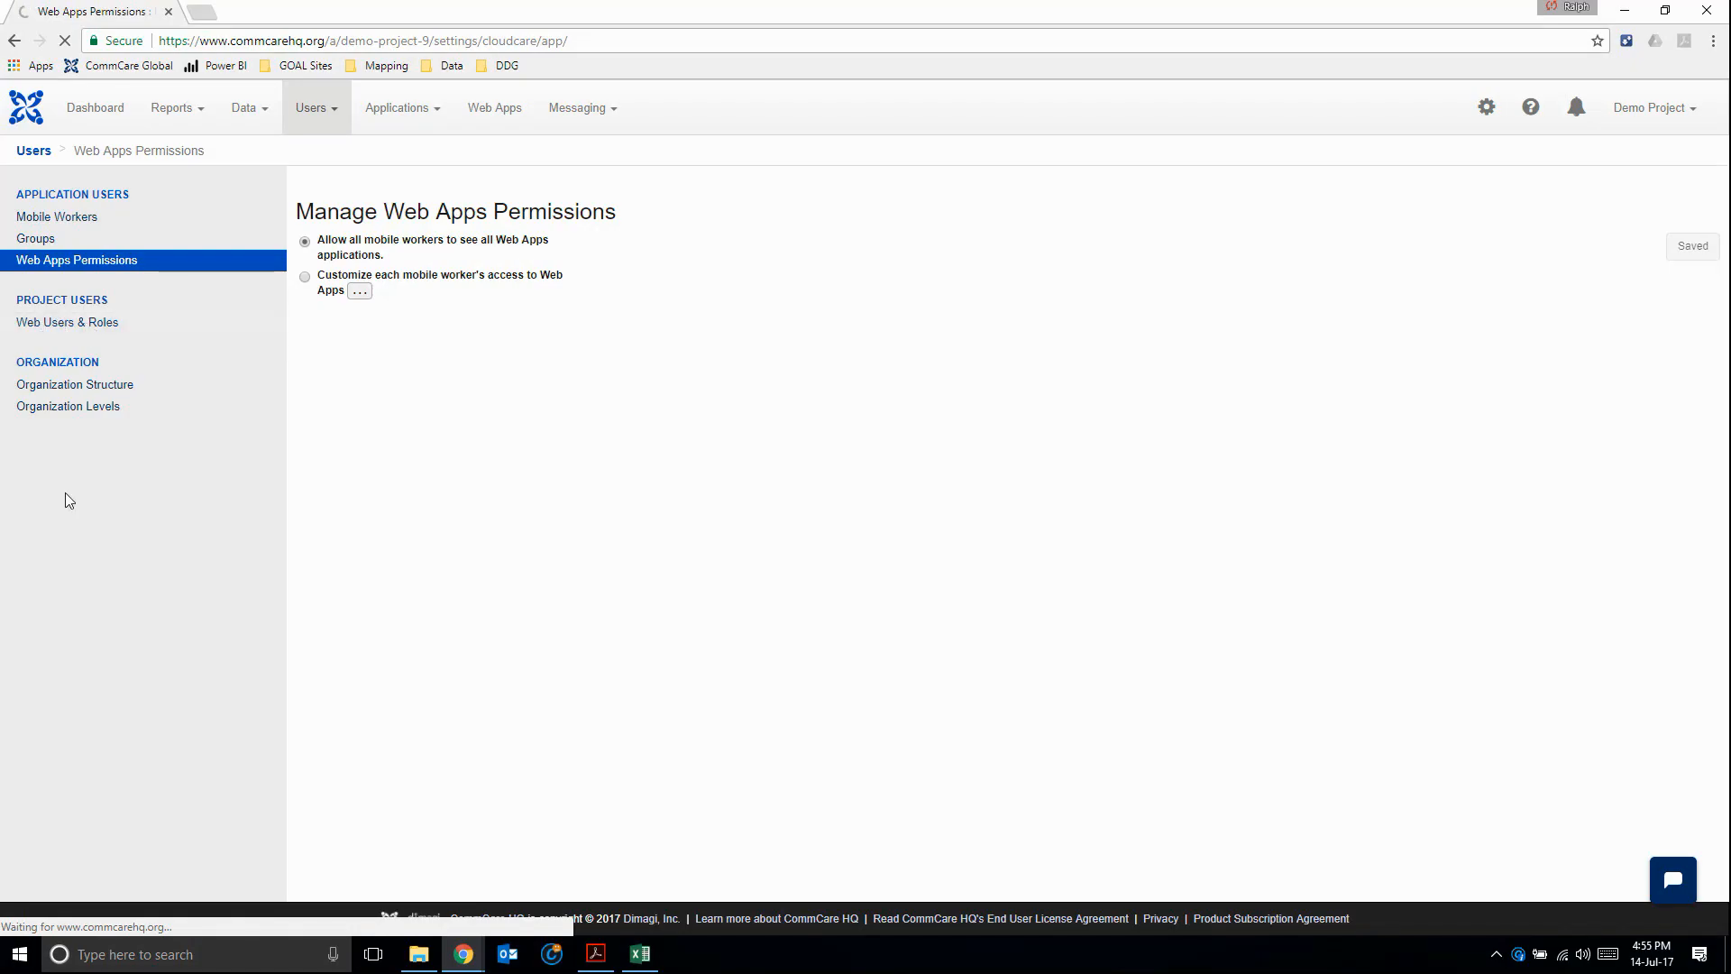
click(66, 322)
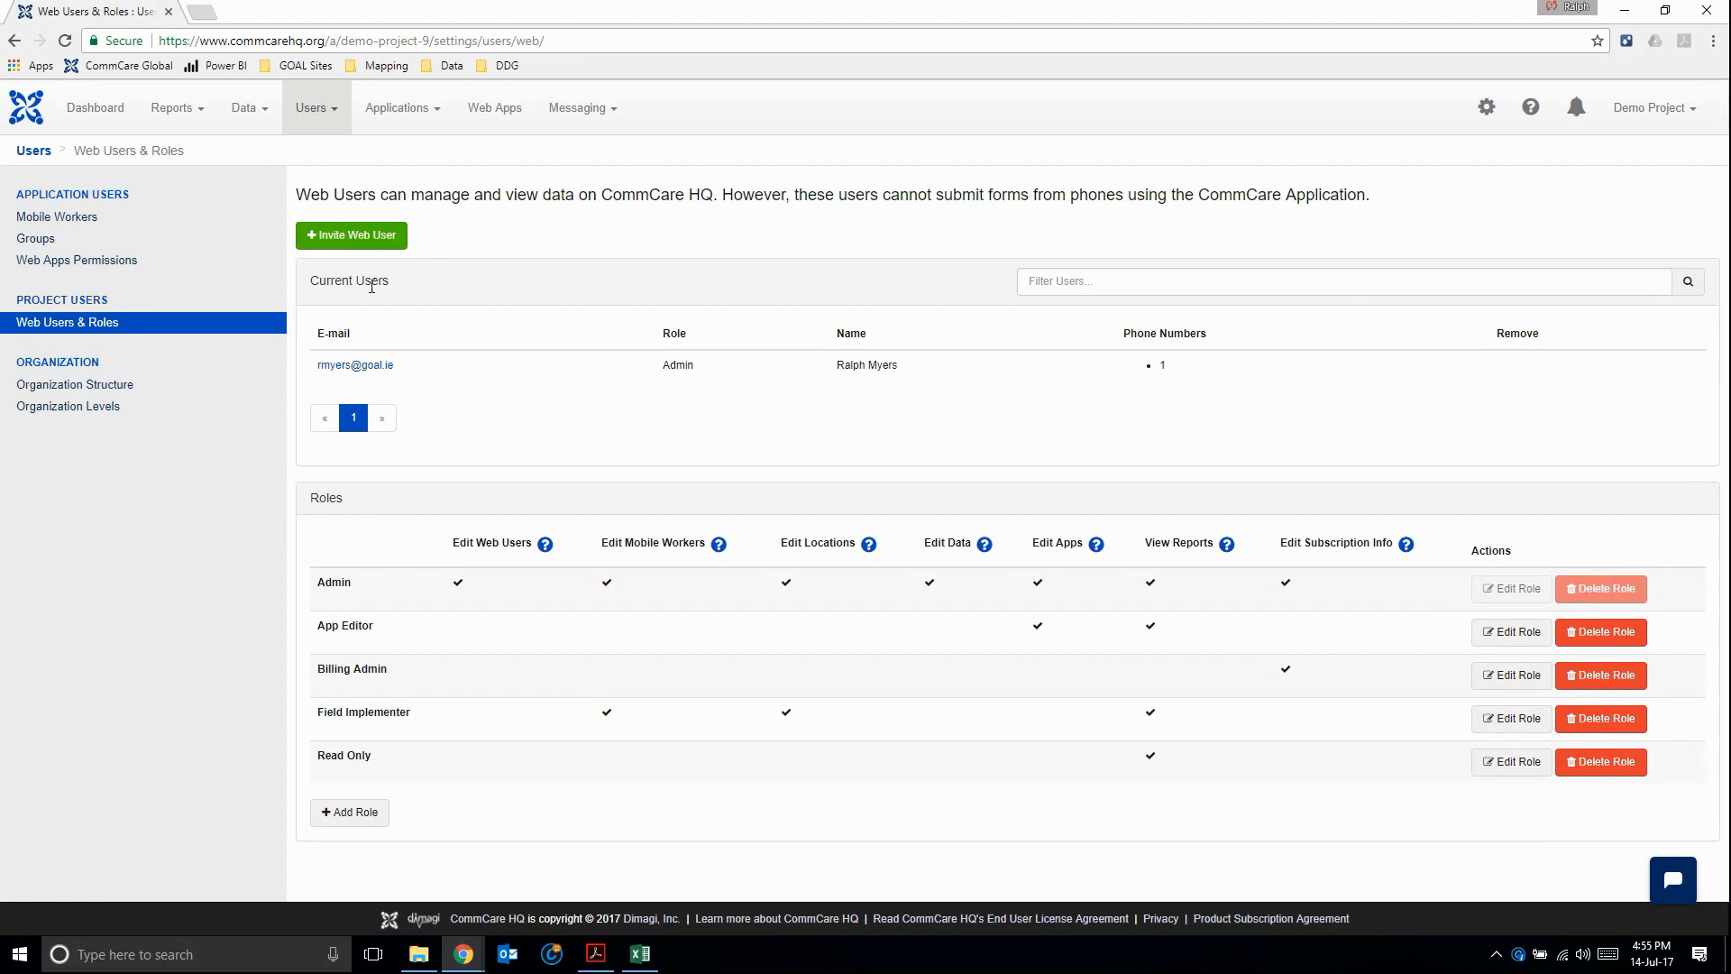
mouse_move(598, 386)
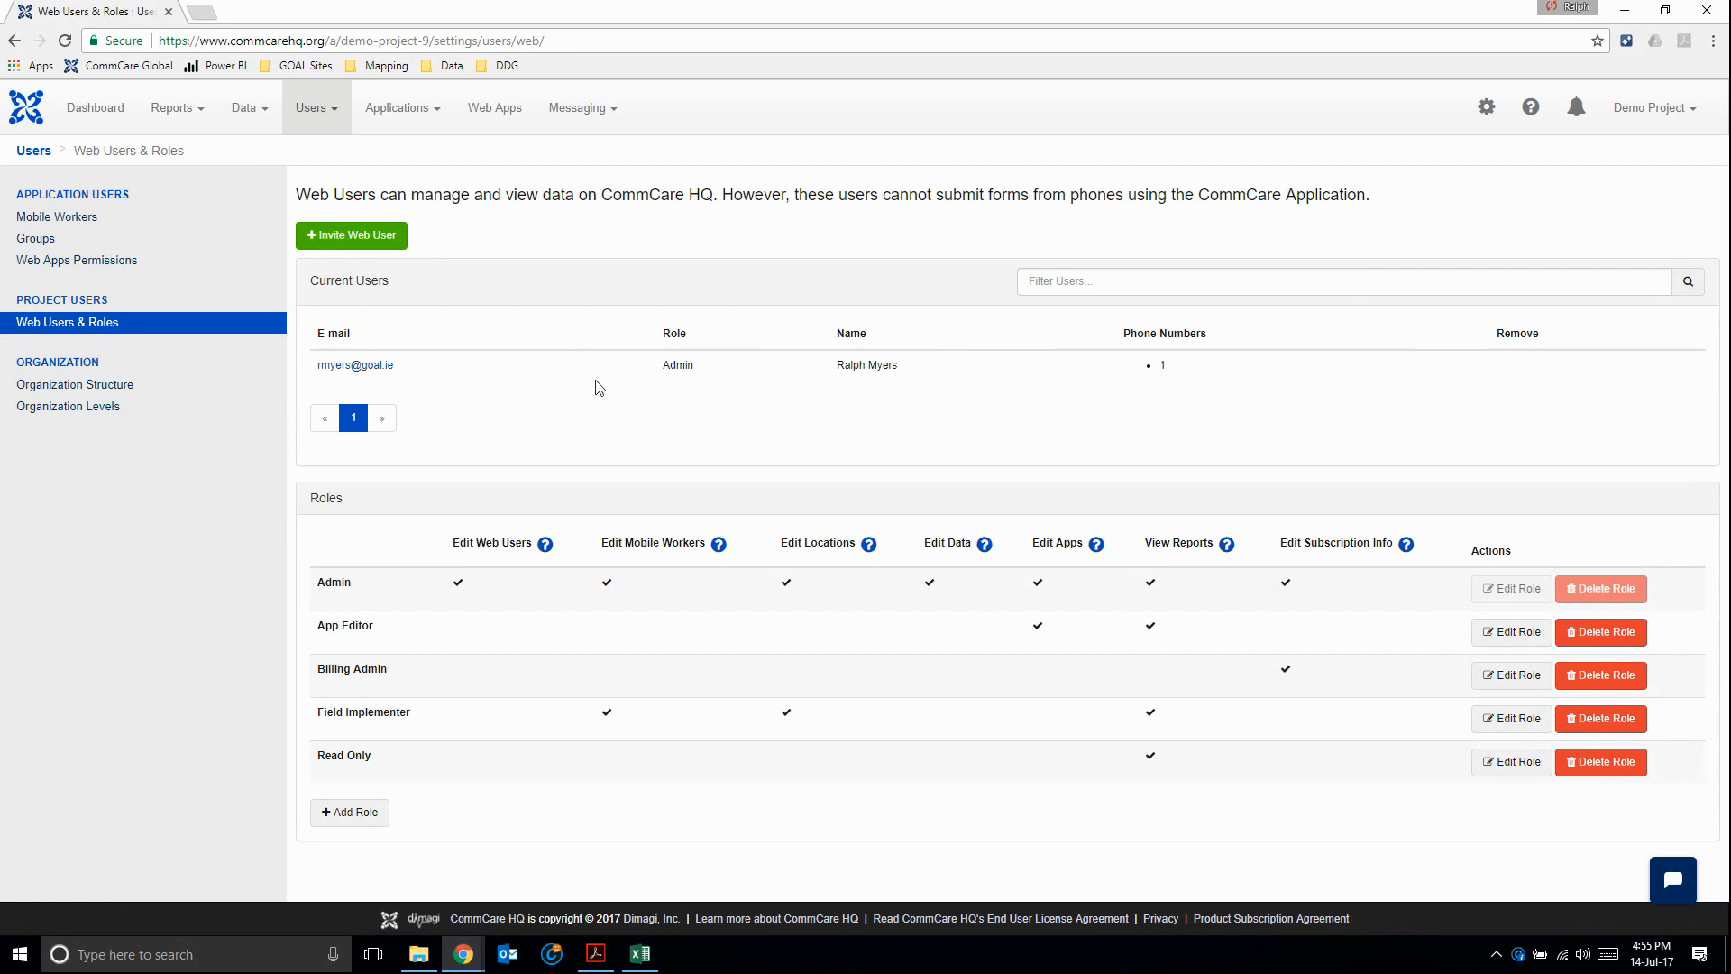
mouse_move(969, 391)
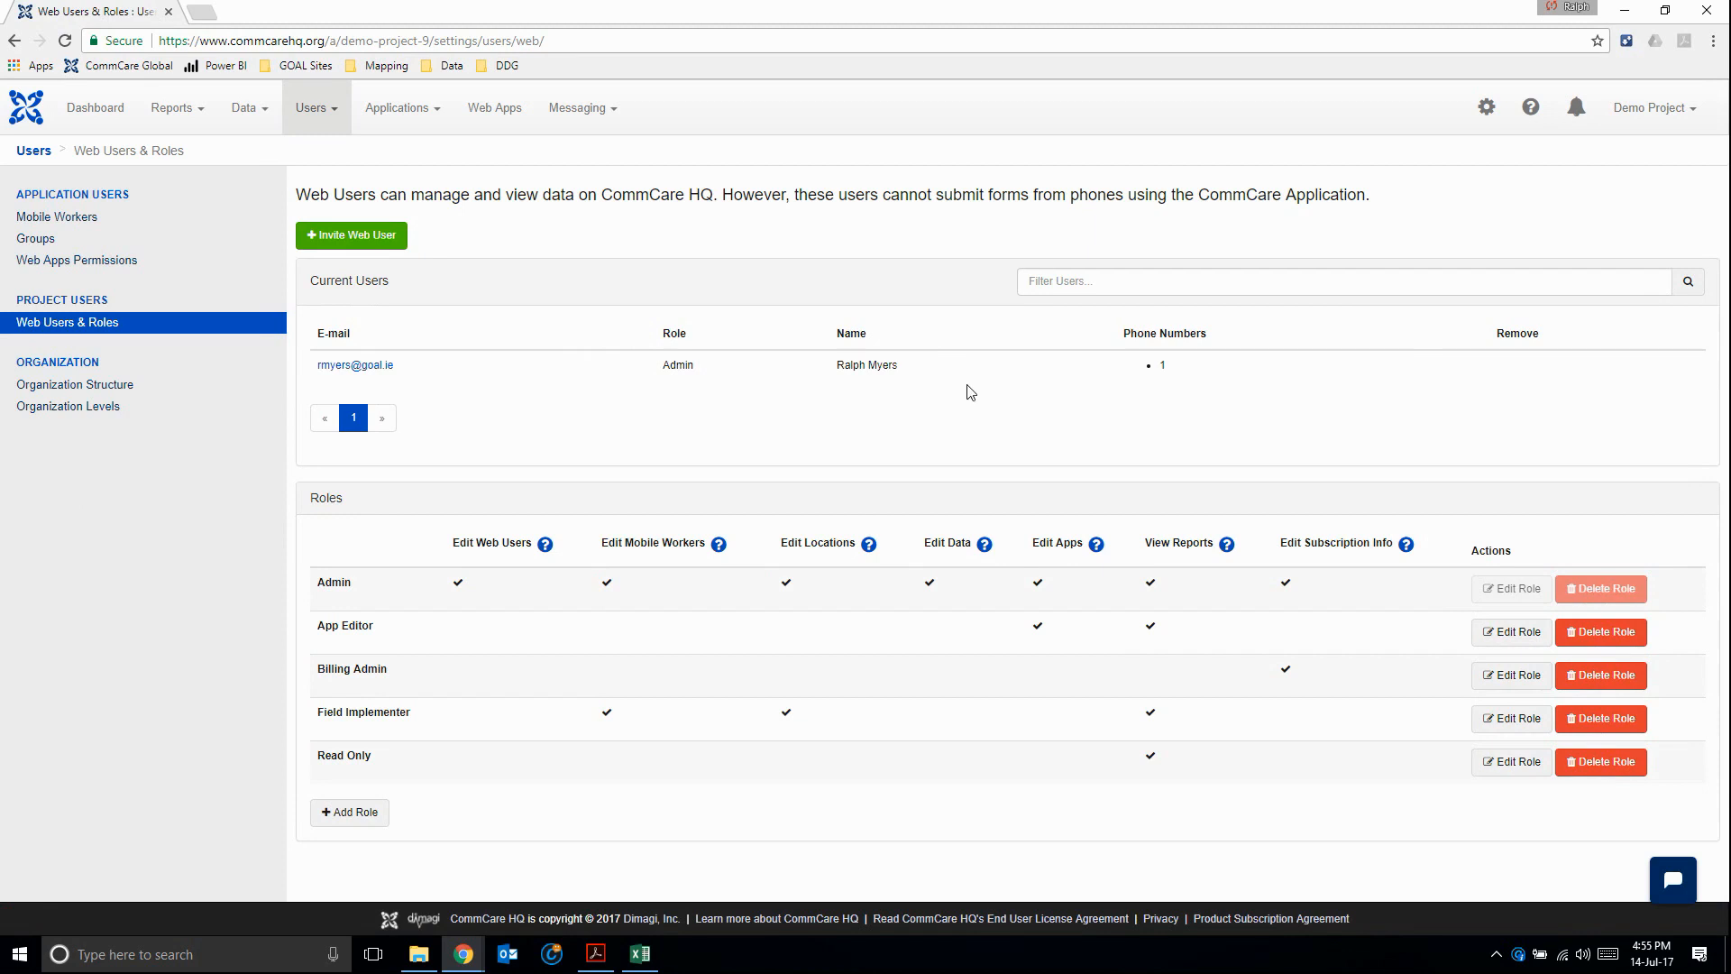
mouse_move(691, 483)
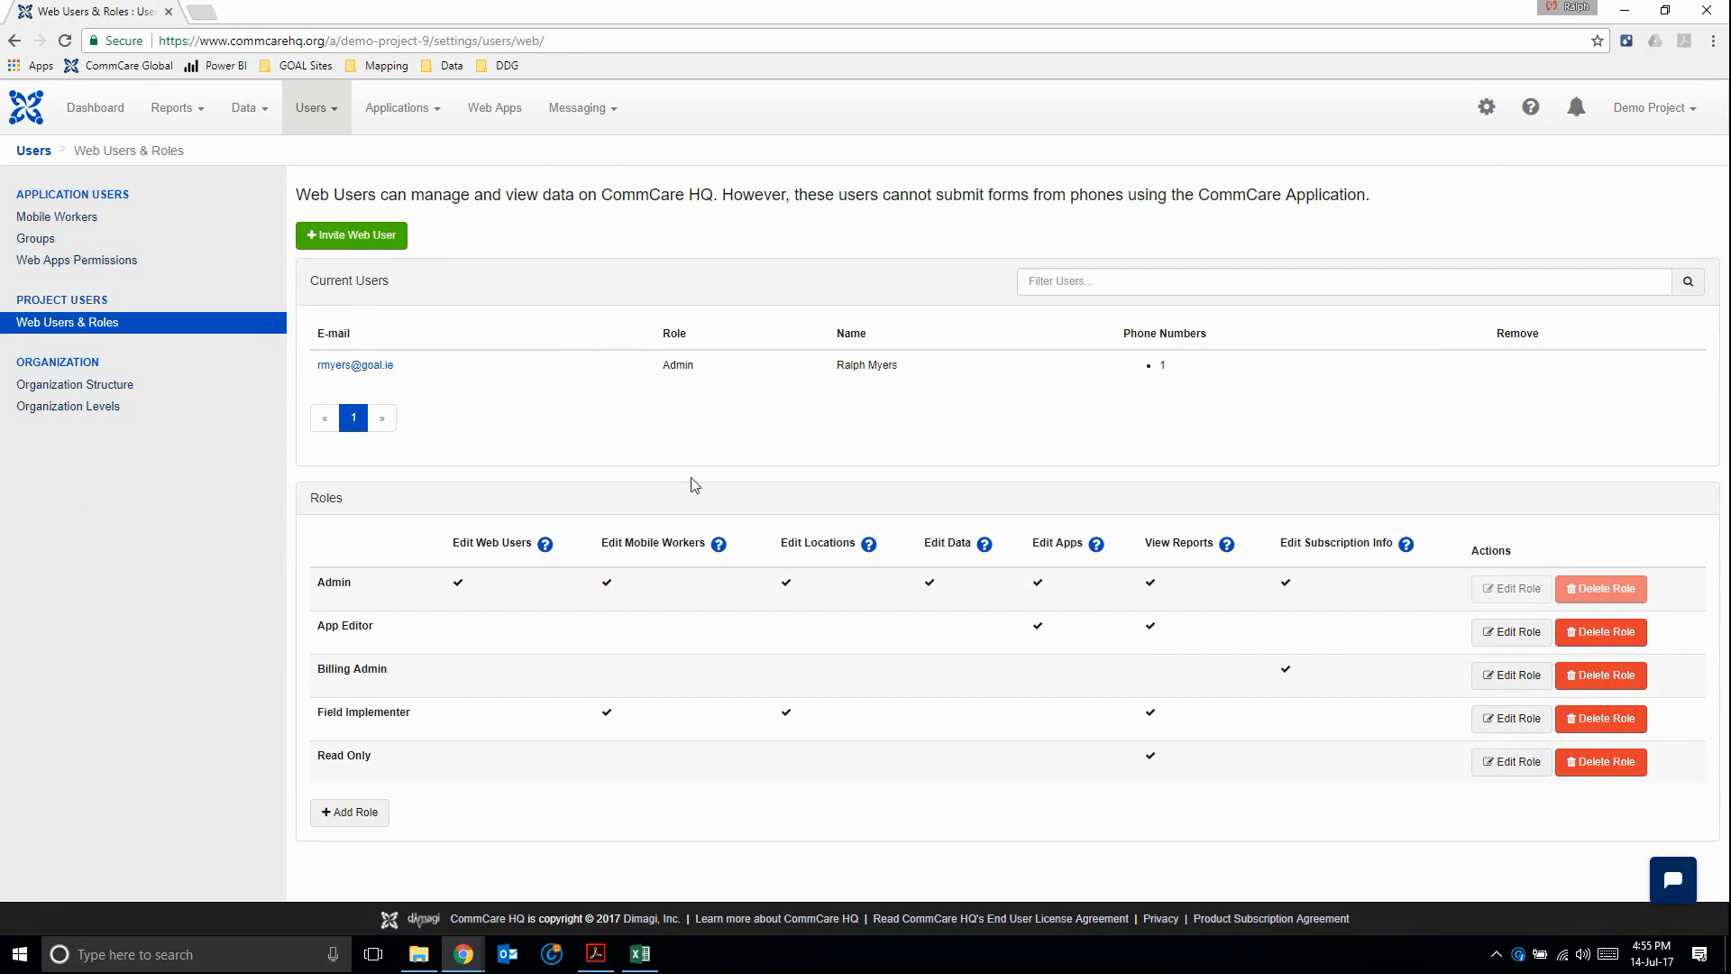
mouse_move(532, 616)
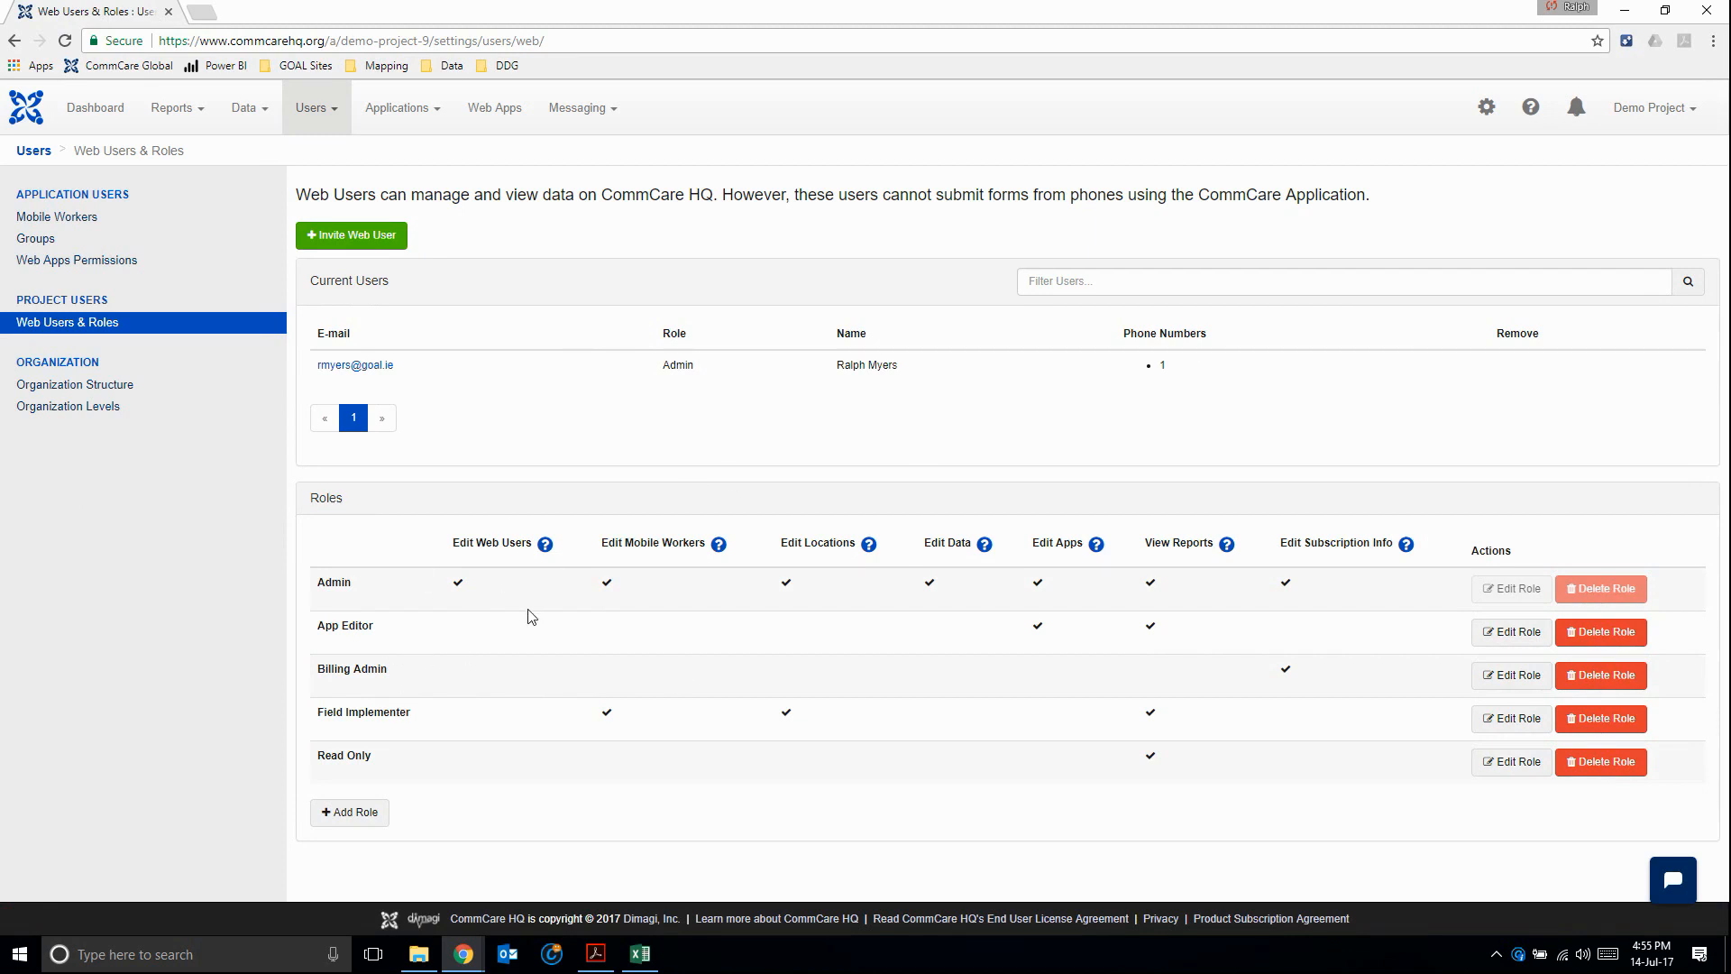
click(350, 235)
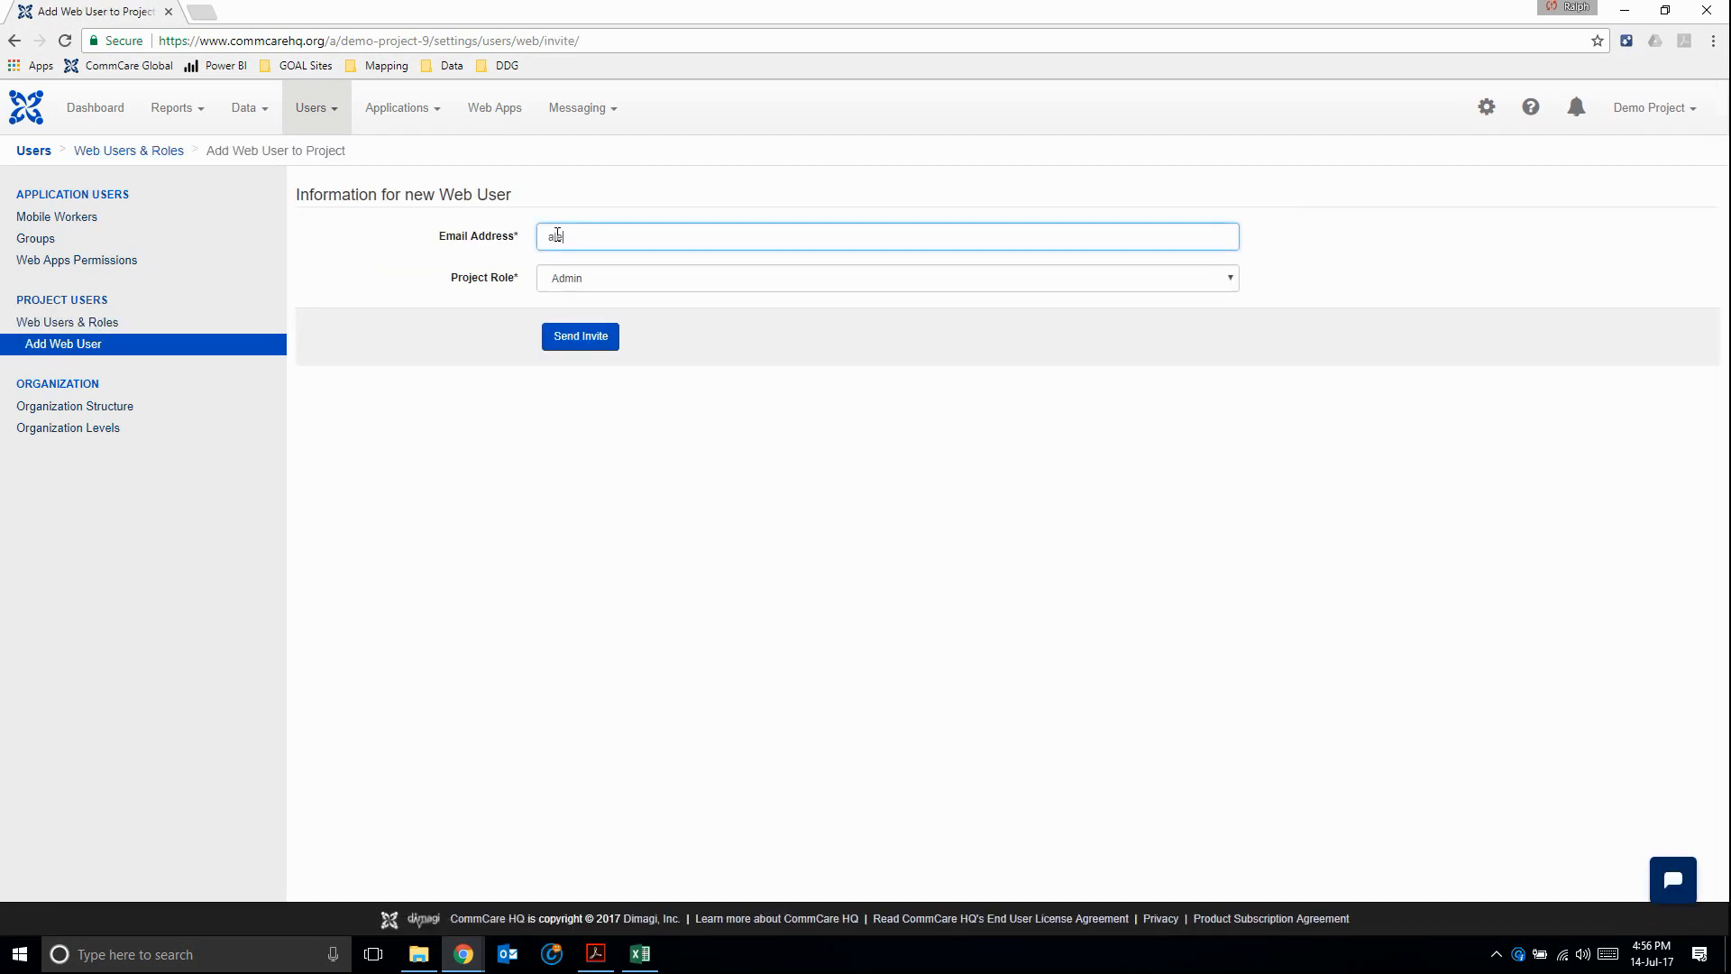
text(bc)
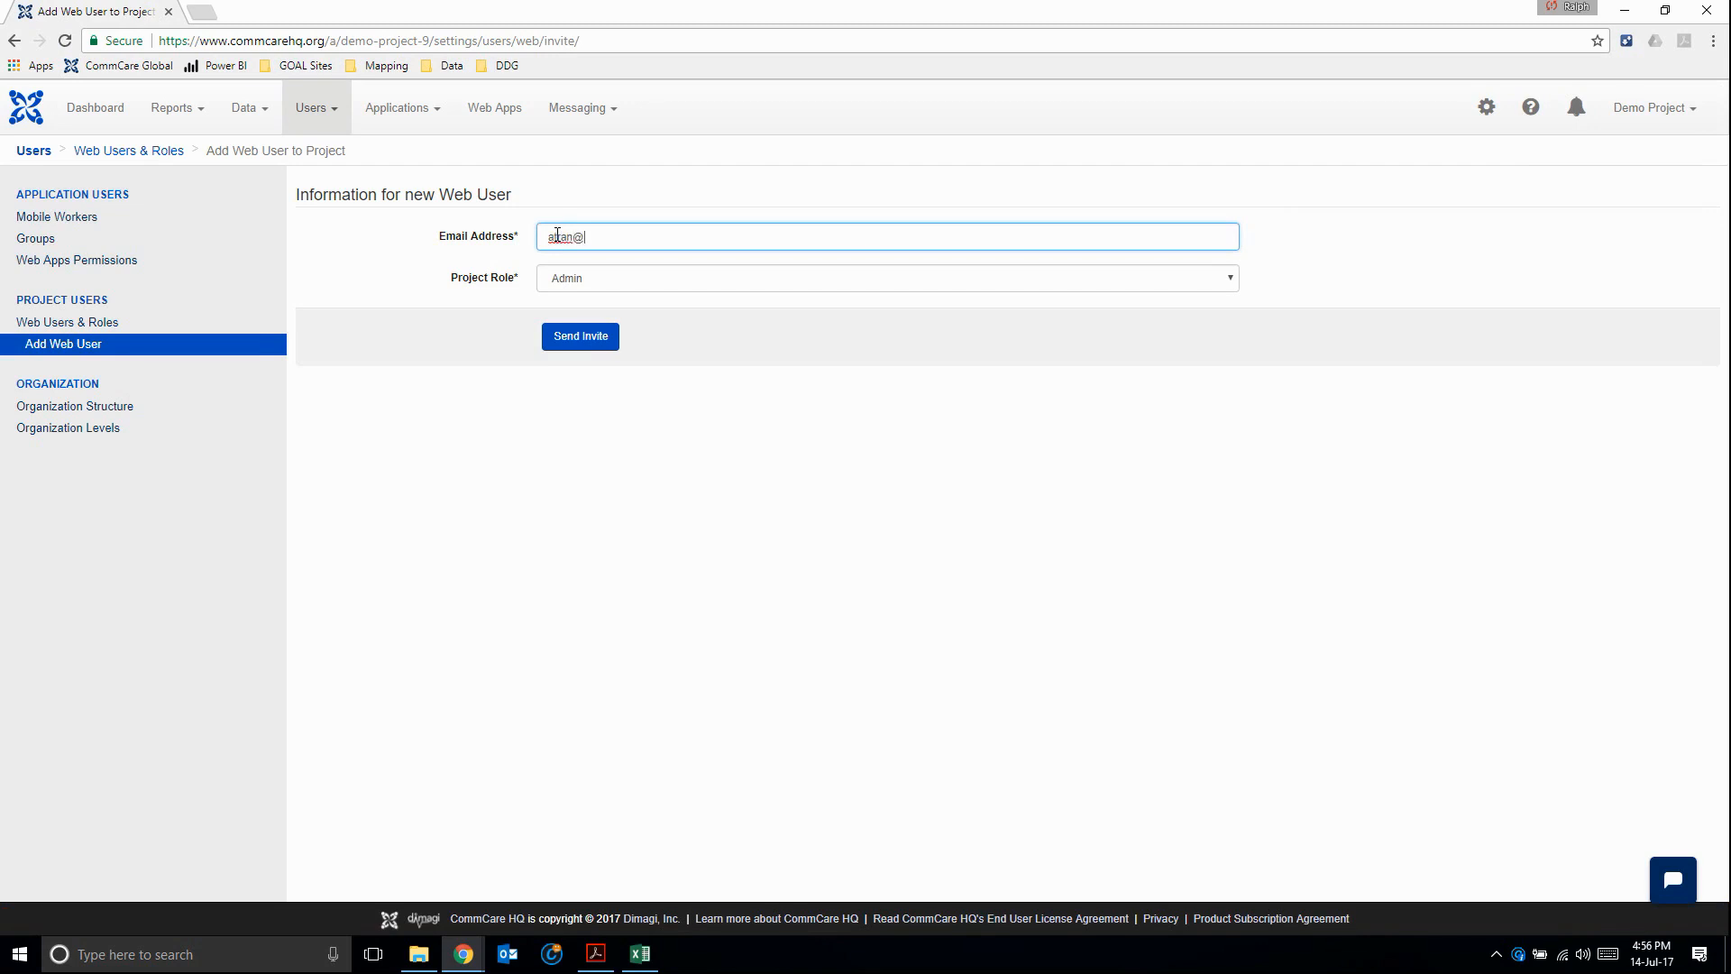
text(goal.ie)
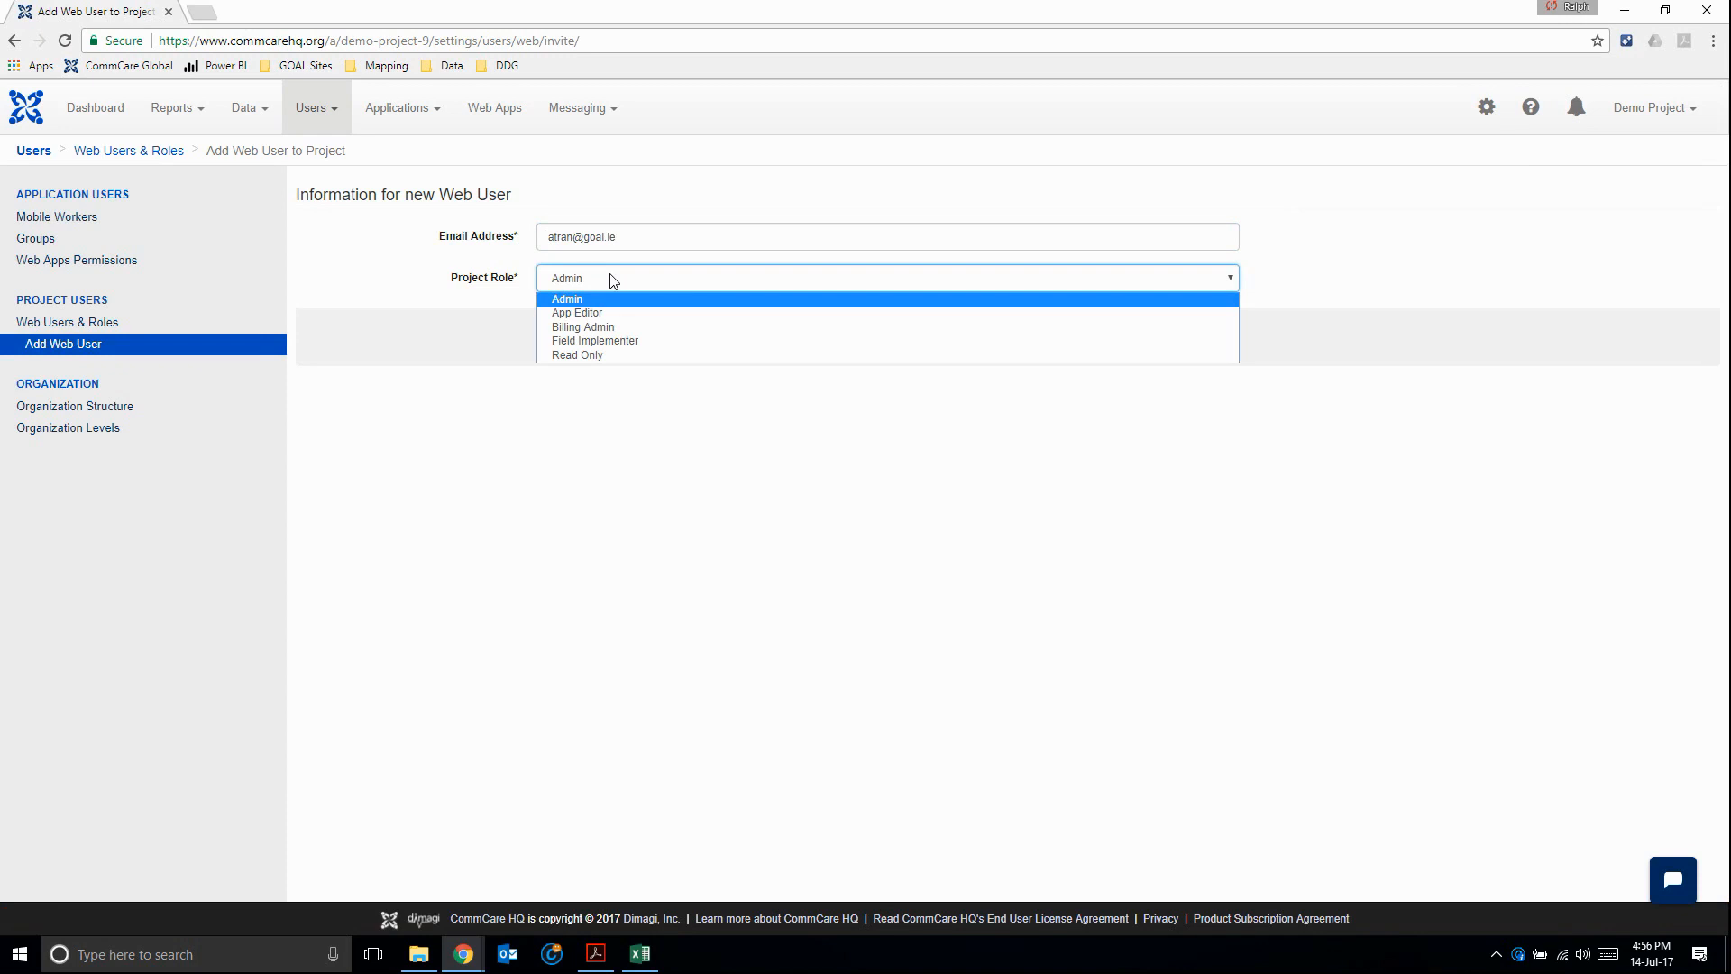
mouse_move(606, 331)
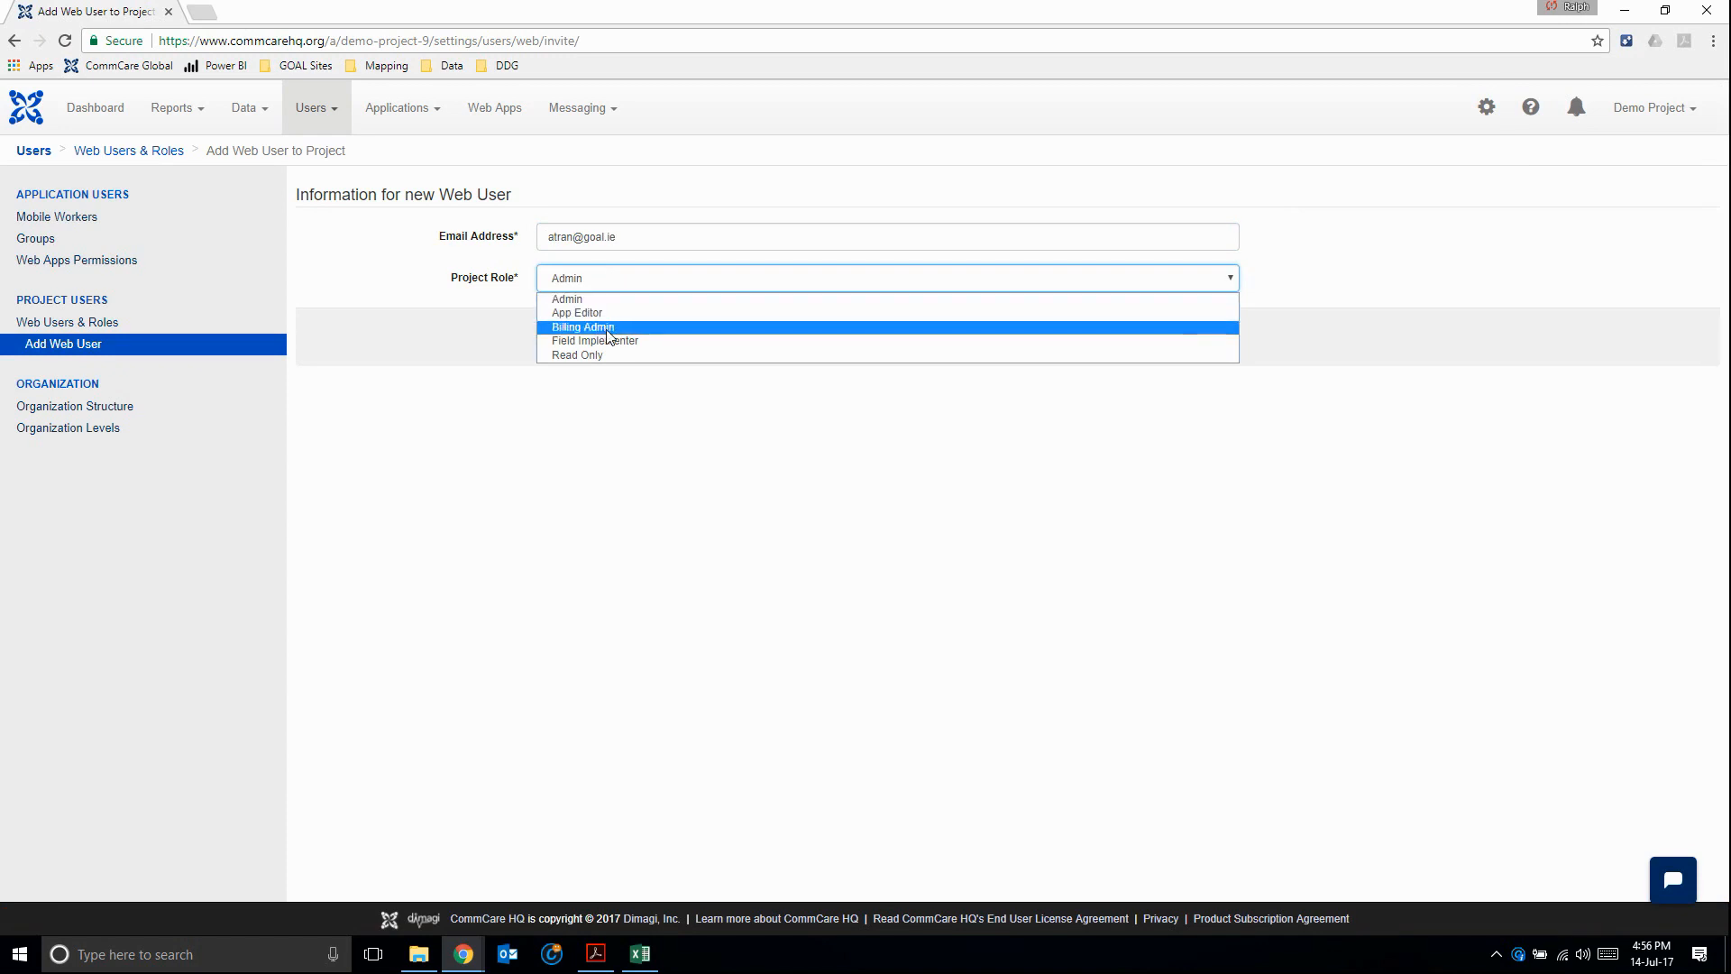
mouse_move(610, 357)
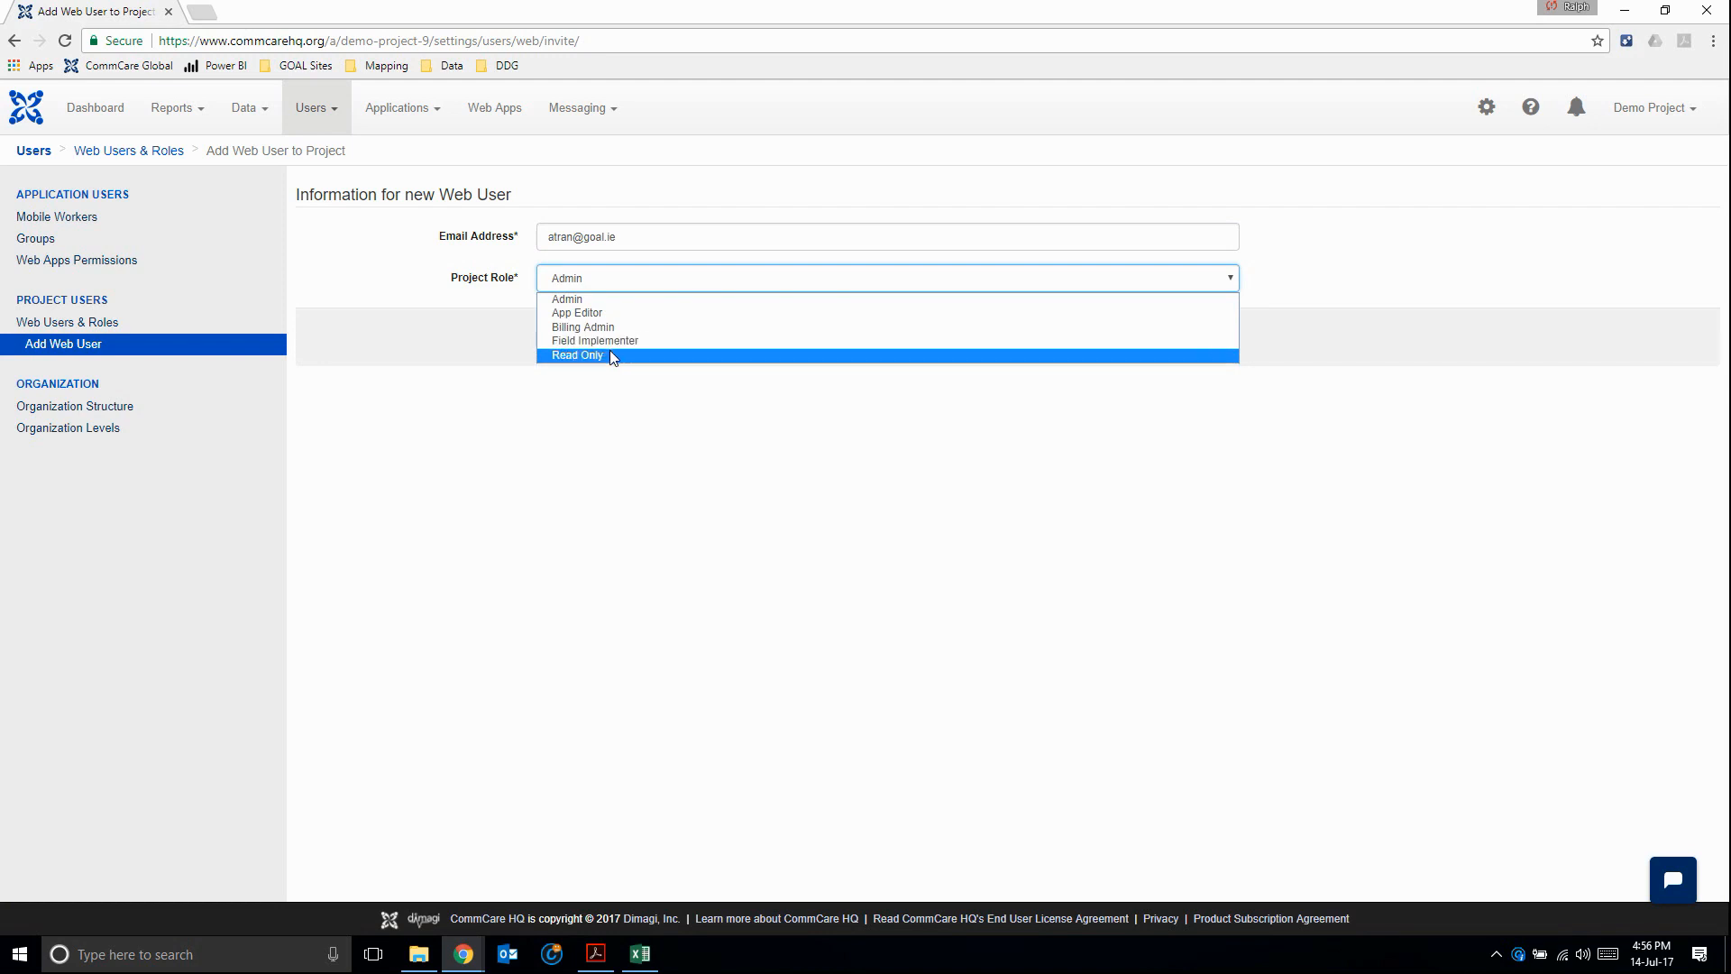
mouse_move(612, 365)
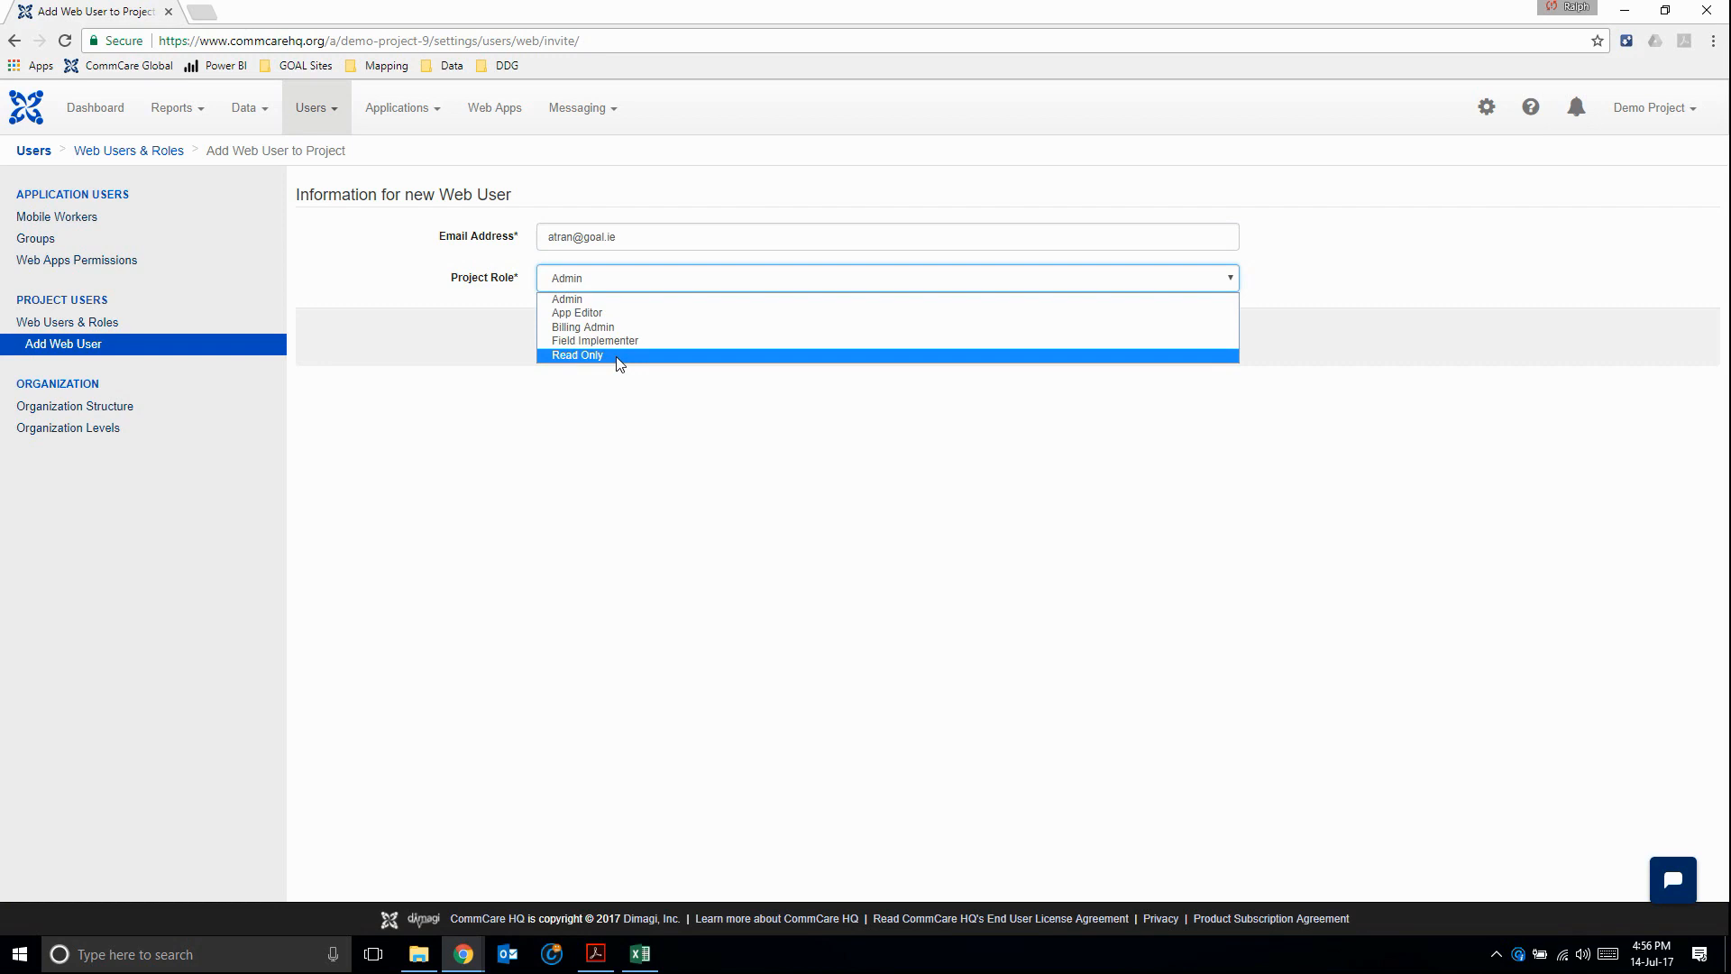
mouse_move(611, 368)
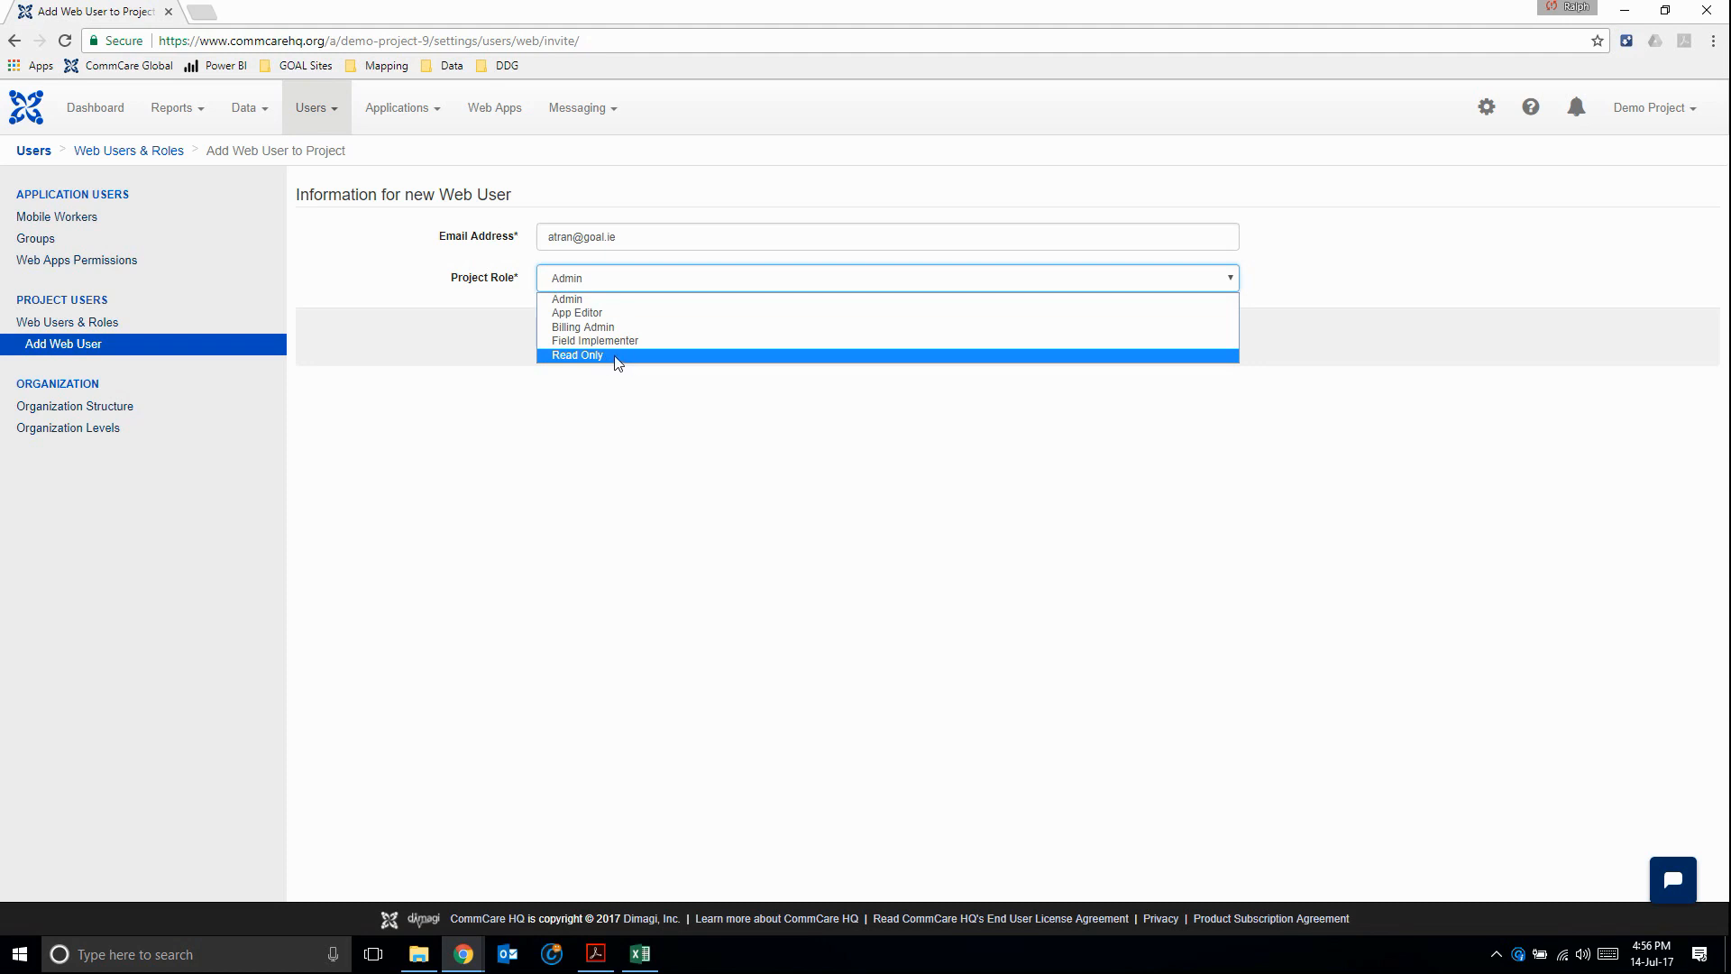
click(577, 354)
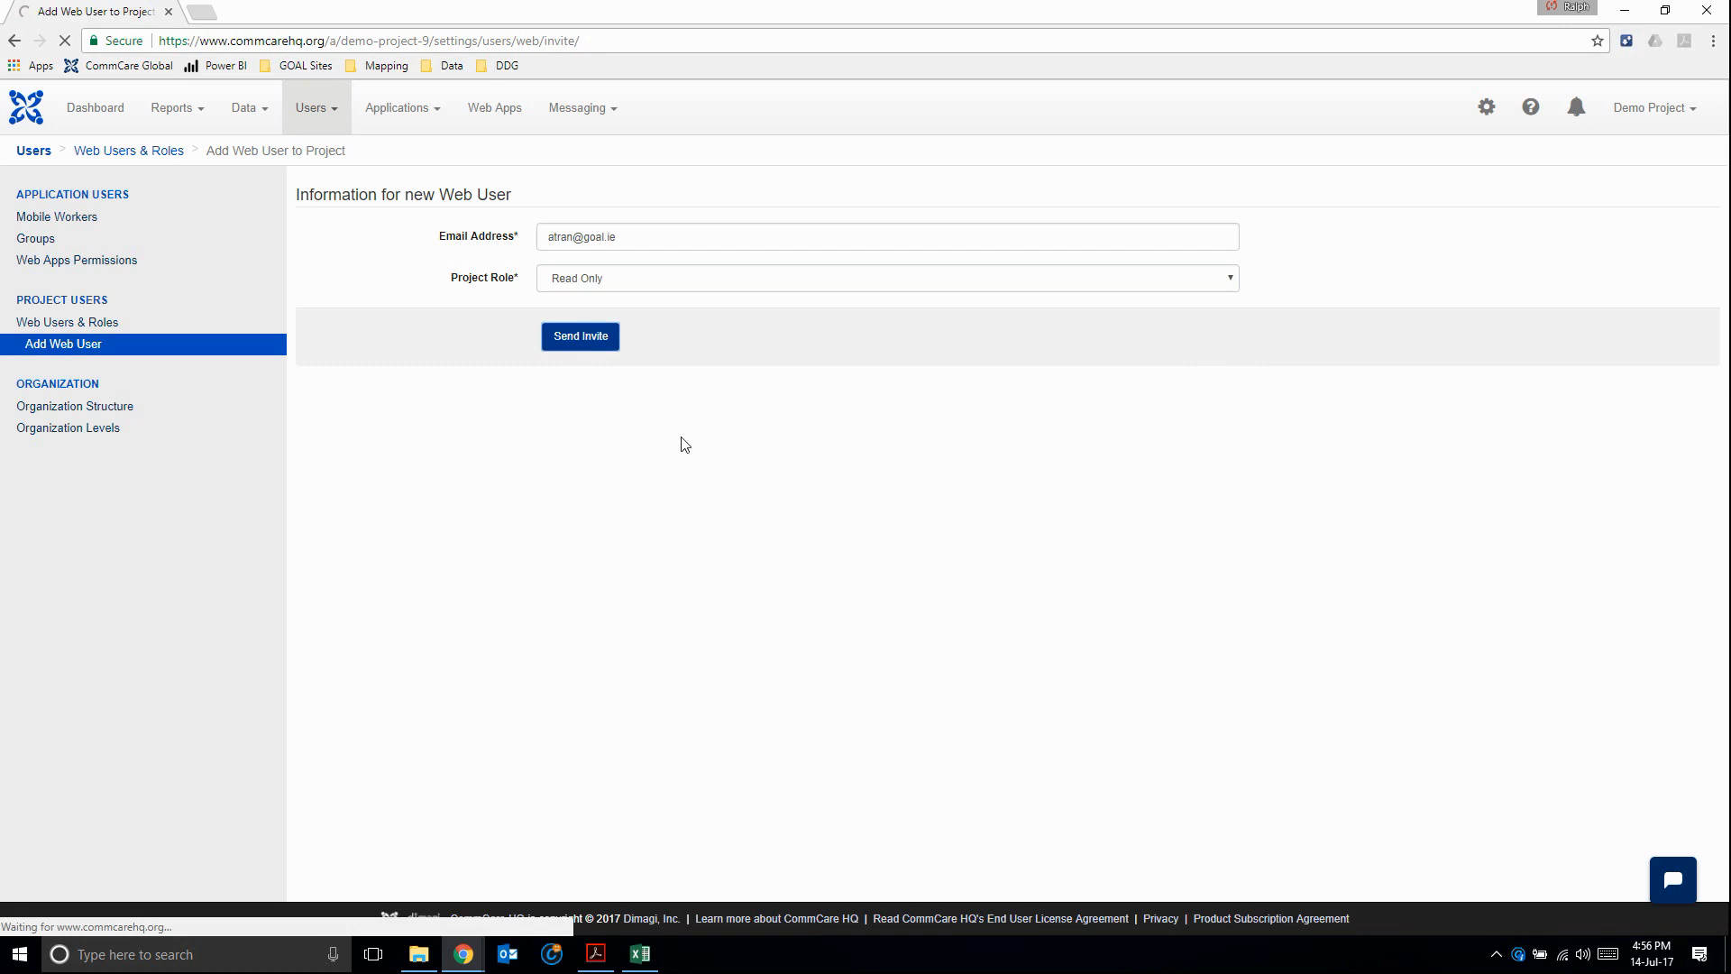
mouse_move(620, 581)
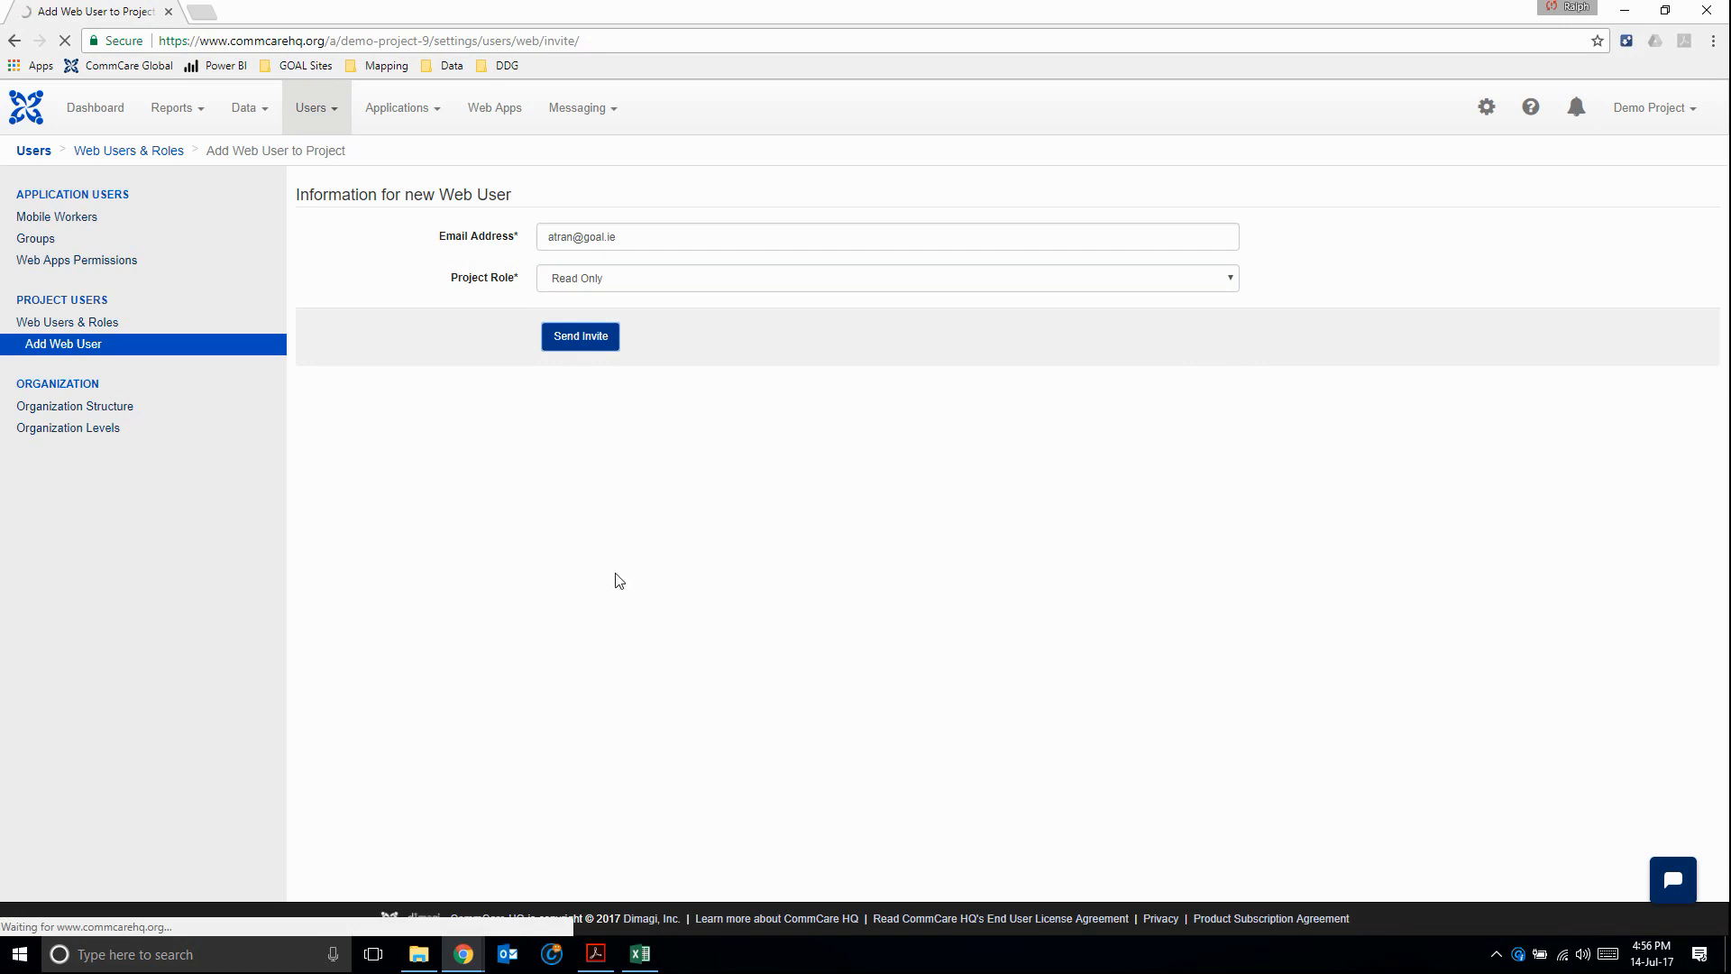
click(580, 336)
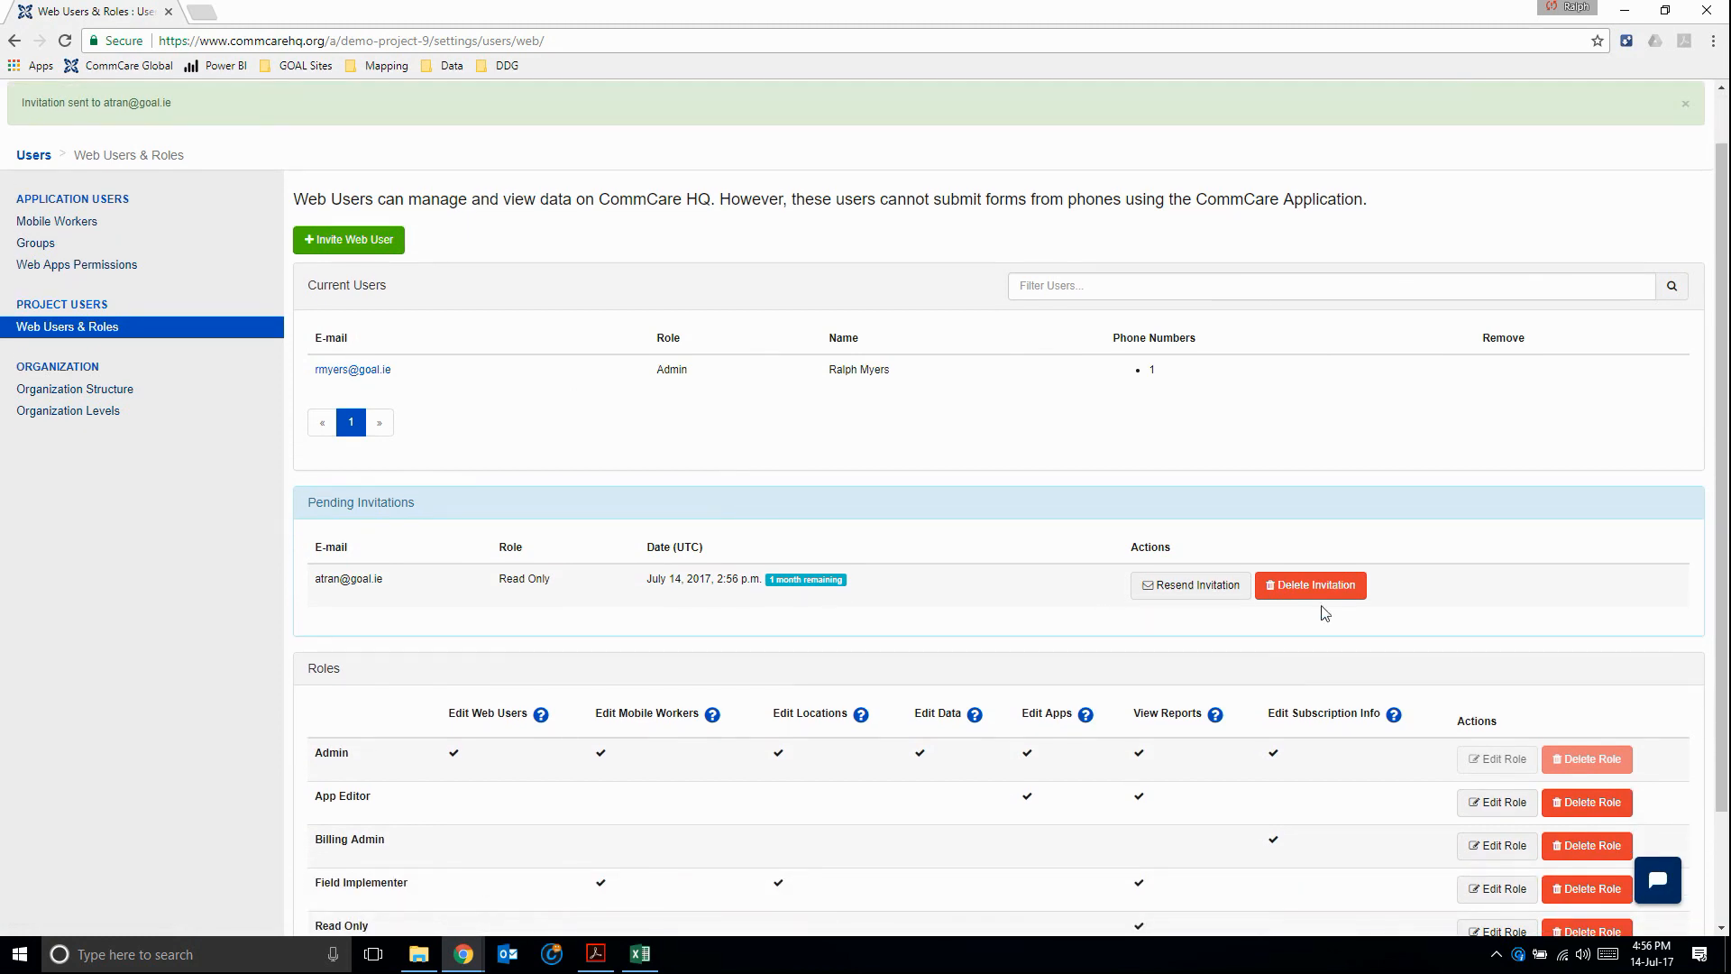
mouse_move(763, 553)
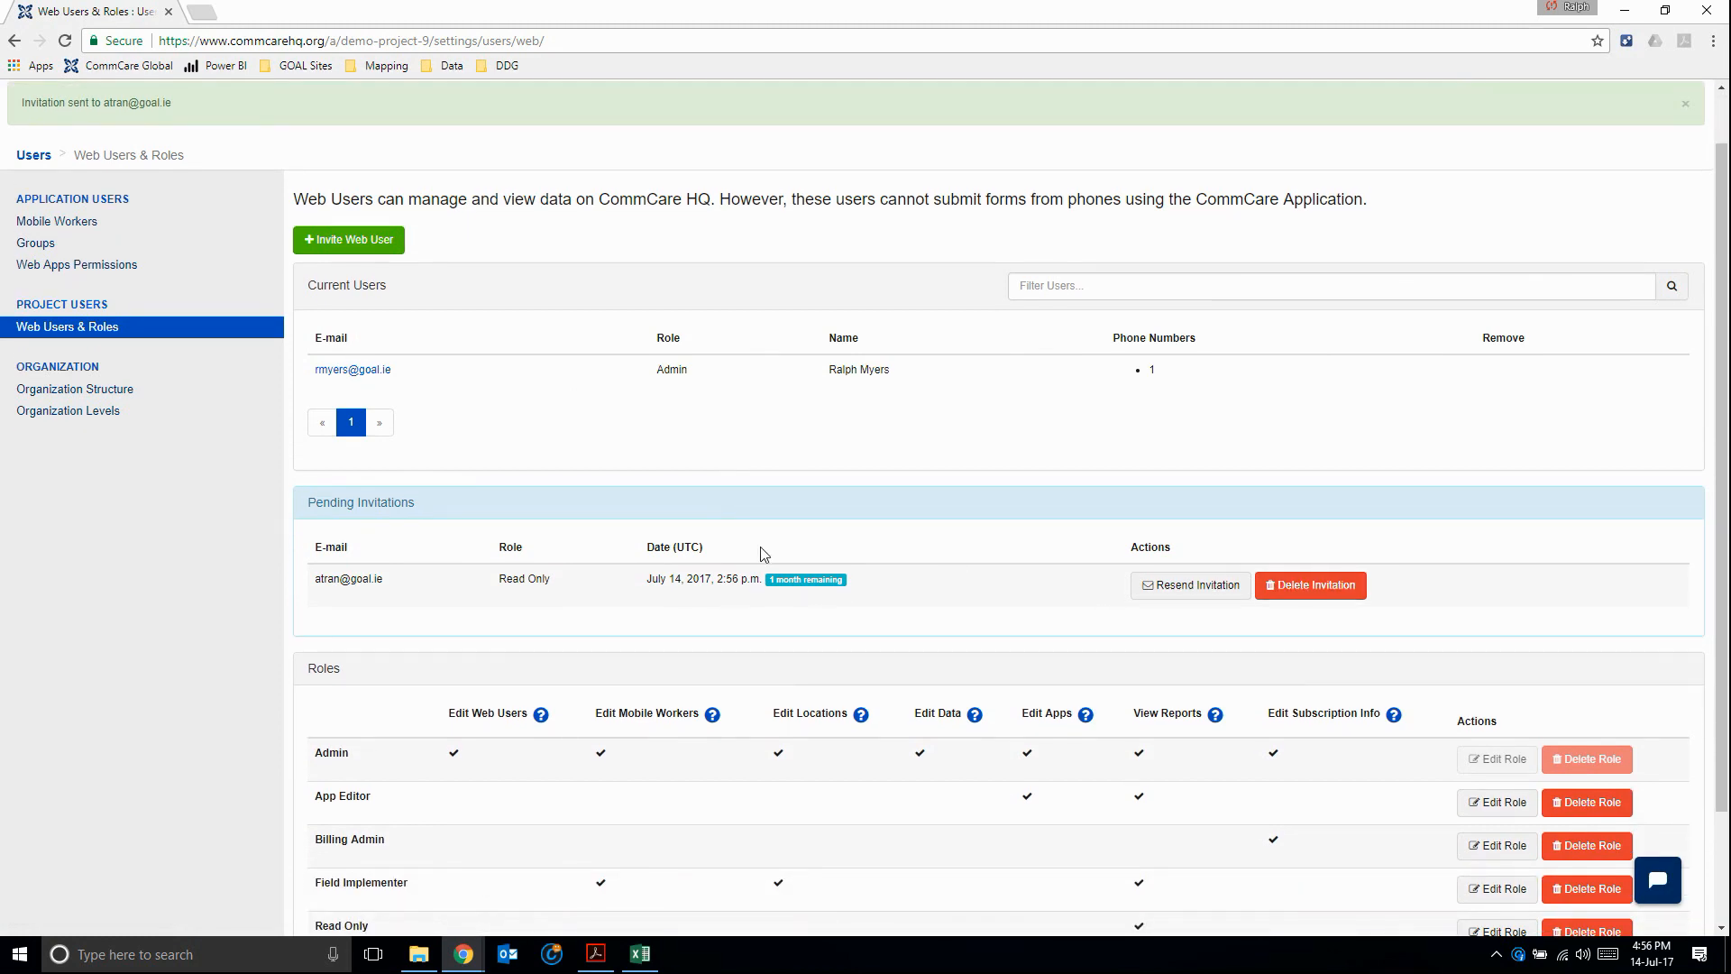
scroll(down, 3)
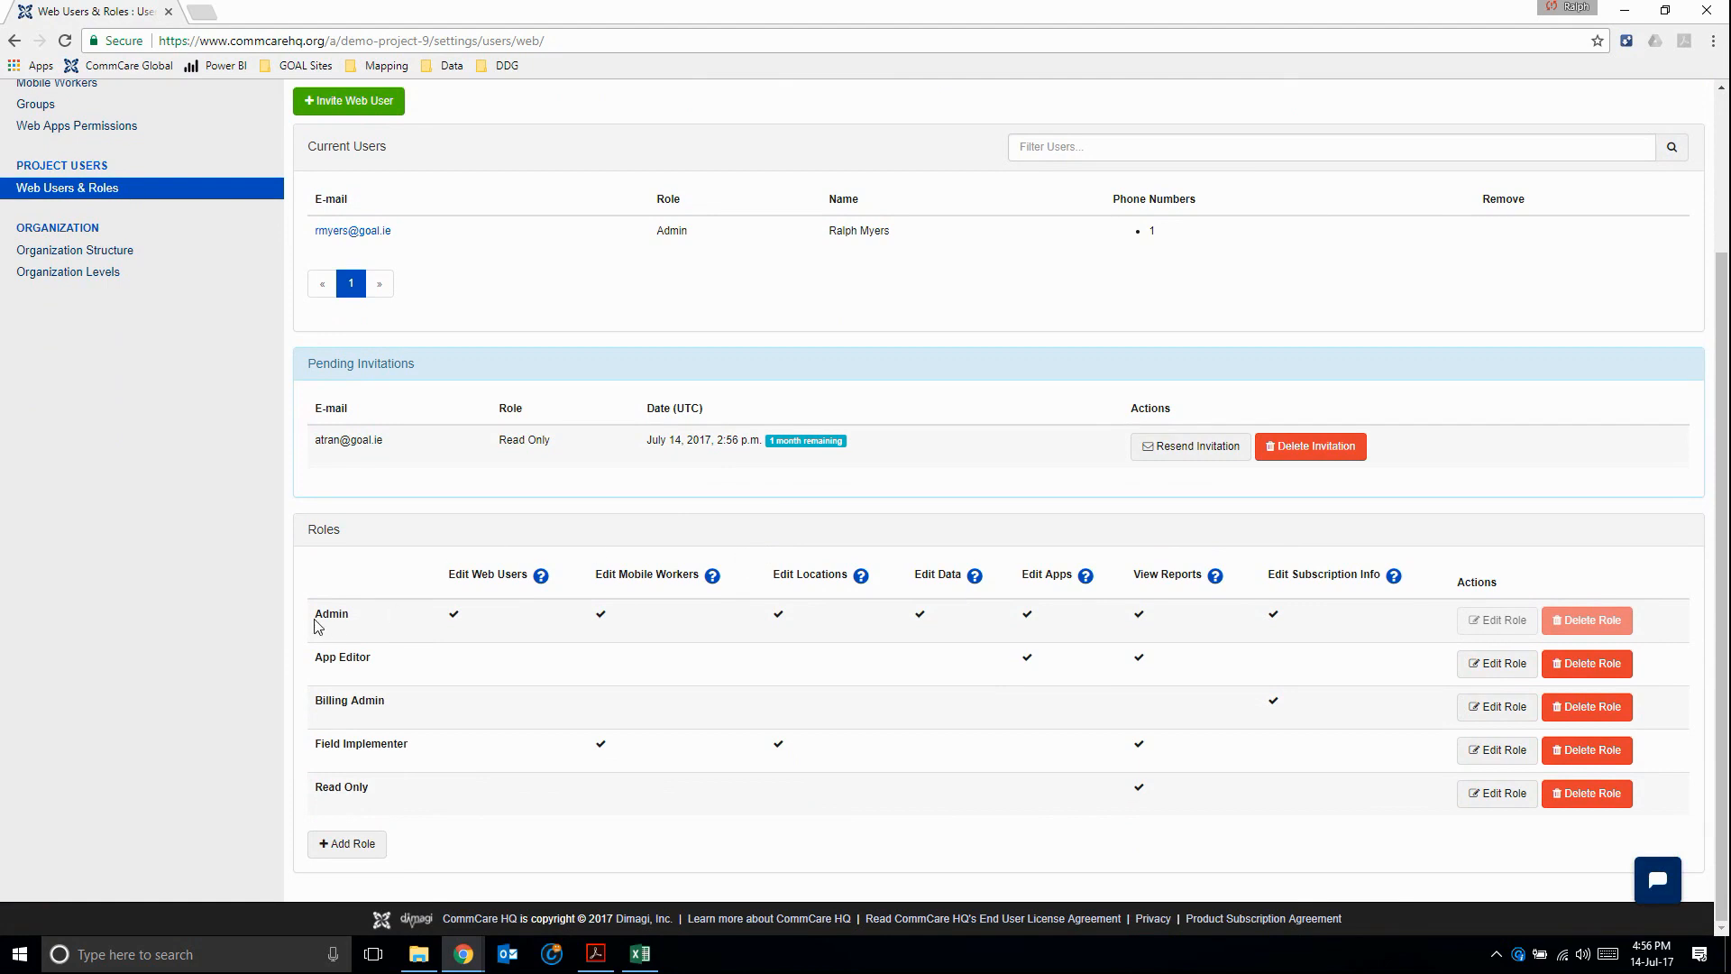
mouse_move(346, 679)
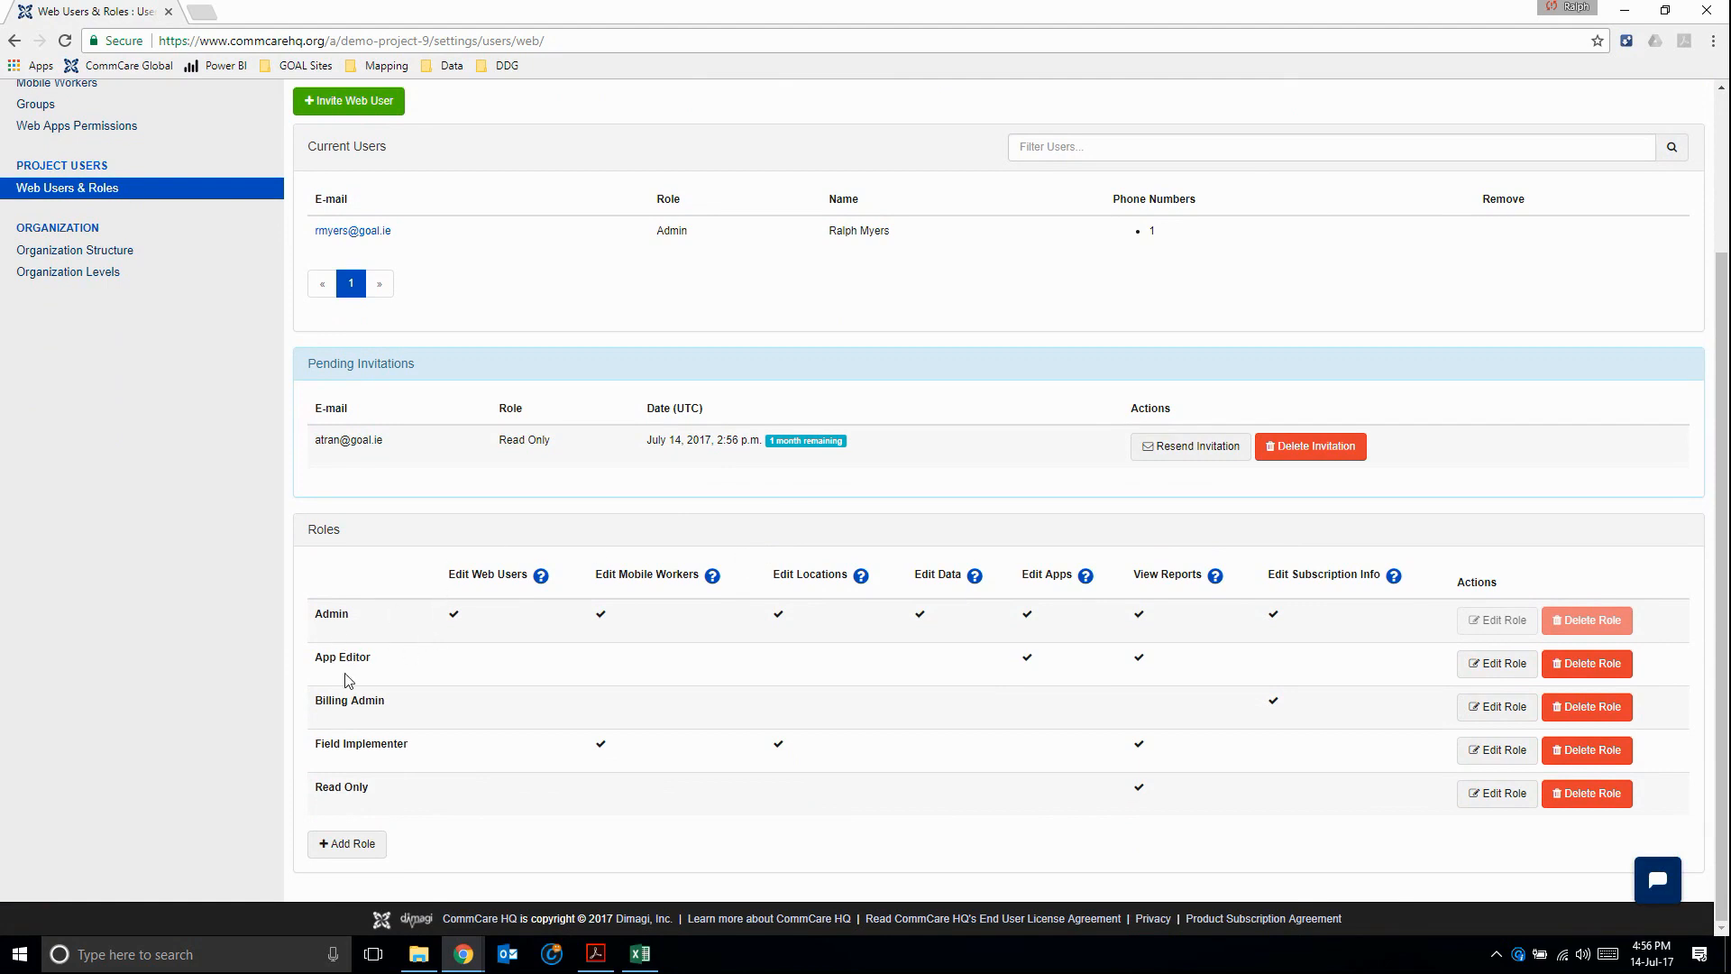
mouse_move(373, 643)
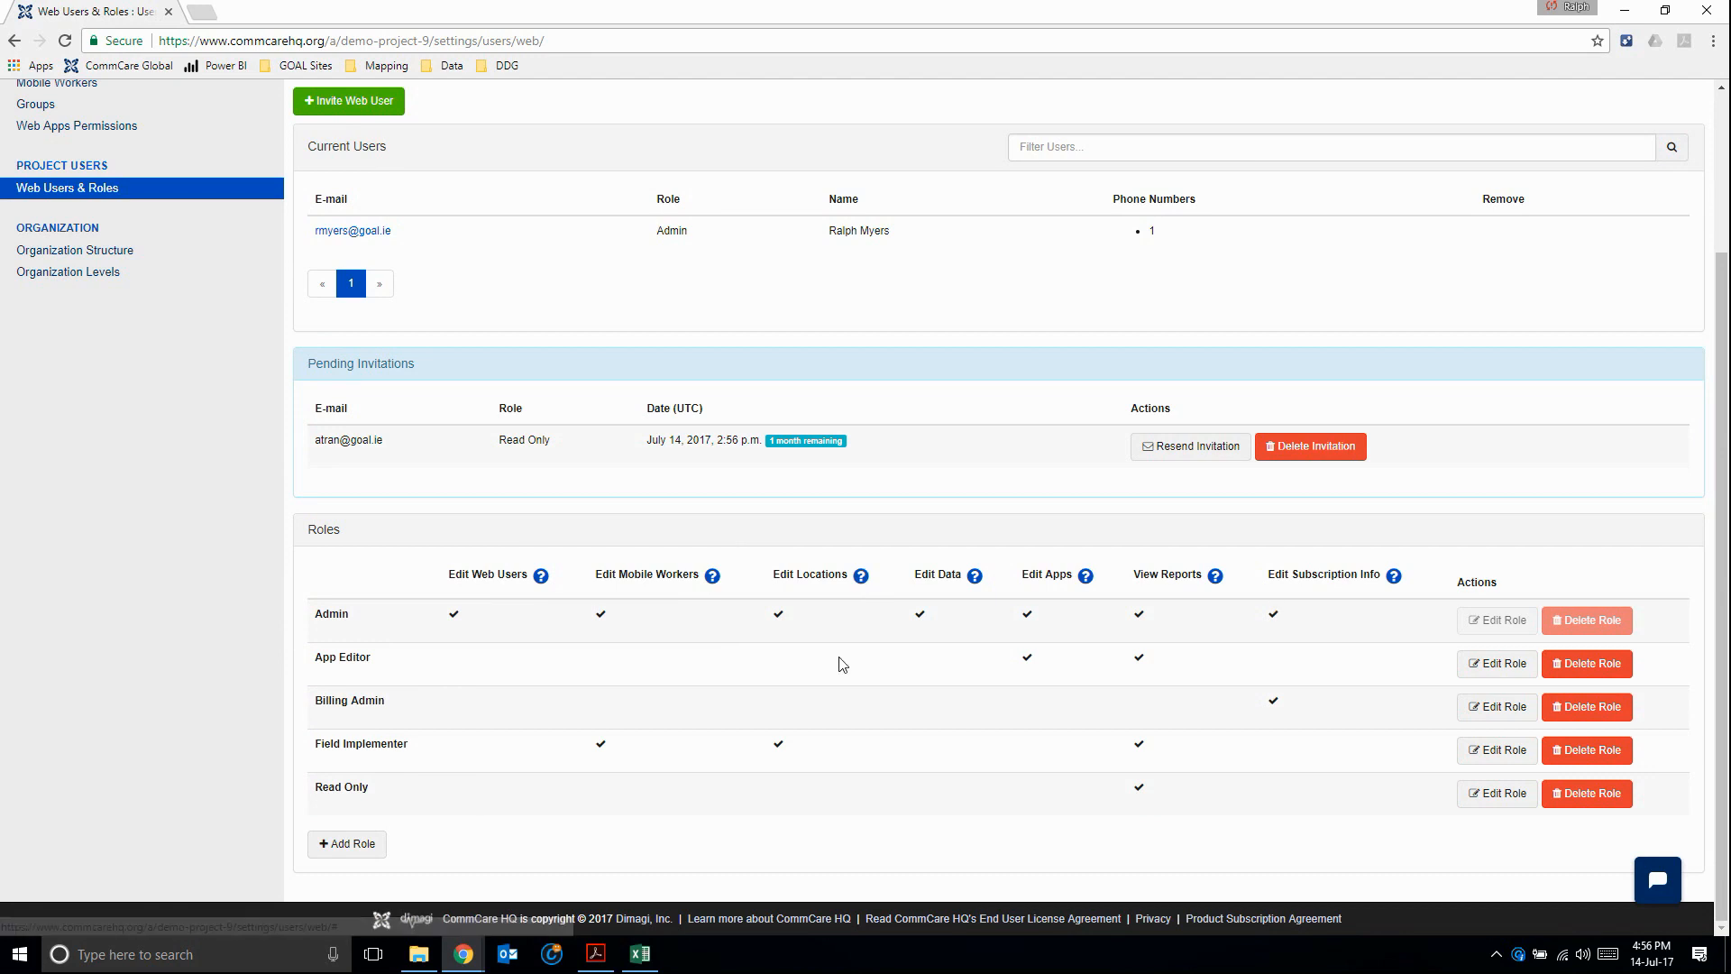
mouse_move(1006, 648)
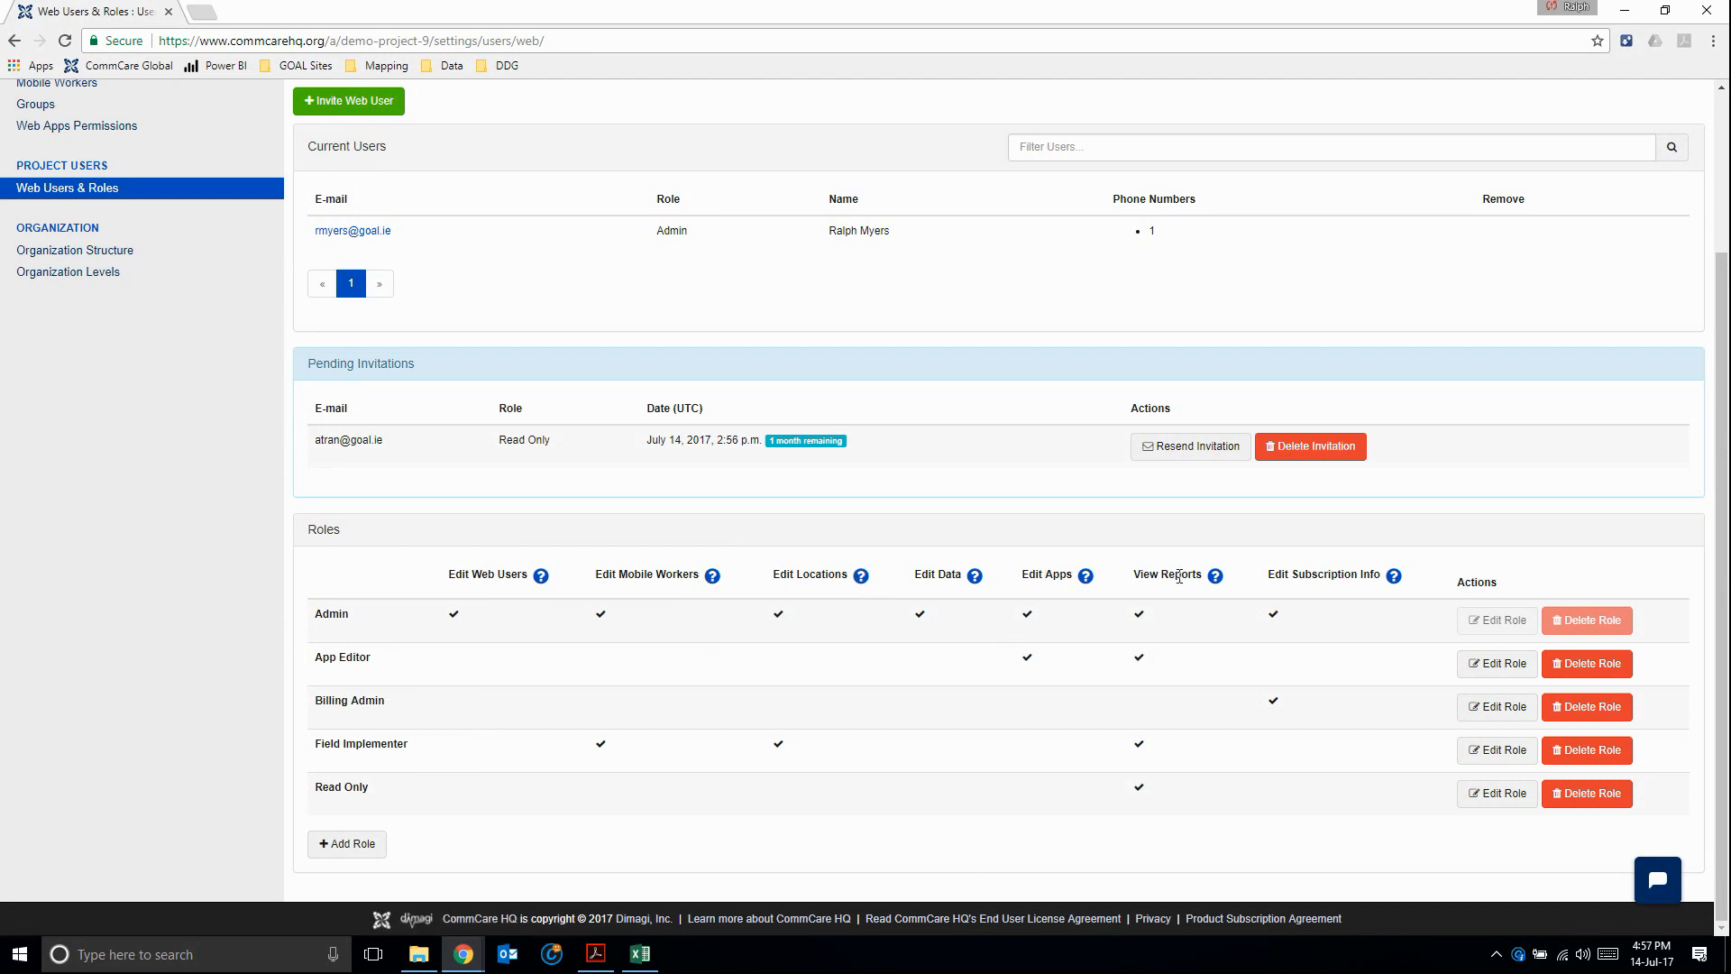
mouse_move(460, 711)
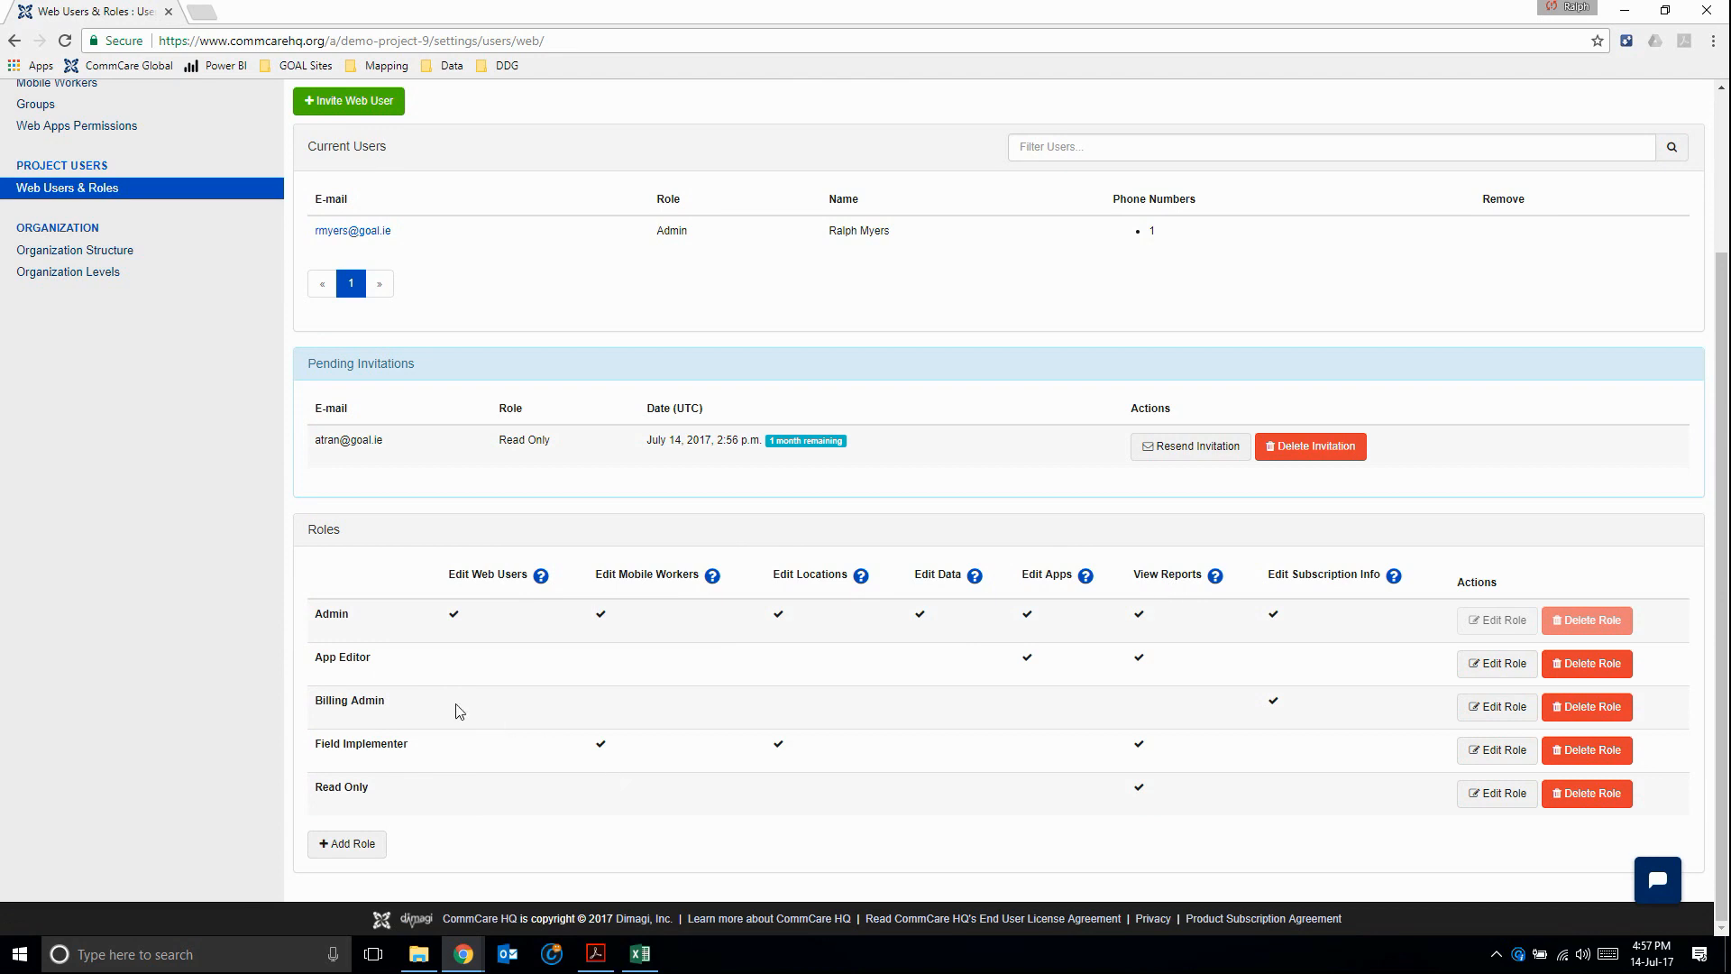
mouse_move(1304, 559)
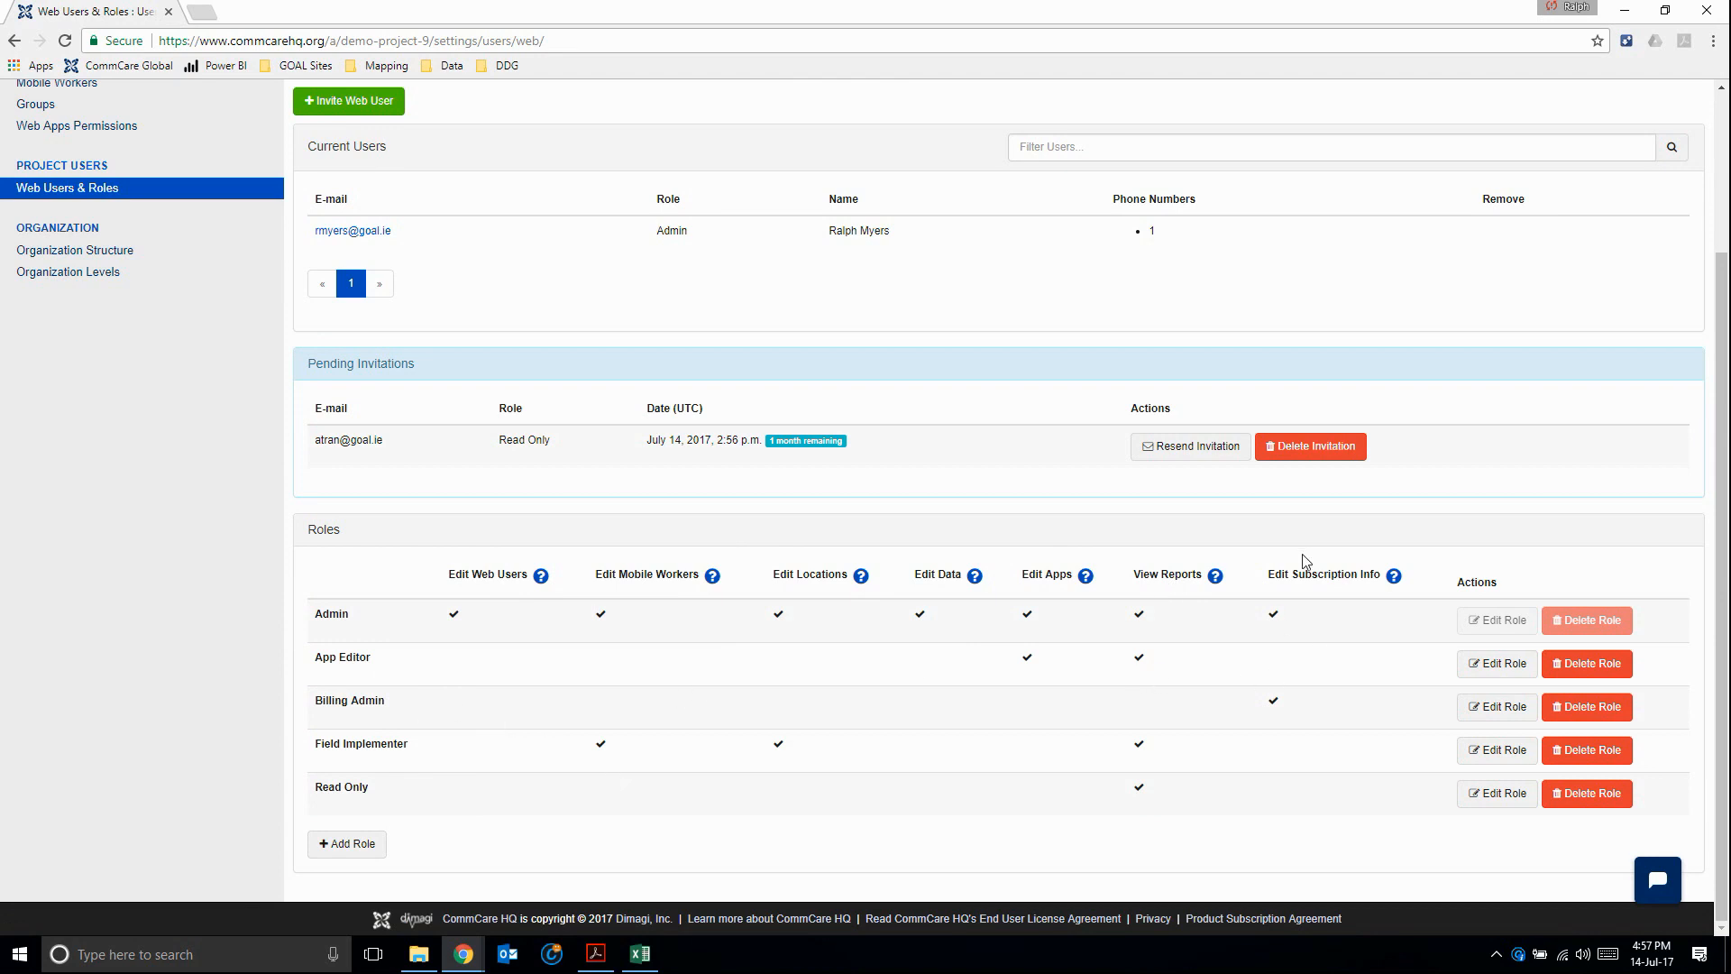
mouse_move(667, 731)
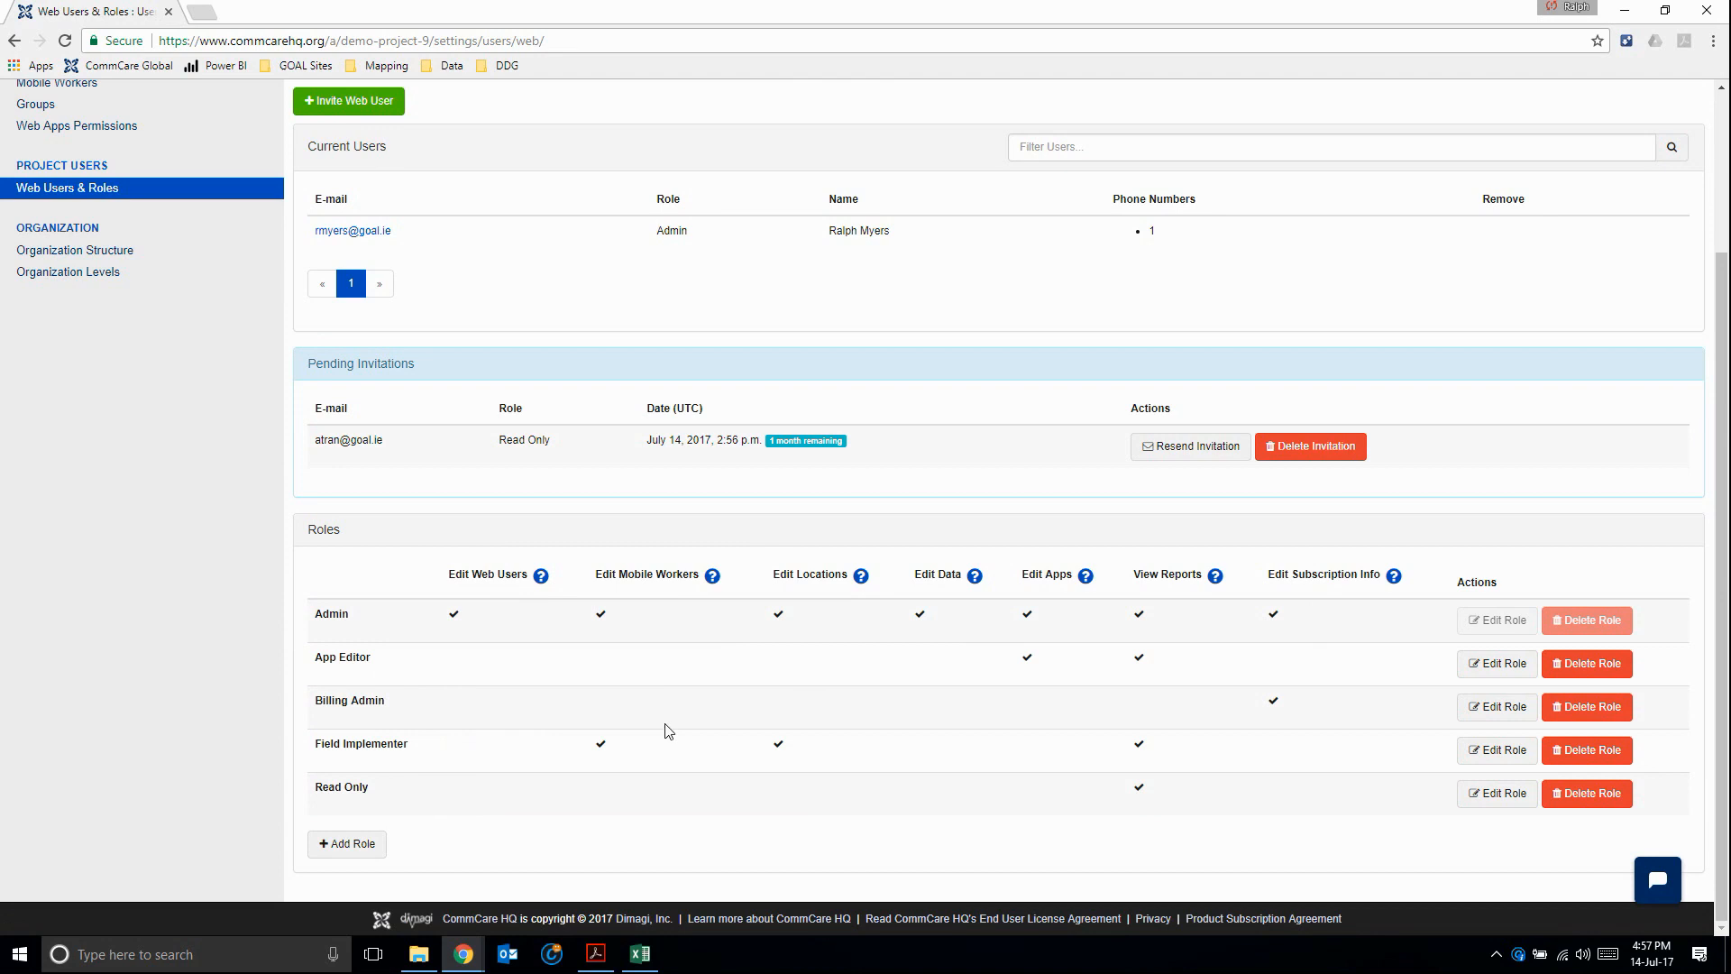
mouse_move(528, 760)
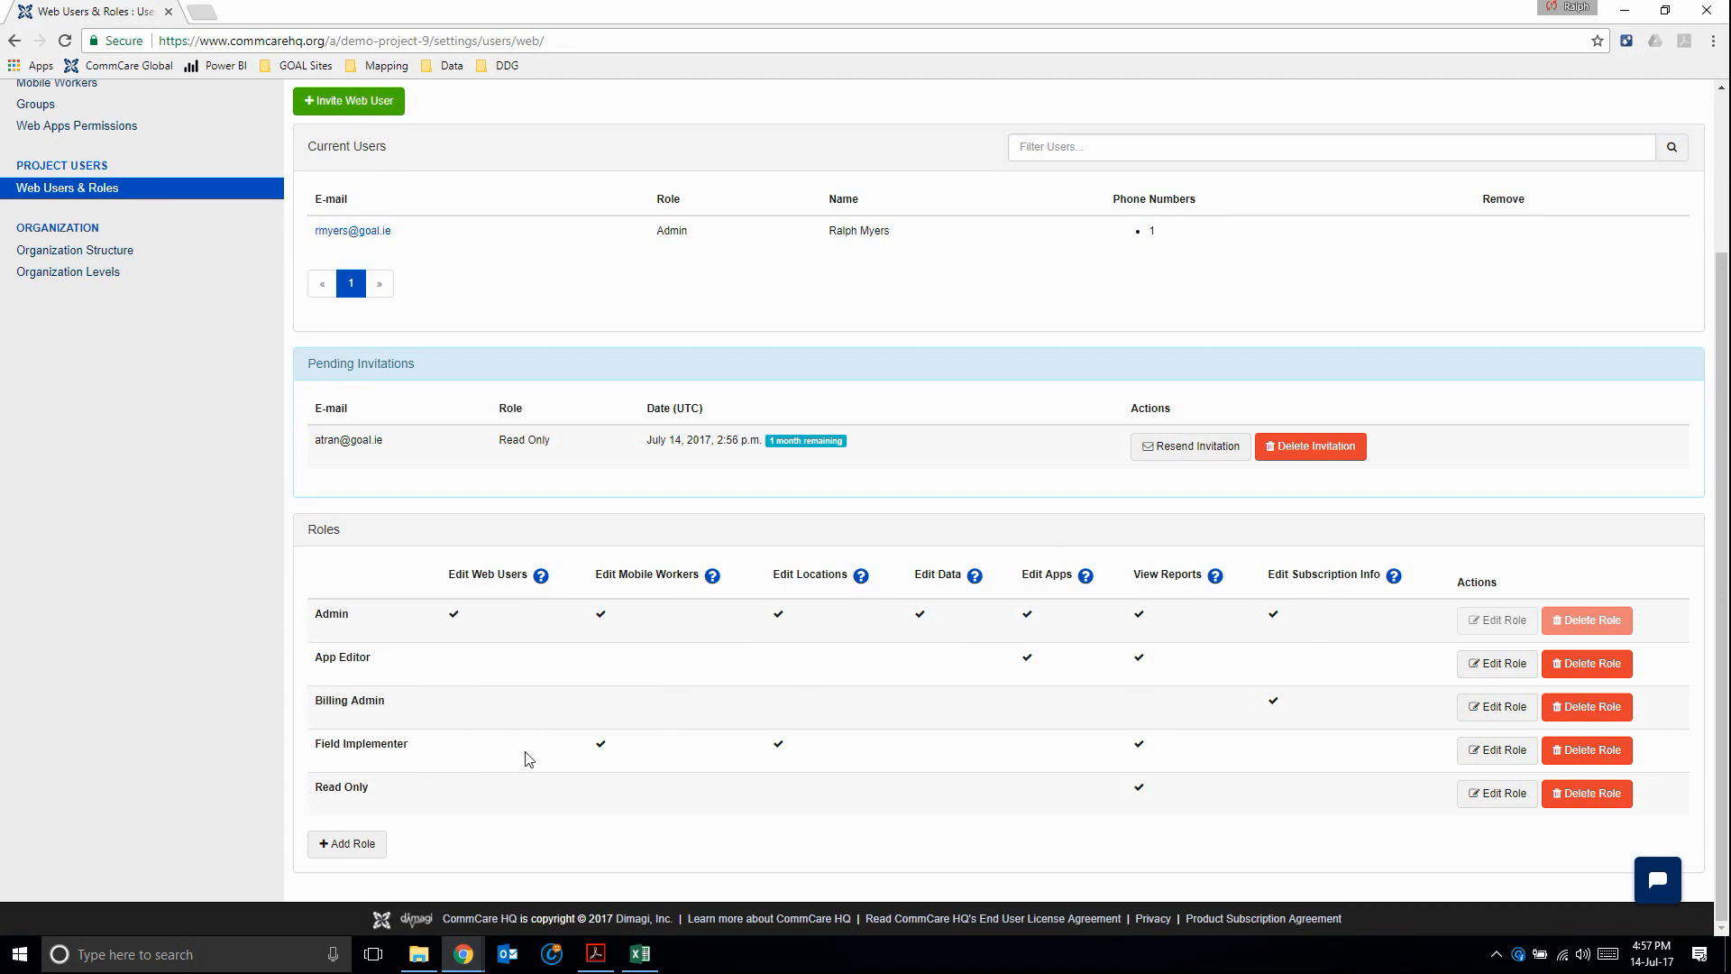
mouse_move(775, 577)
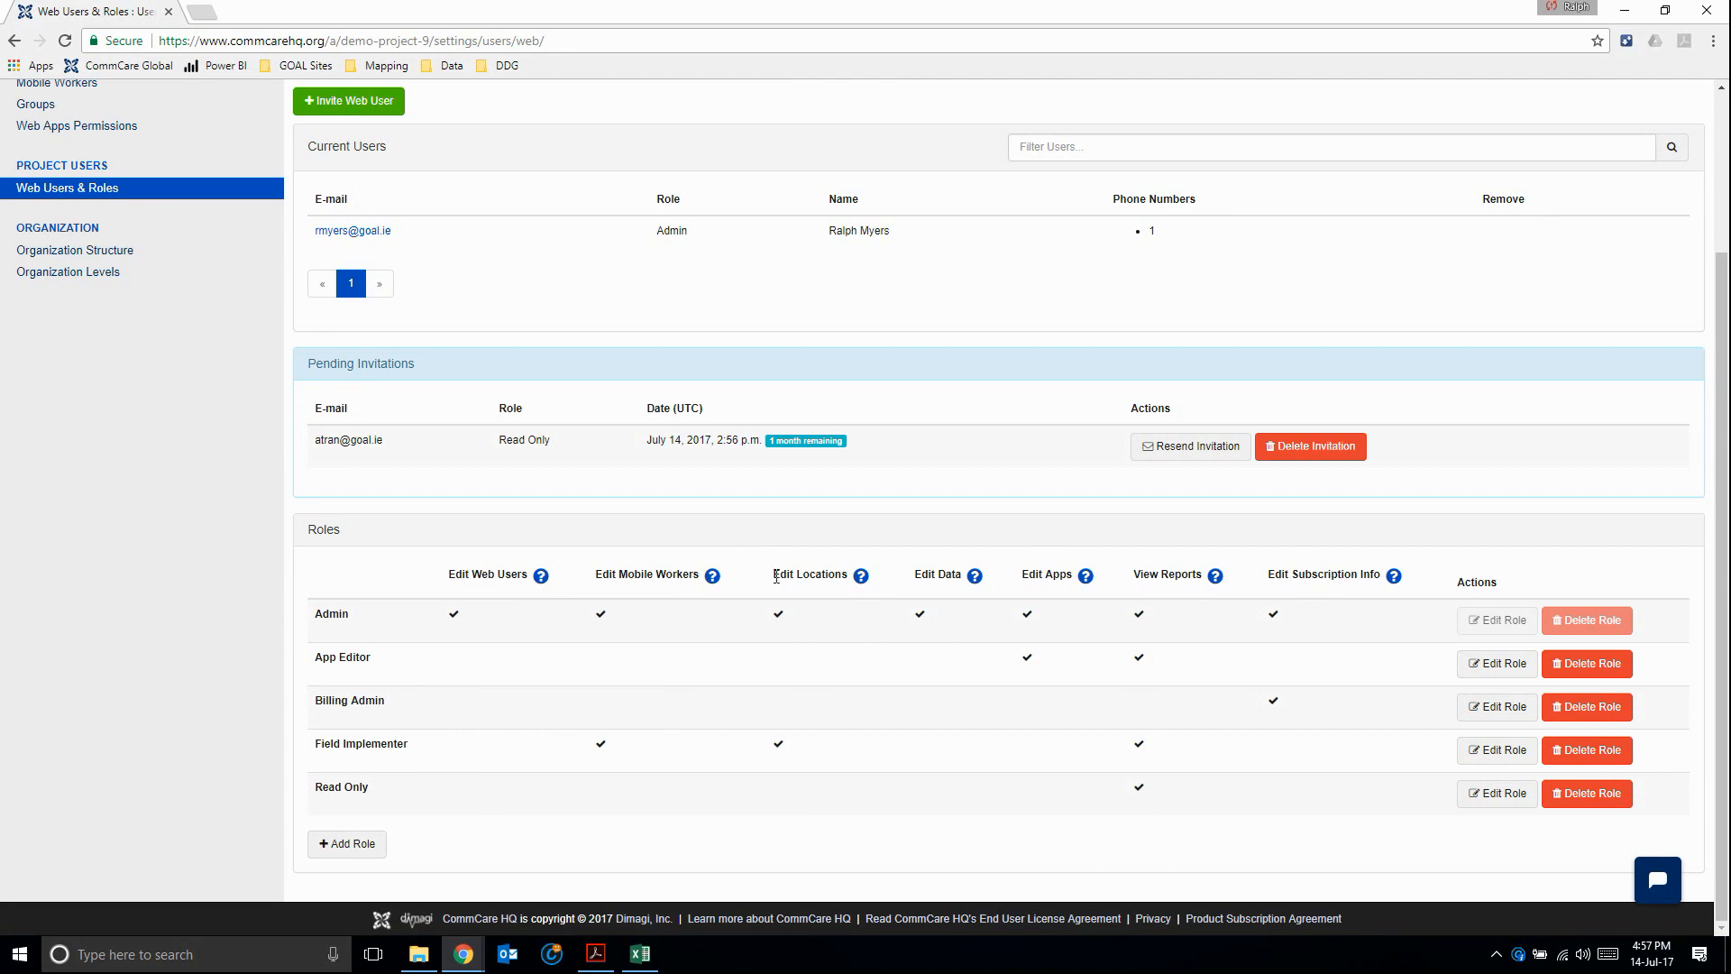
mouse_move(1141, 670)
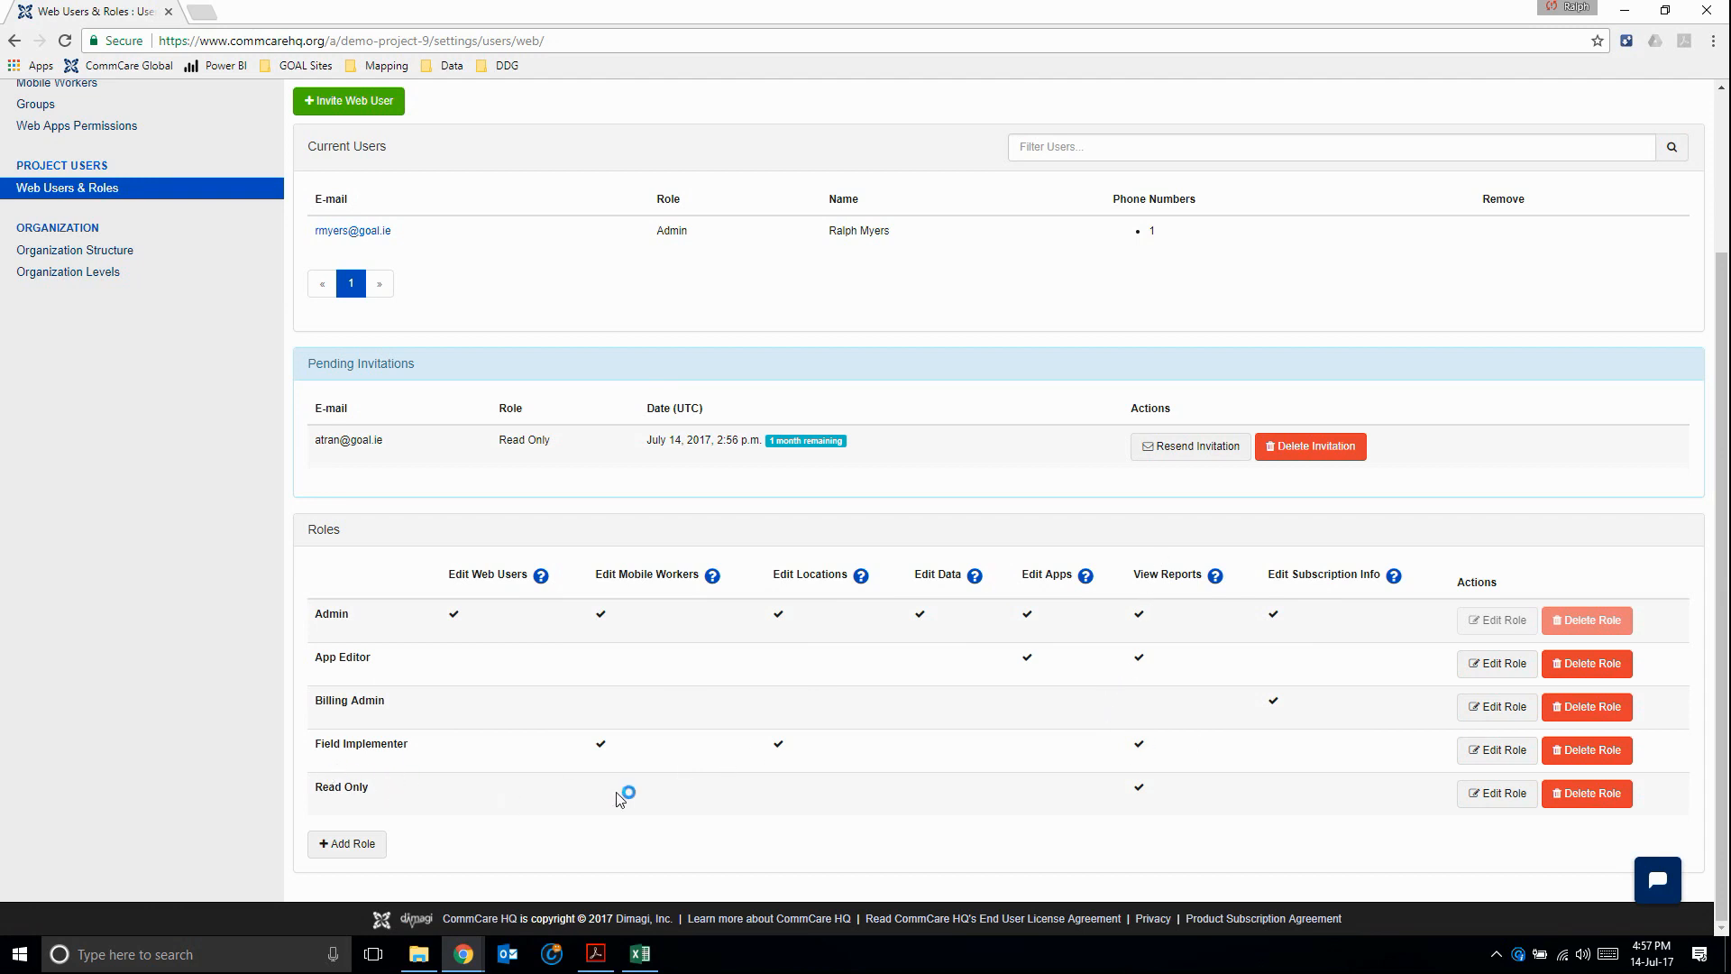
mouse_move(1134, 865)
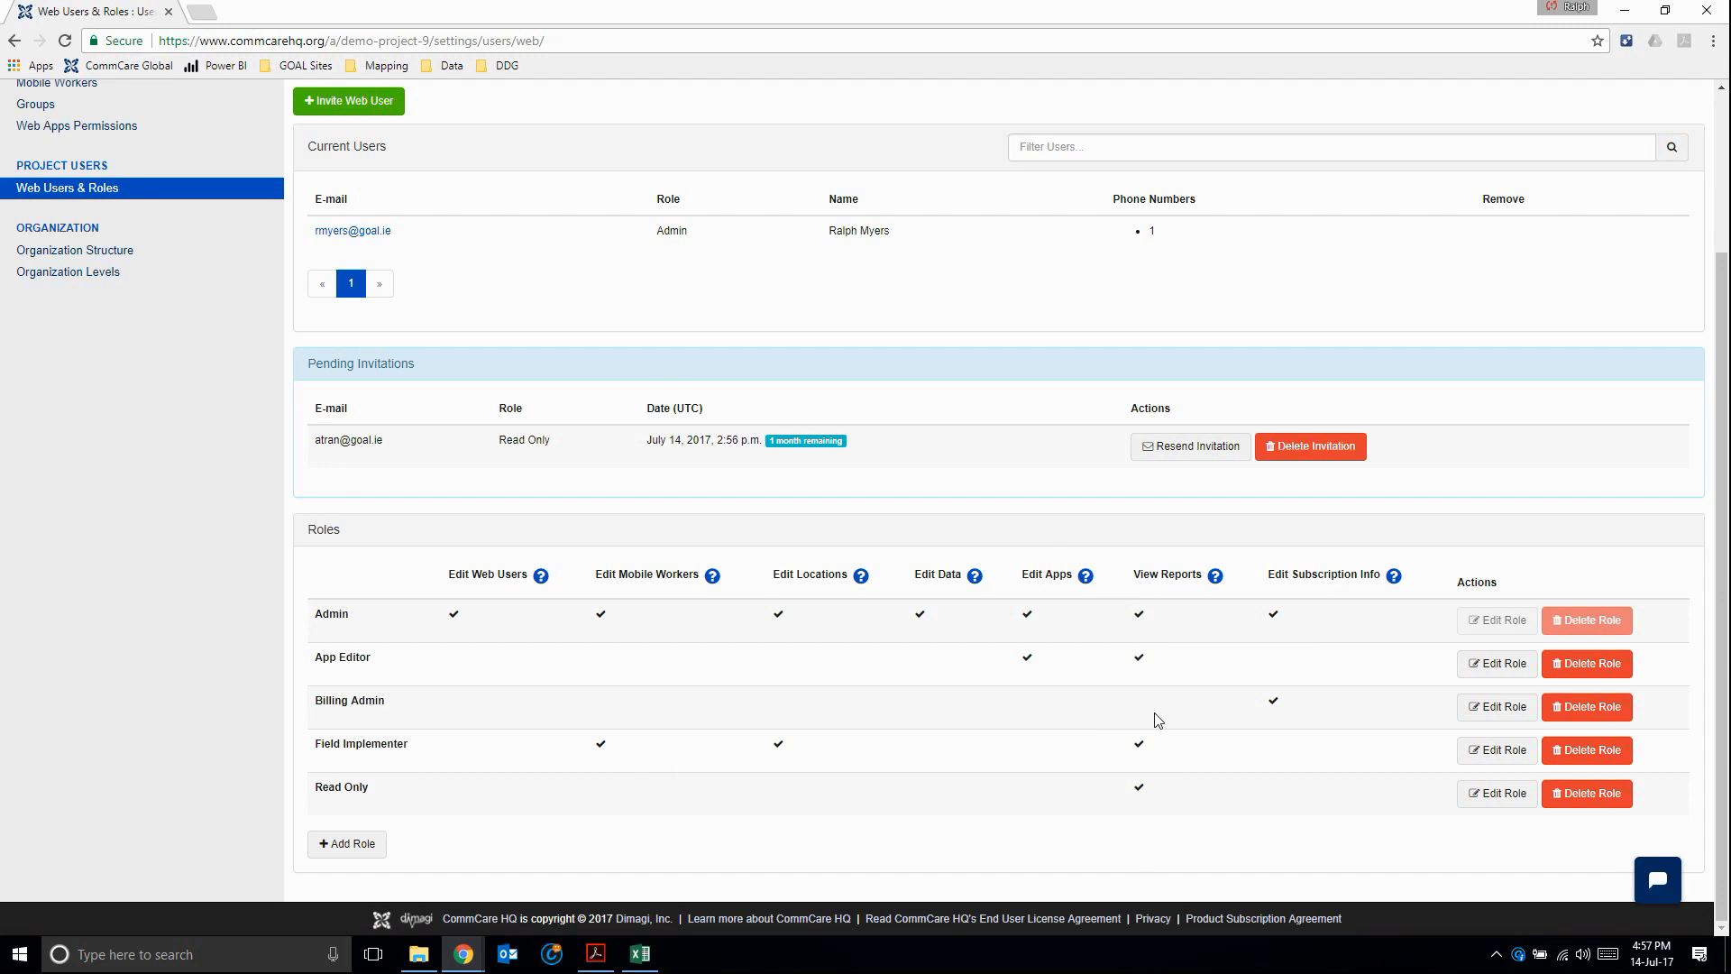
click(346, 844)
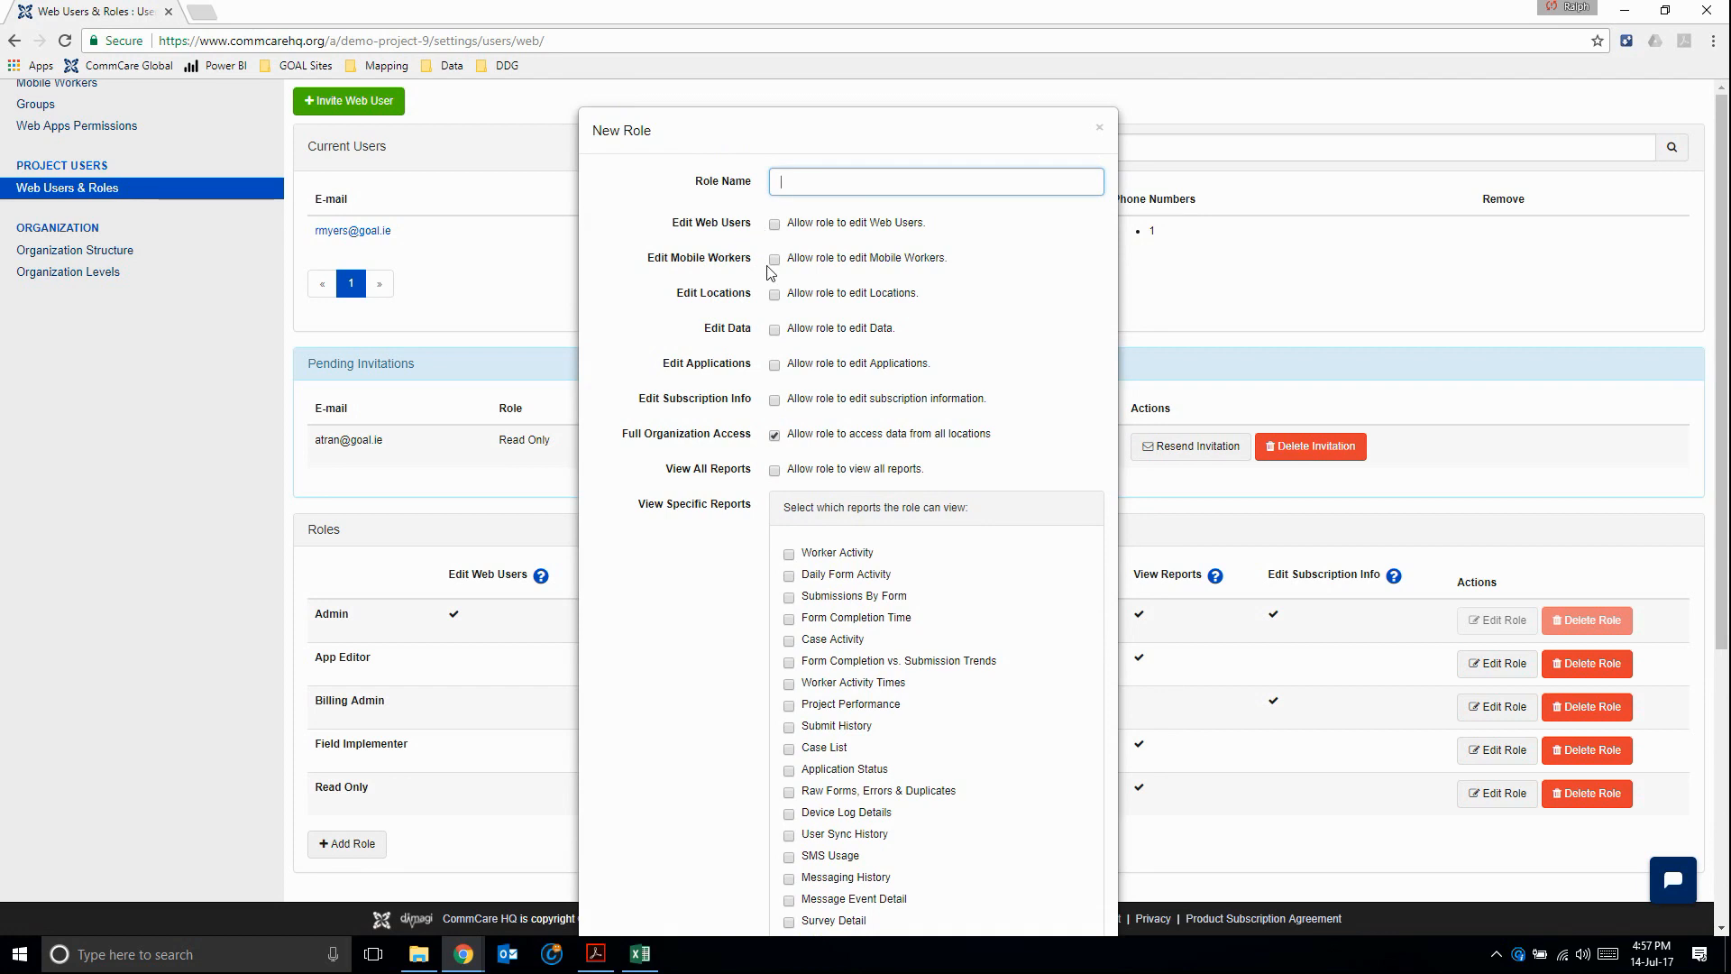
mouse_move(790, 425)
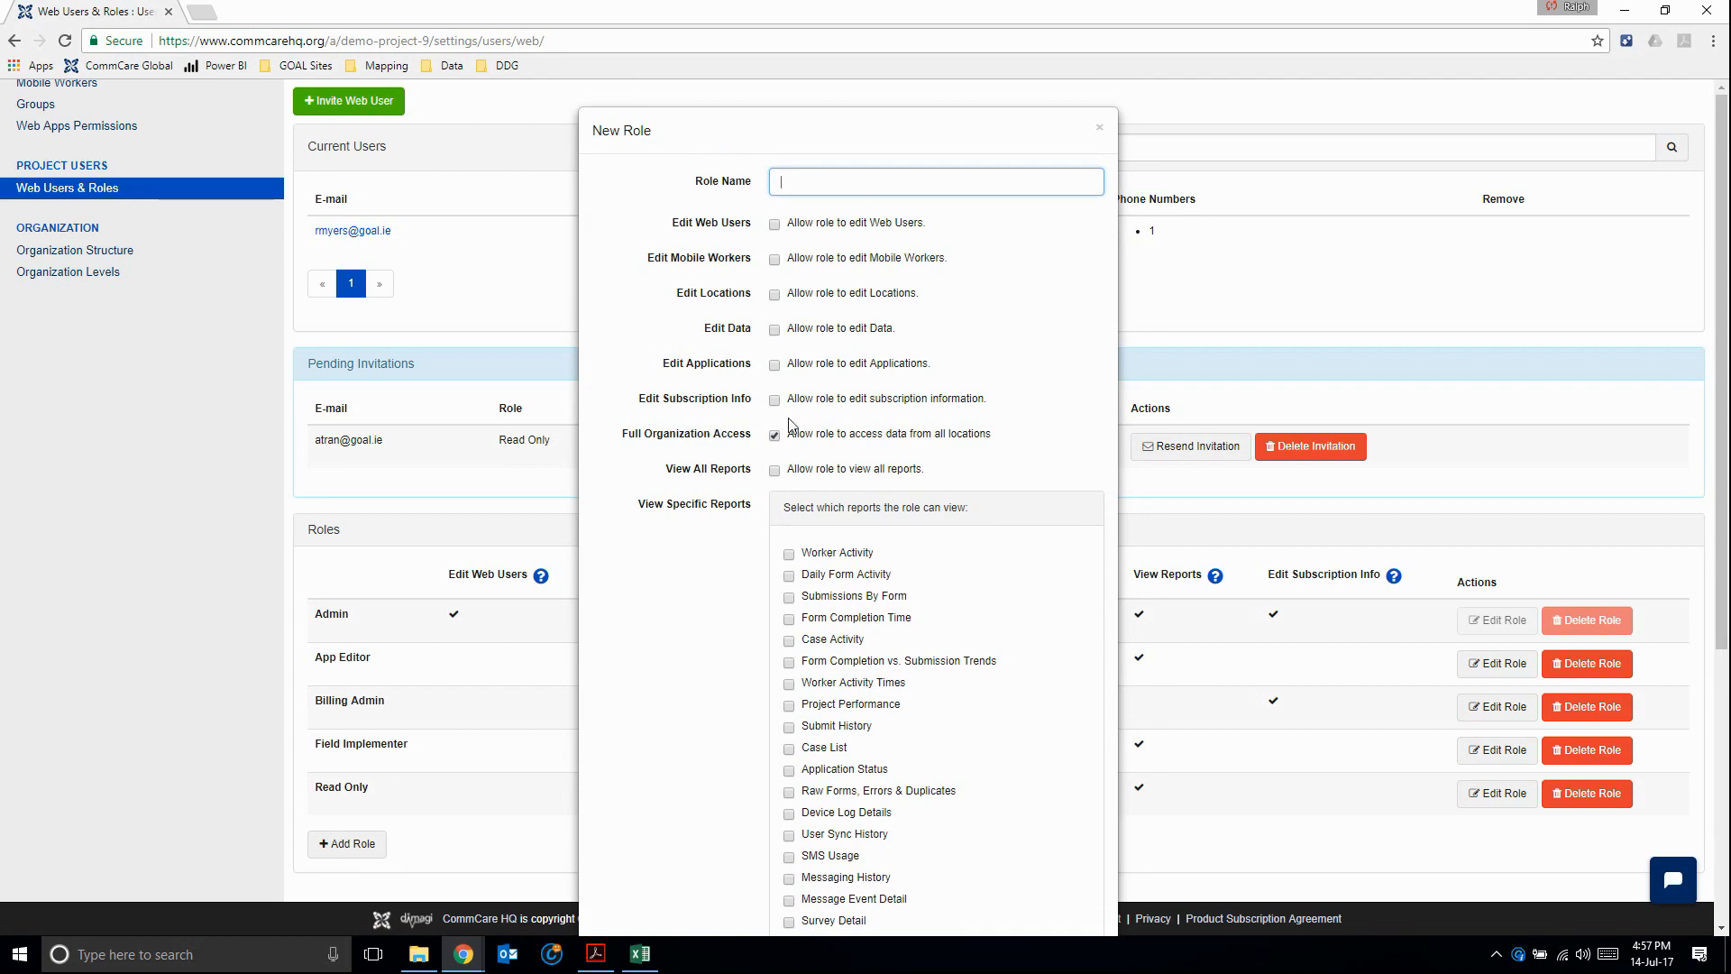
mouse_move(814, 330)
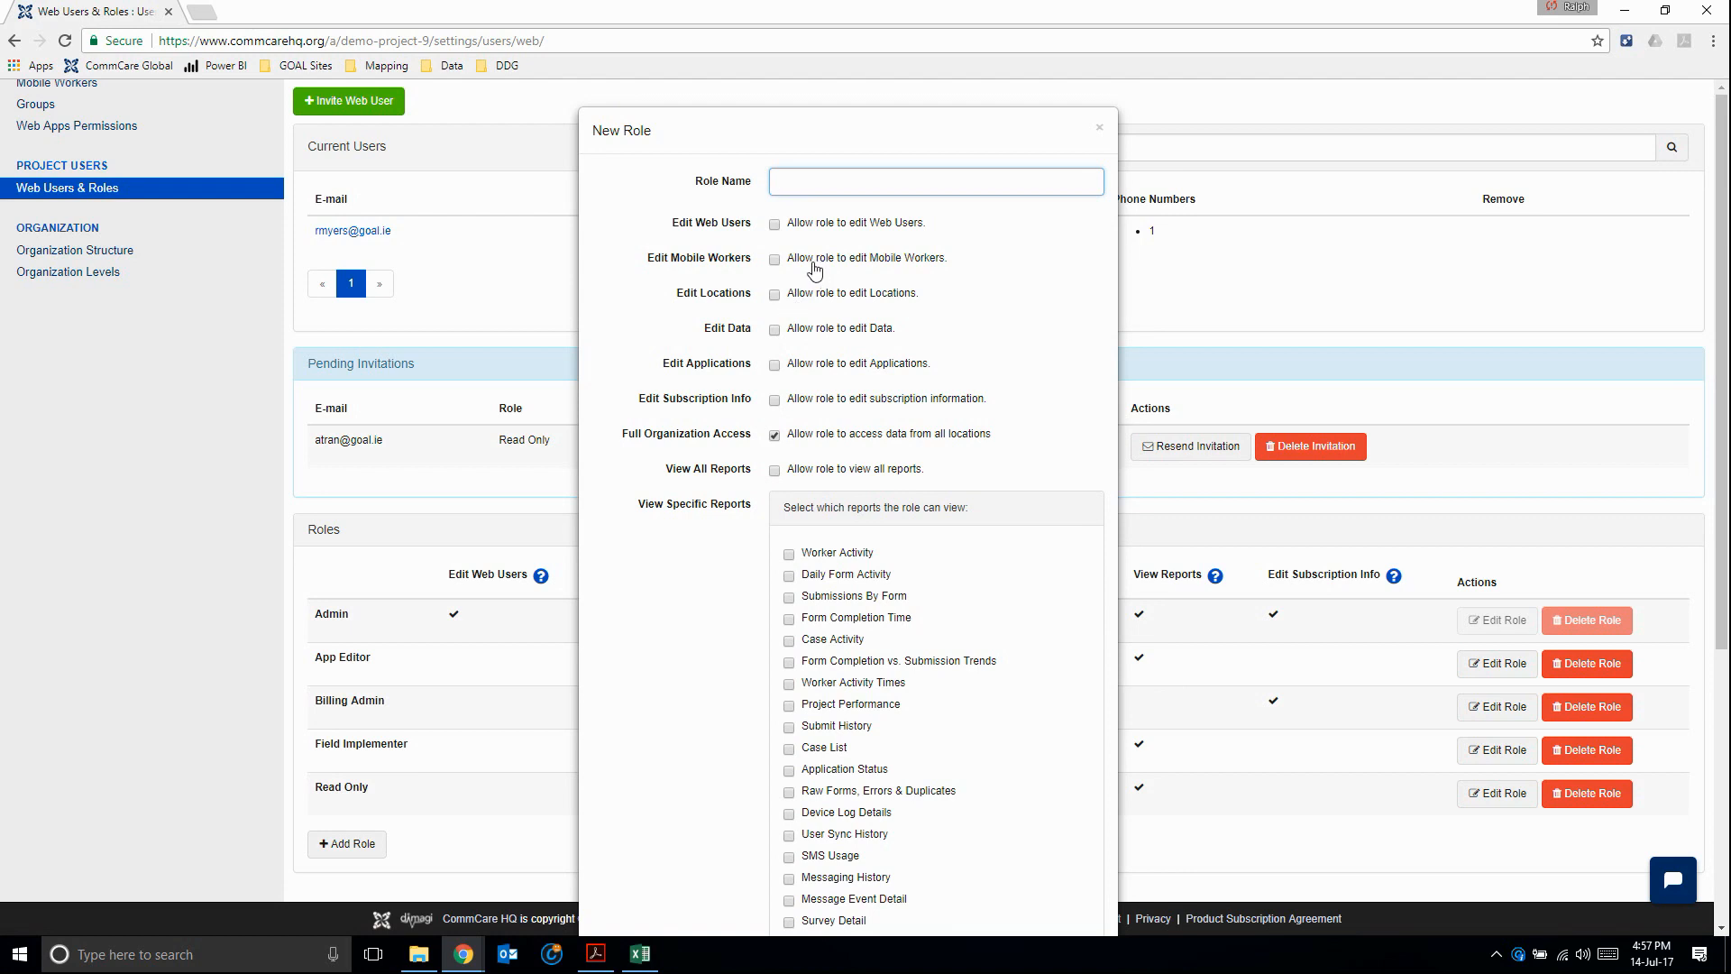
- Review the New Role permissions and reports, leaving Default Landing Page on Use Default
scroll(down, 3)
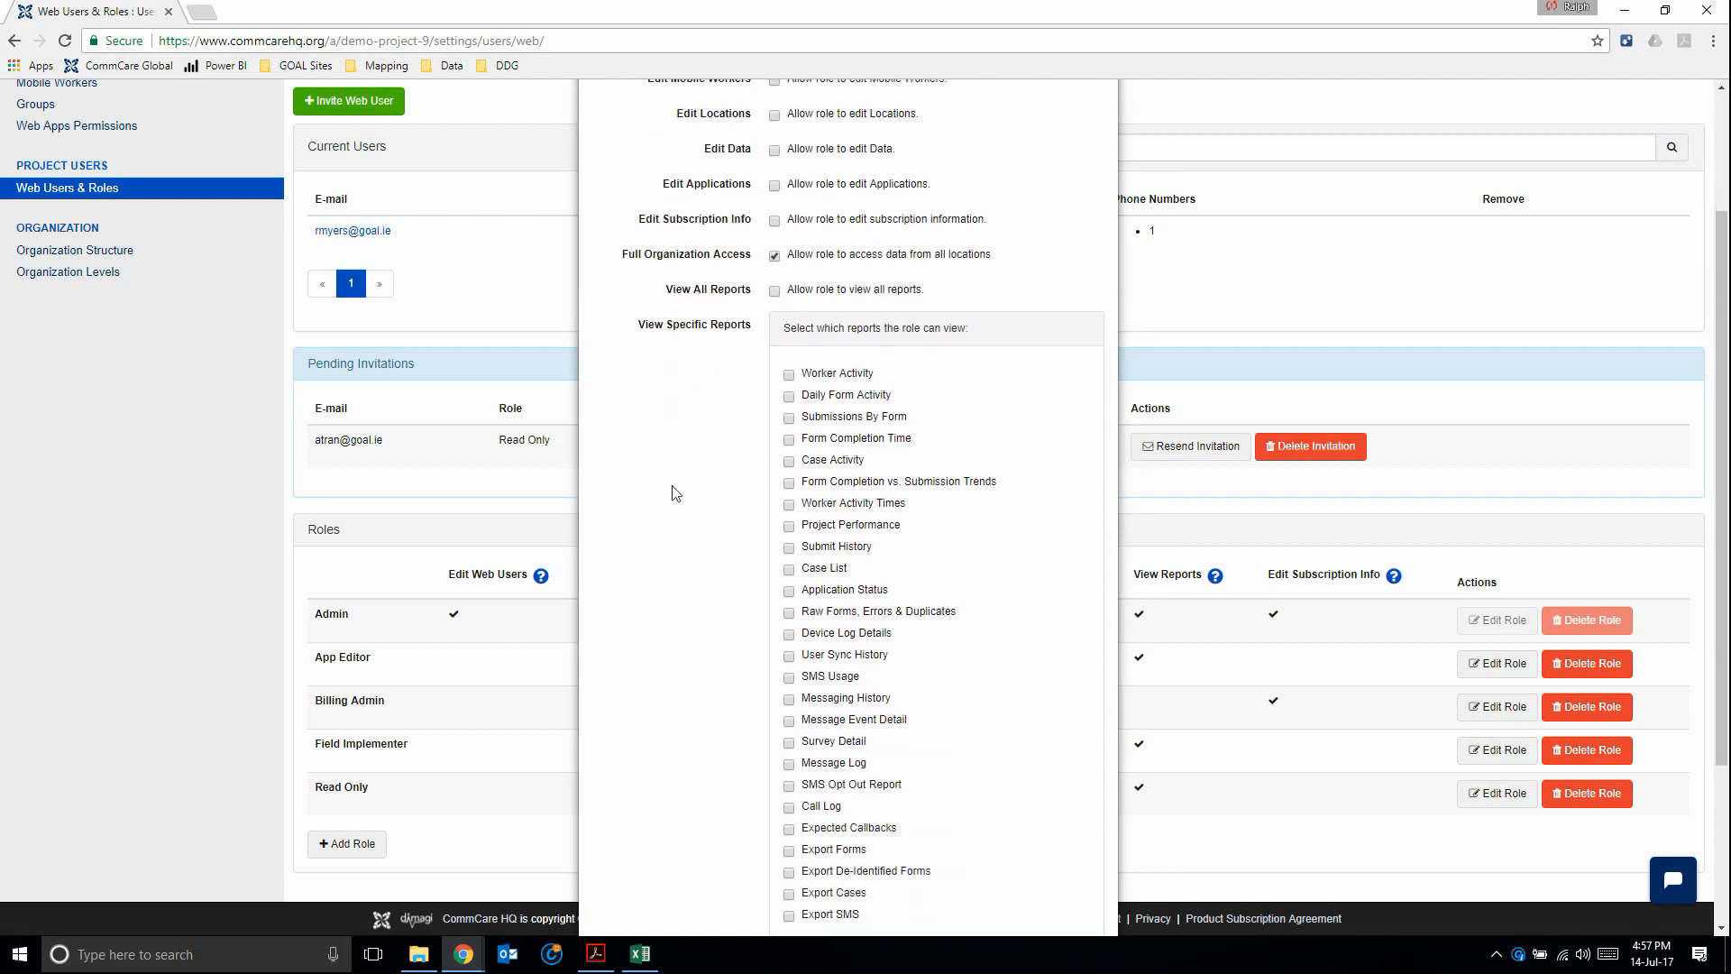
scroll(down, 3)
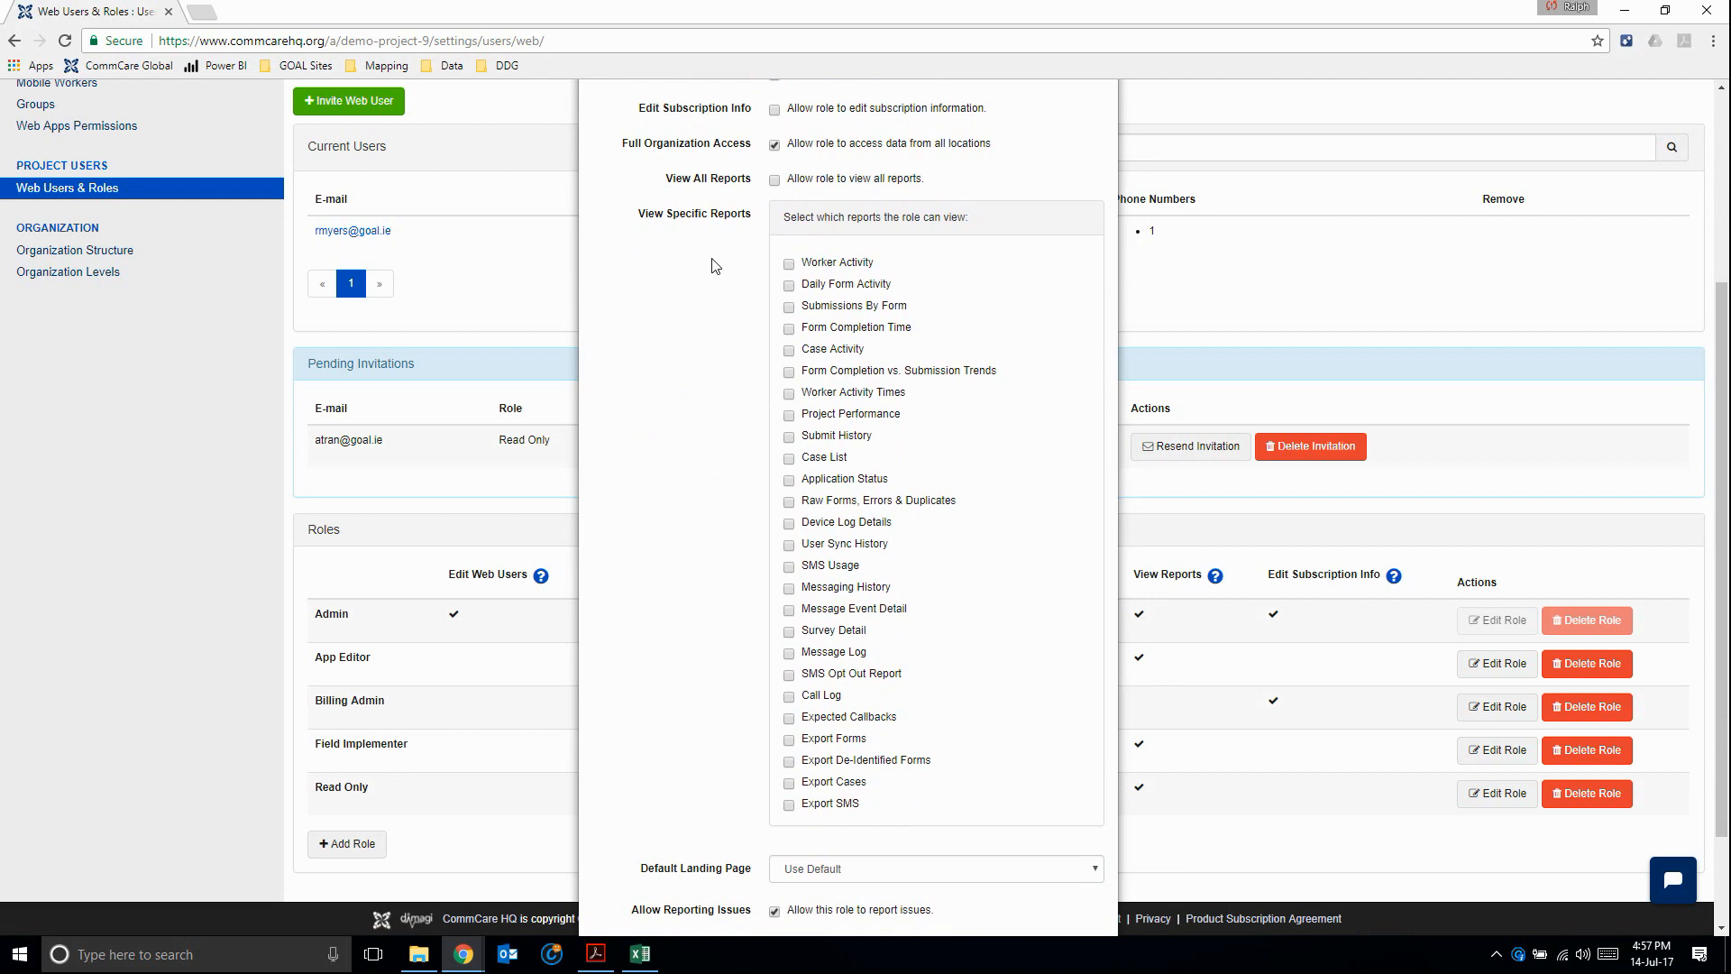
mouse_move(720, 518)
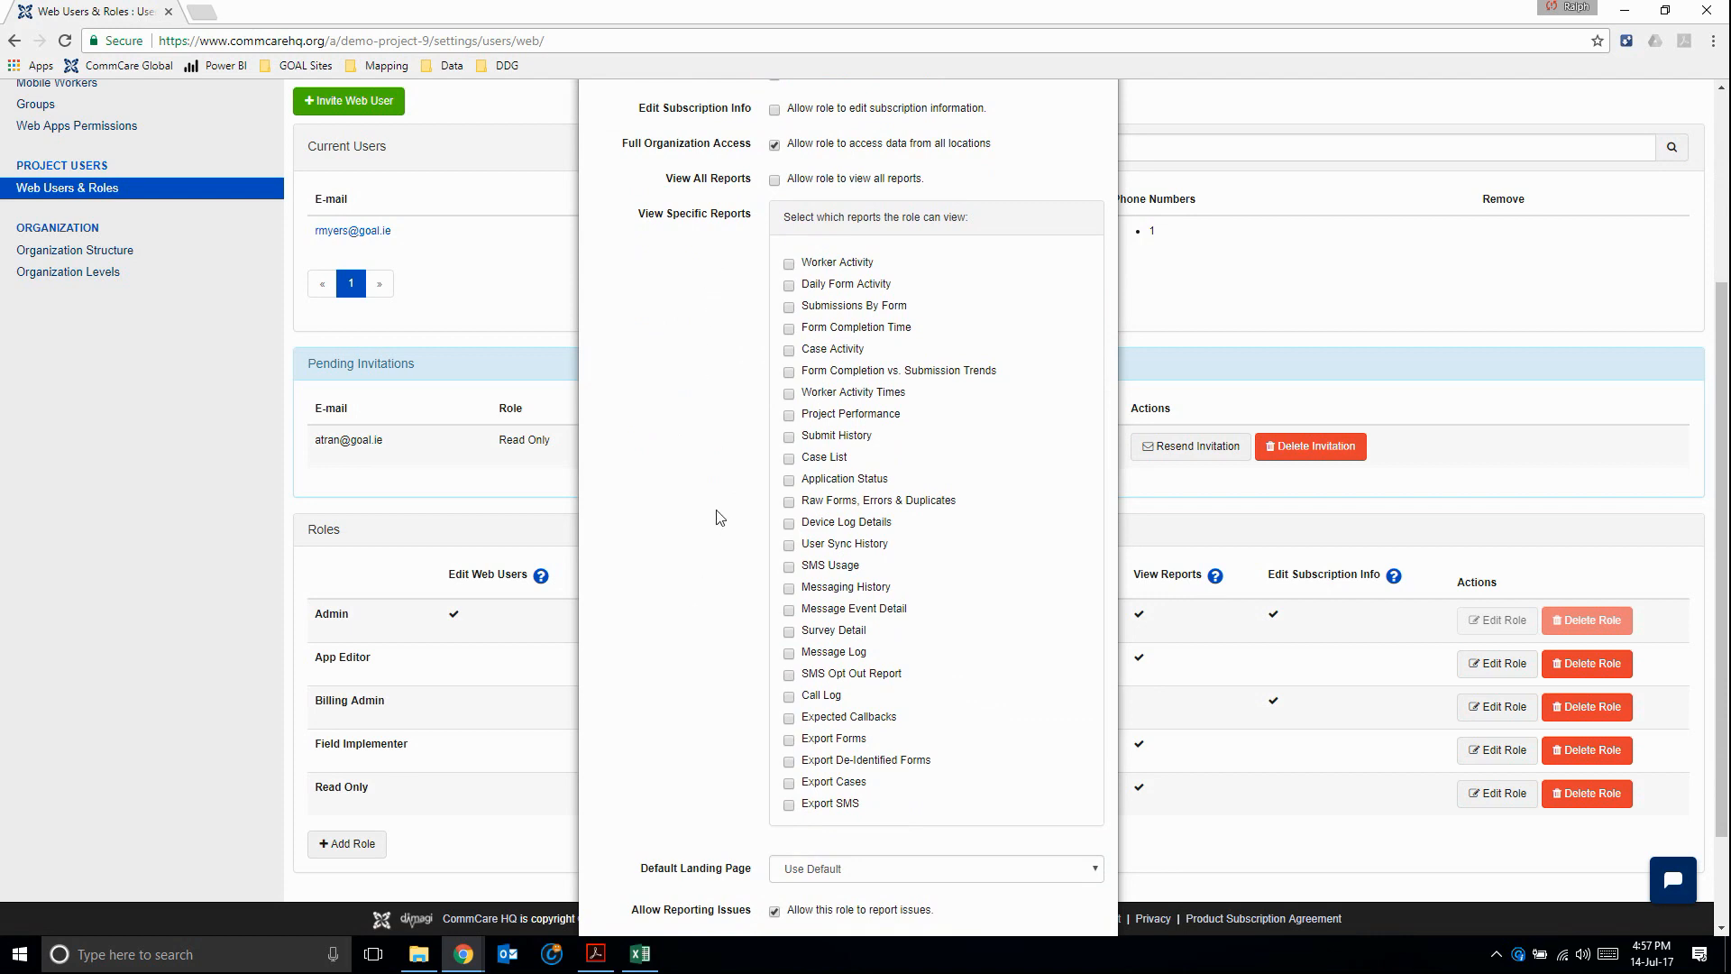
scroll(down, 3)
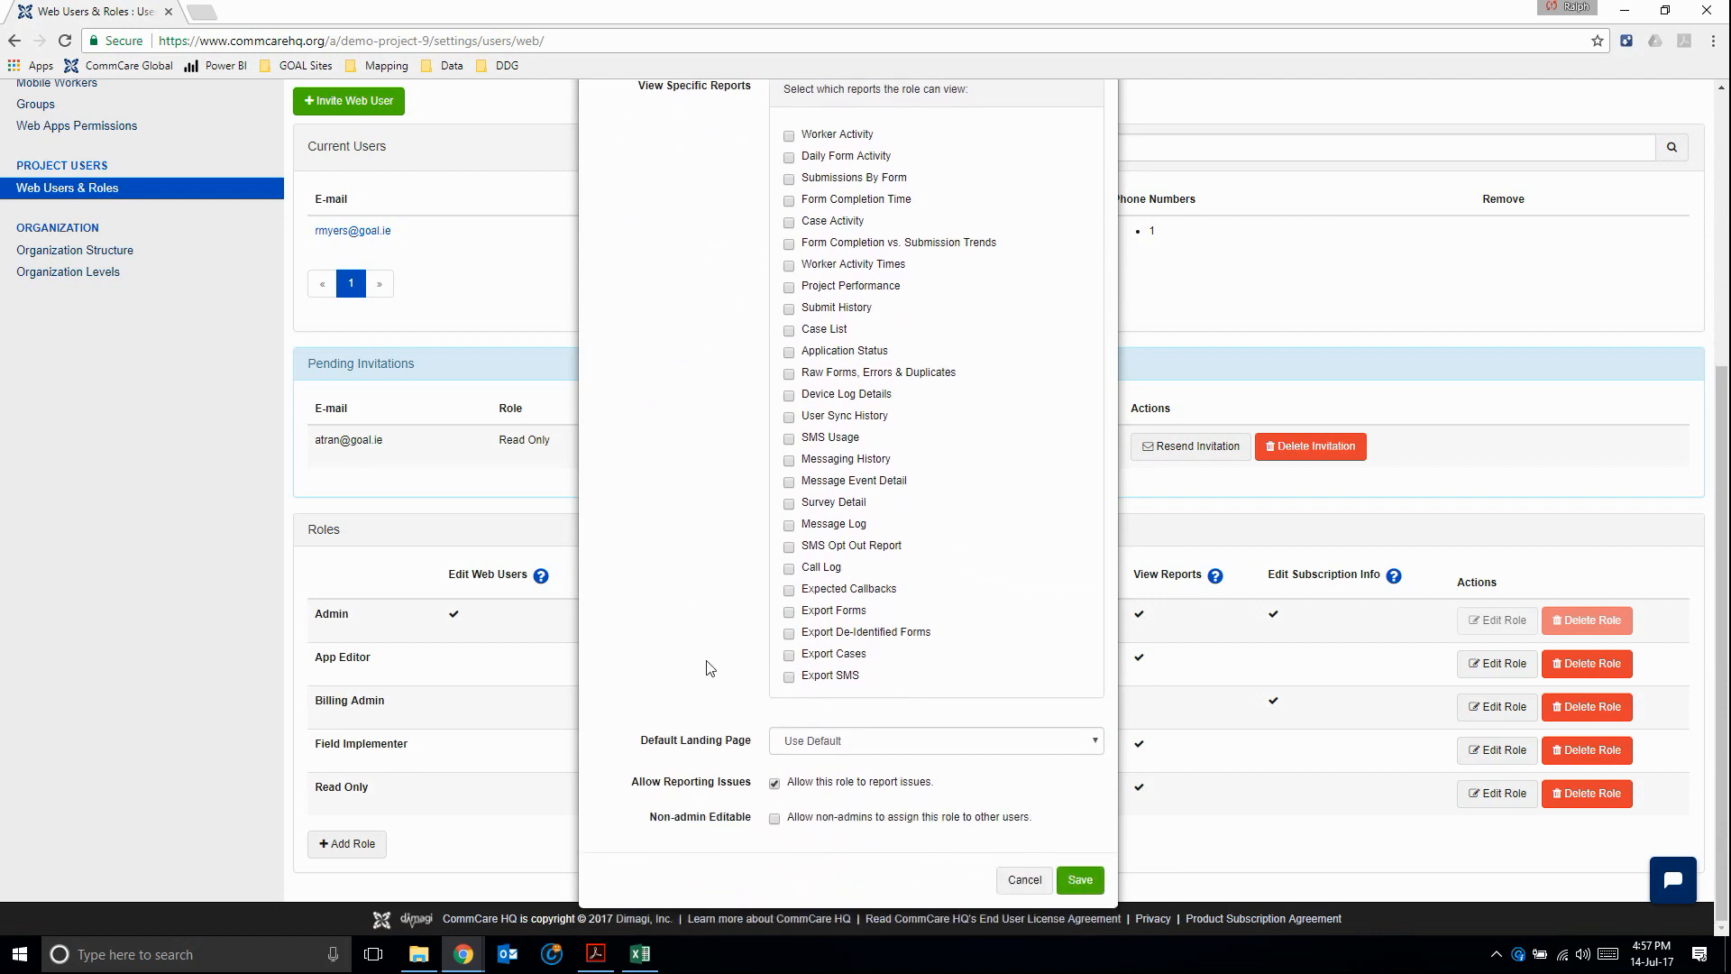
mouse_move(744, 752)
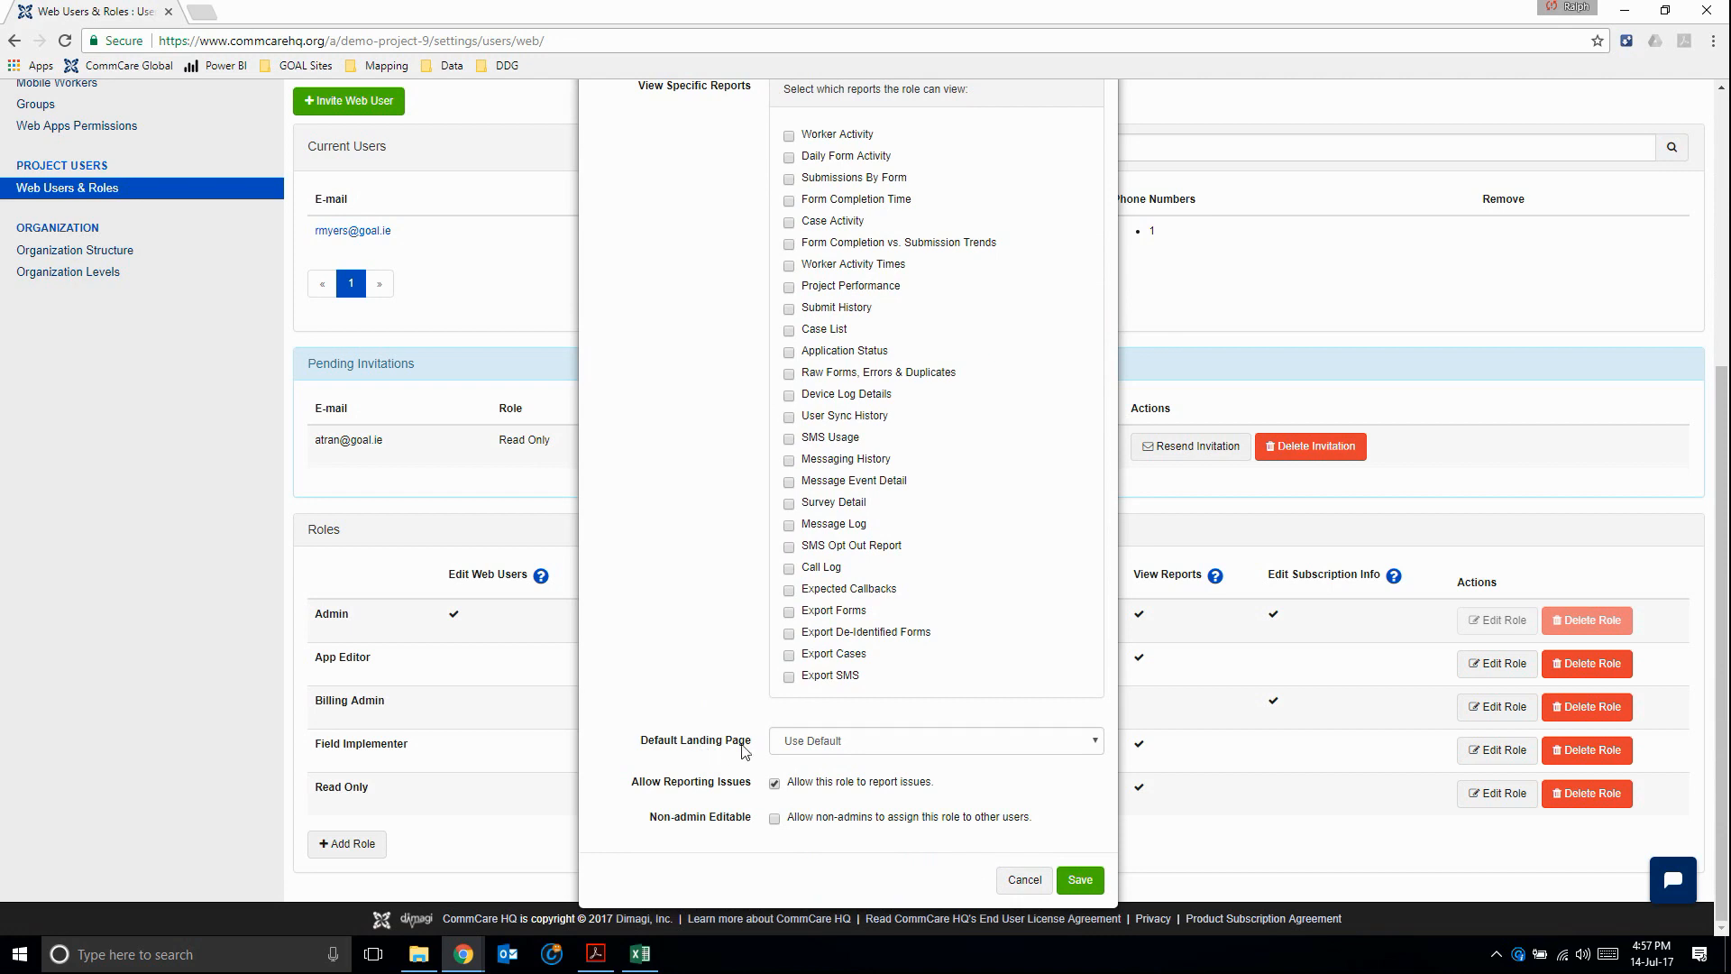
click(936, 740)
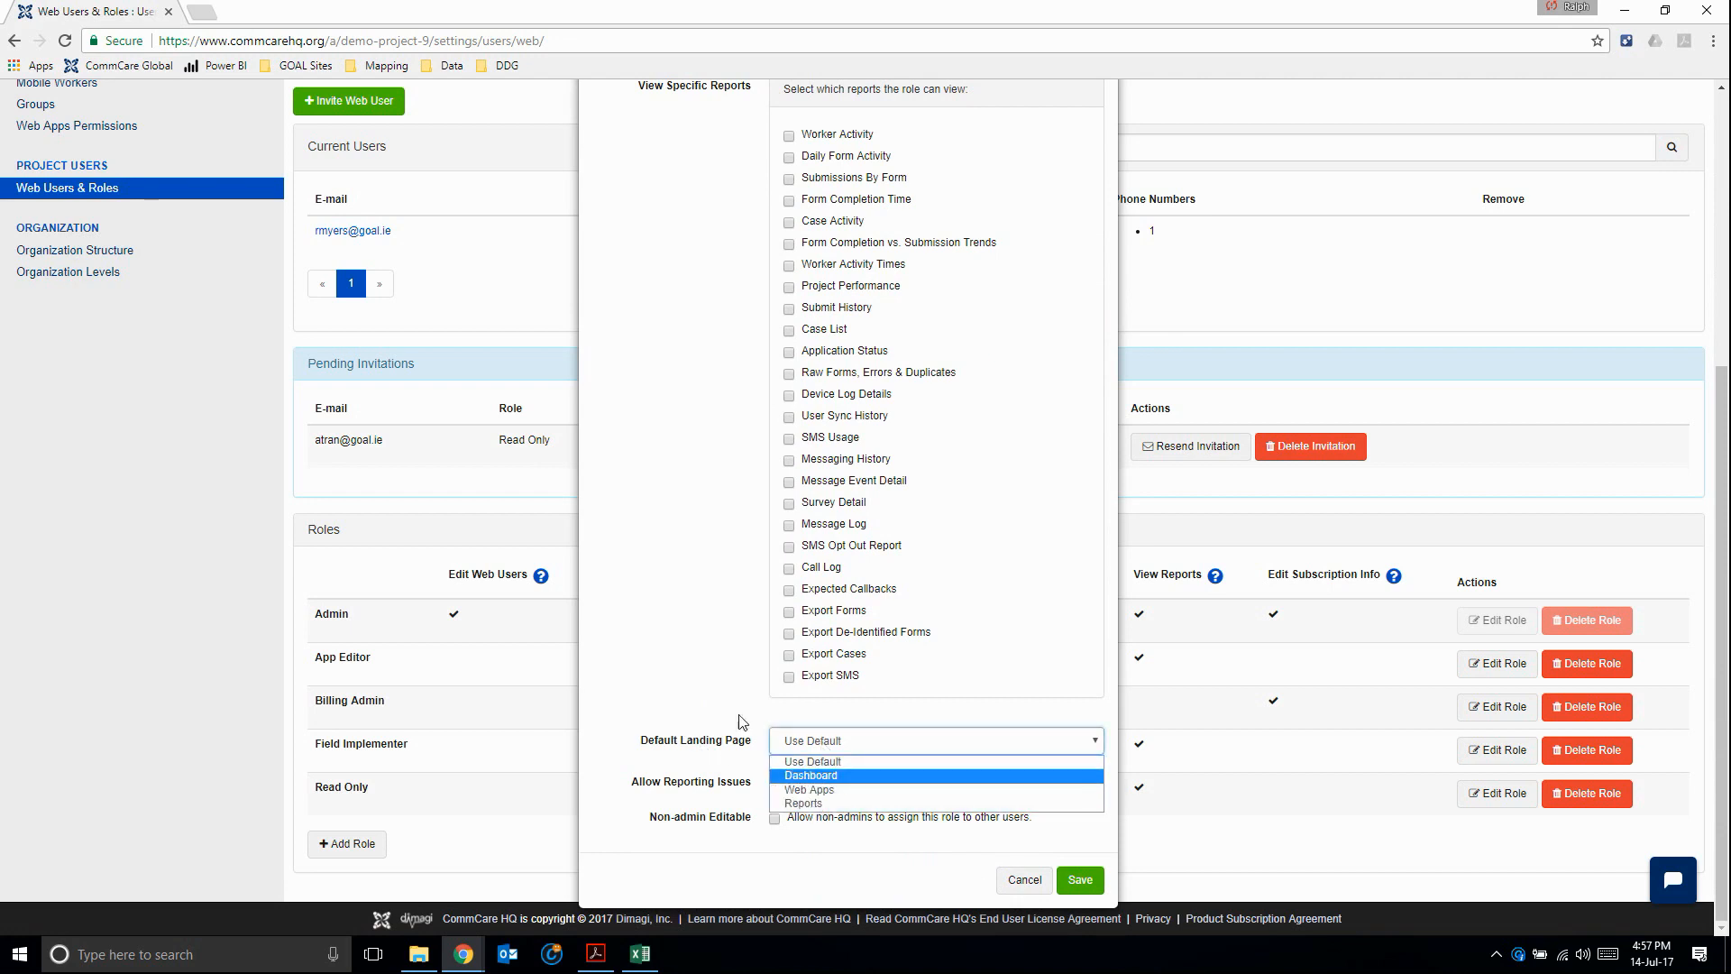
click(812, 761)
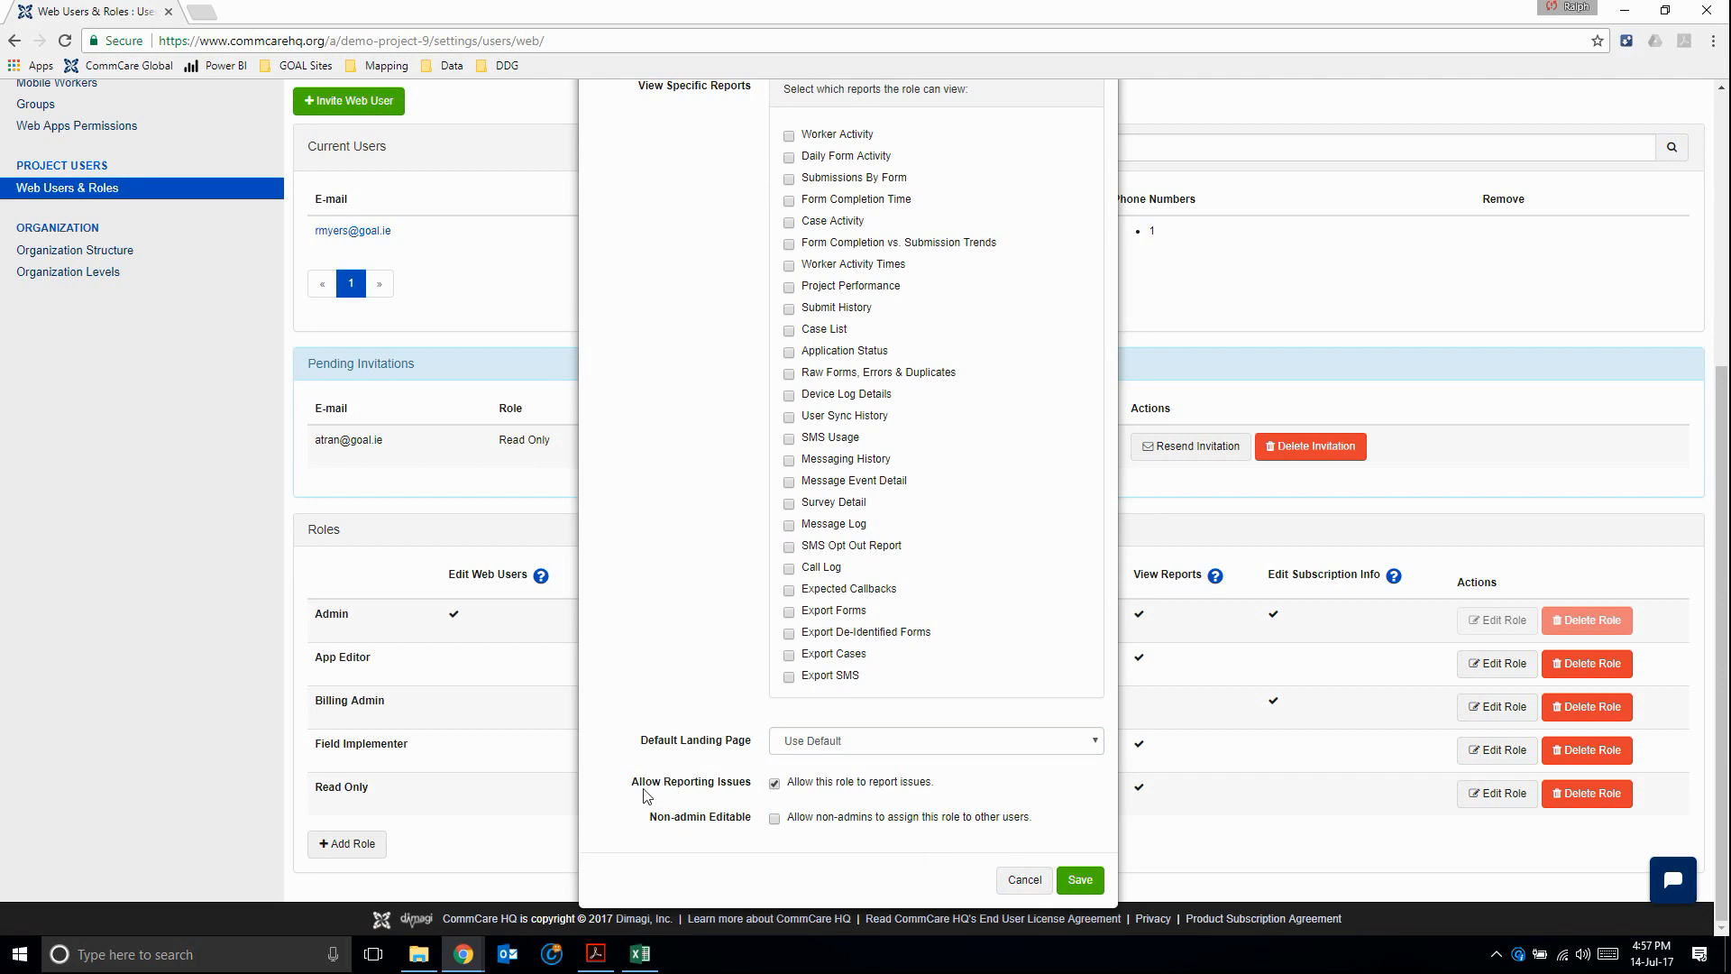
mouse_move(728, 846)
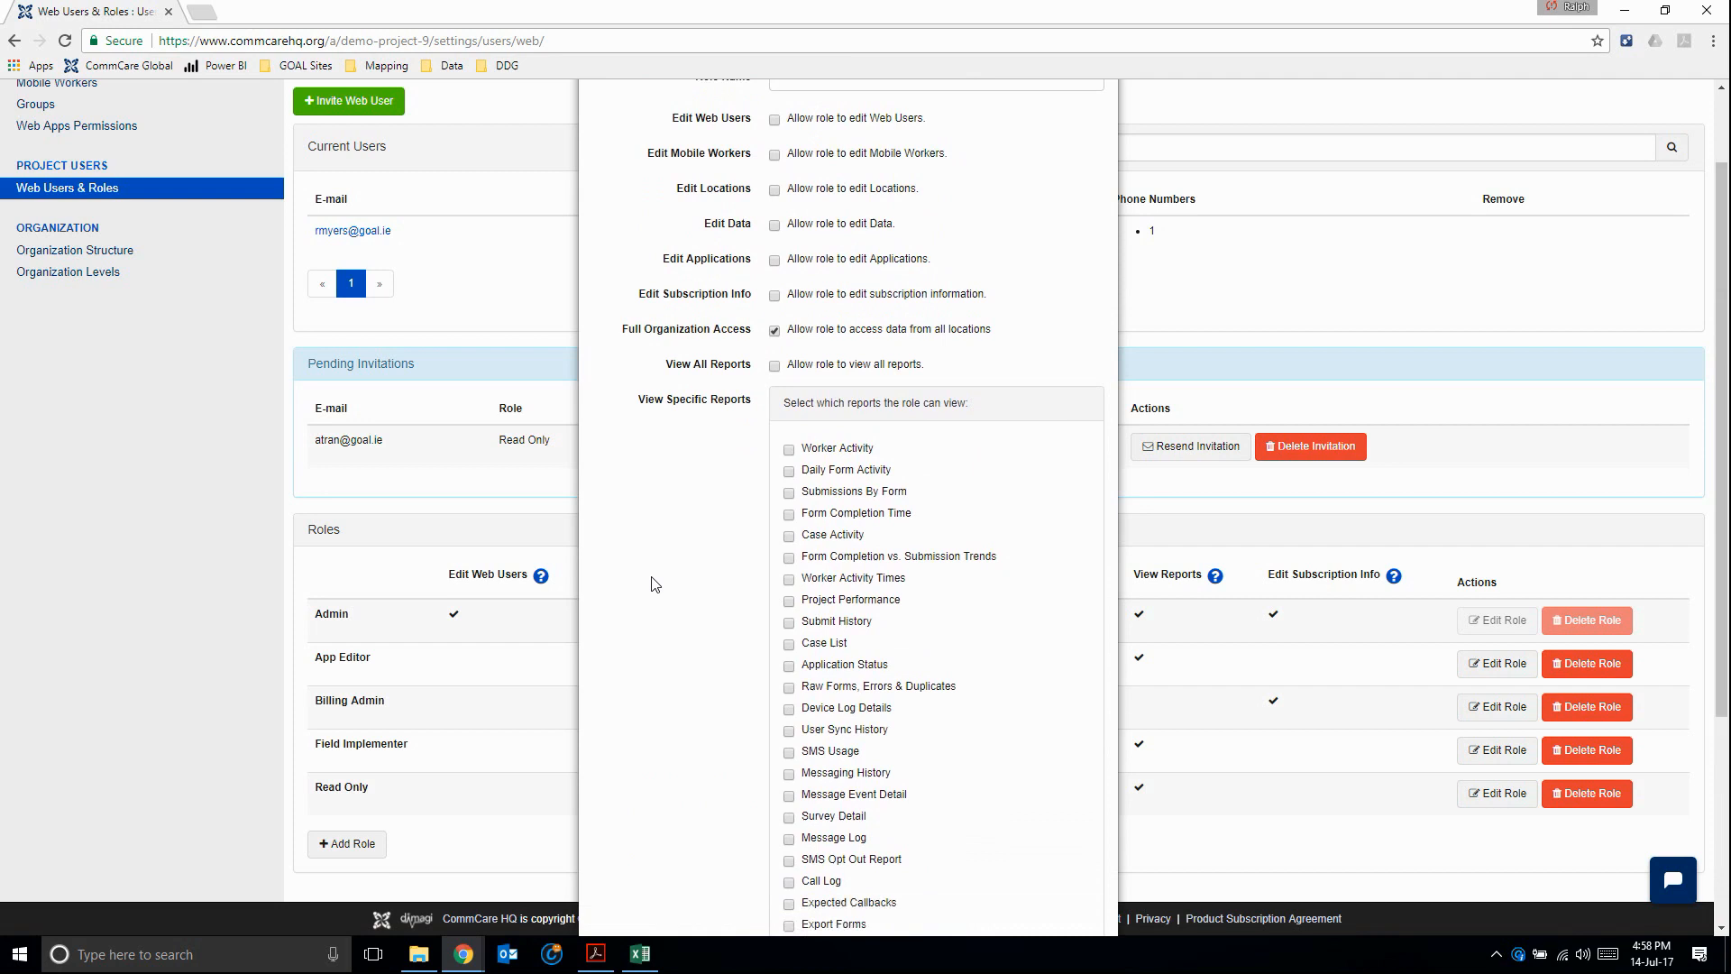
scroll(down, 3)
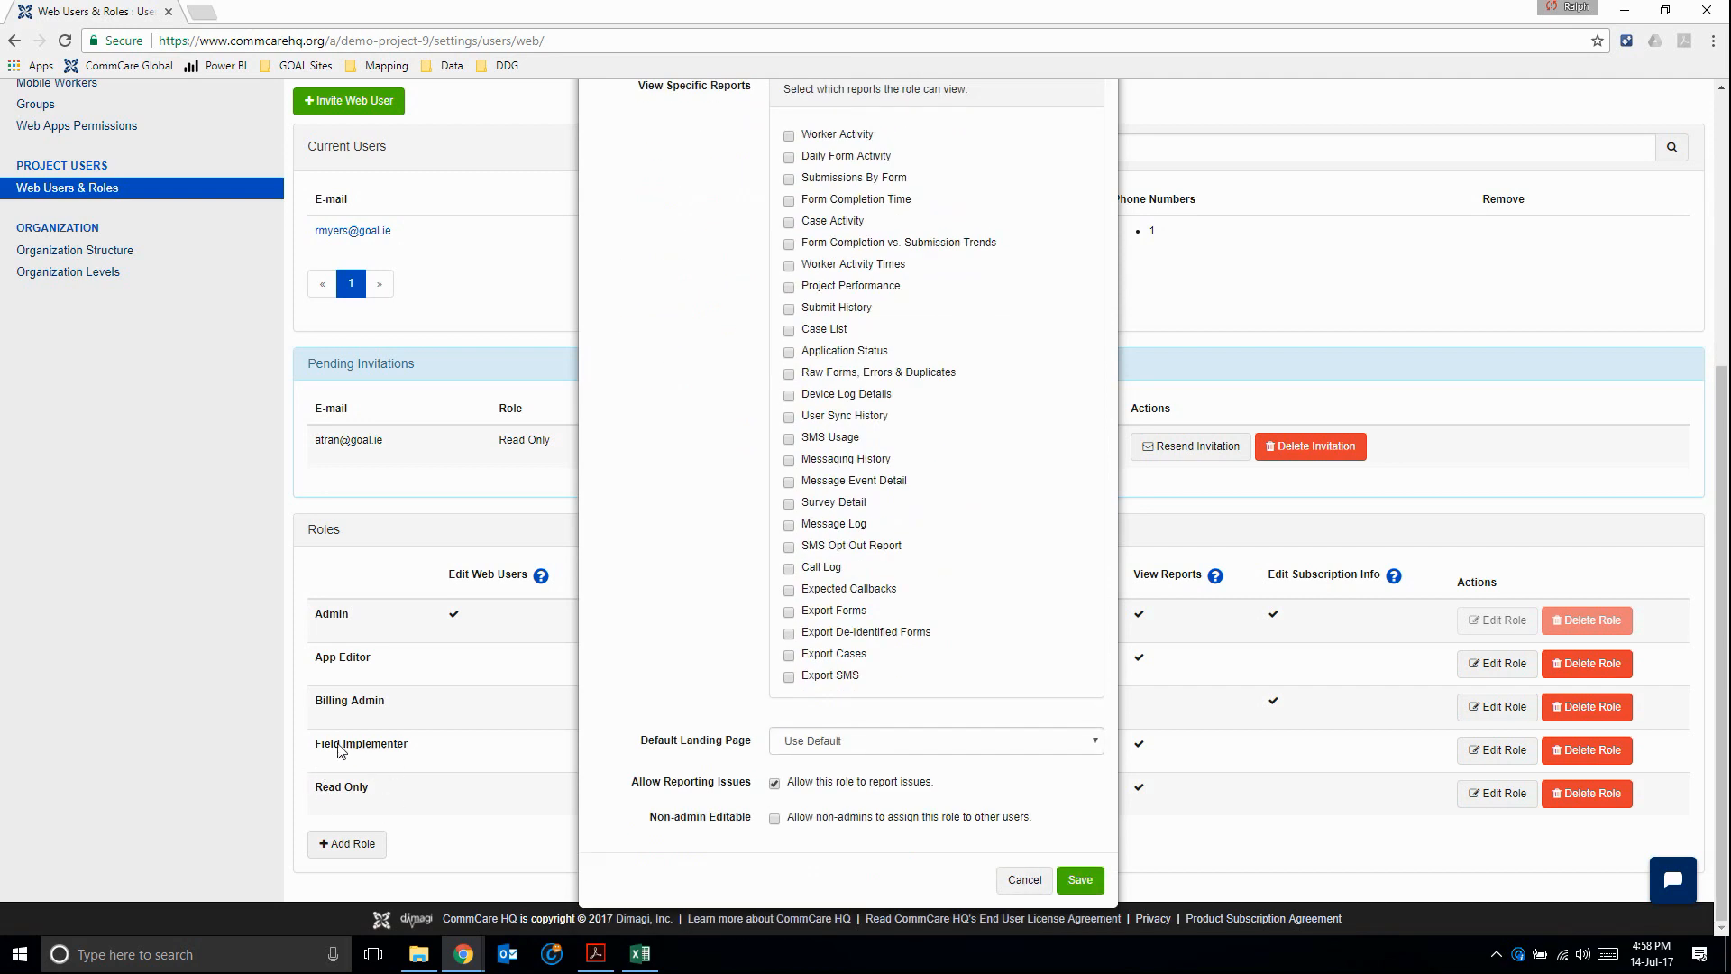
mouse_move(375, 761)
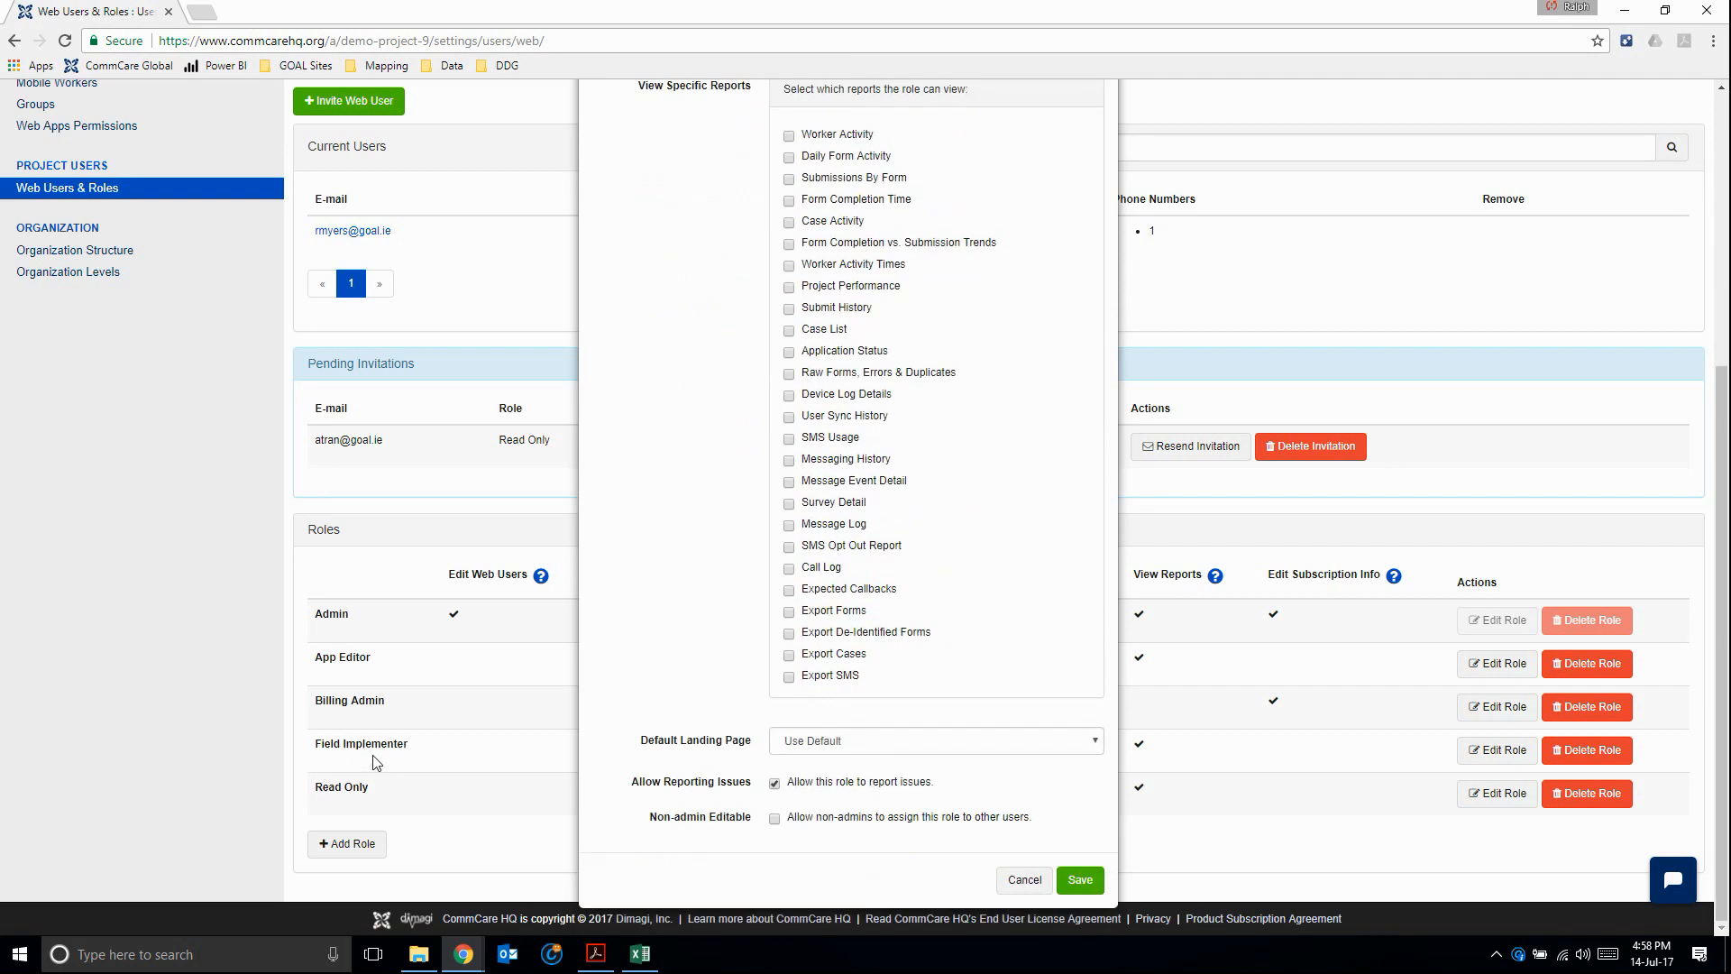
mouse_move(348, 766)
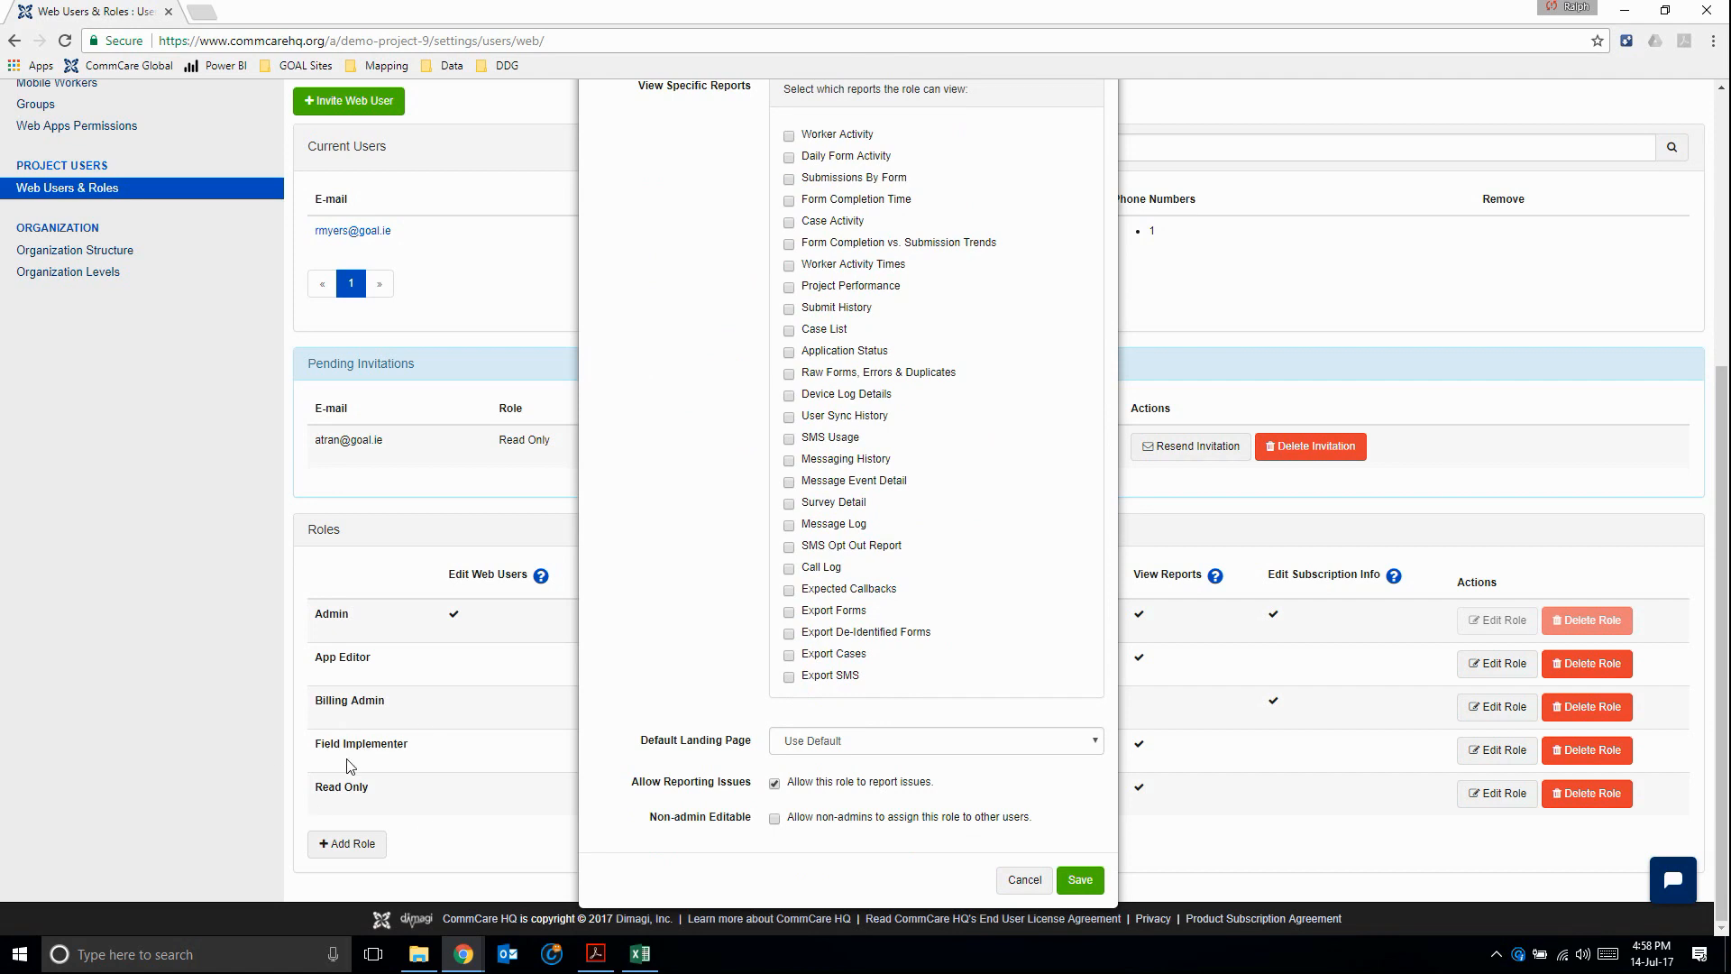
mouse_move(369, 695)
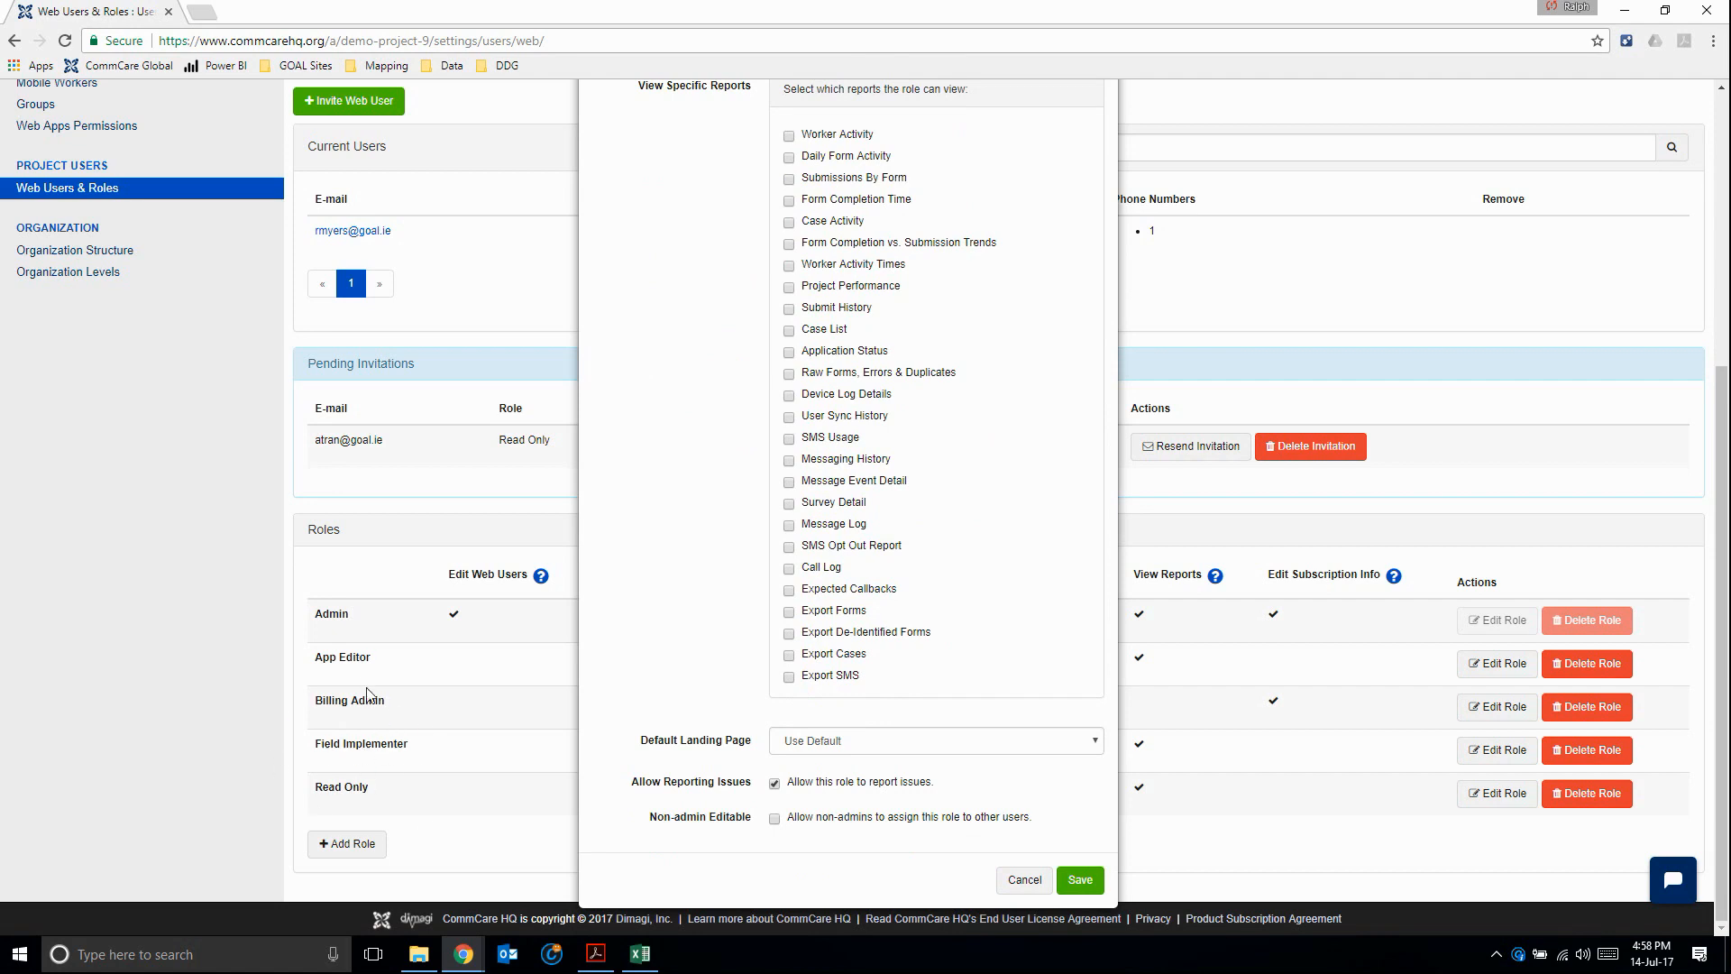
mouse_move(367, 763)
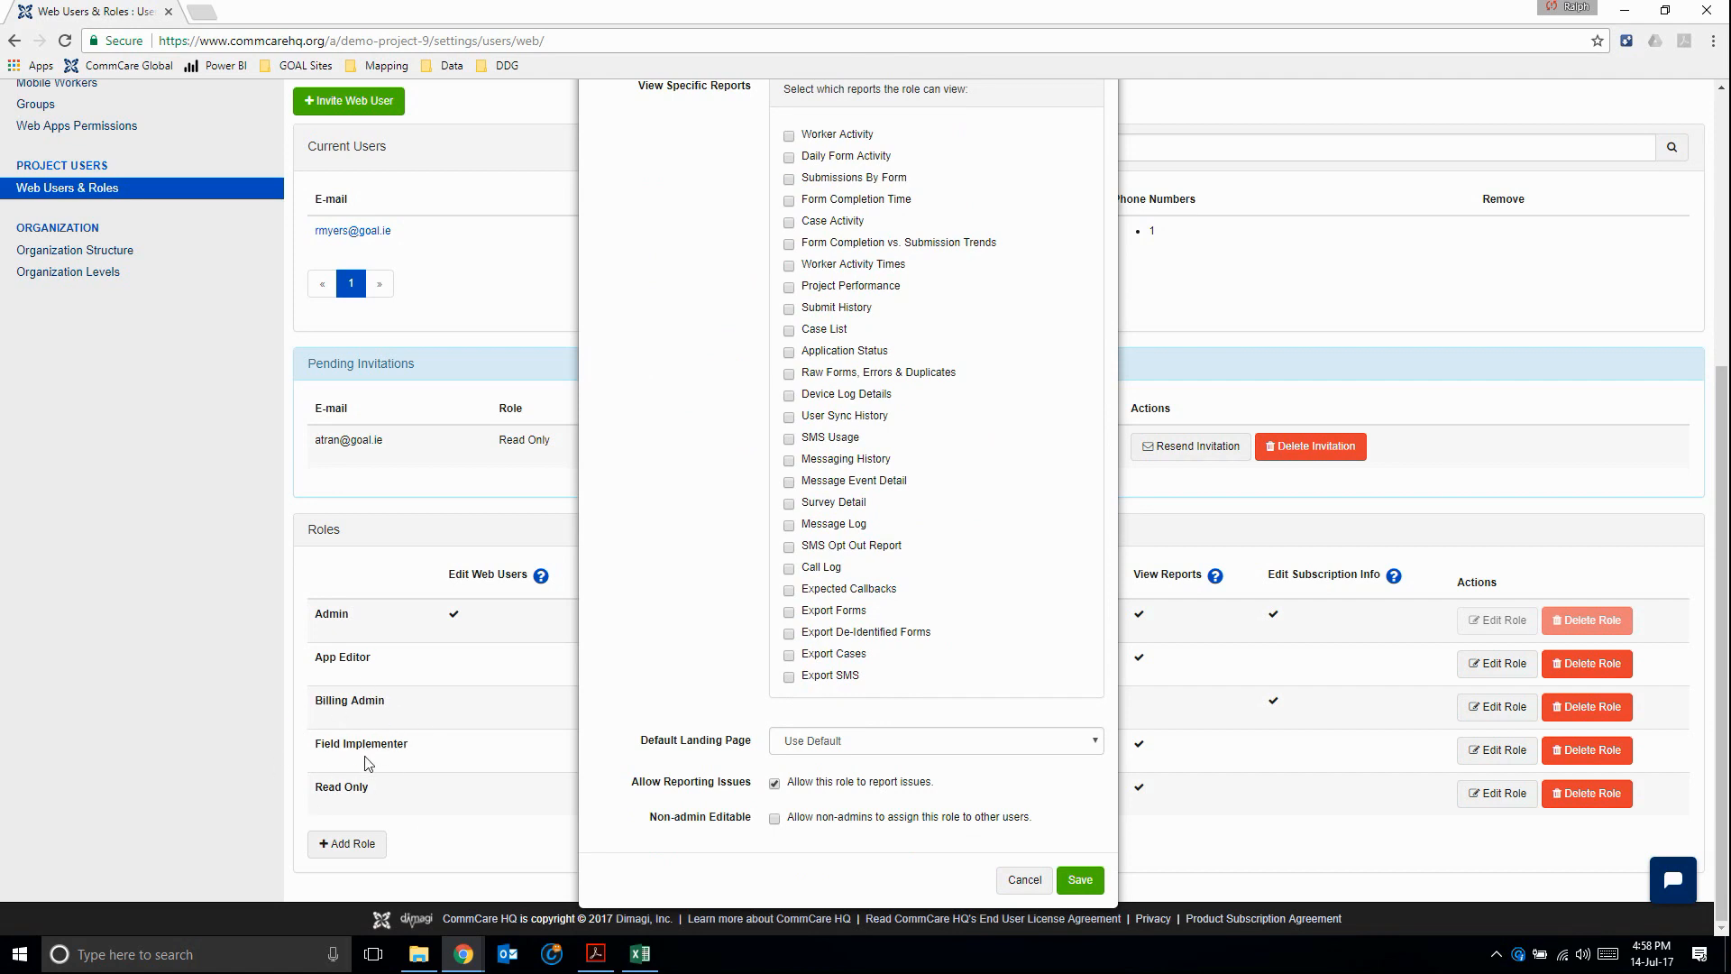